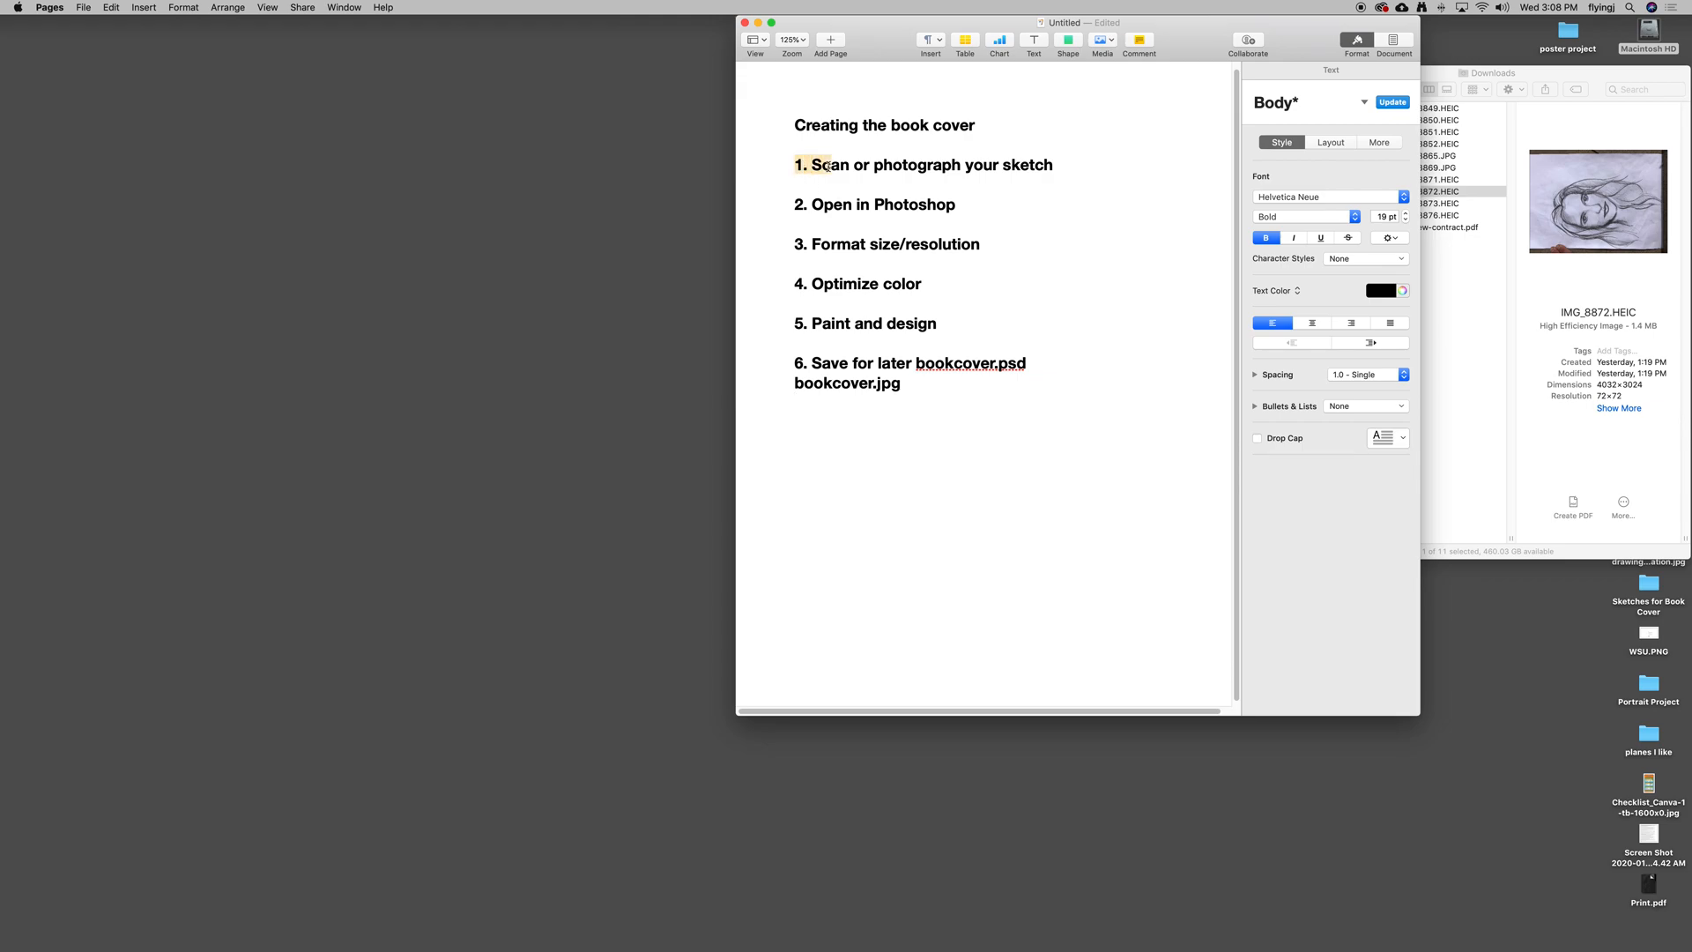
# Append '8x10 300ppi' to the format step of the book cover checklist, fixing a typo midway.
pyautogui.click(956, 205)
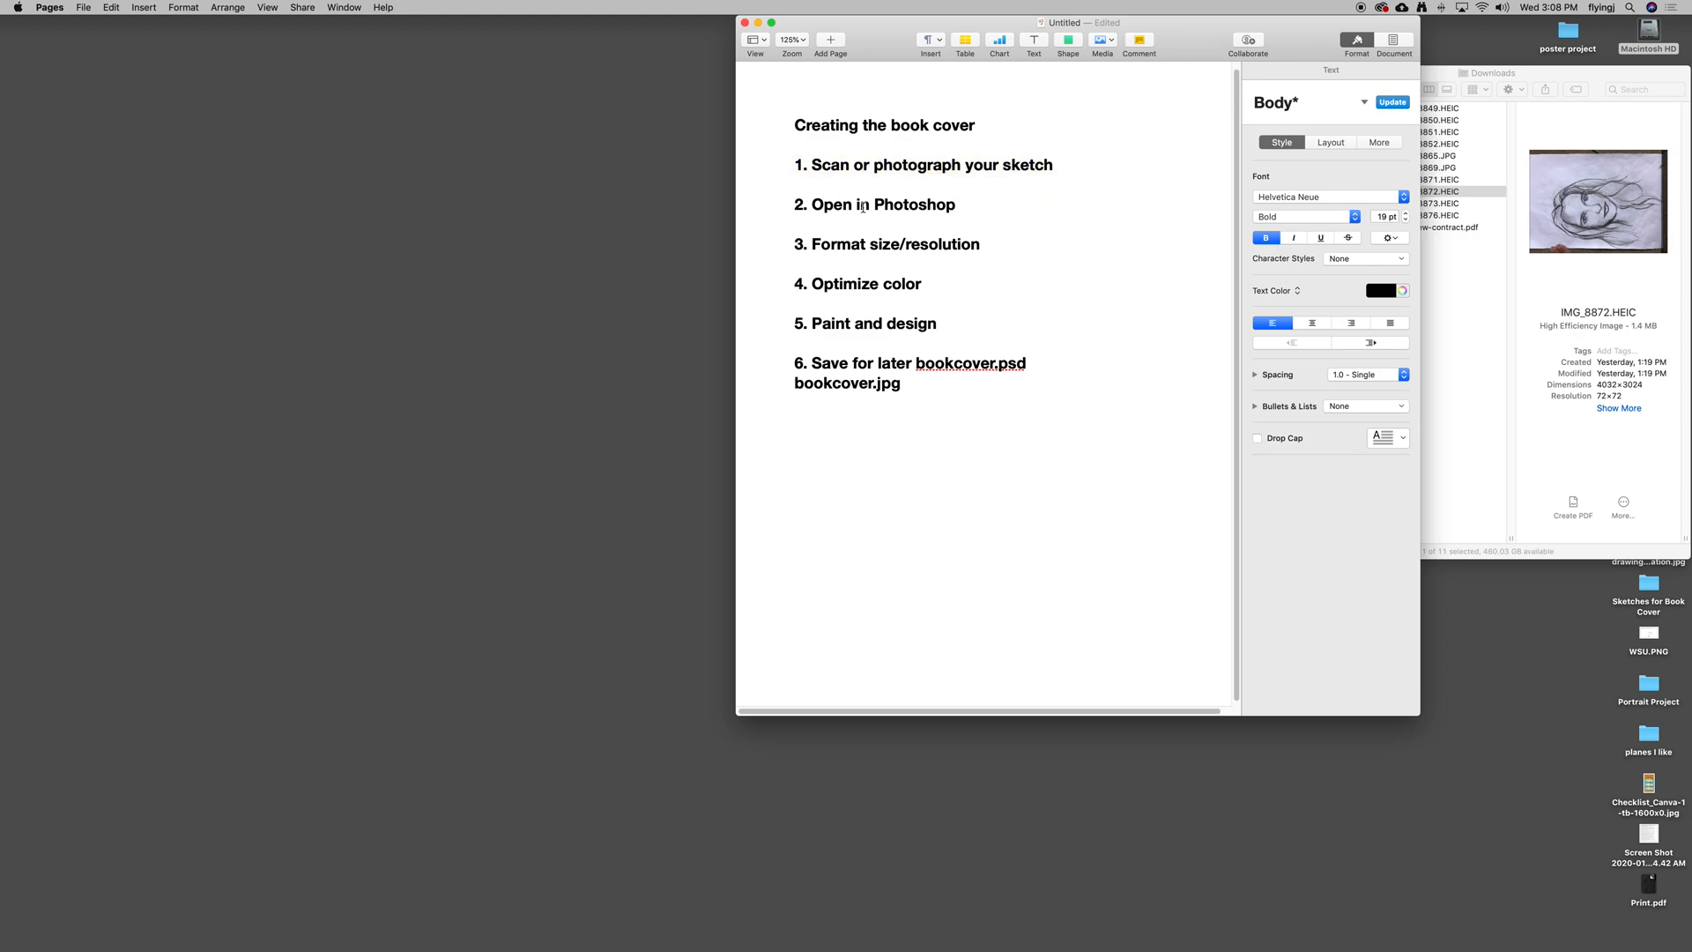
pyautogui.doubleClick(842, 244)
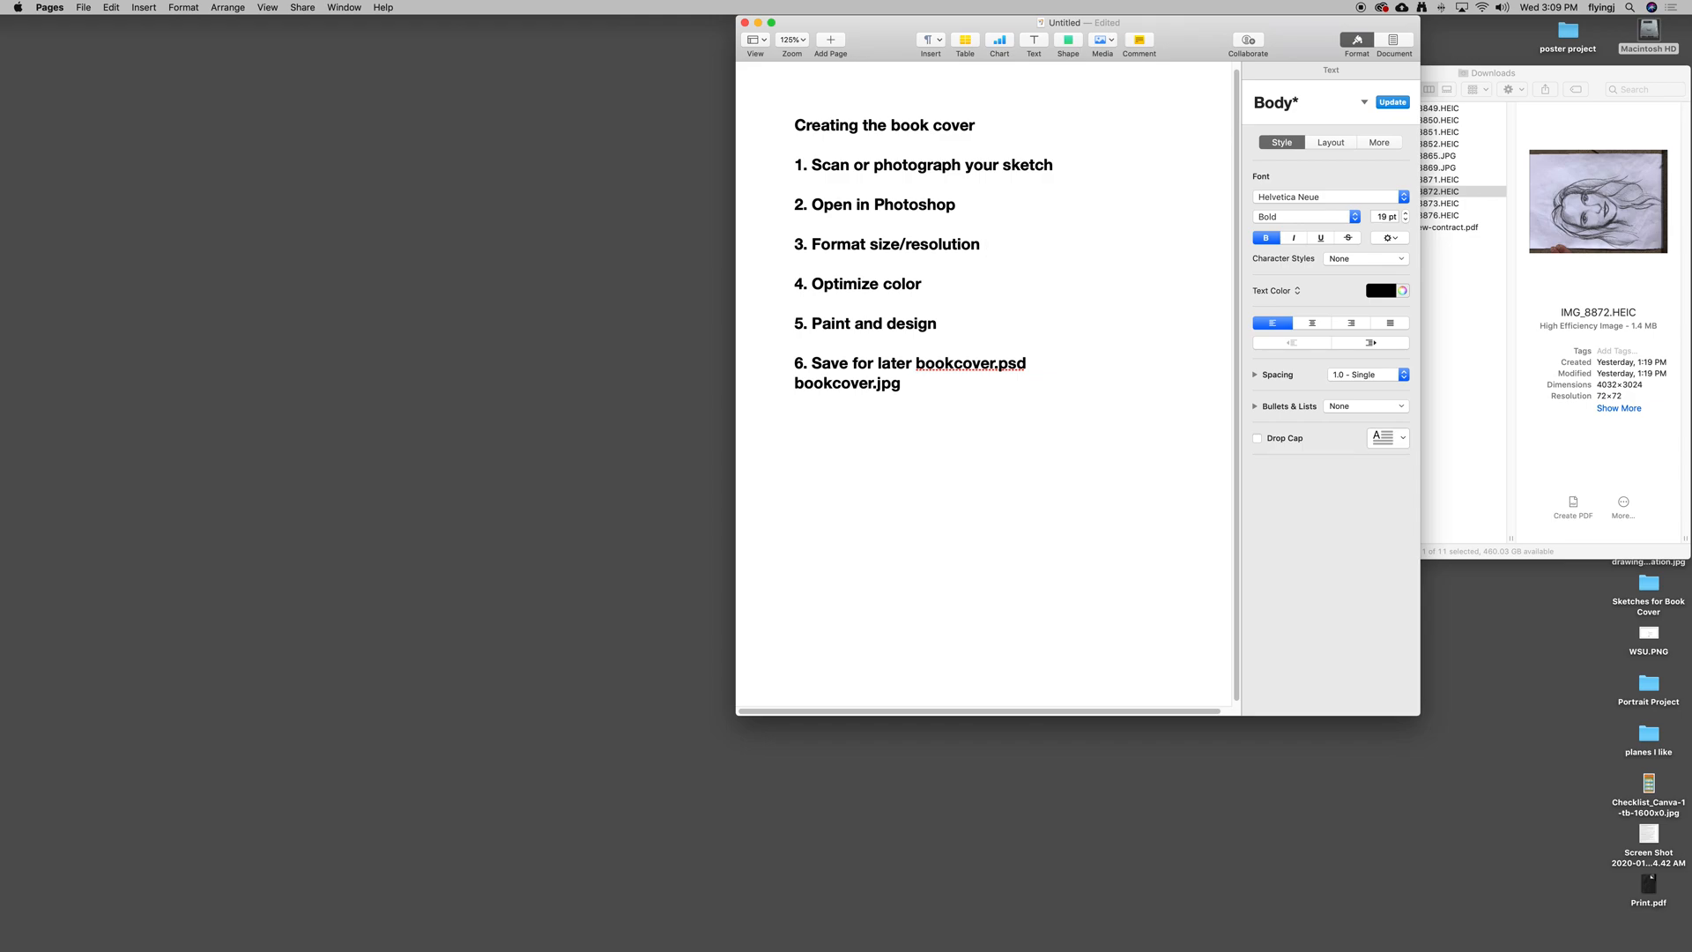
pyautogui.write('8x10')
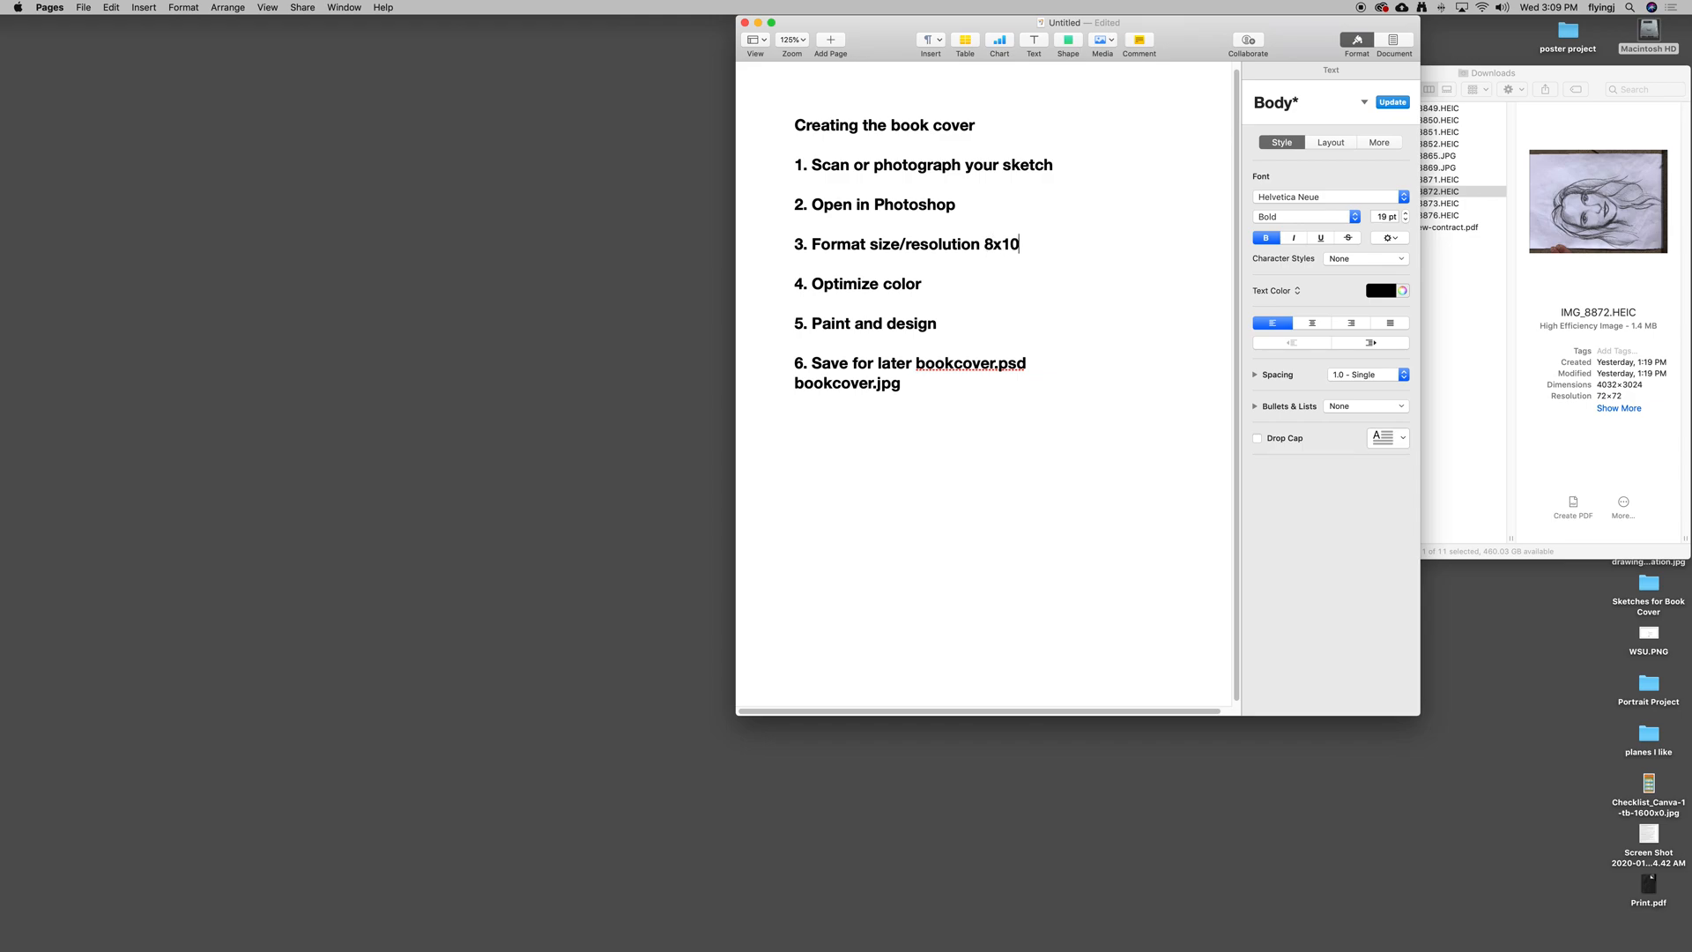
pyautogui.write('33')
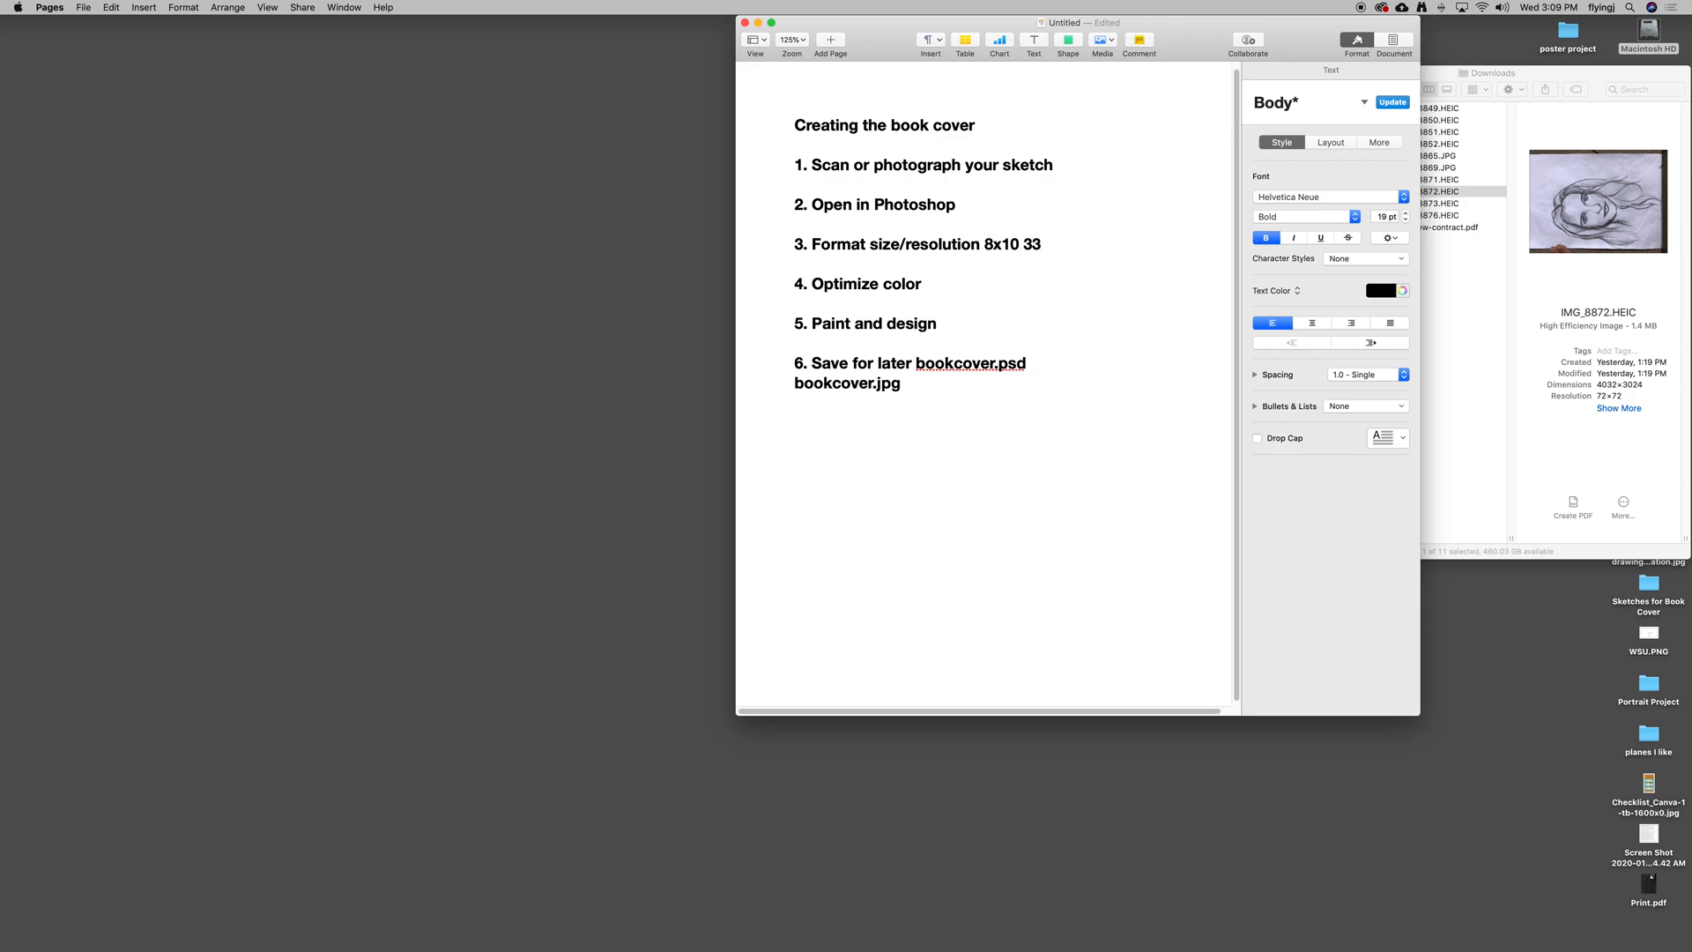
pyautogui.write('pp')
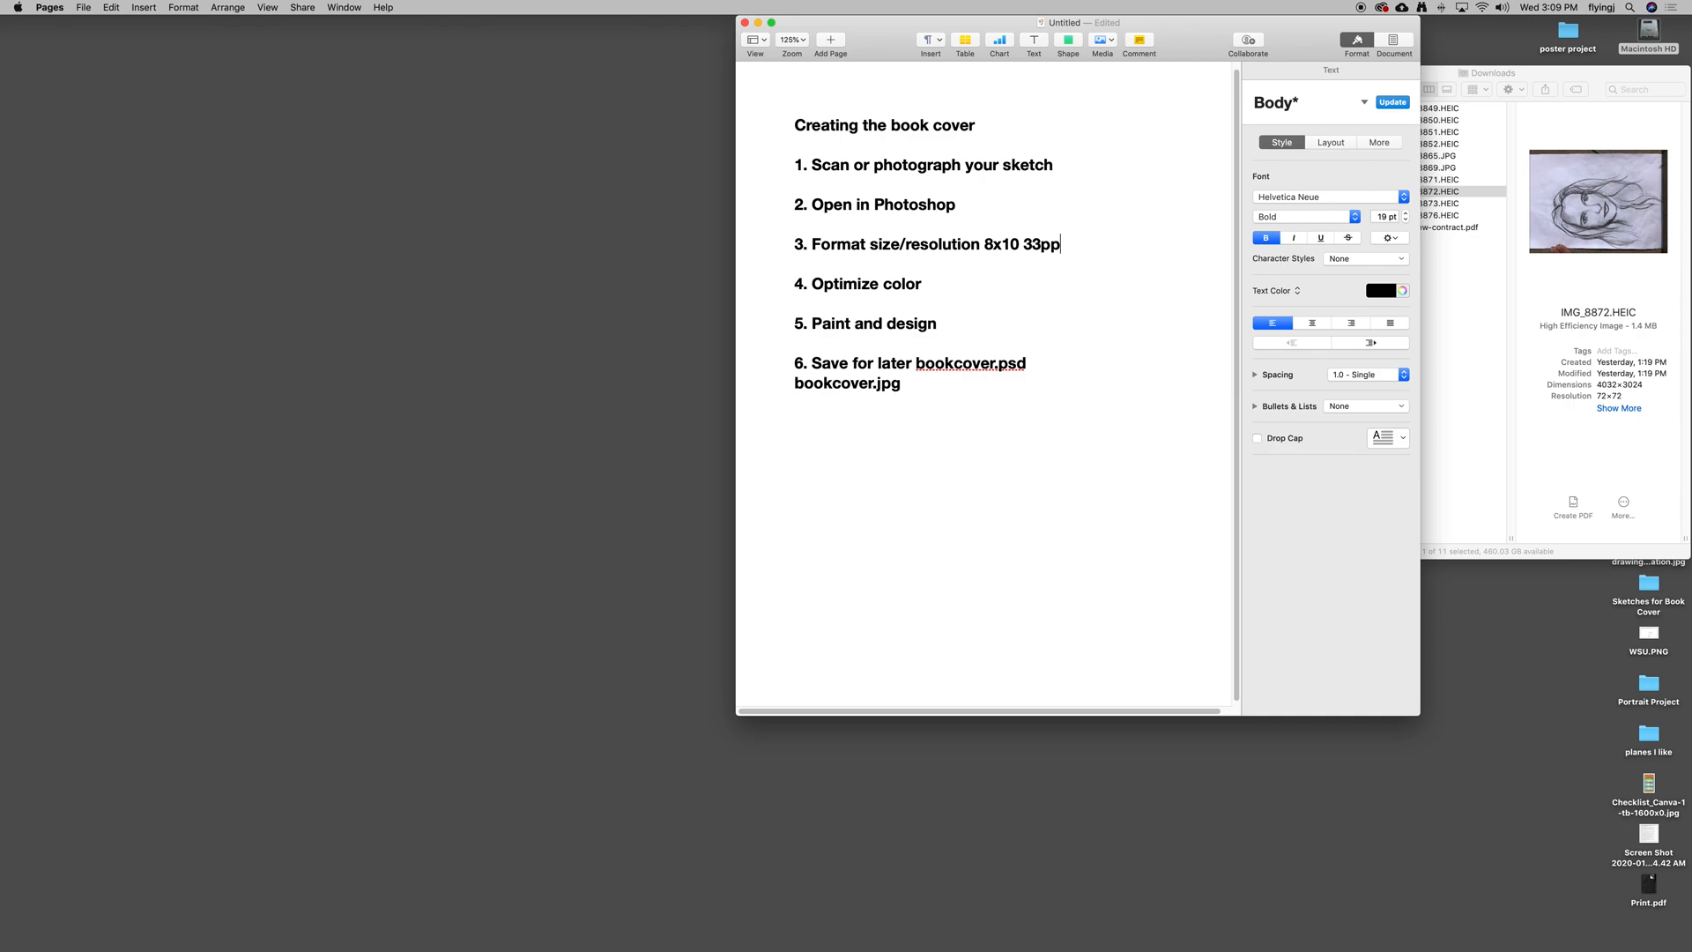
pyautogui.write('300')
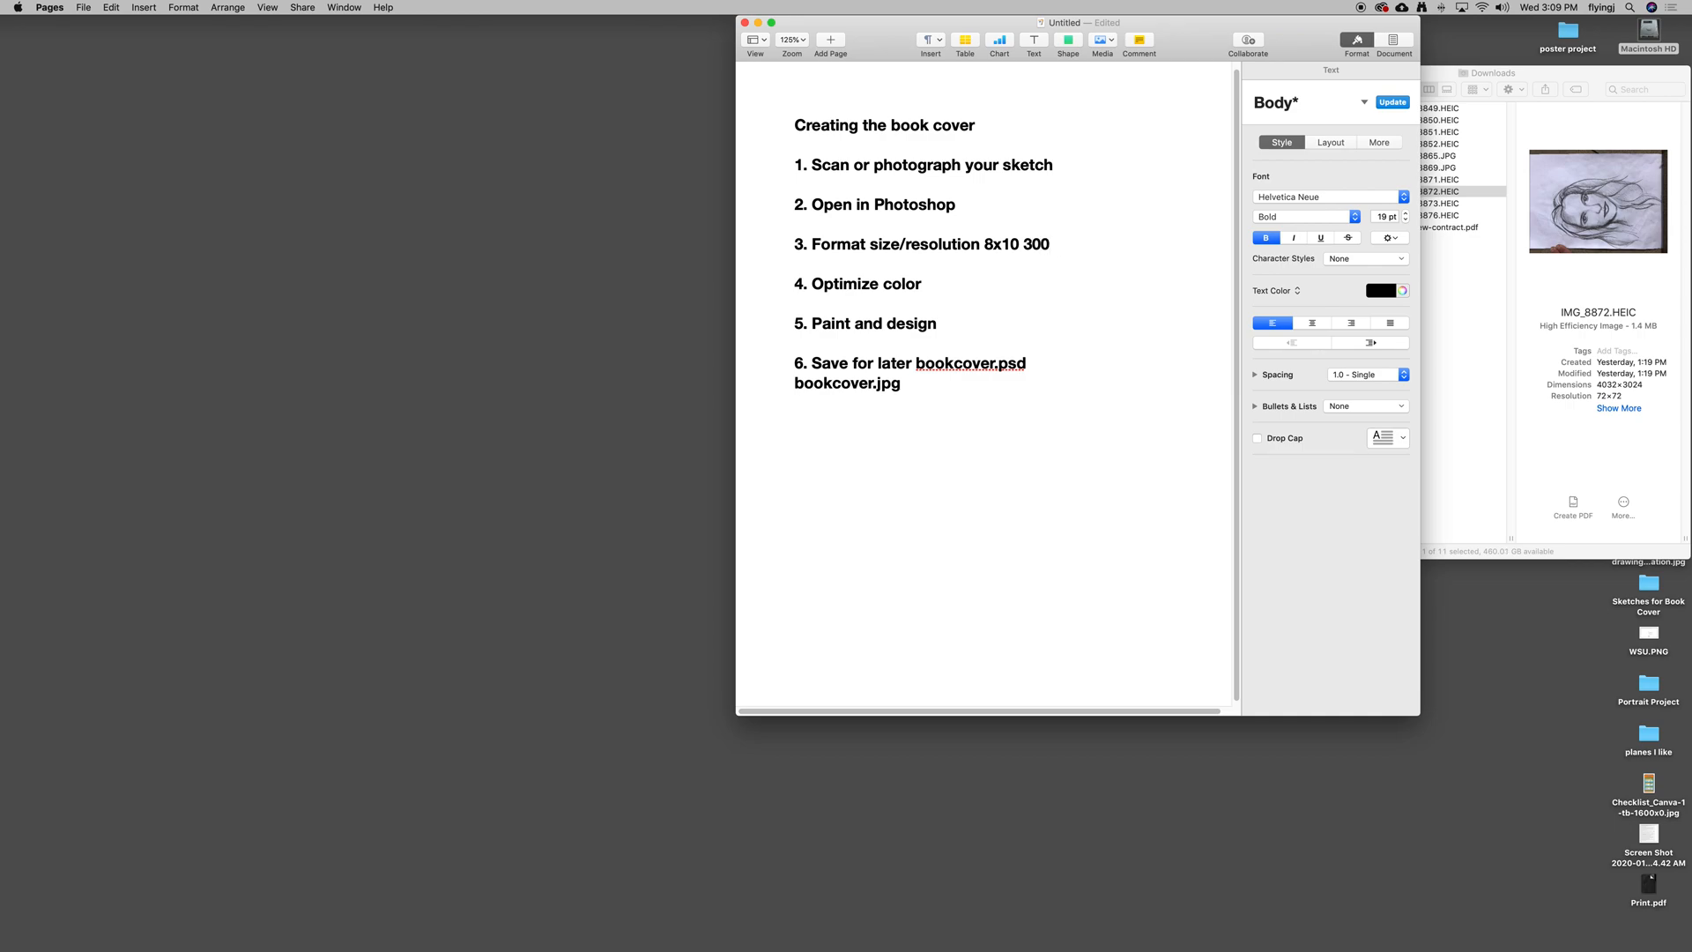
pyautogui.write('ppi')
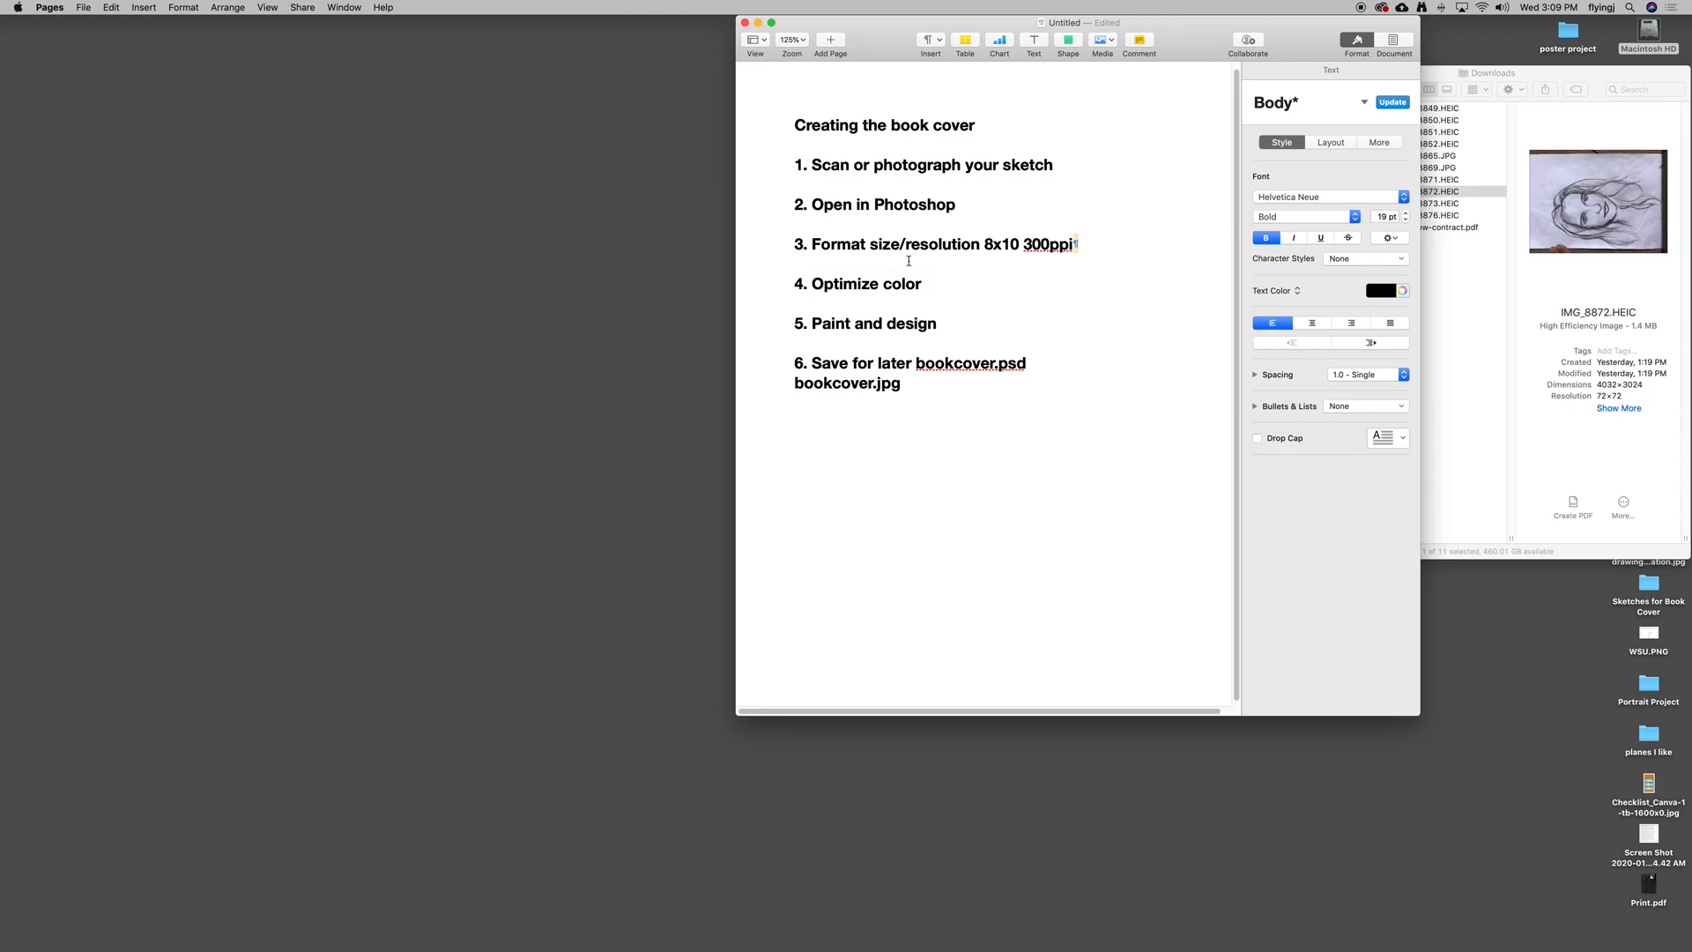
pyautogui.moveTo(1299, 273)
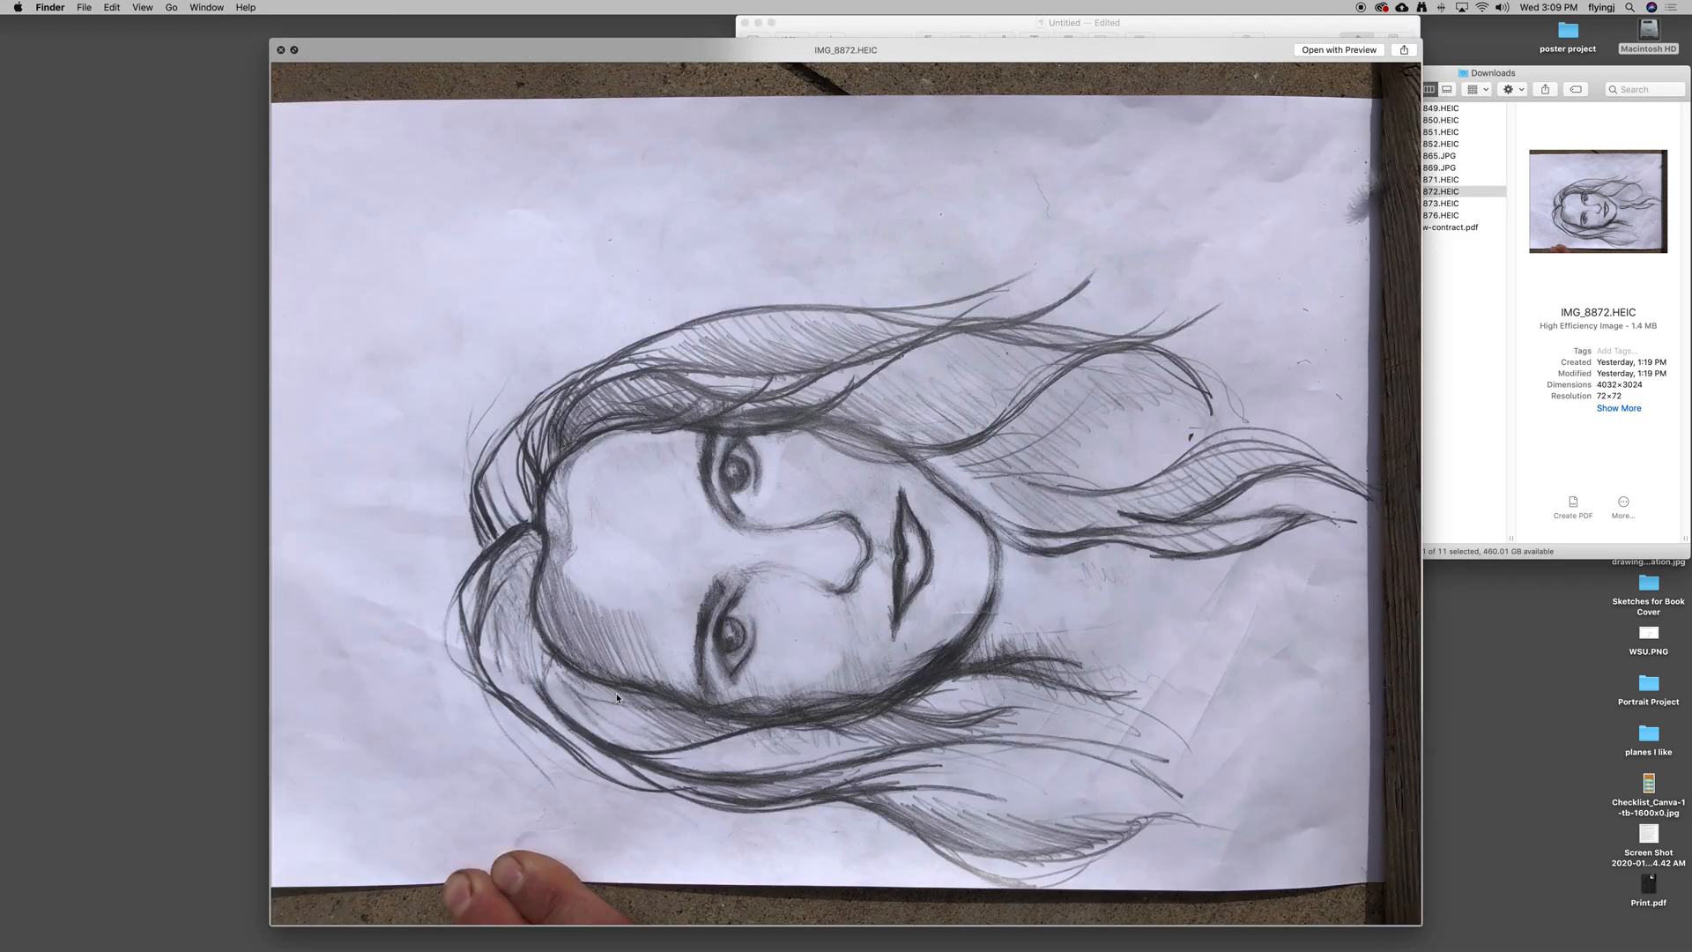
pyautogui.moveTo(1280, 841)
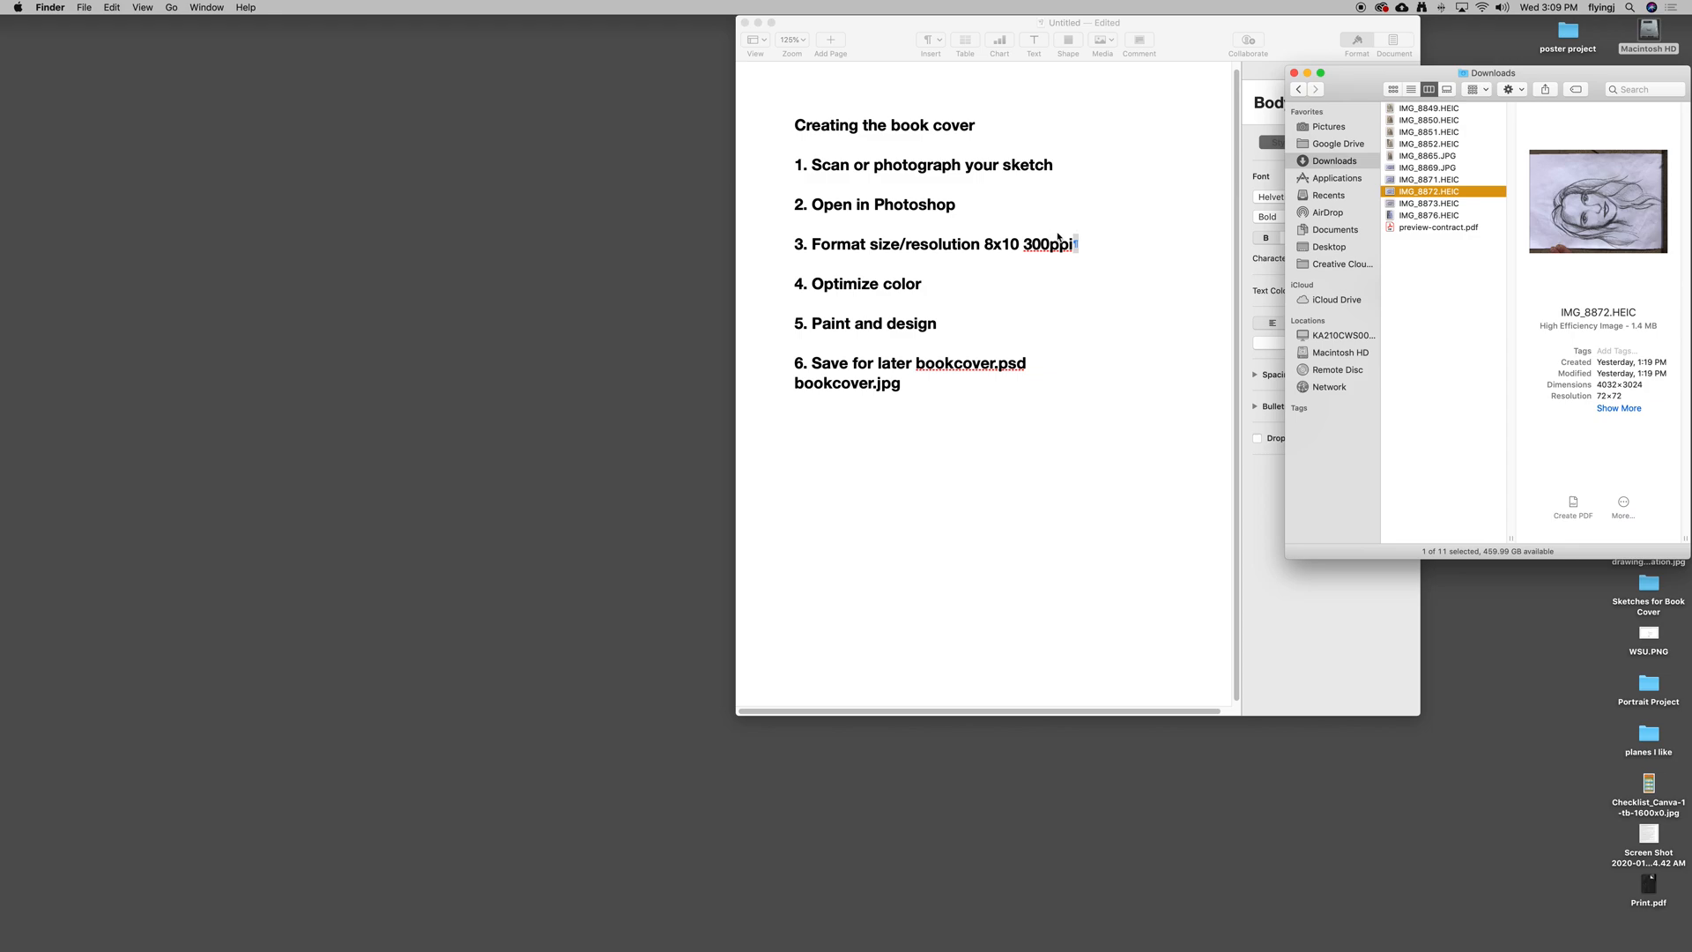
pyautogui.moveTo(1014, 274)
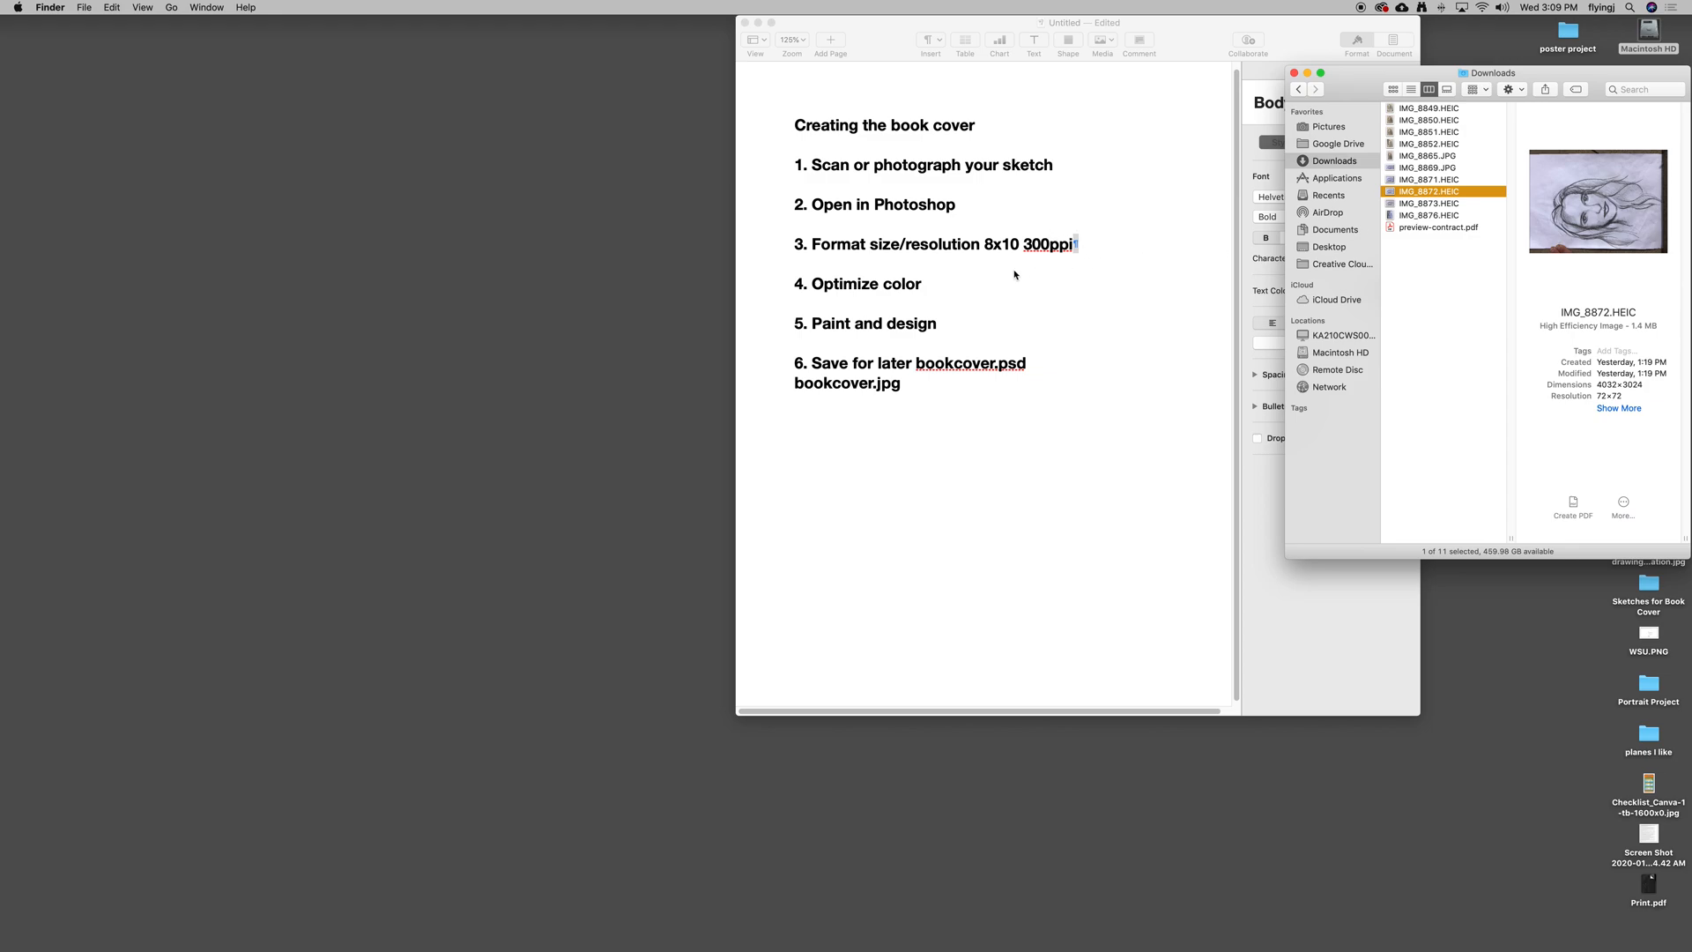
# Insert 'Layers, ' before 'Paint' so step 5 reads 'Layers, Paint and design'.
pyautogui.click(944, 321)
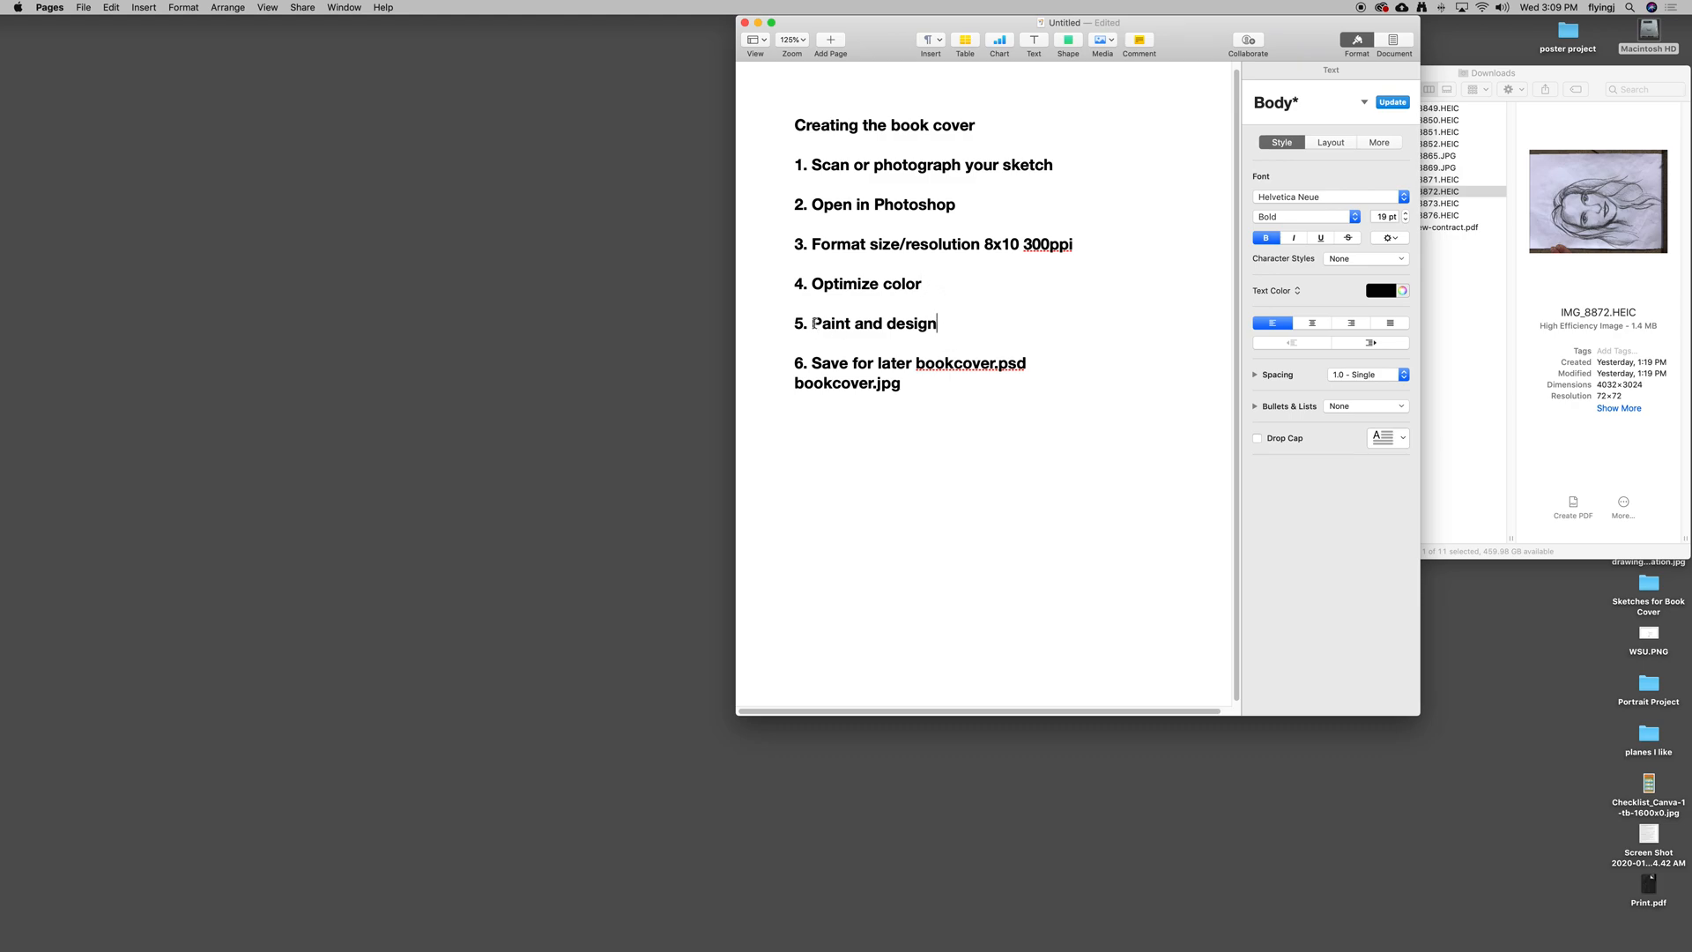
pyautogui.write('Laye')
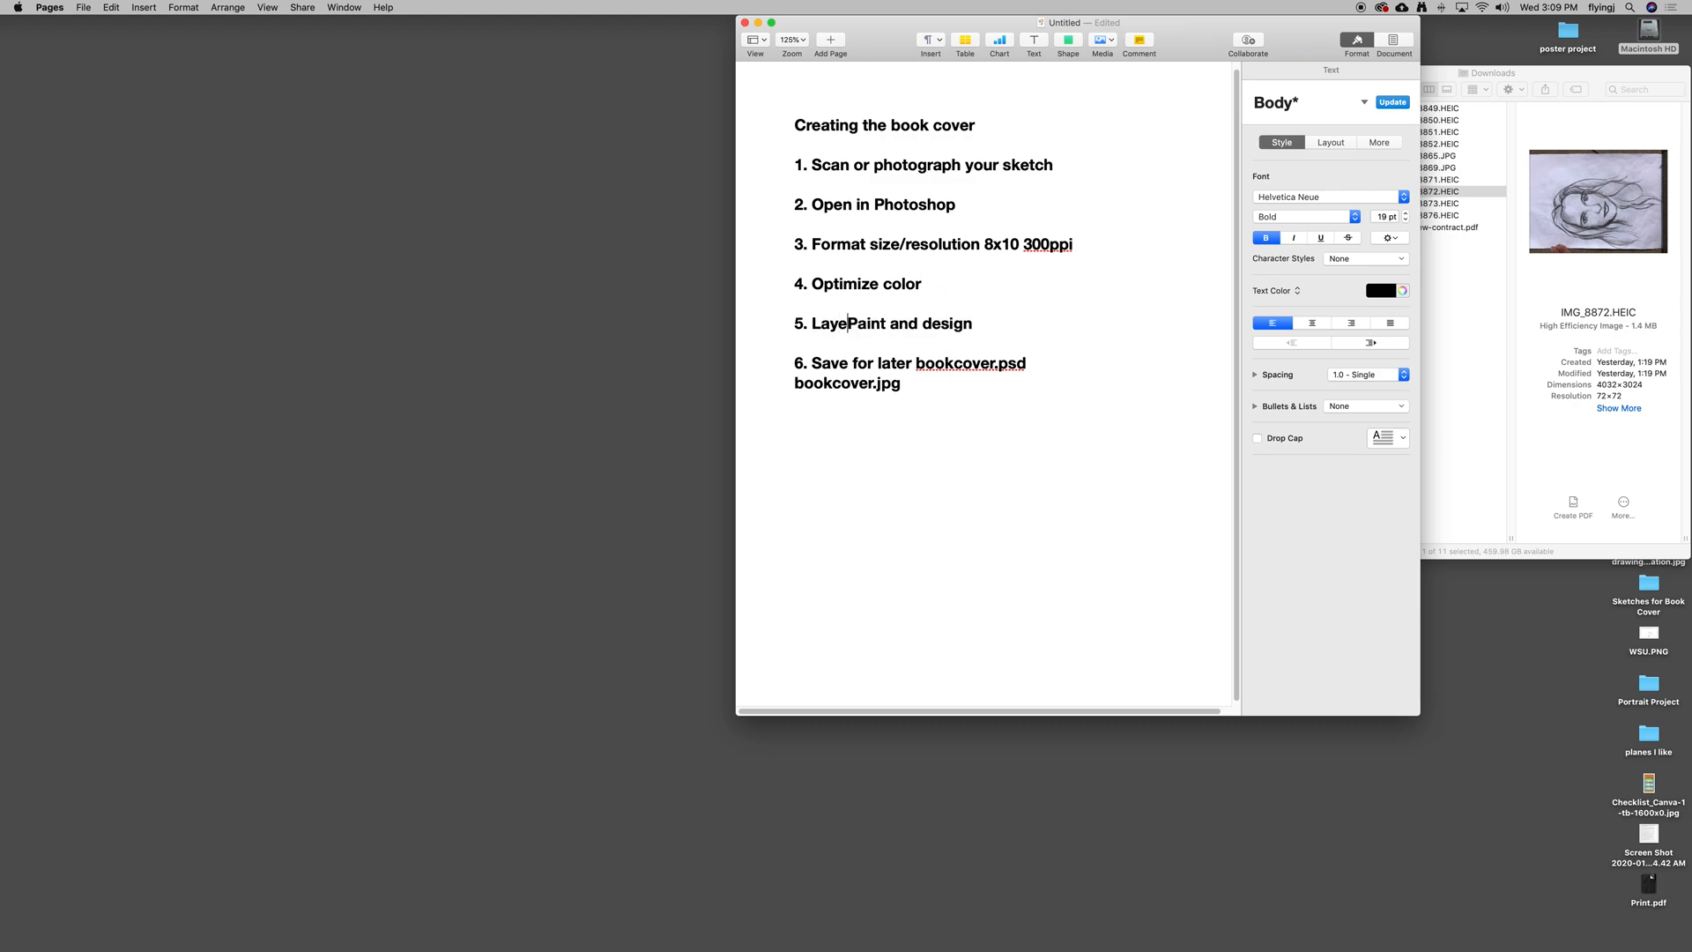
pyautogui.write('s')
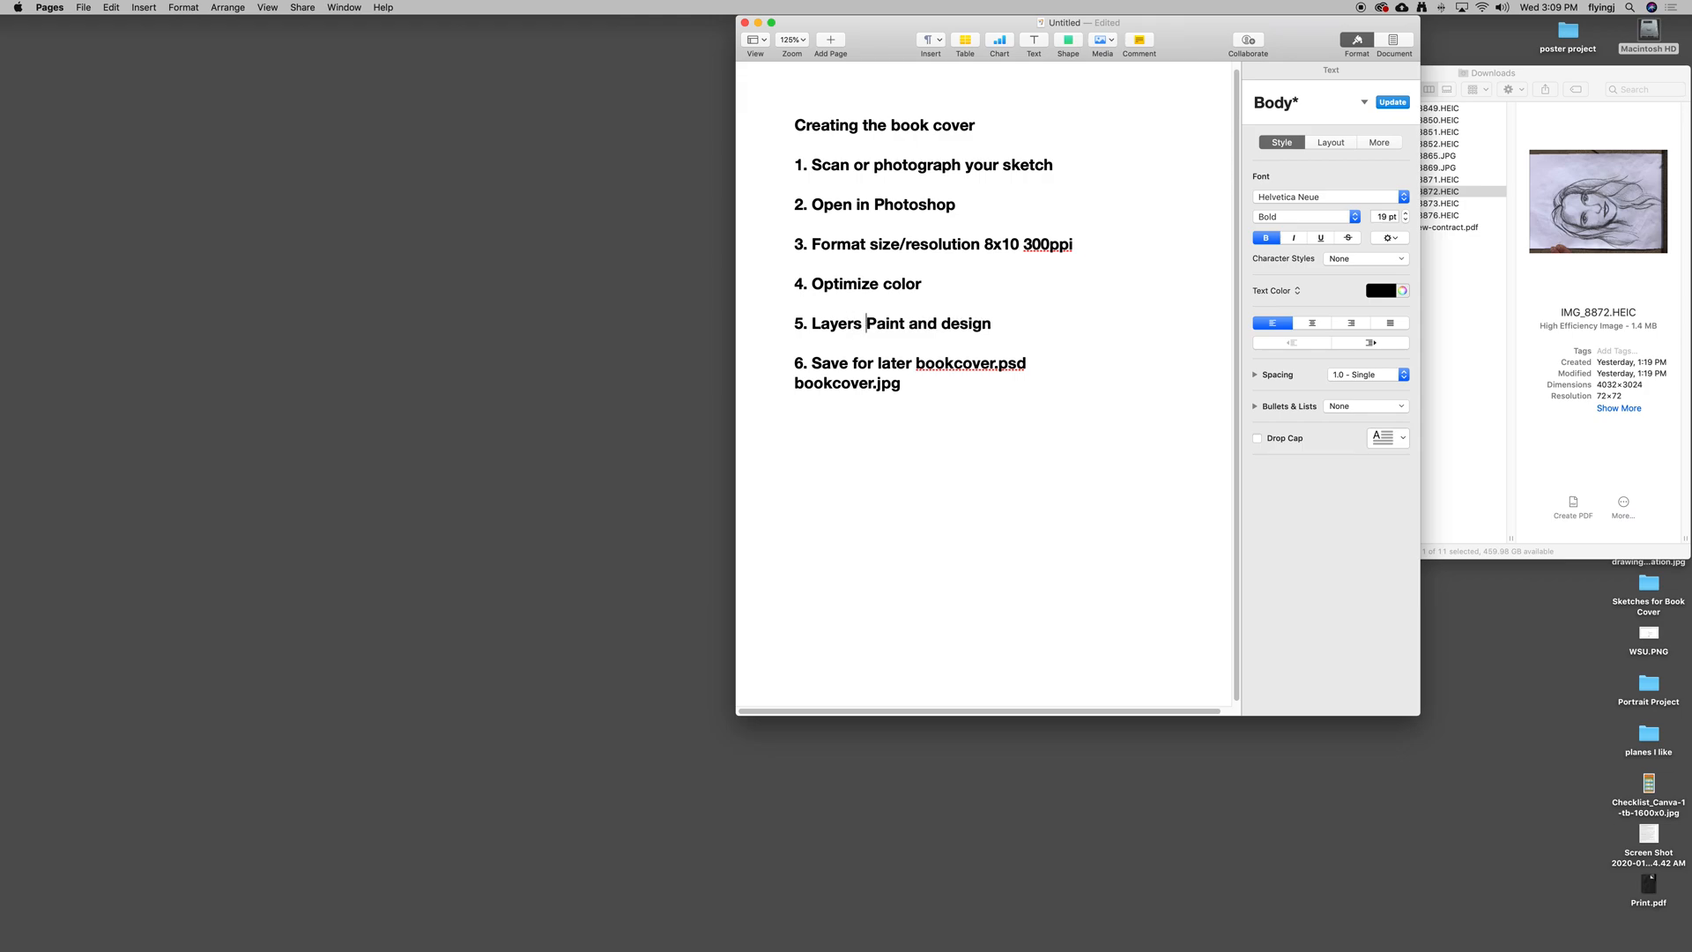
pyautogui.write(',')
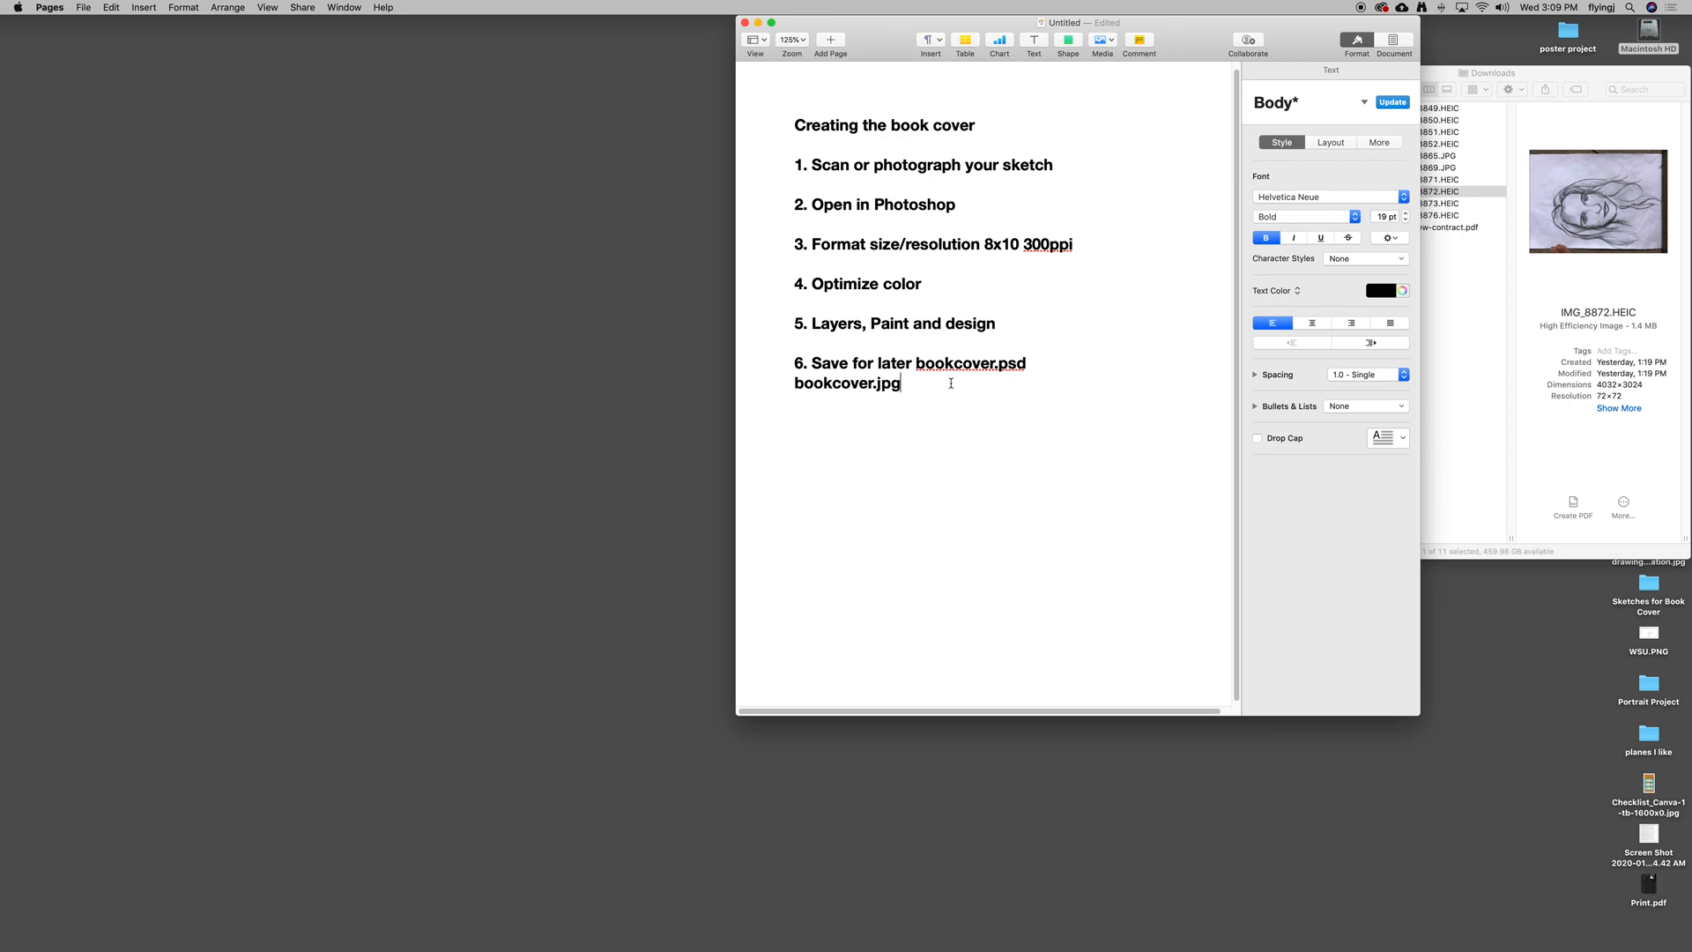
pyautogui.moveTo(913, 383)
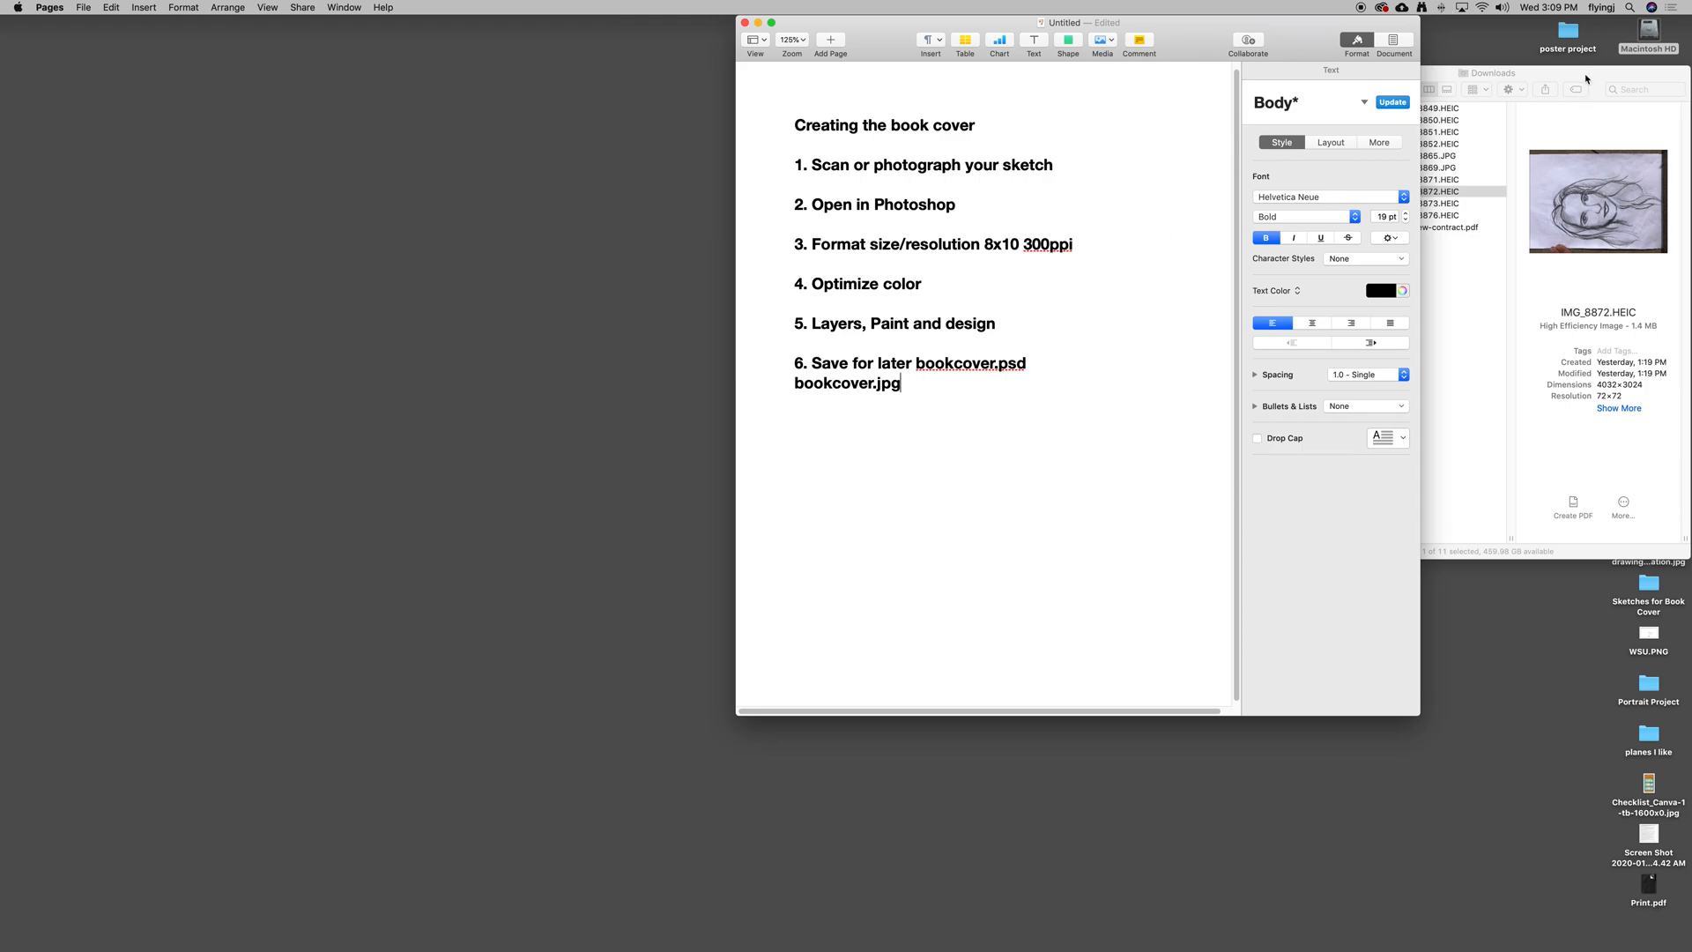
pyautogui.click(1489, 72)
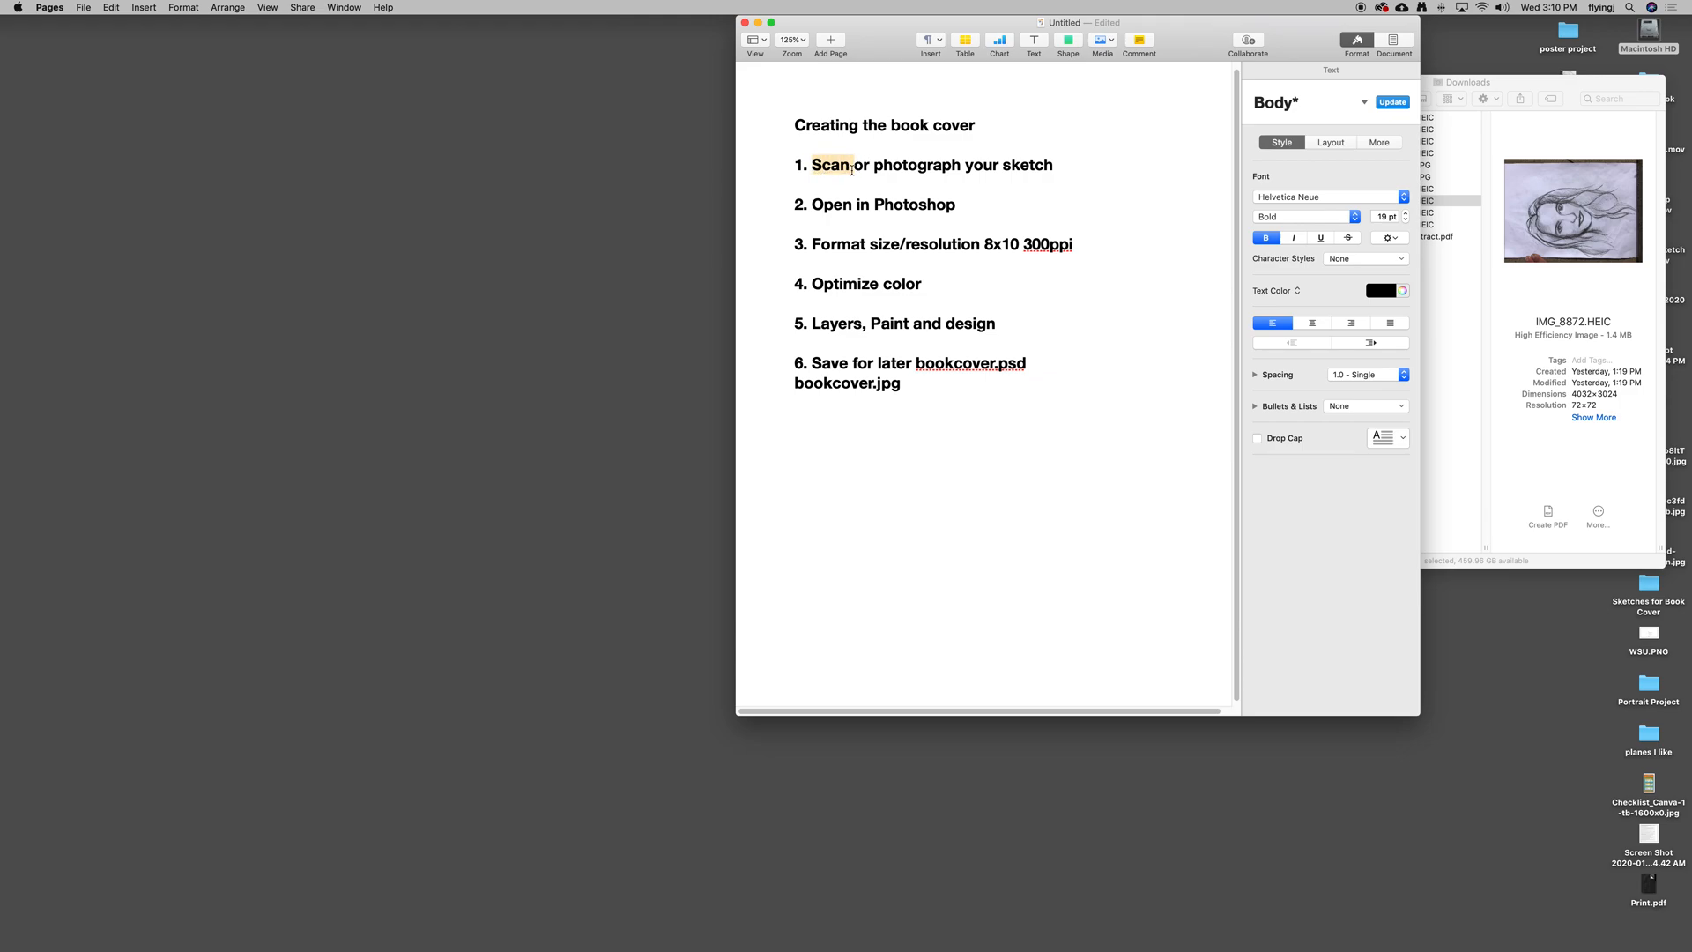
pyautogui.click(831, 164)
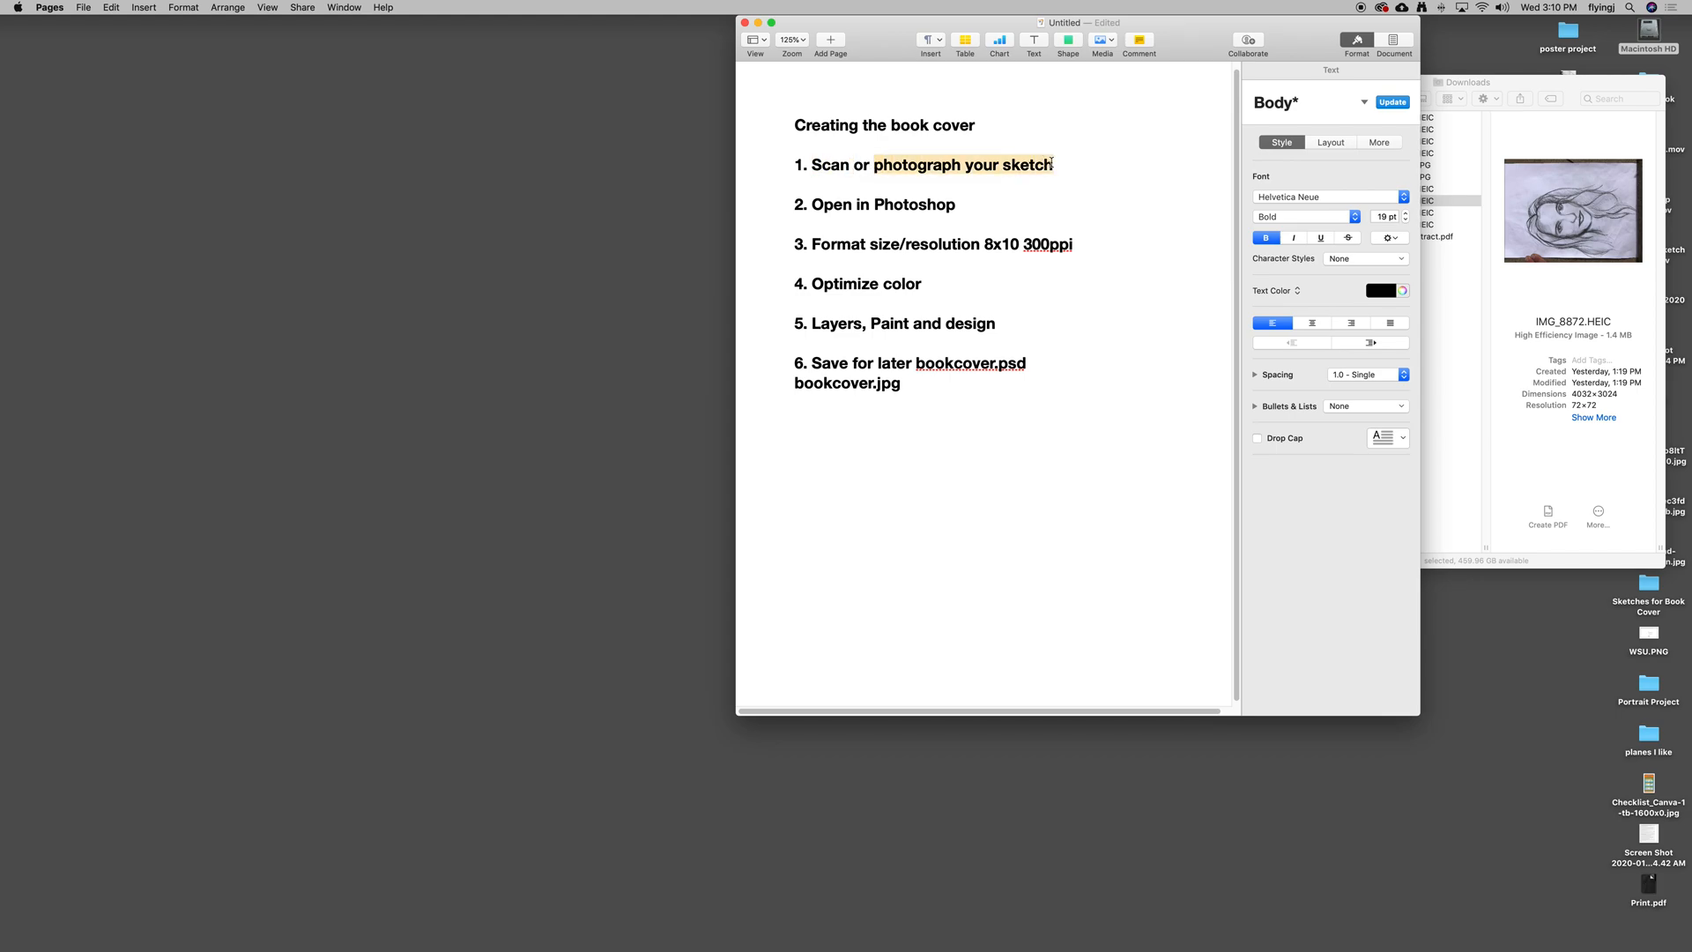
pyautogui.click(1057, 163)
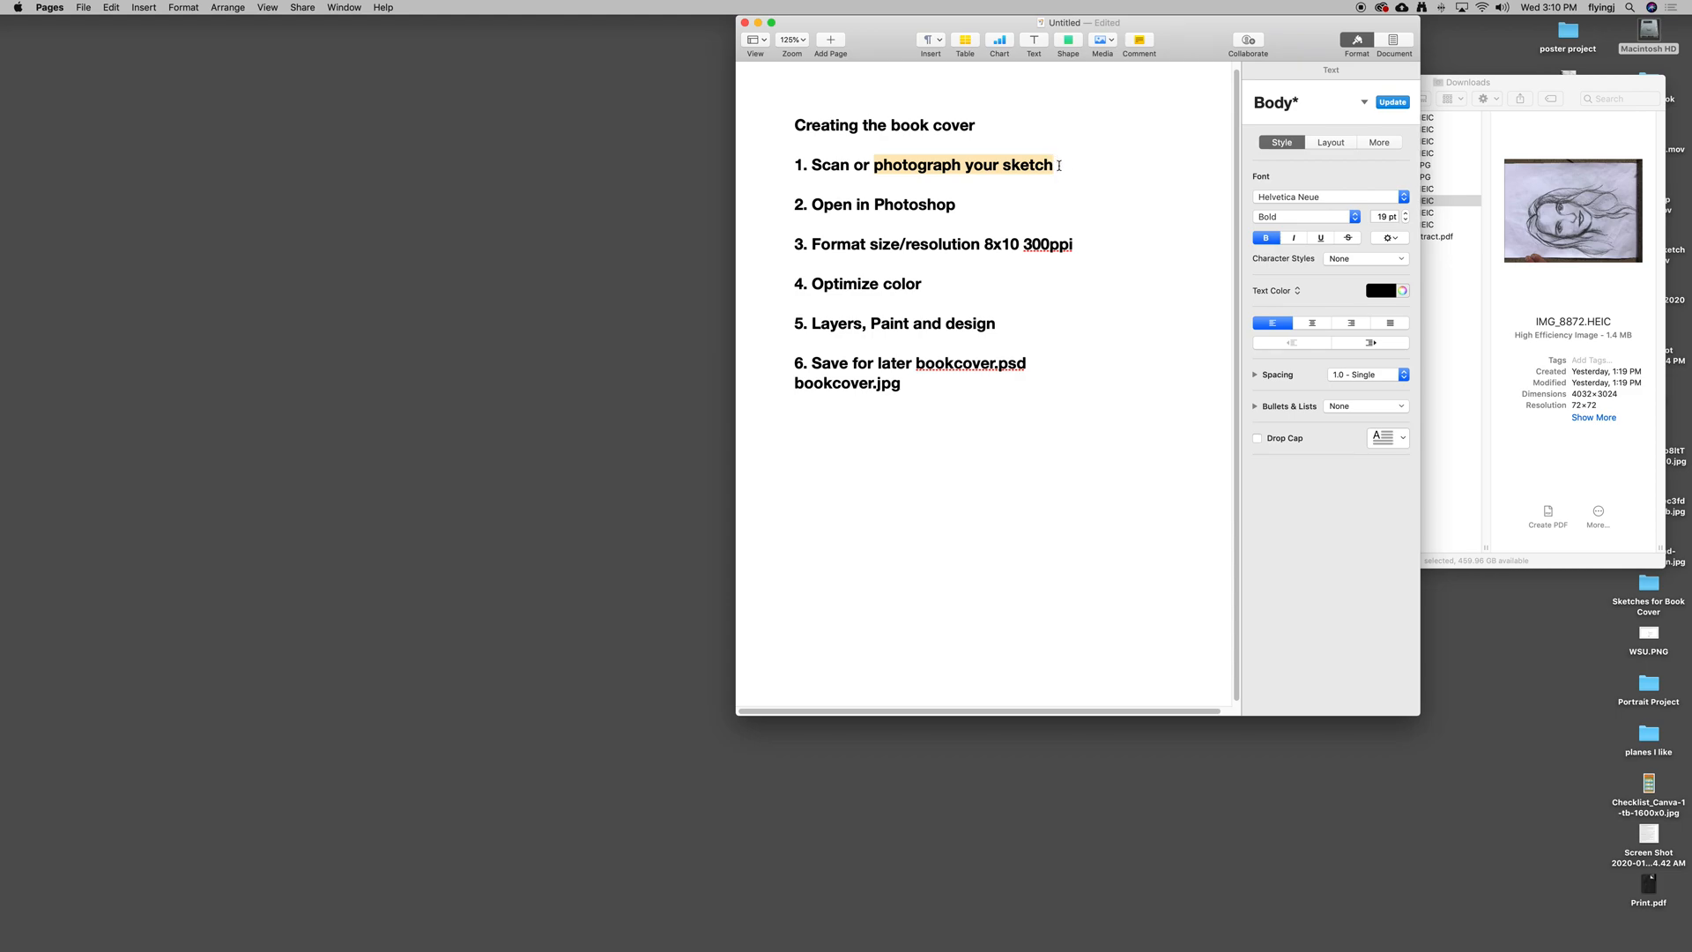
pyautogui.click(1056, 164)
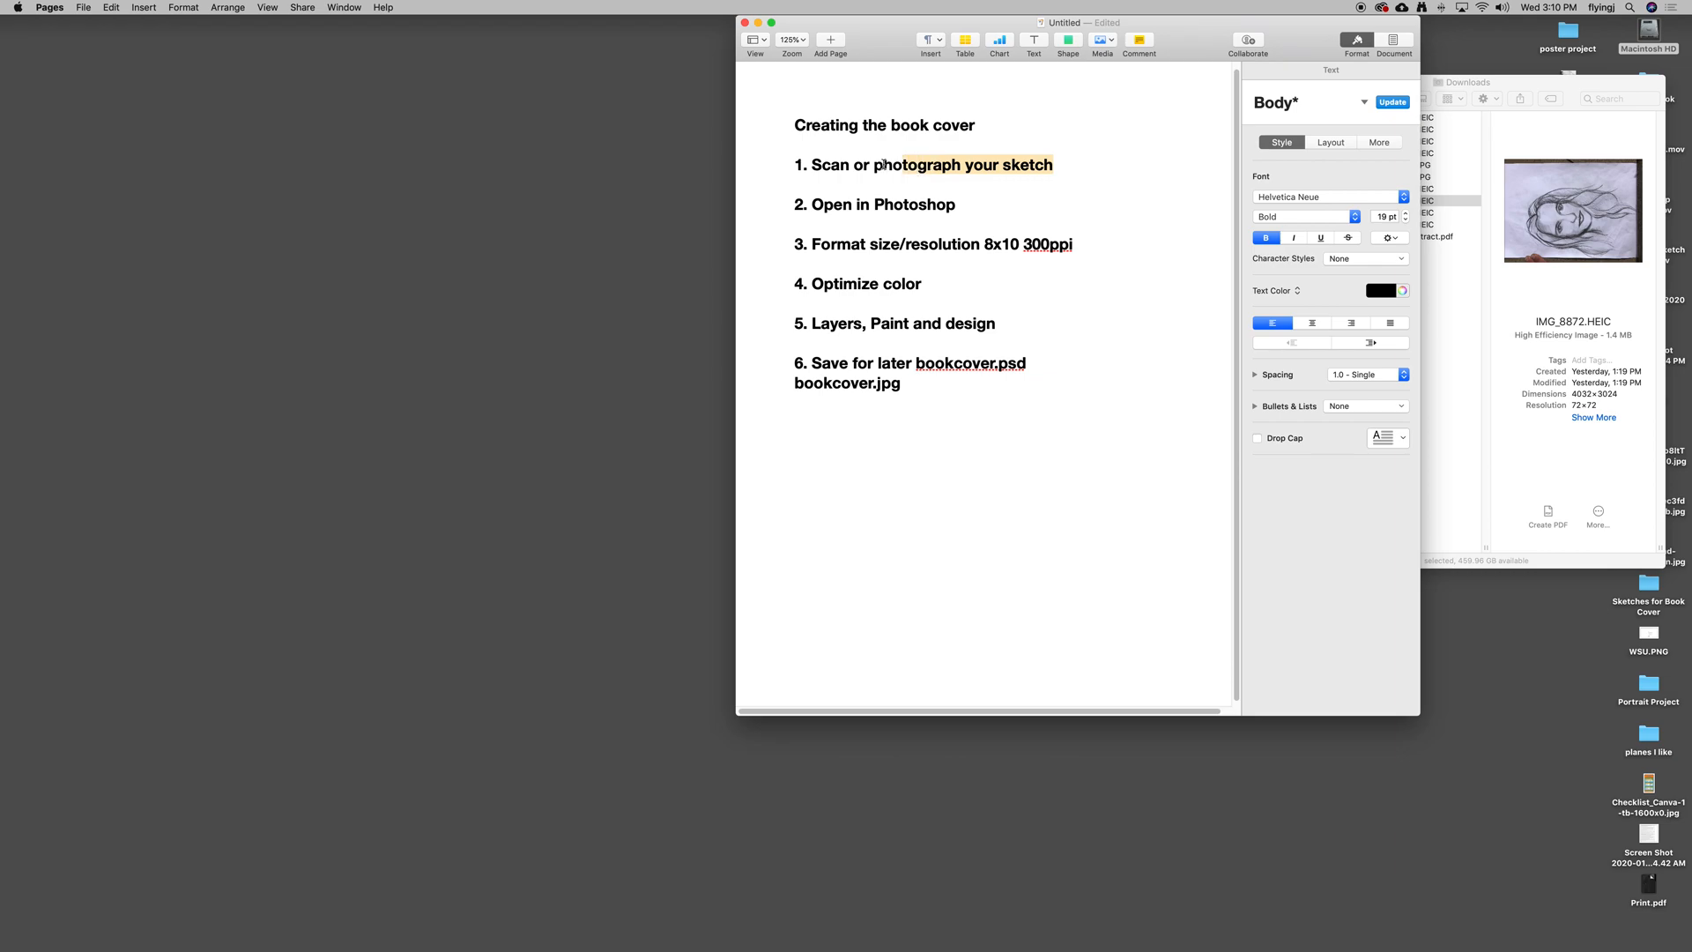
pyautogui.click(1068, 164)
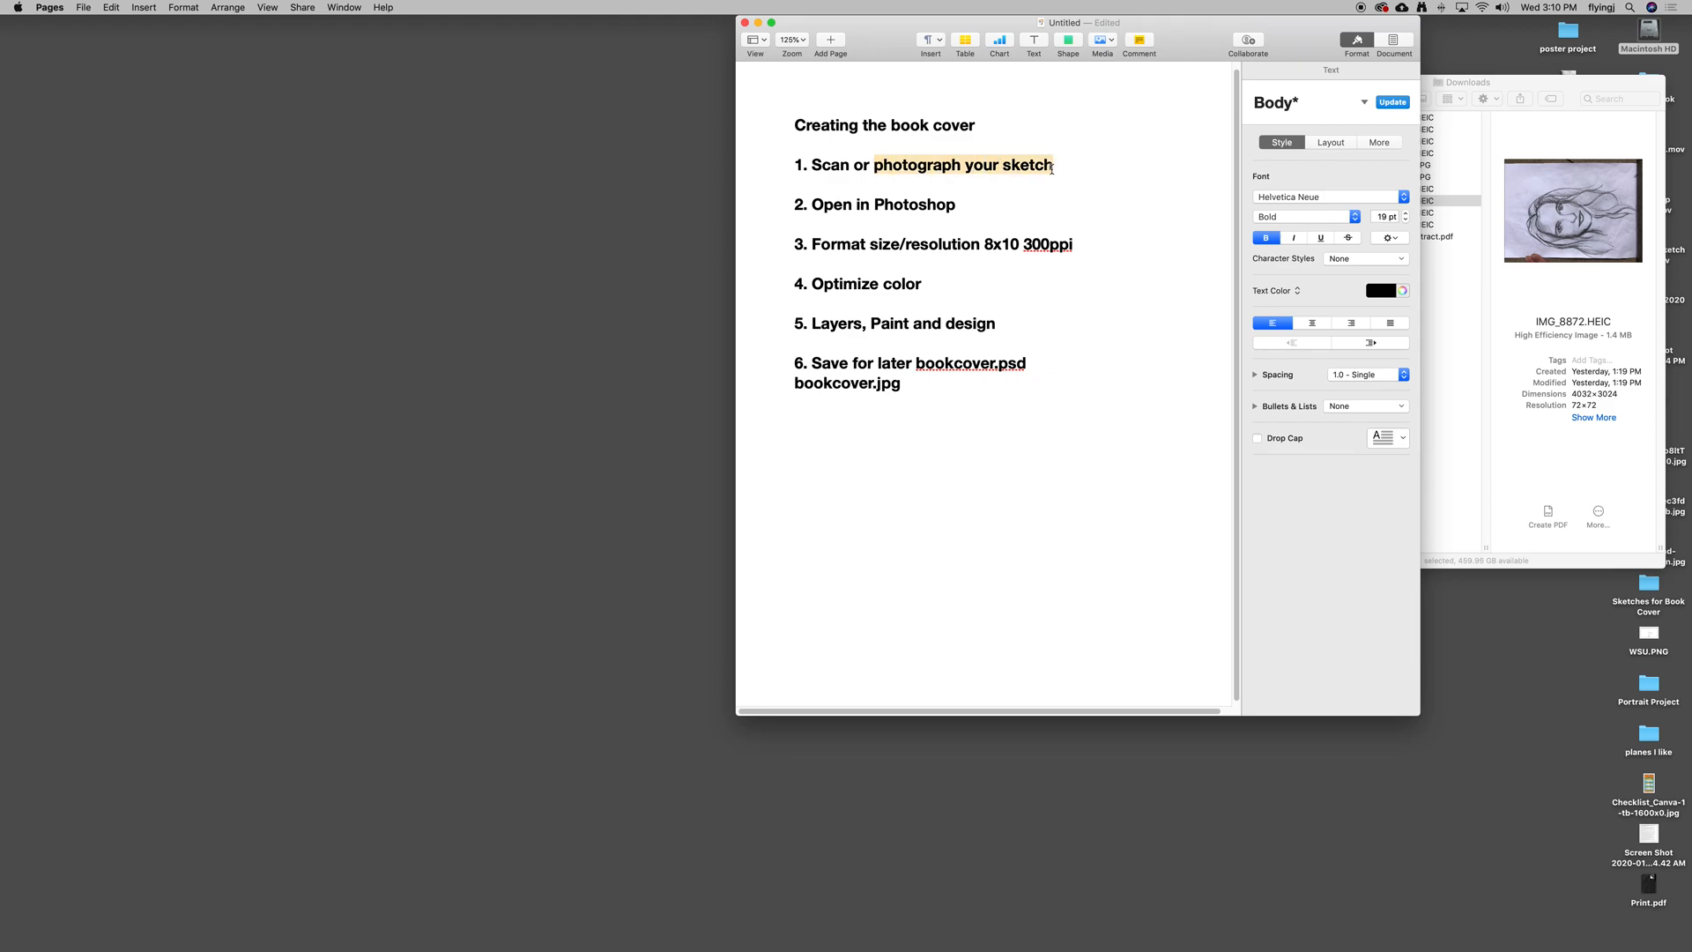
pyautogui.moveTo(1083, 163)
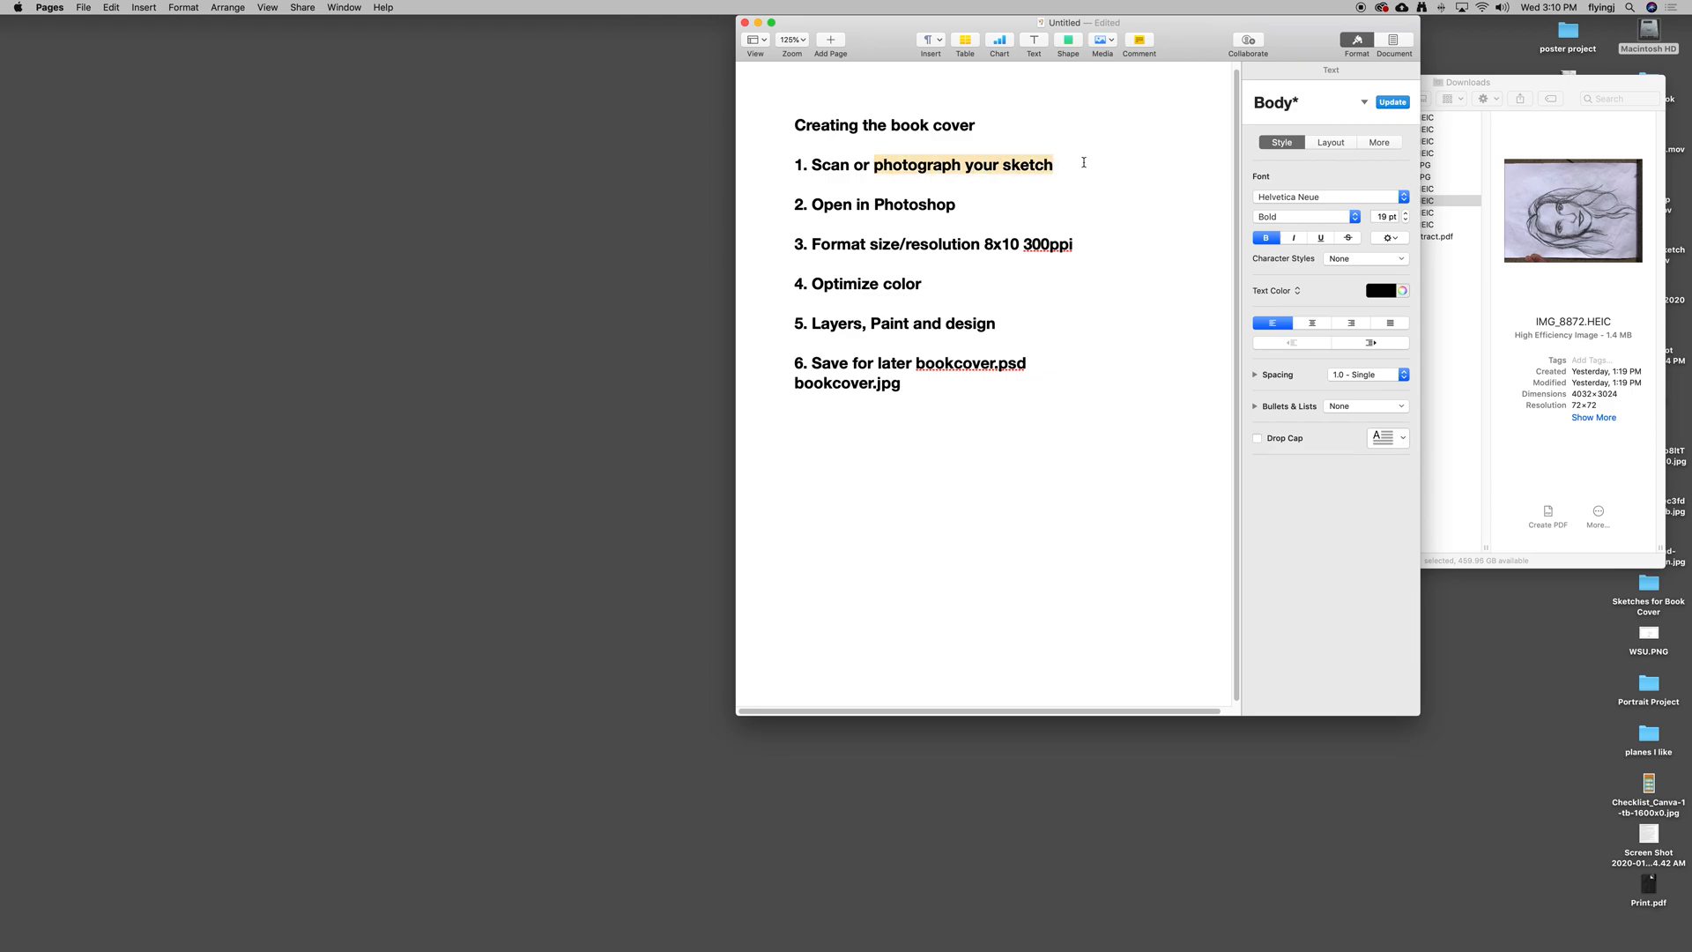
pyautogui.click(1052, 164)
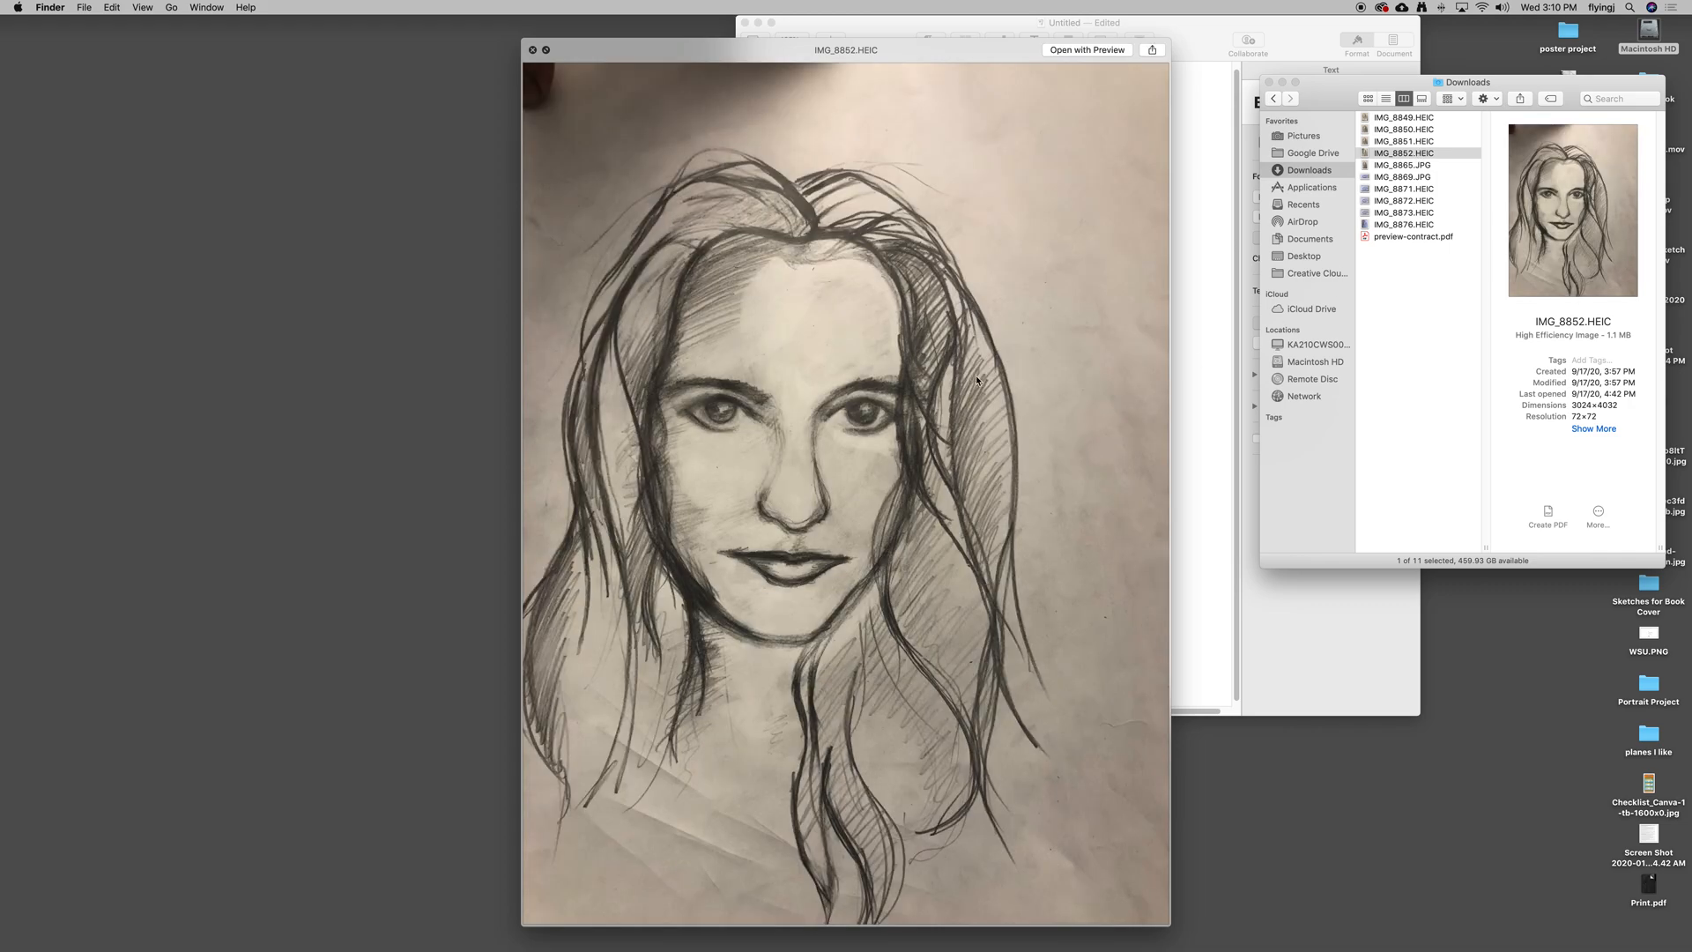
pyautogui.moveTo(807, 129)
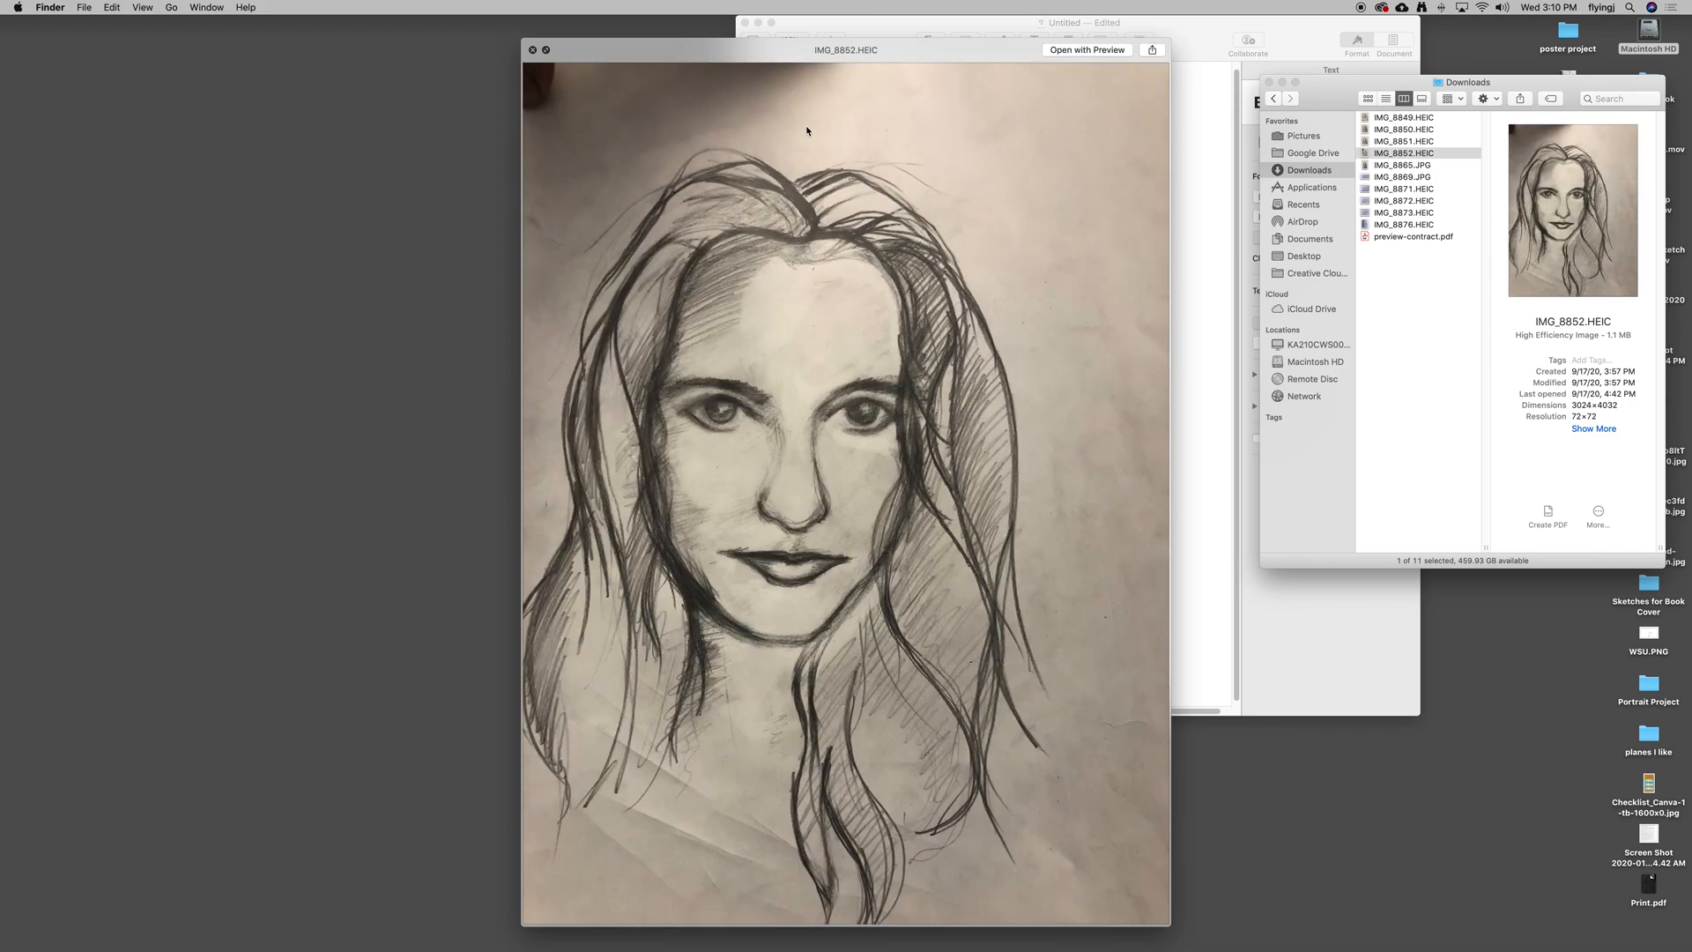
pyautogui.moveTo(907, 129)
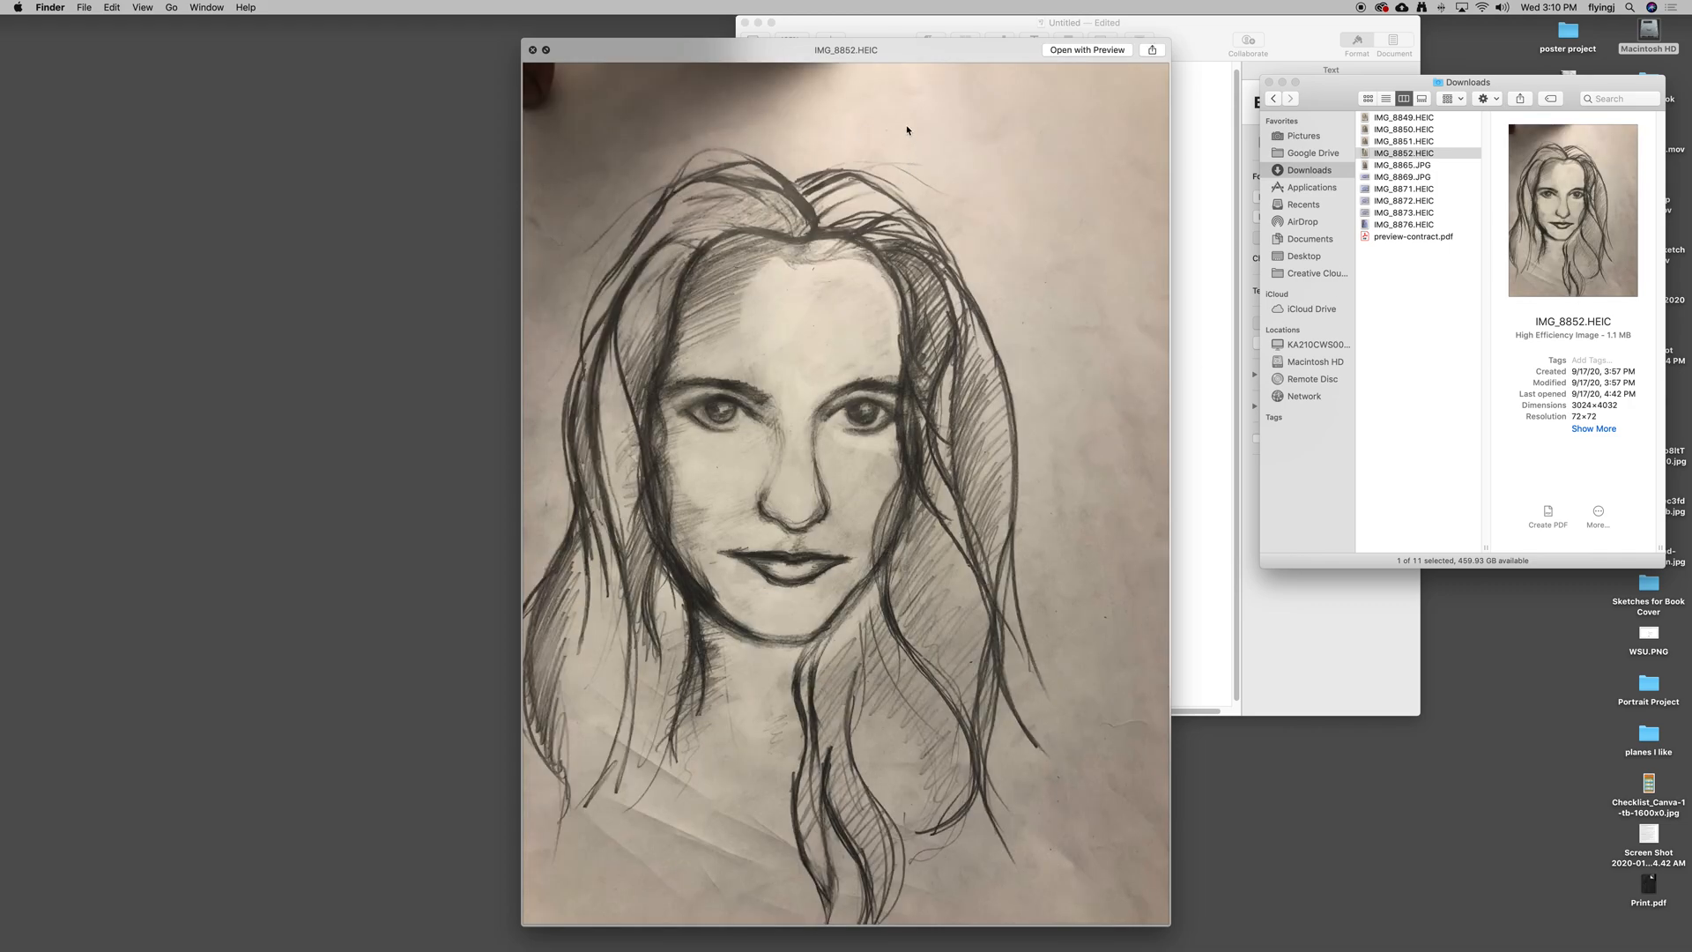
pyautogui.moveTo(867, 177)
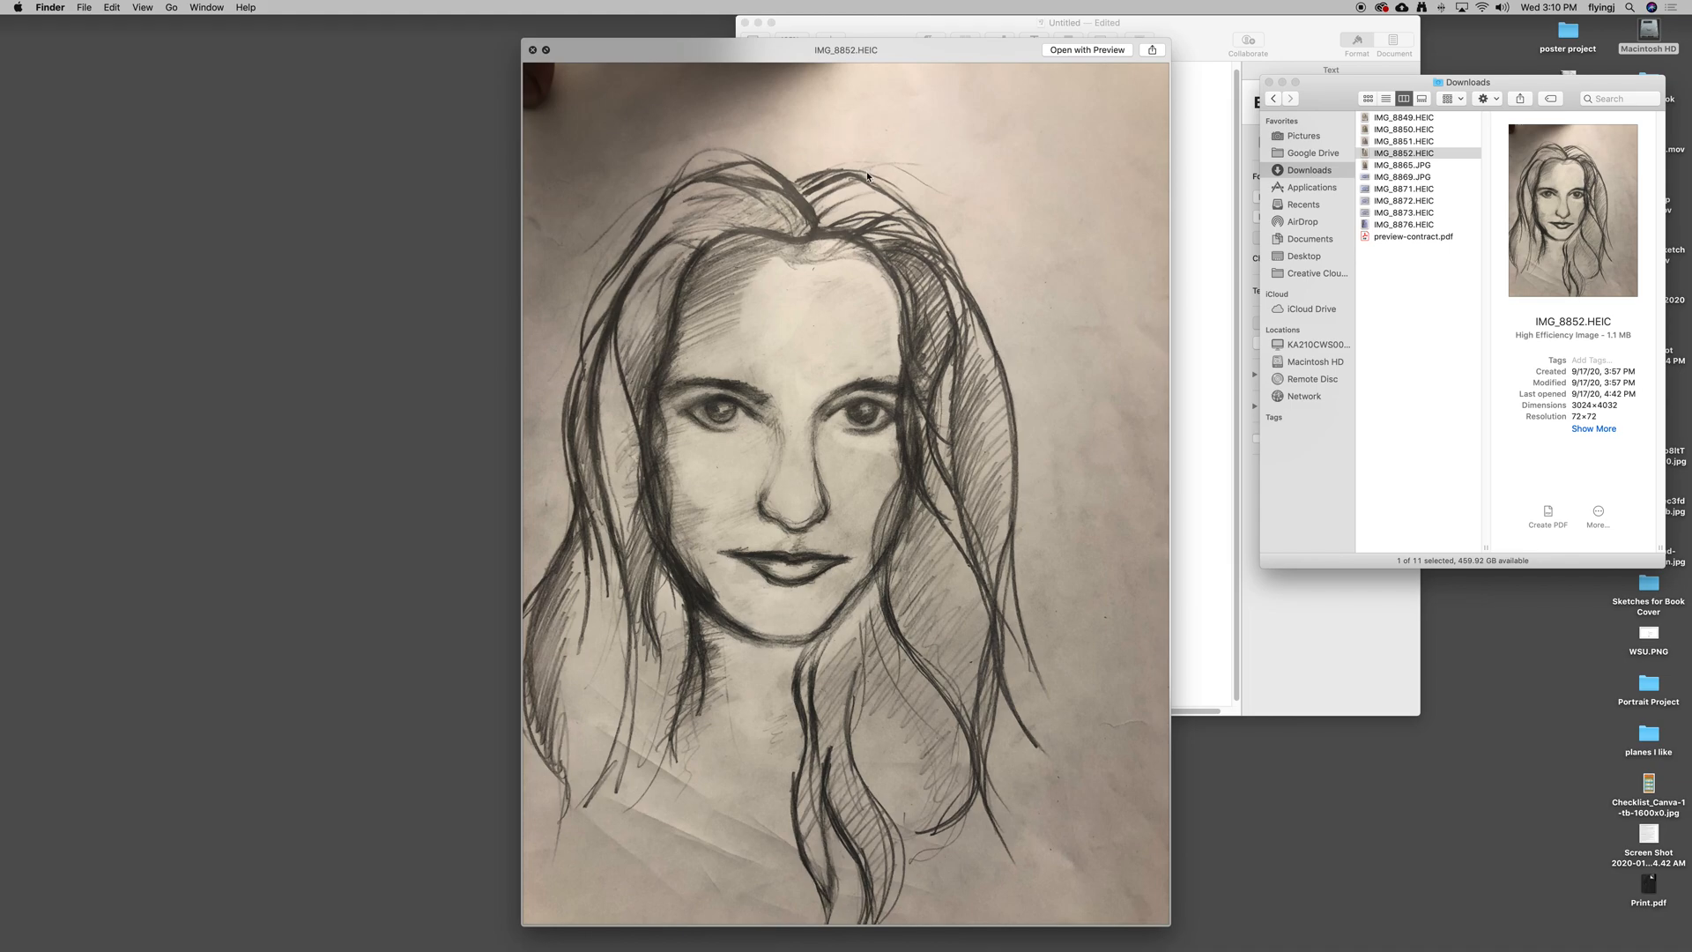
pyautogui.moveTo(926, 133)
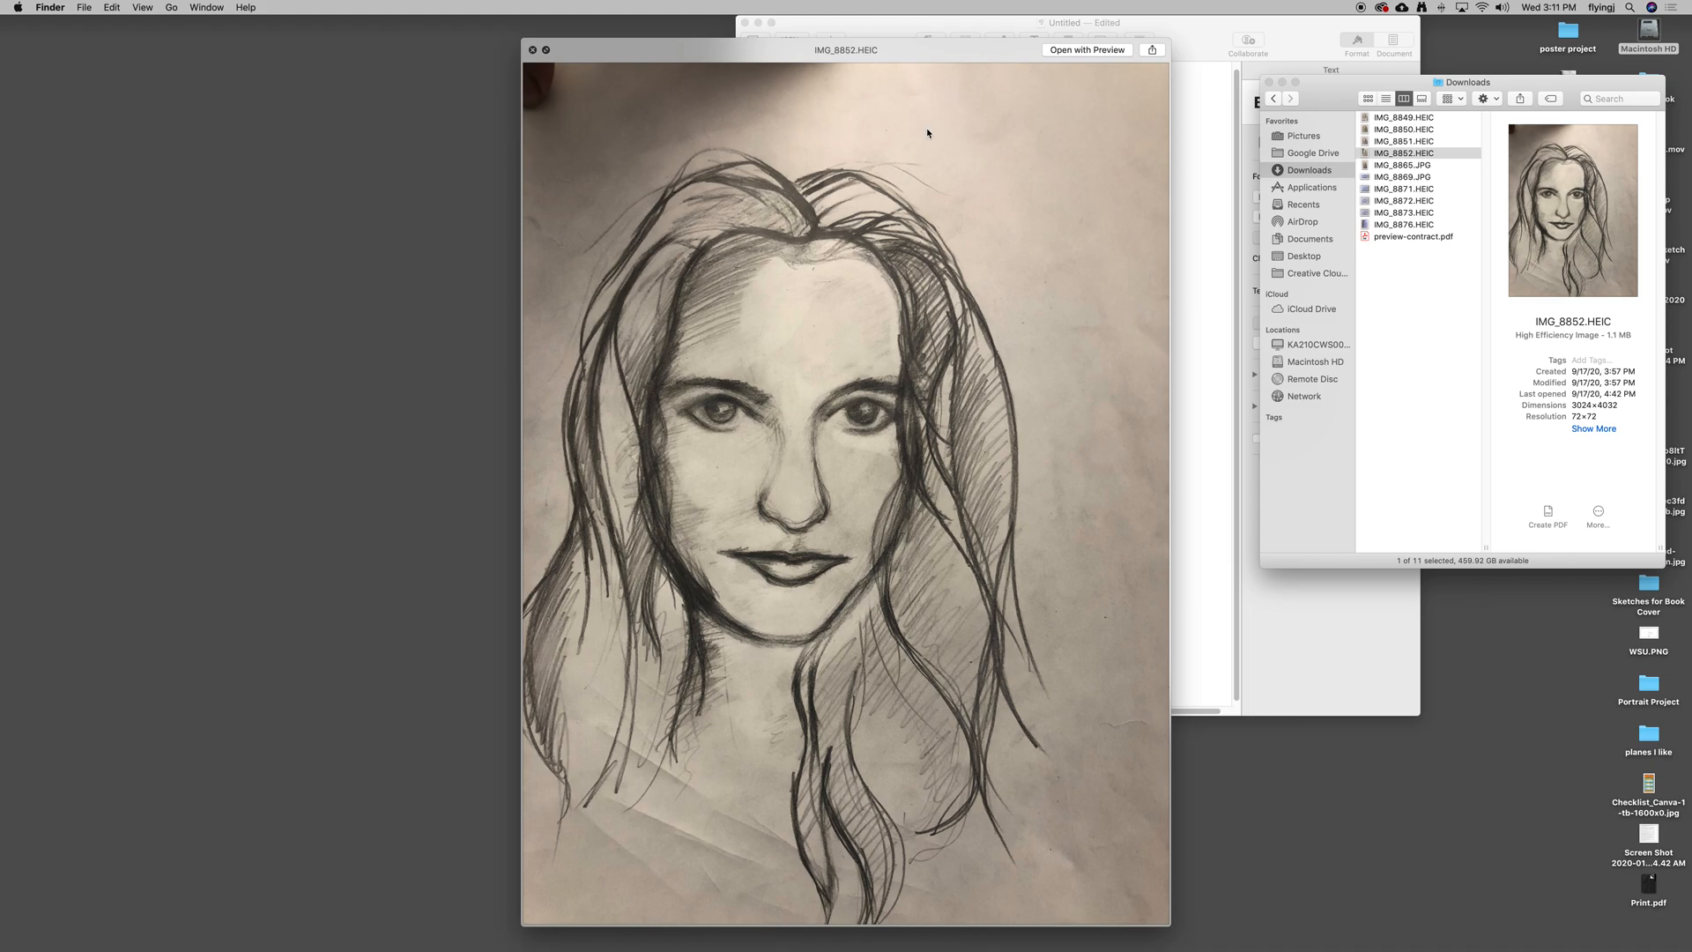
pyautogui.moveTo(934, 127)
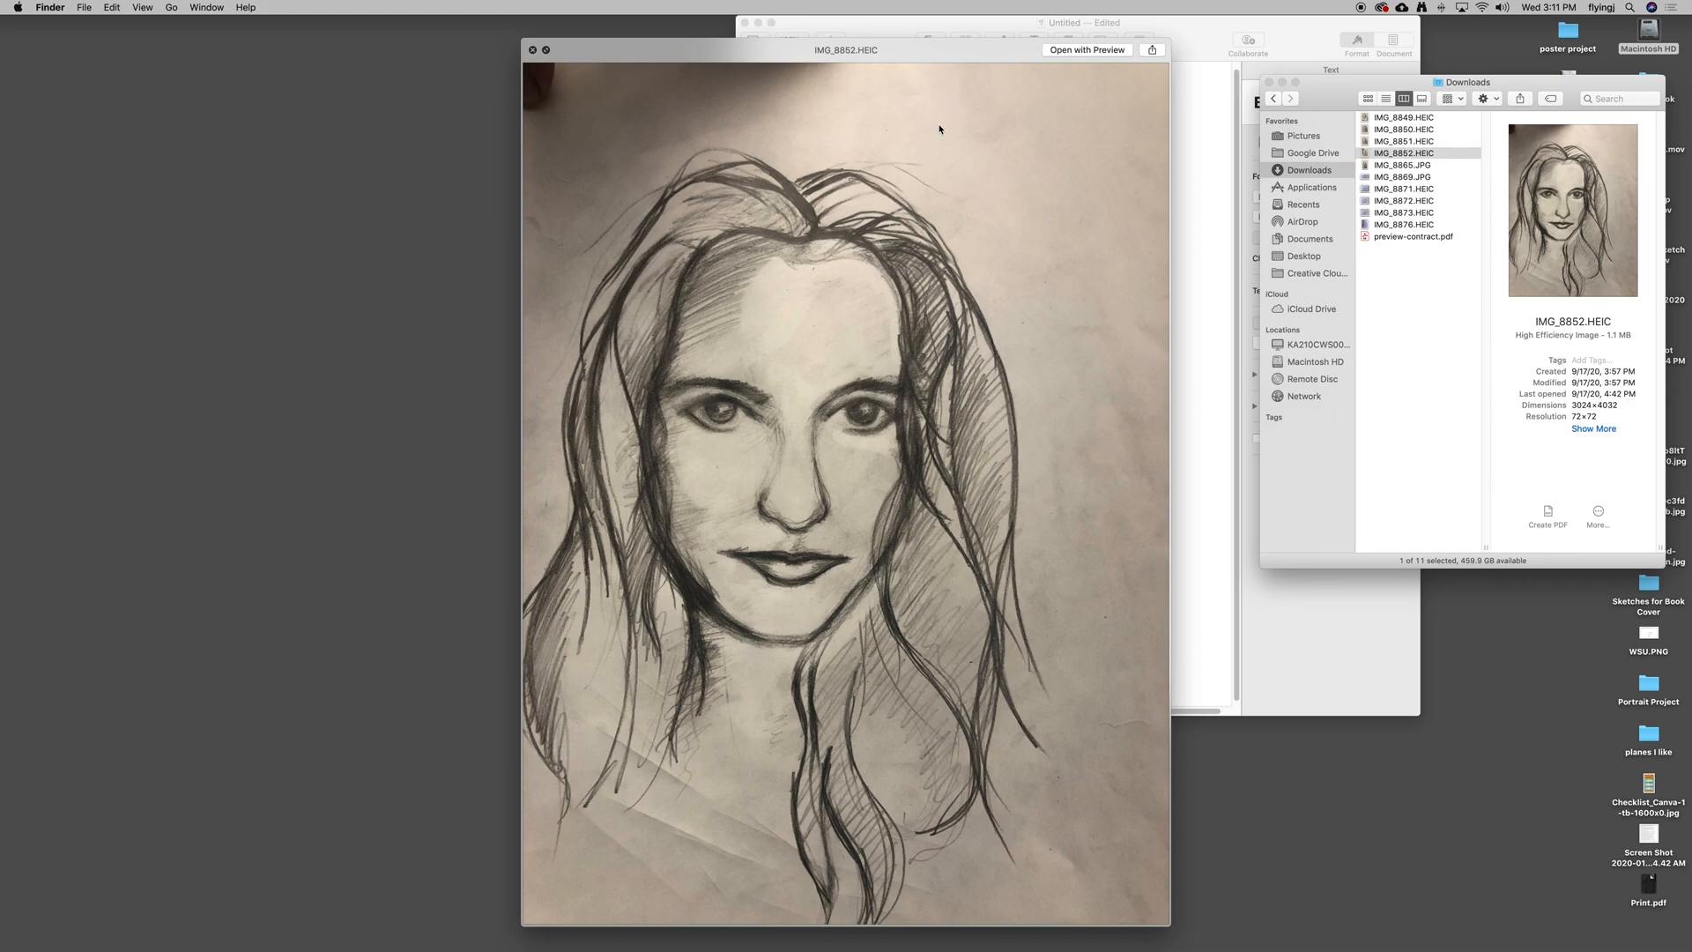
pyautogui.moveTo(952, 130)
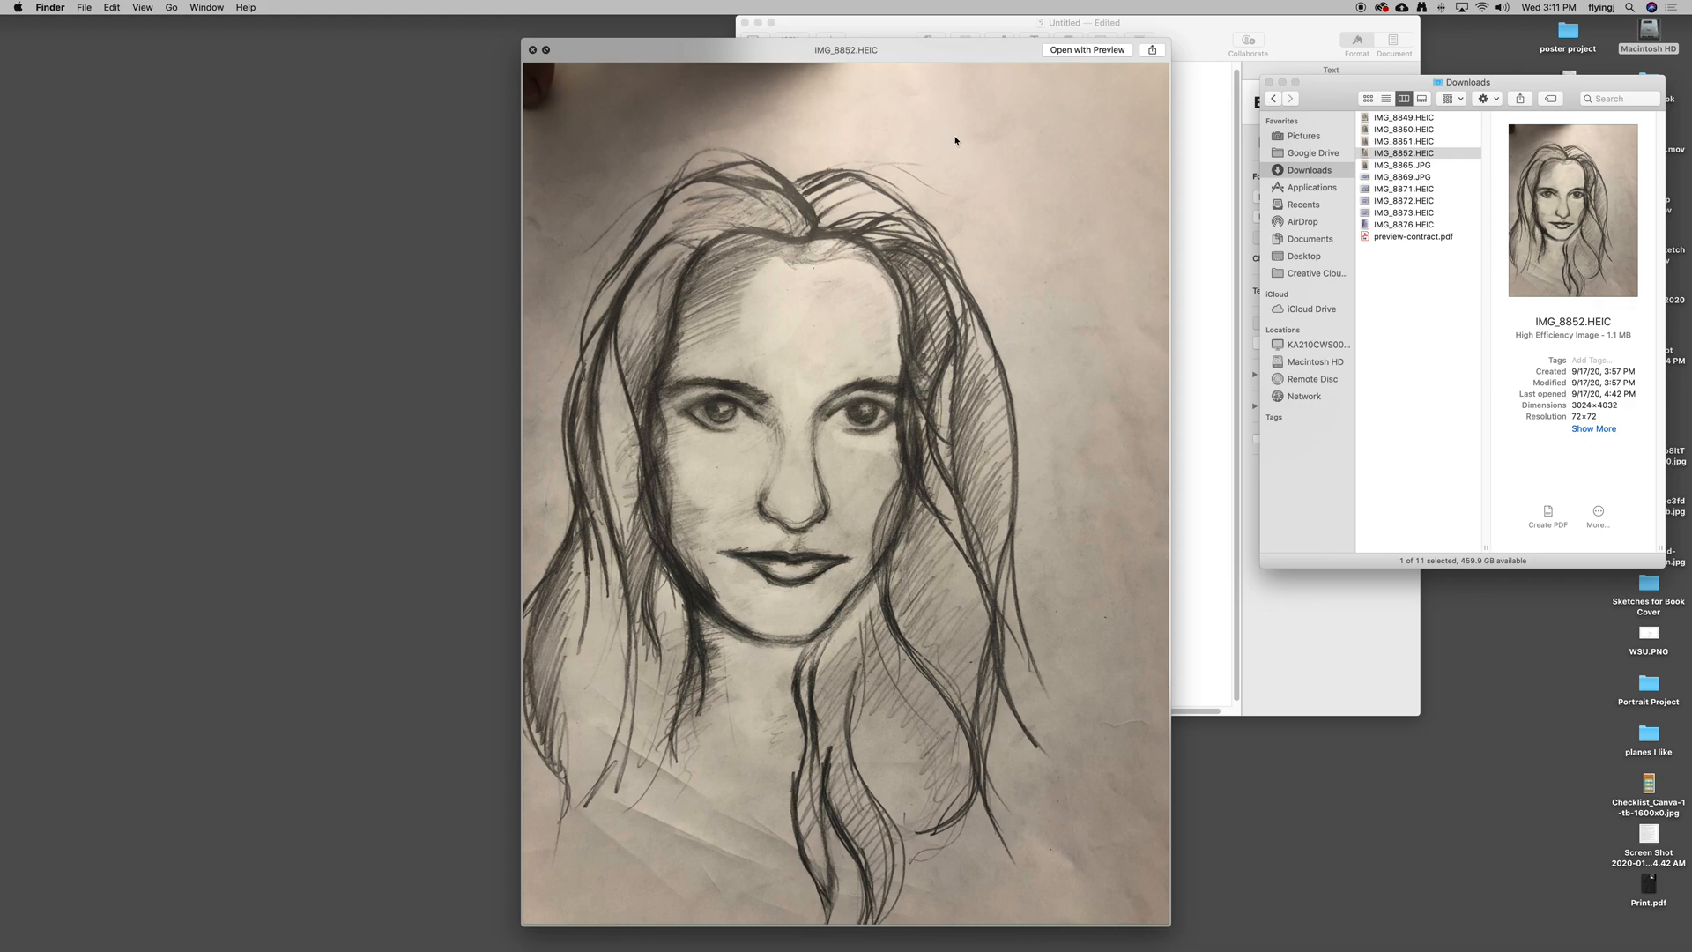
pyautogui.moveTo(960, 135)
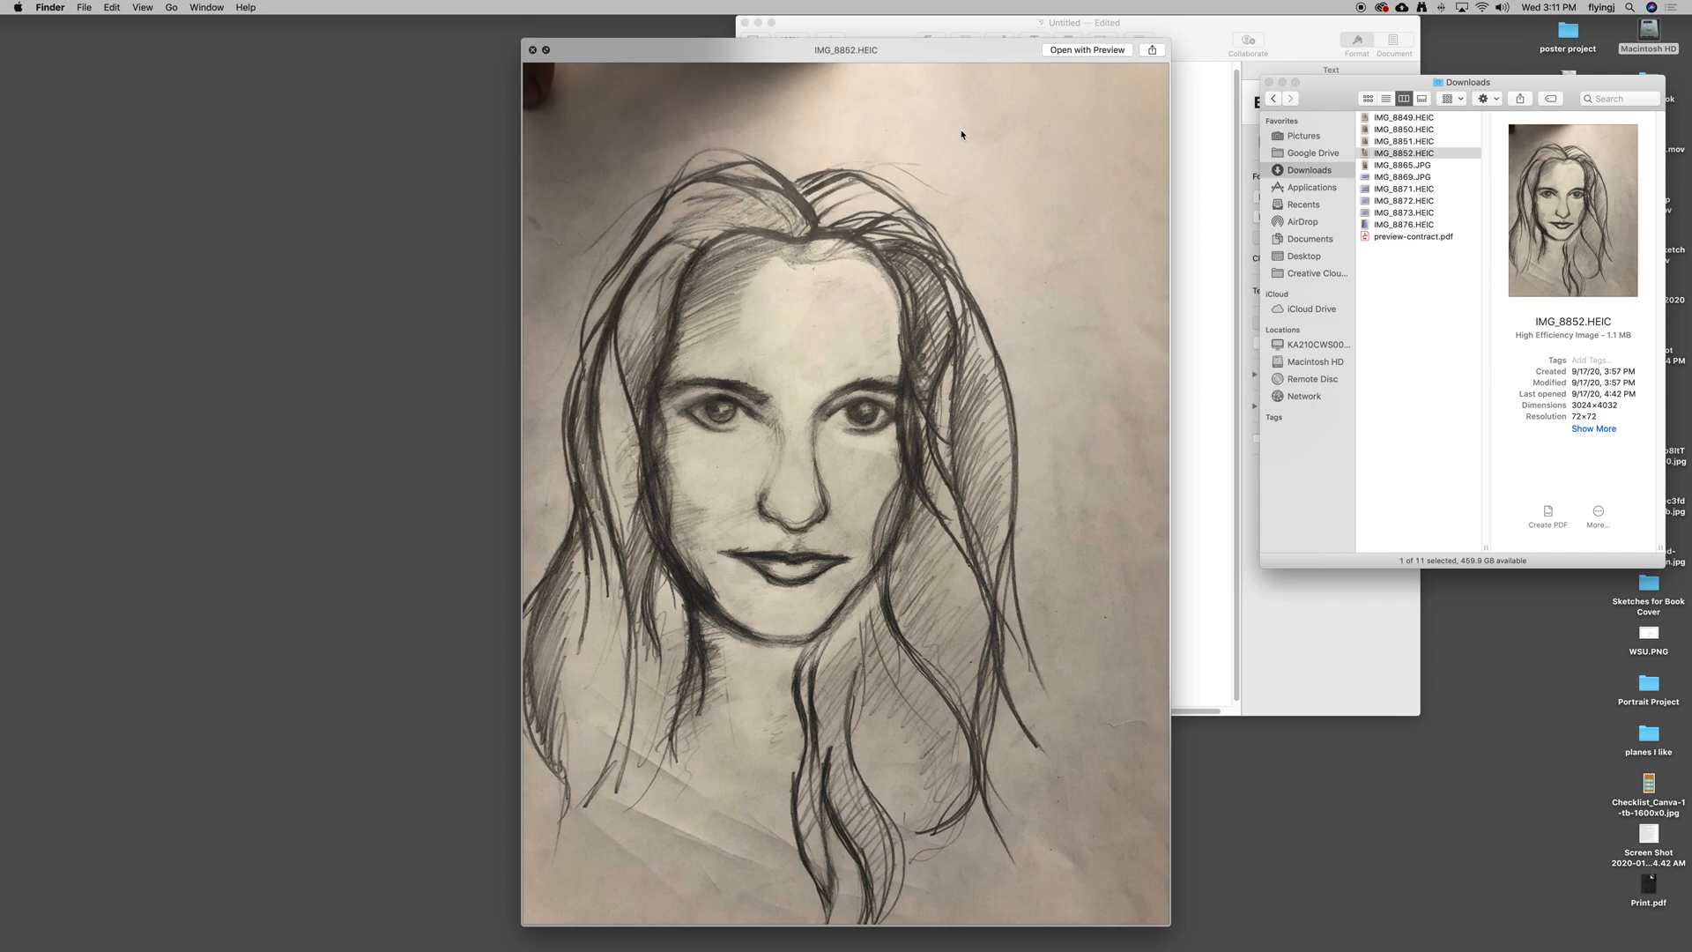
pyautogui.moveTo(944, 136)
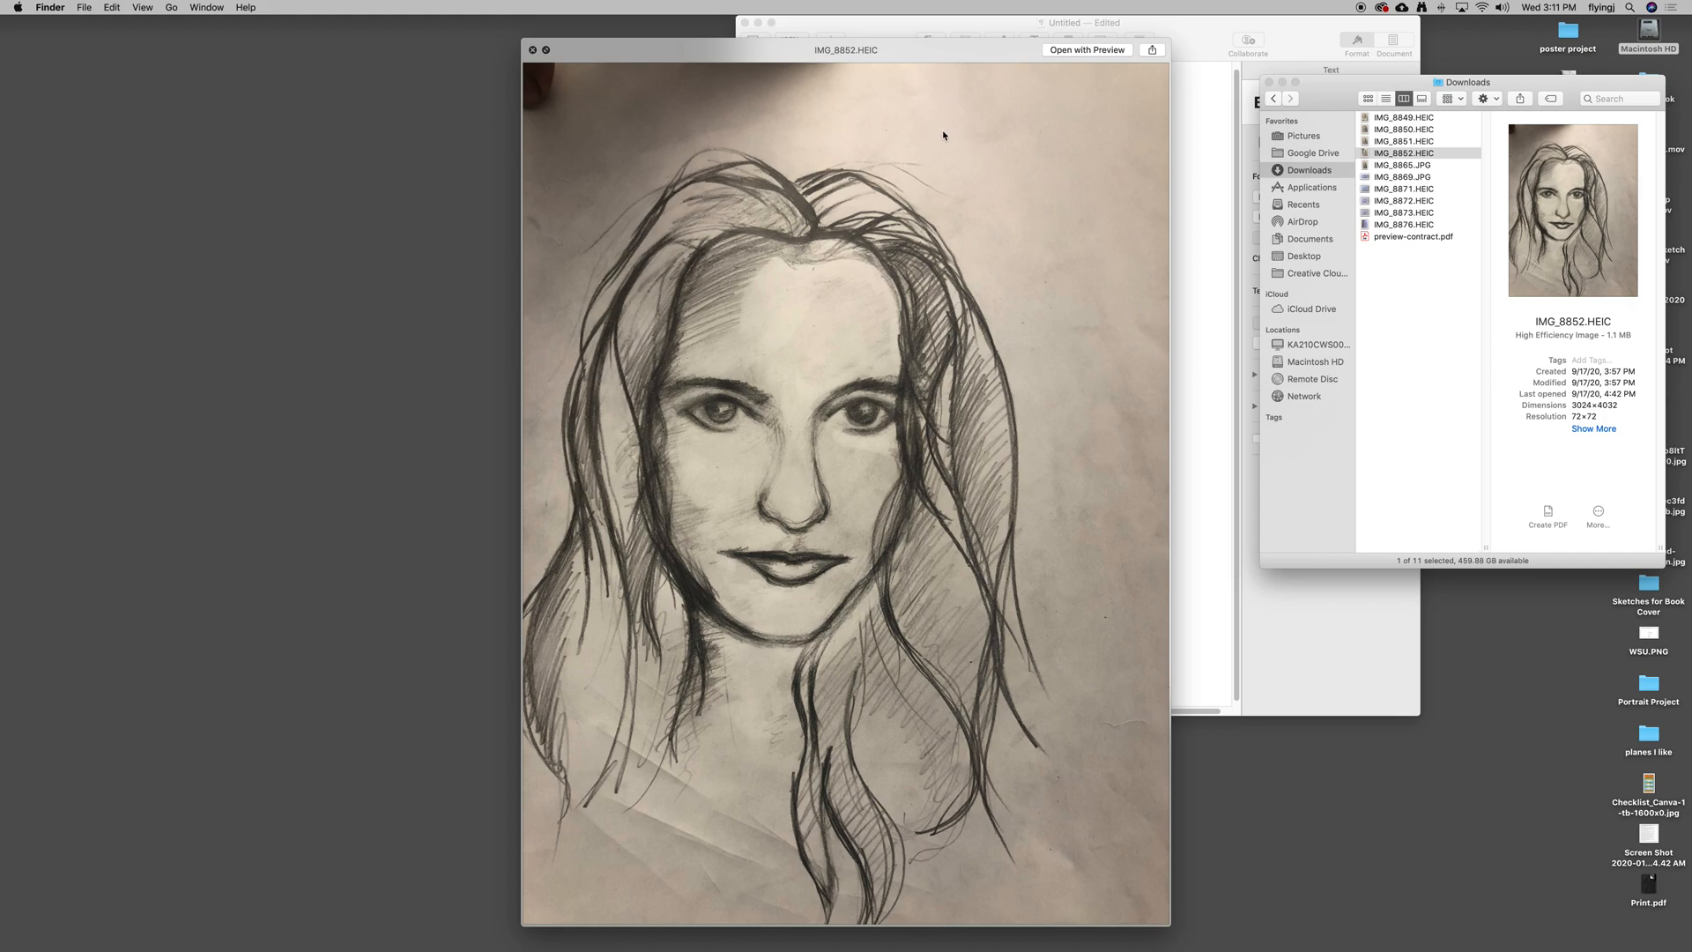
pyautogui.moveTo(936, 125)
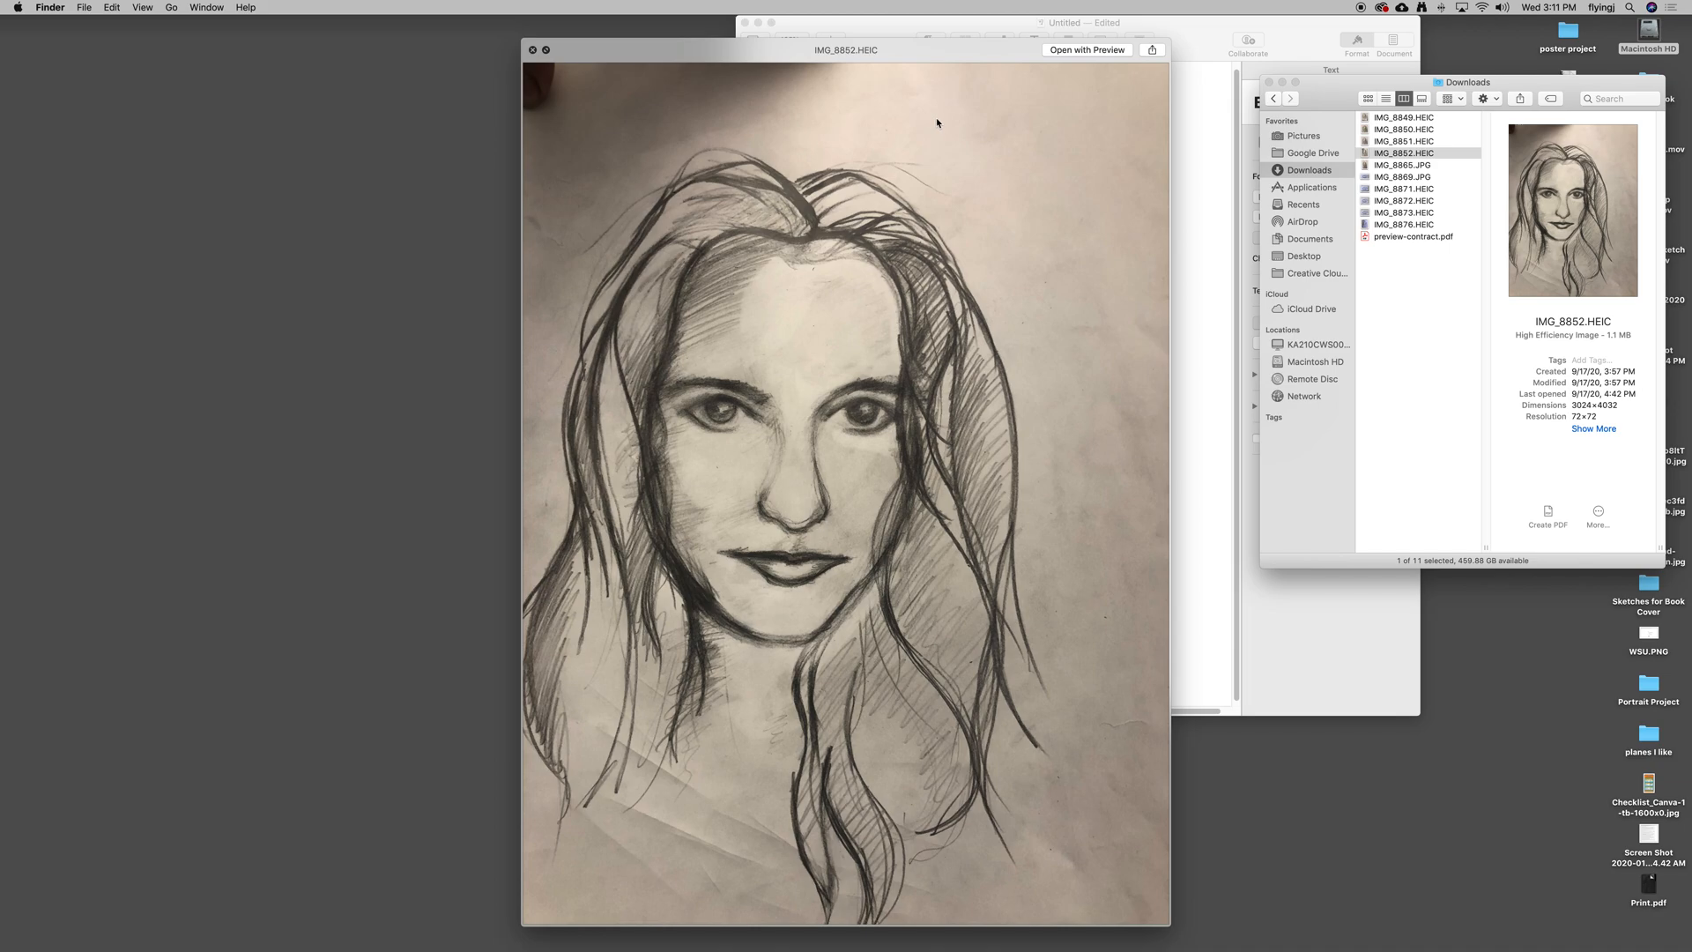
pyautogui.moveTo(947, 127)
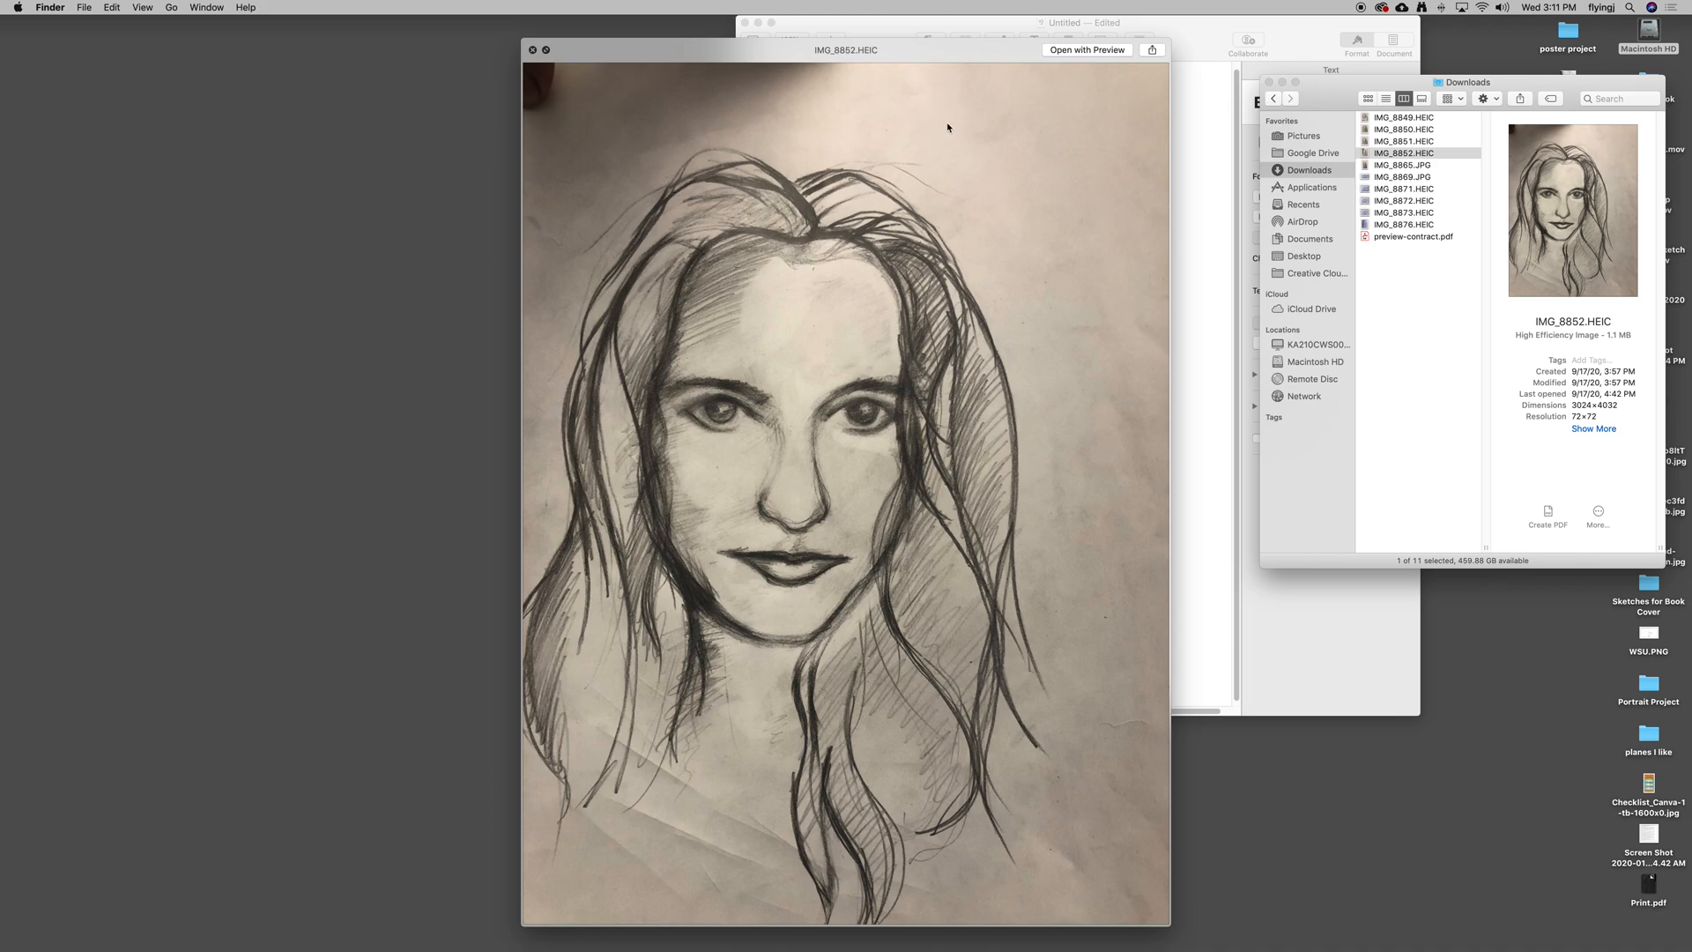
pyautogui.moveTo(965, 140)
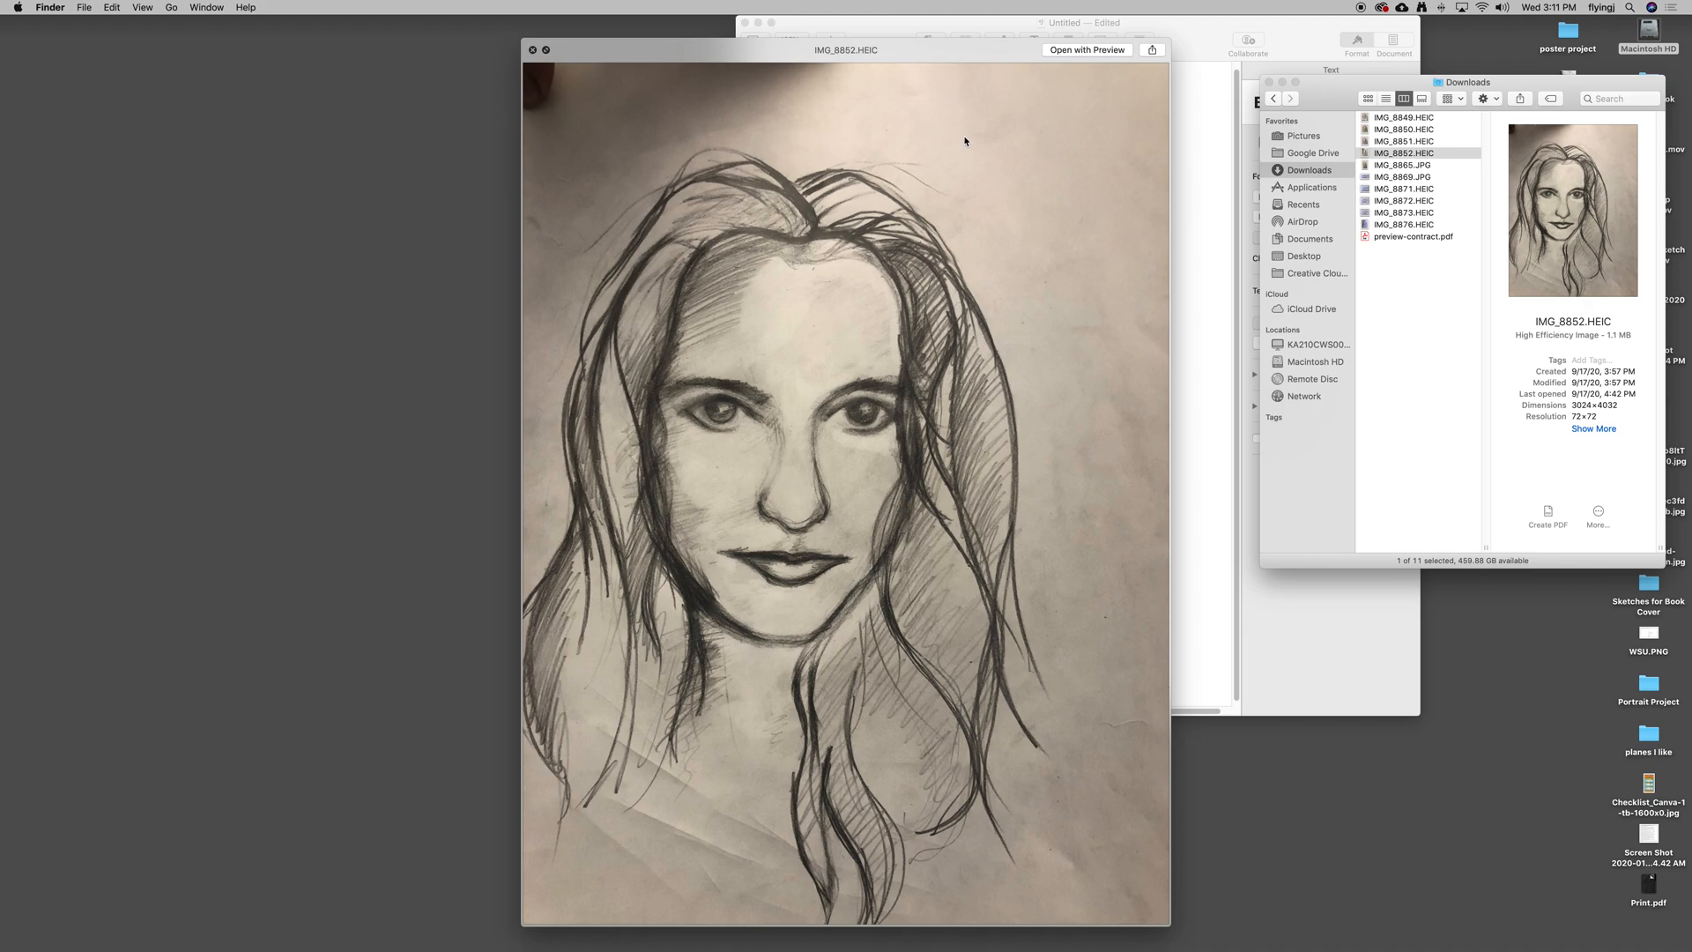
pyautogui.moveTo(1110, 201)
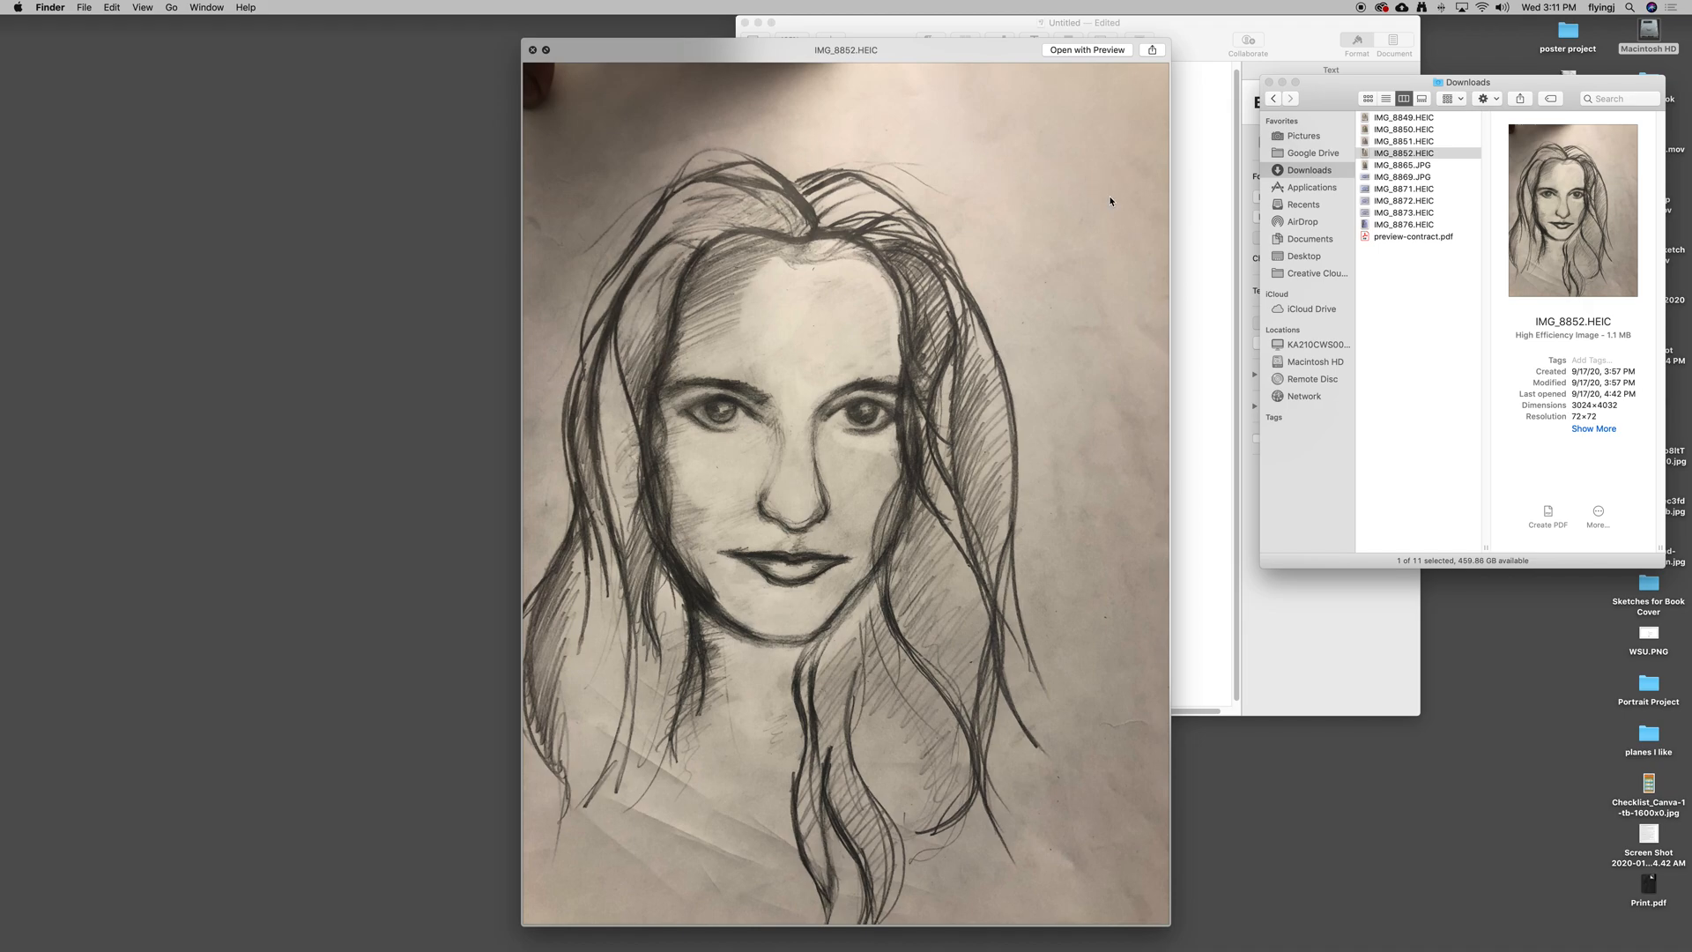
# Move the Finder preview from IMG_8852.HEIC to the sideways sketch photo IMG_8871.HEIC.
pyautogui.click(1405, 189)
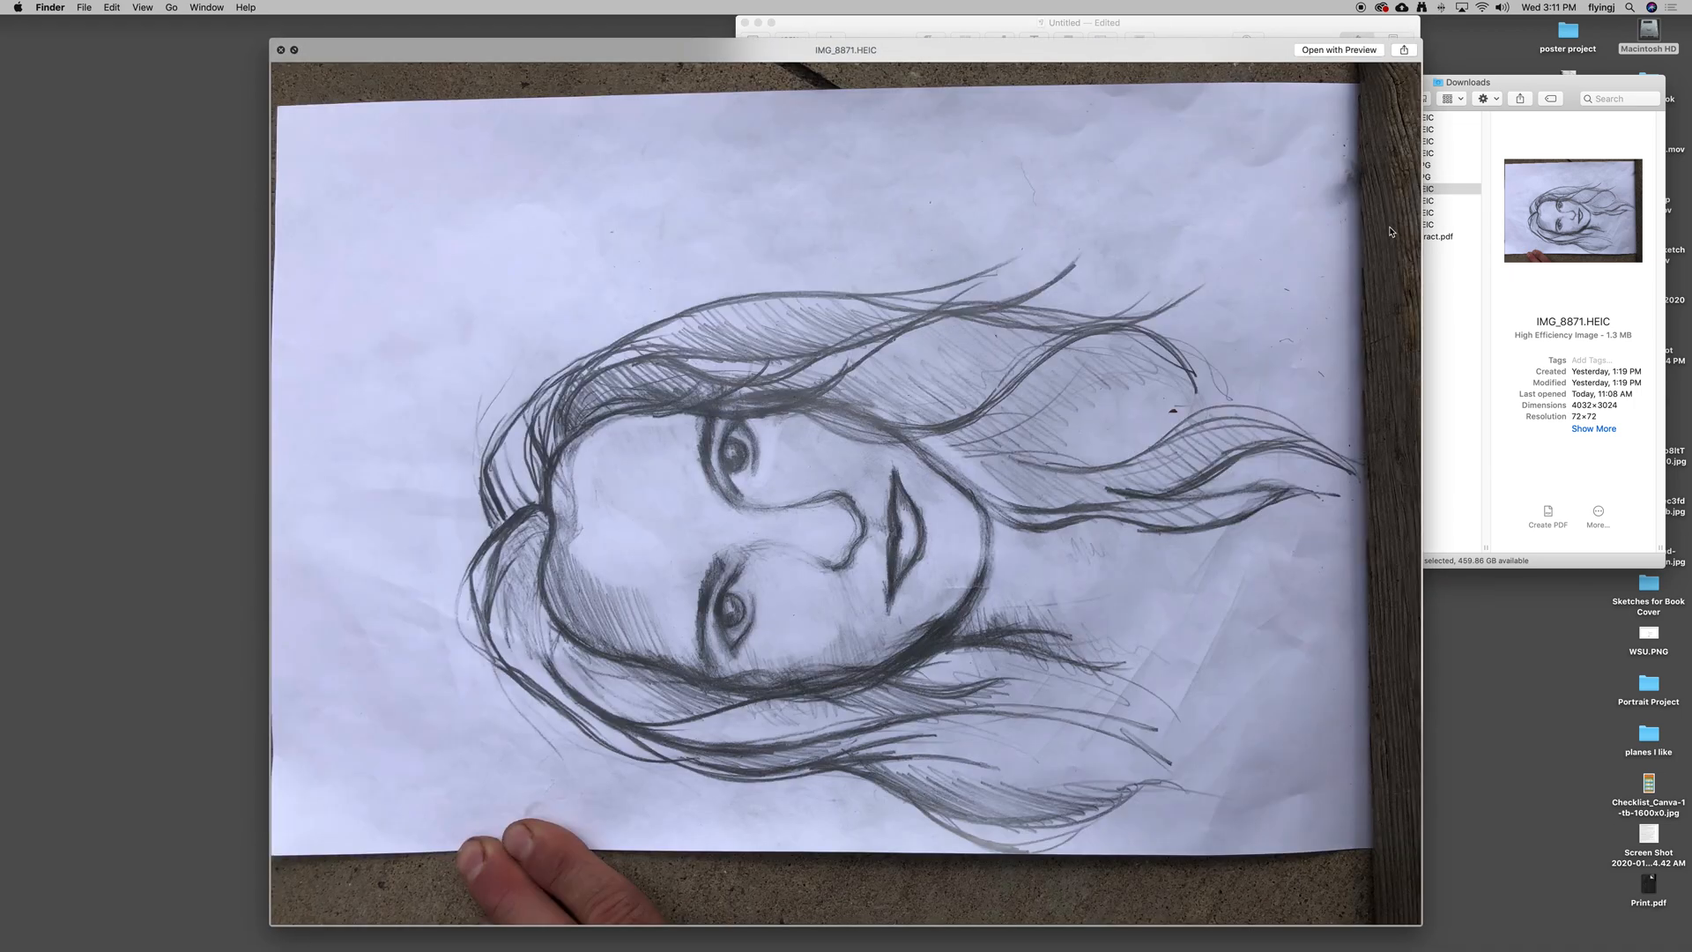
pyautogui.moveTo(1077, 177)
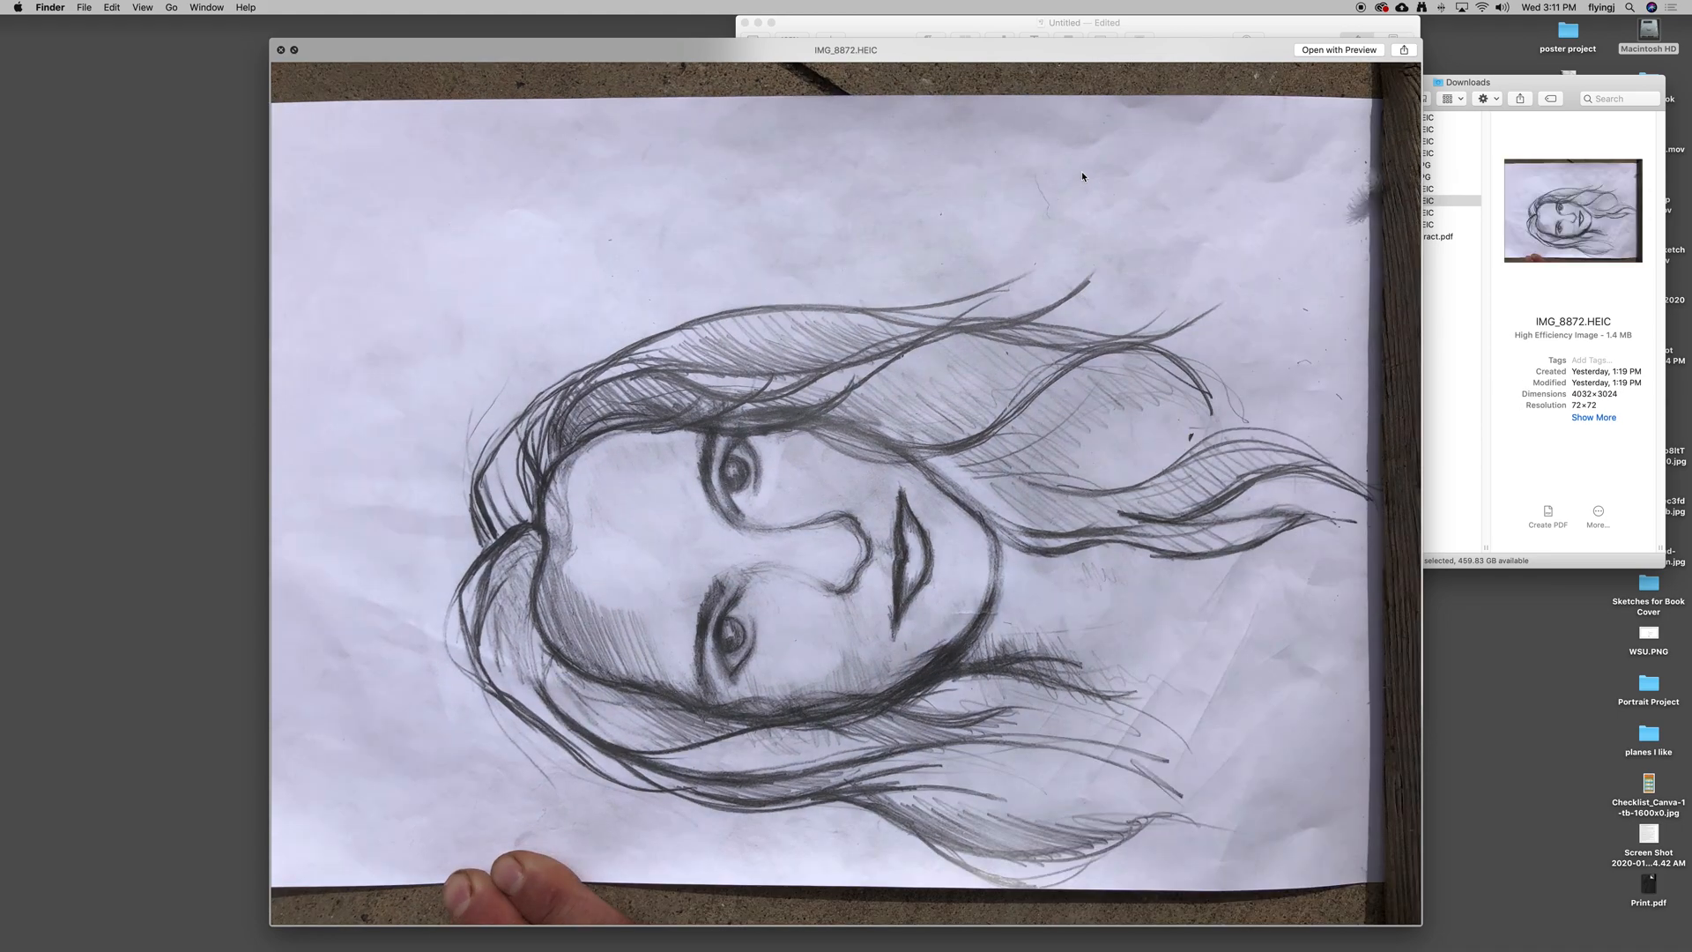
pyautogui.moveTo(1023, 516)
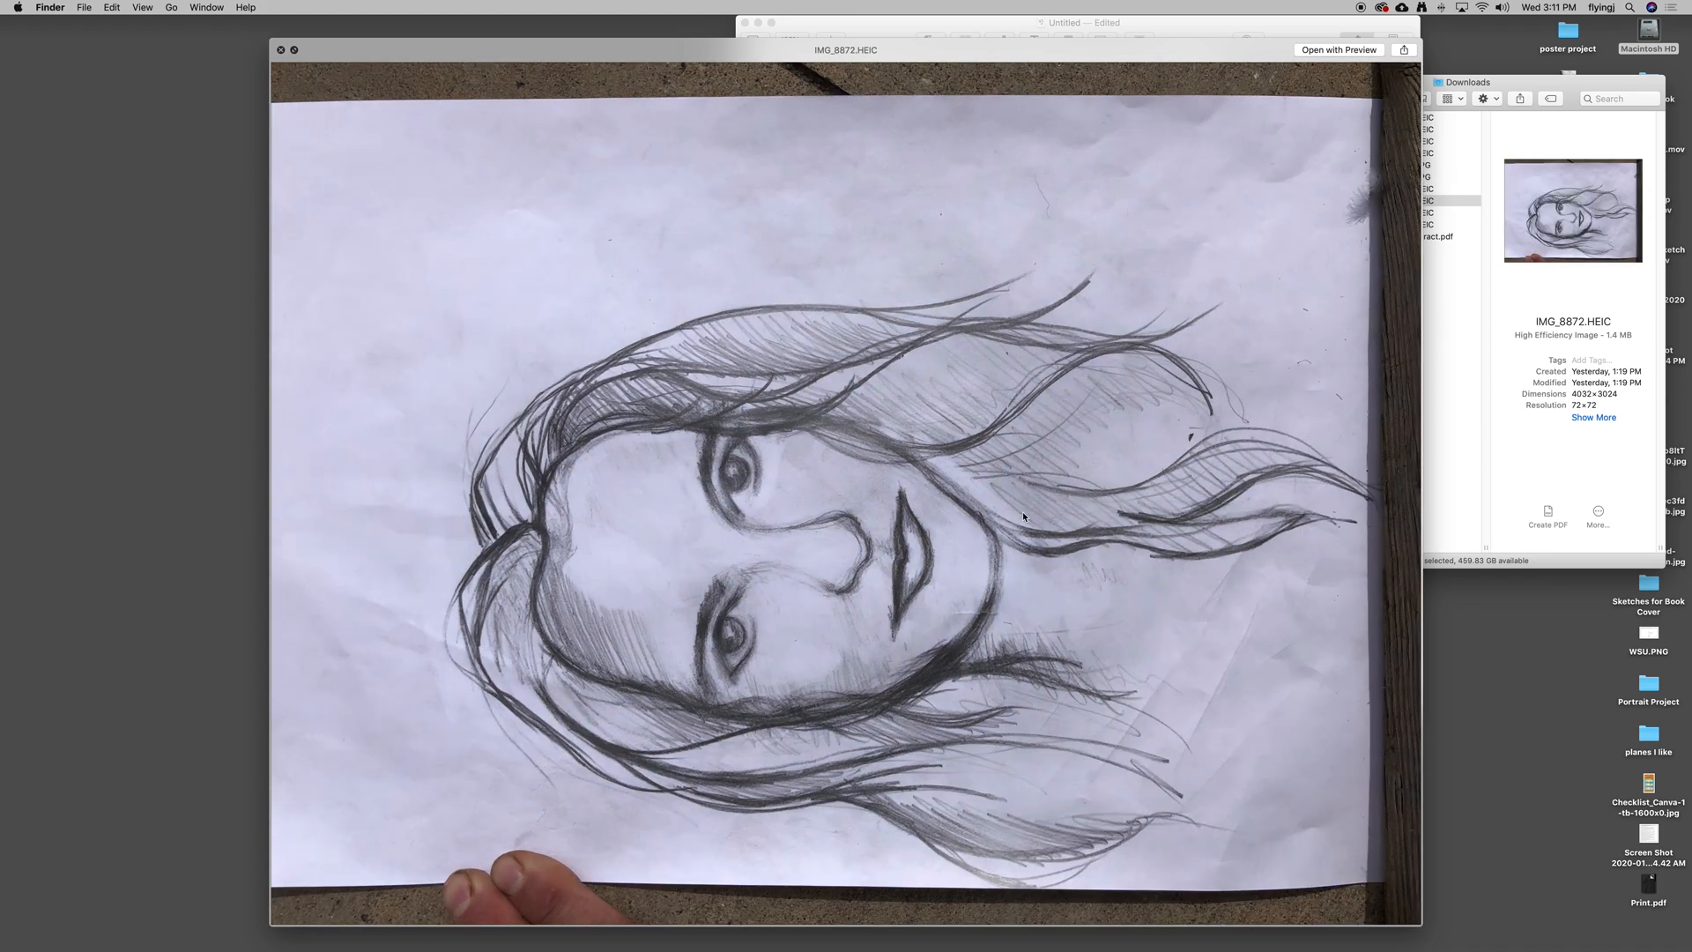
pyautogui.moveTo(1198, 255)
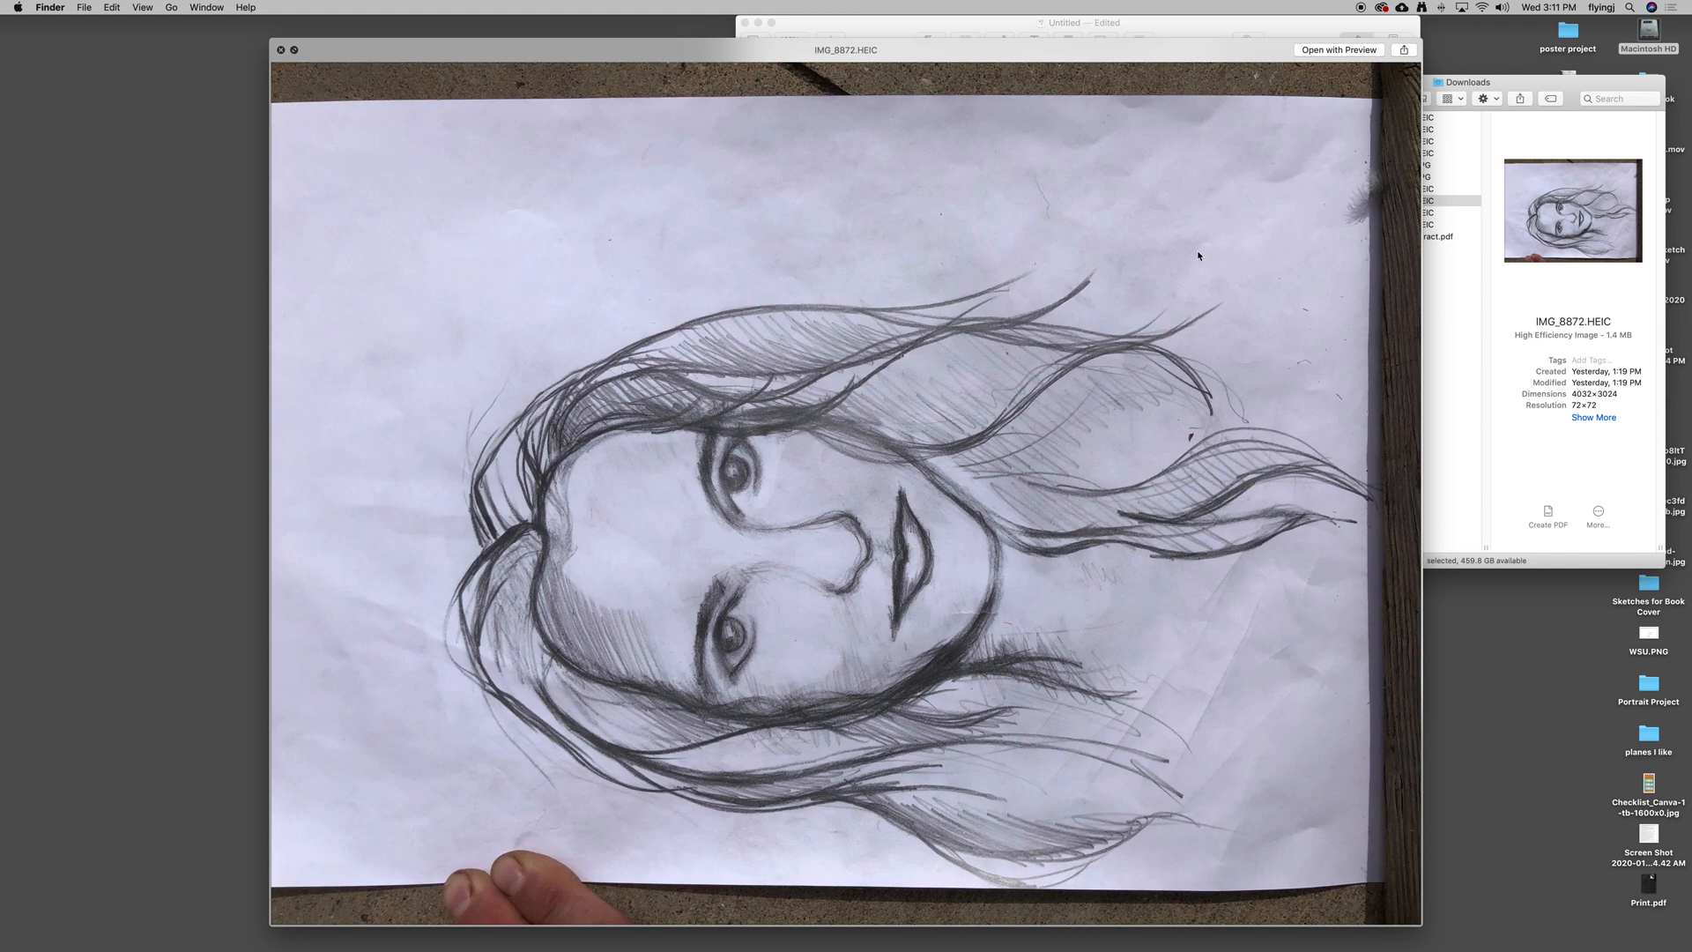
pyautogui.moveTo(684, 360)
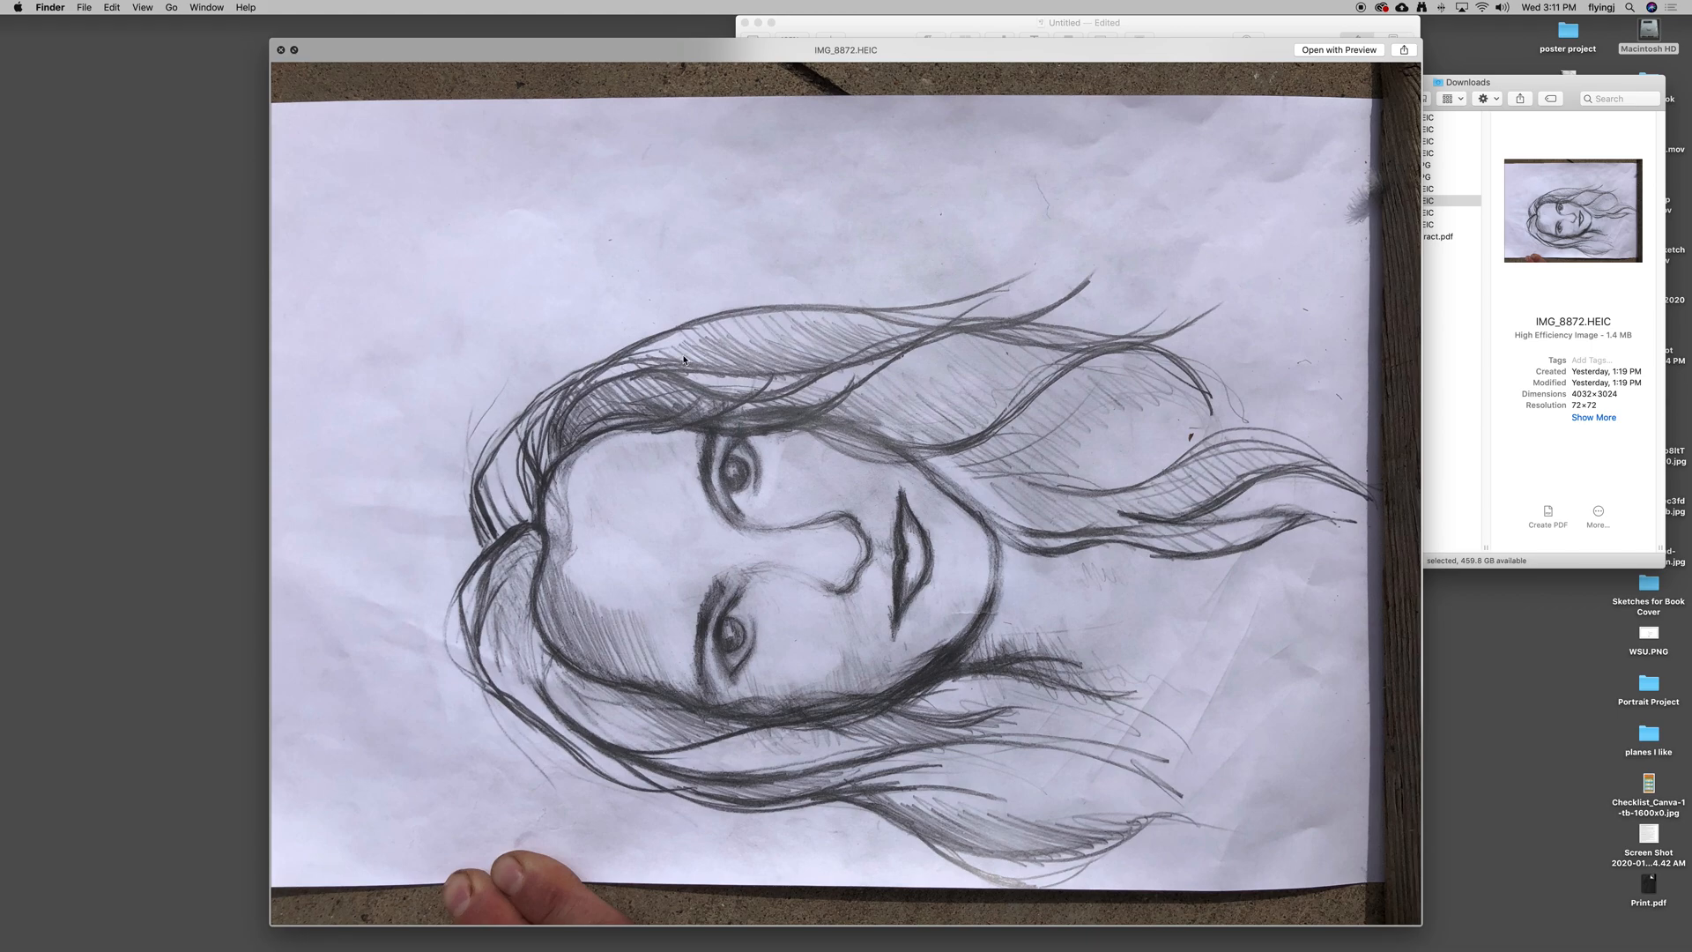
pyautogui.moveTo(976, 198)
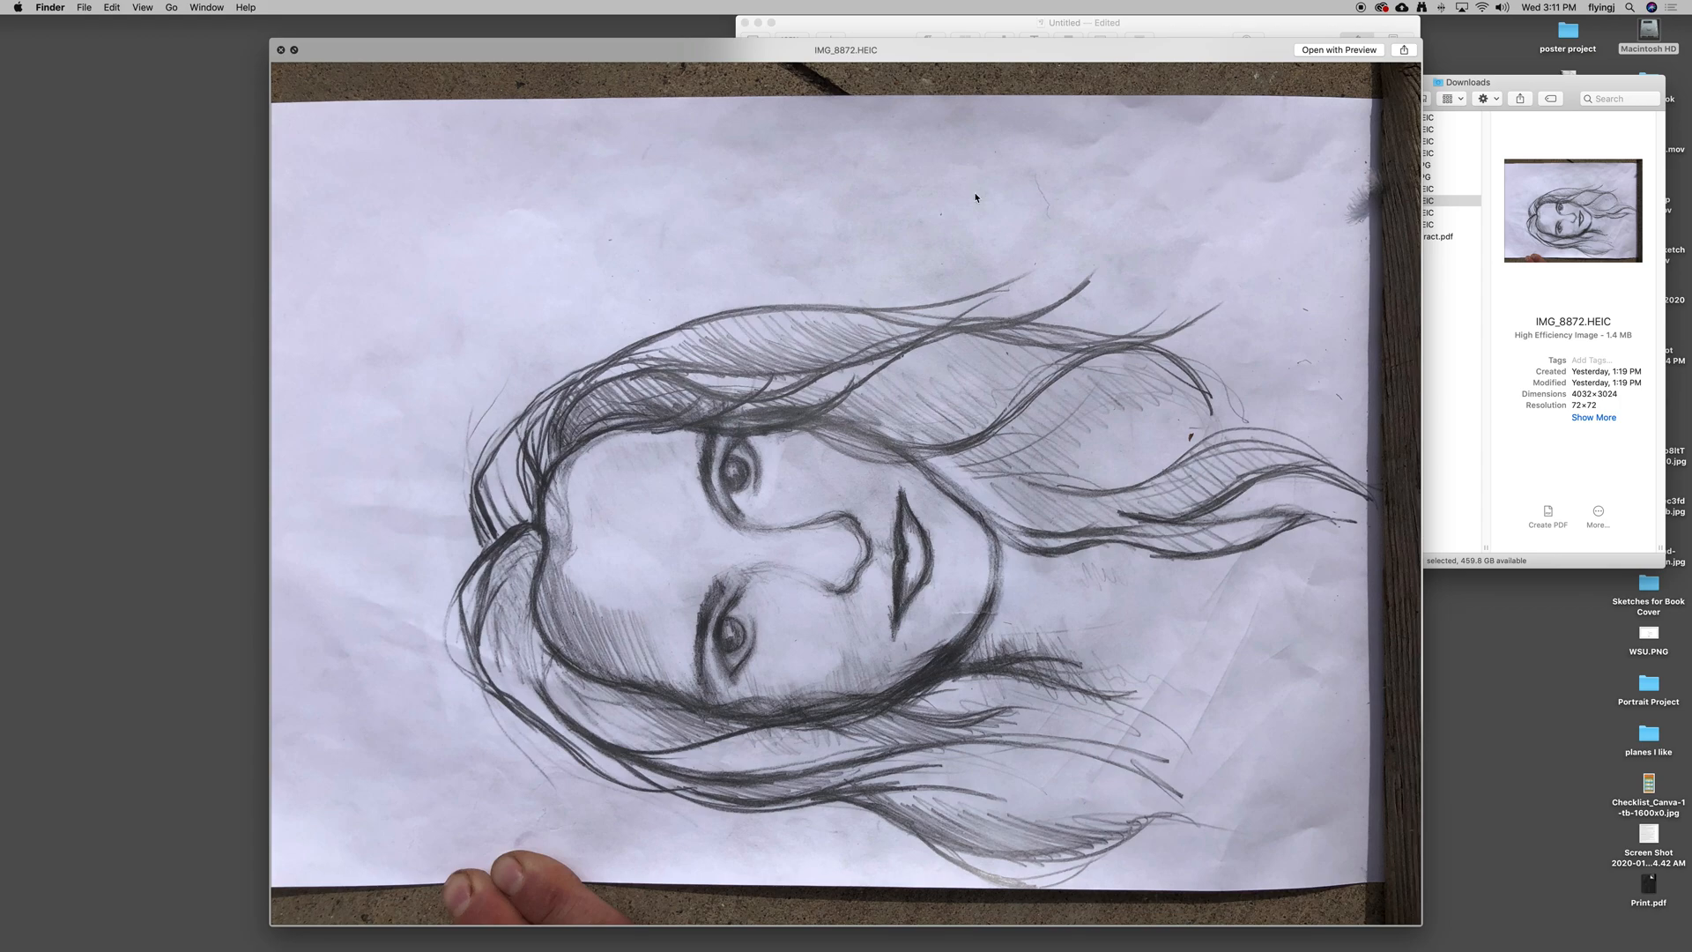
pyautogui.moveTo(1127, 258)
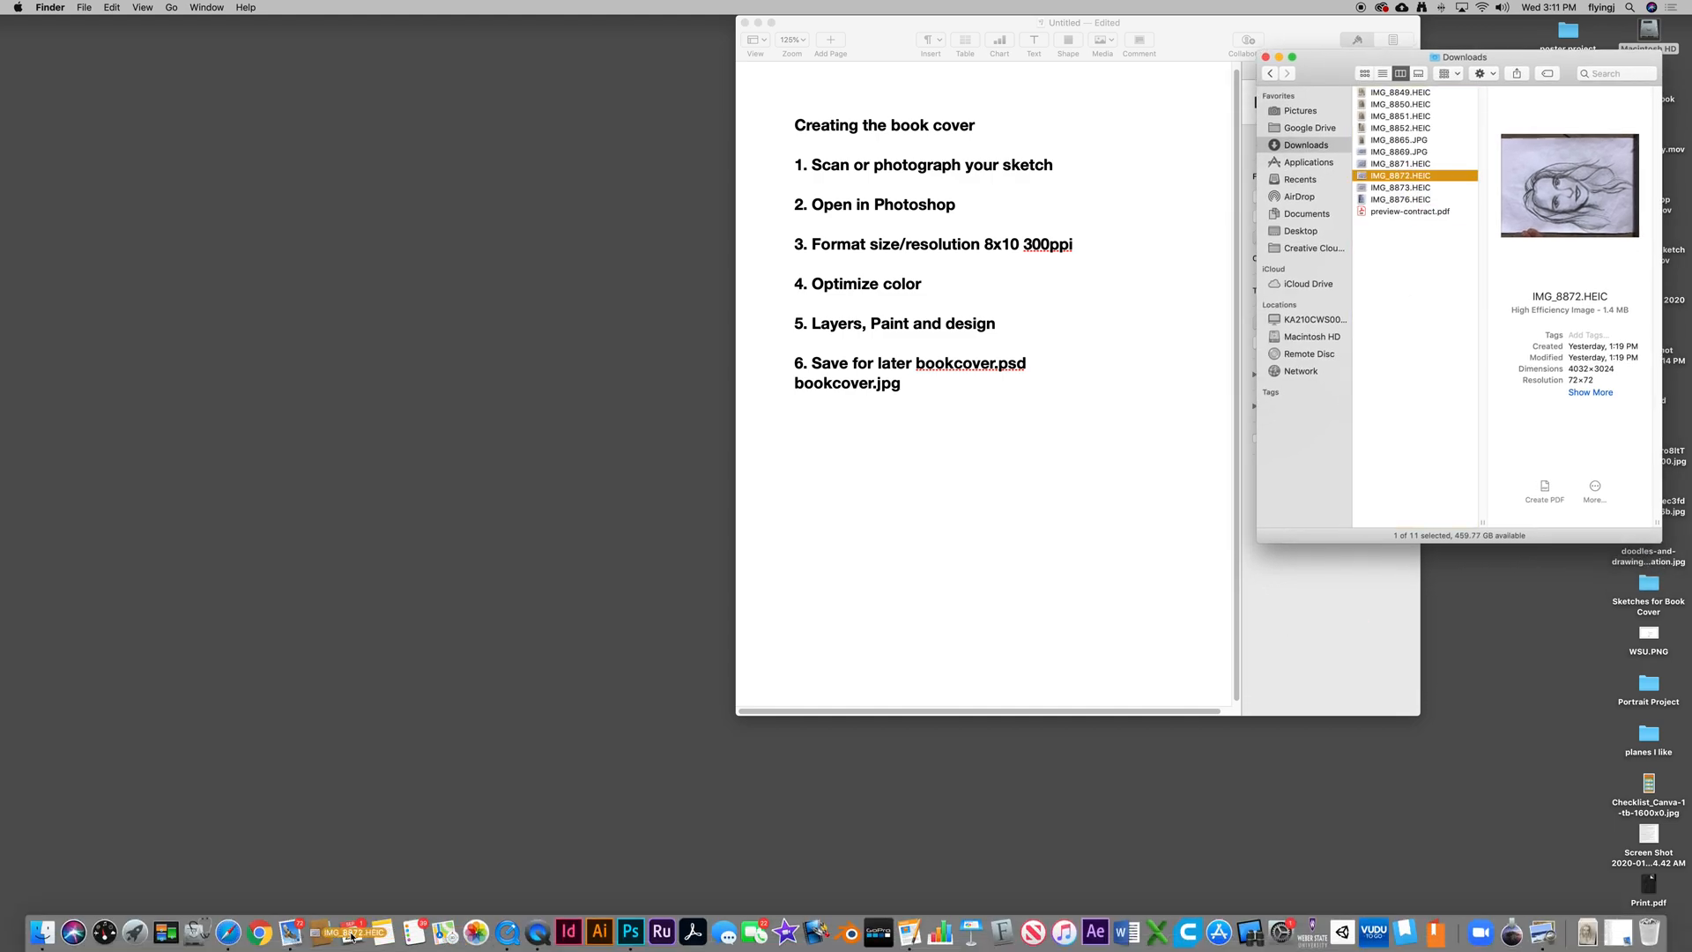
# Select IMG_8872.HEIC in Downloads and bring up its Open With choices to launch Photoshop.
pyautogui.click(1400, 163)
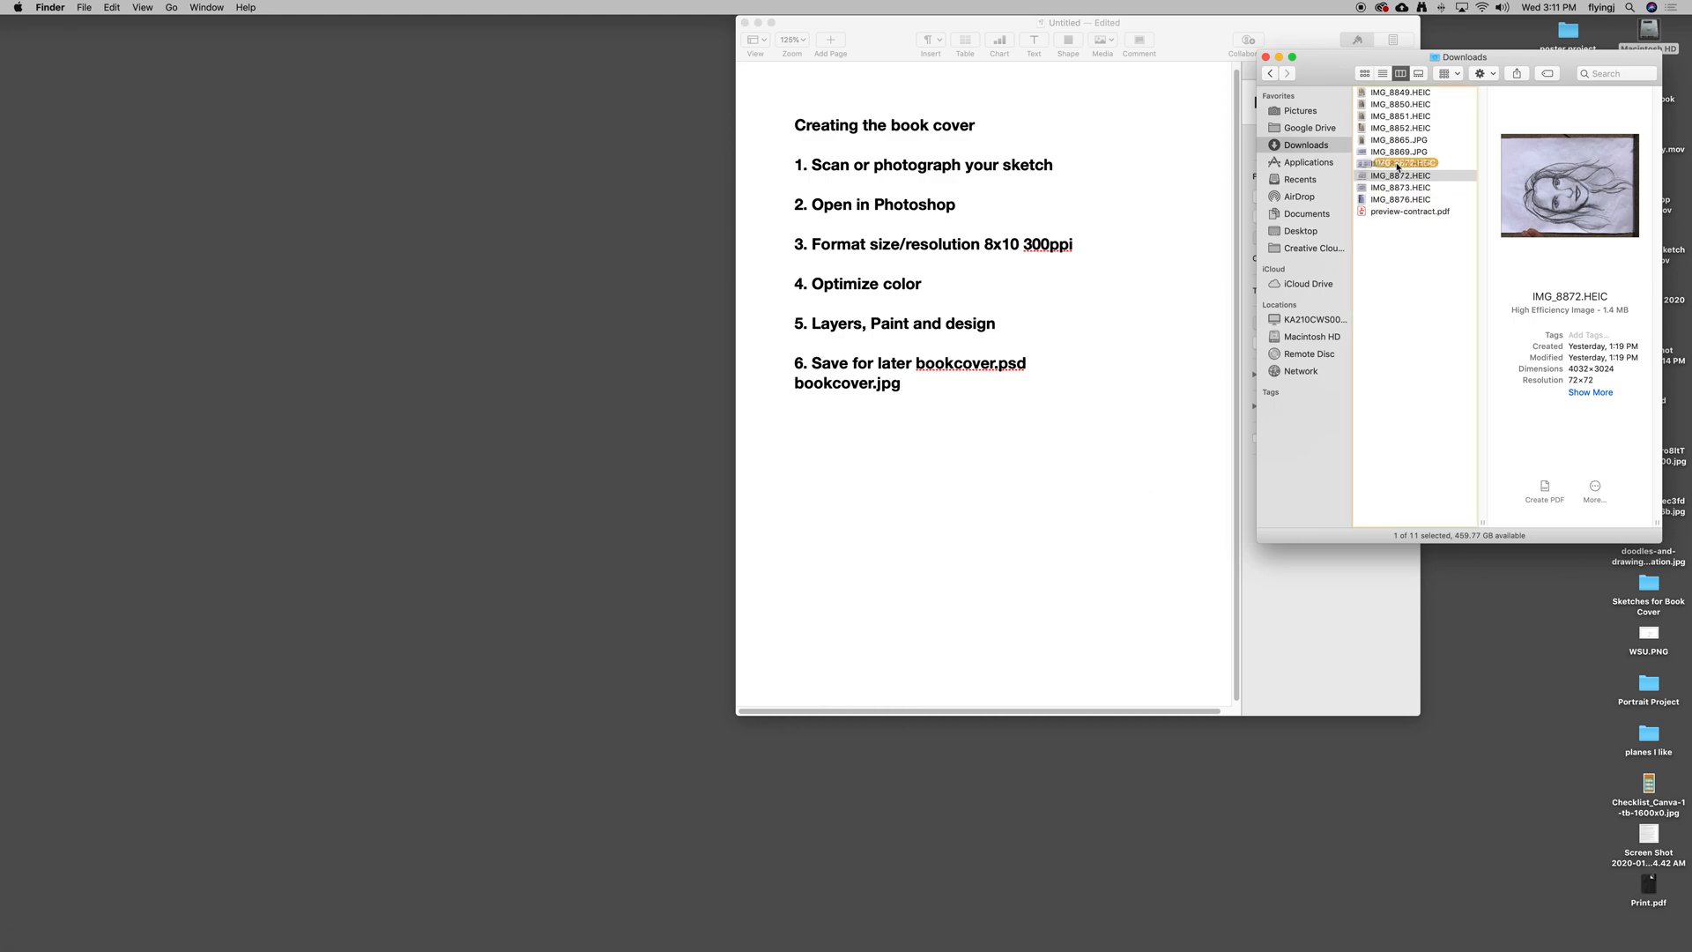
pyautogui.rightClick(1401, 174)
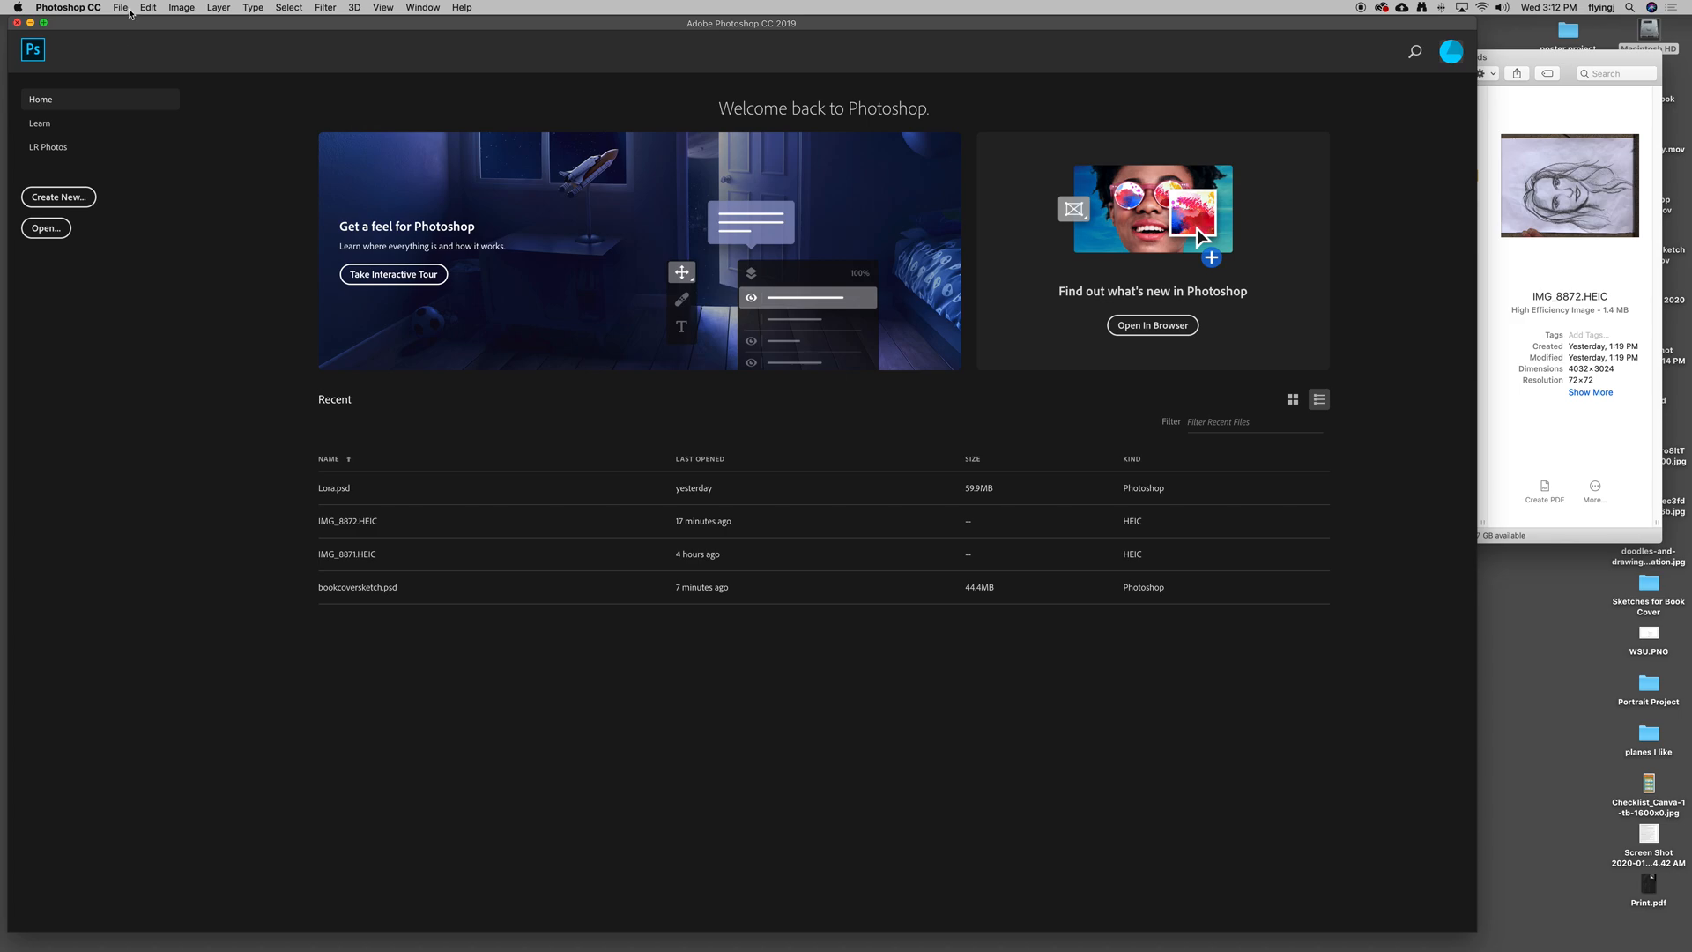
# Browse the File menu, glance at the Layer menu, and return to the File commands.
pyautogui.click(121, 8)
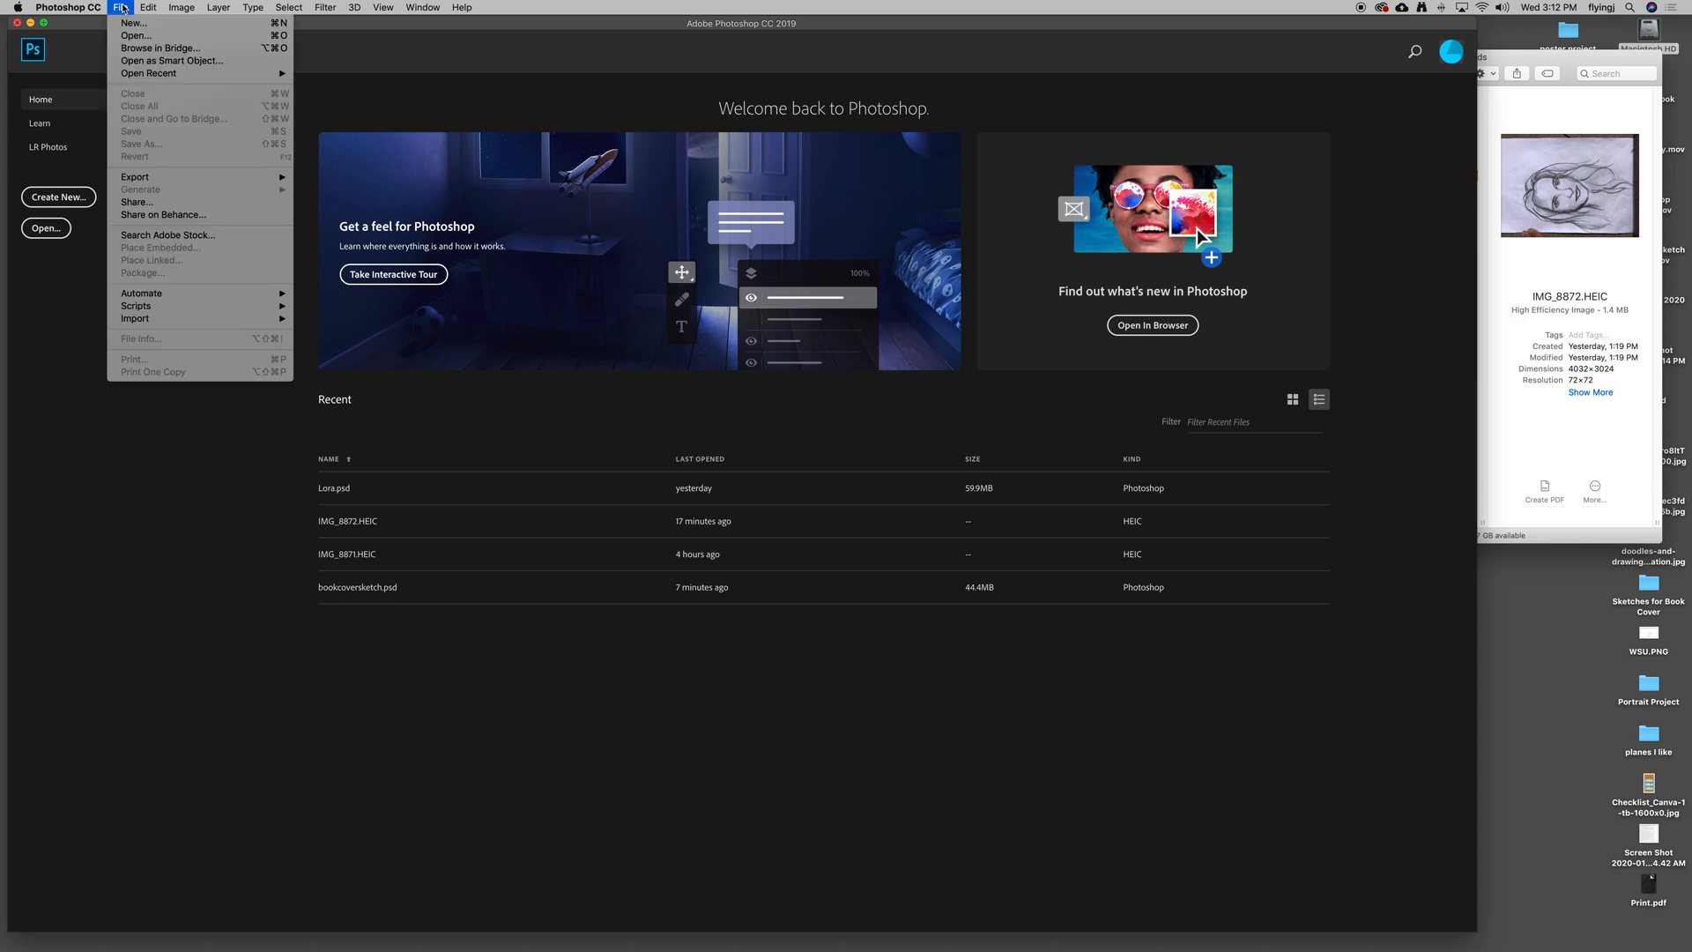
pyautogui.moveTo(135, 36)
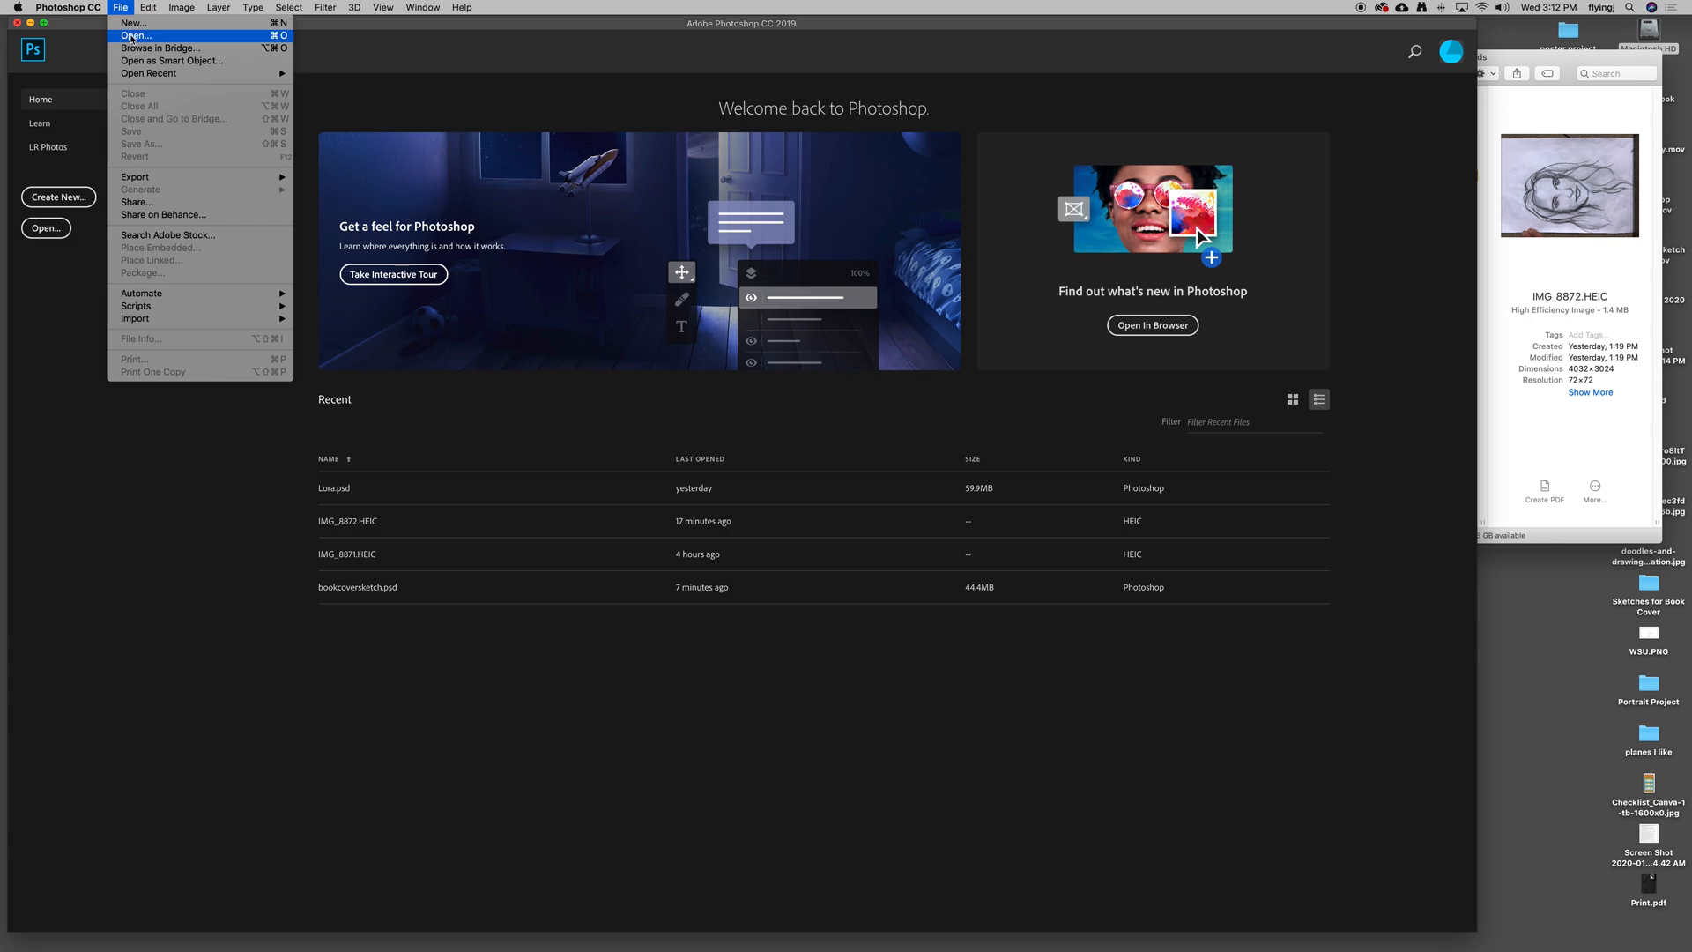
pyautogui.click(217, 8)
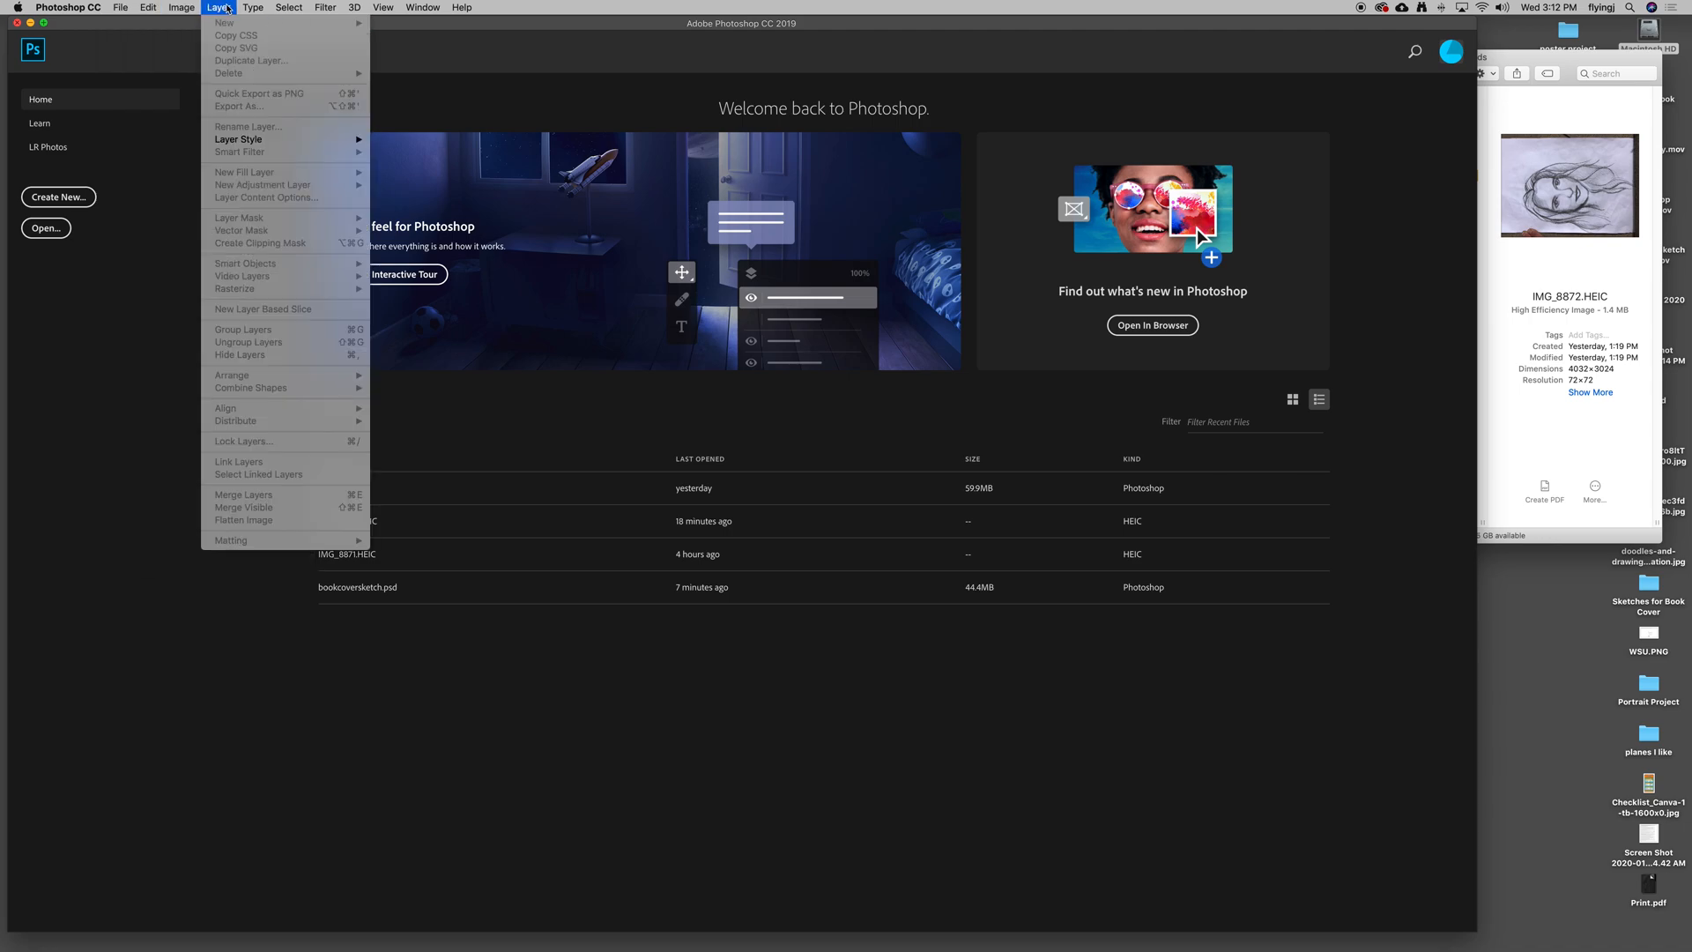
pyautogui.click(120, 8)
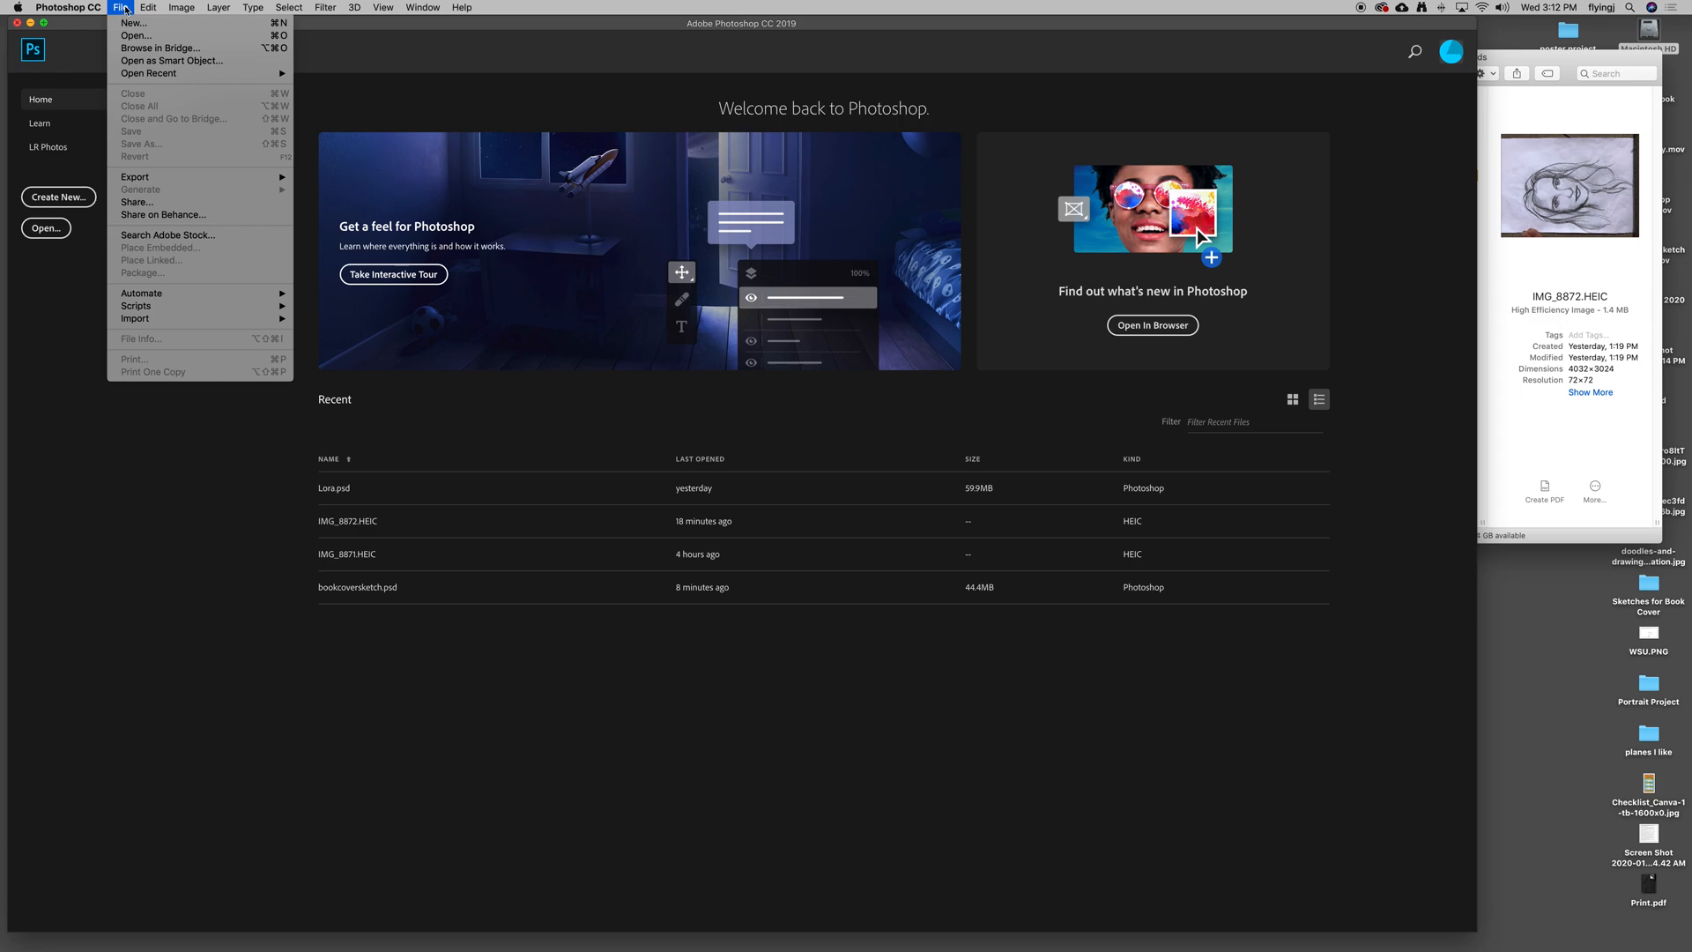
pyautogui.moveTo(136, 35)
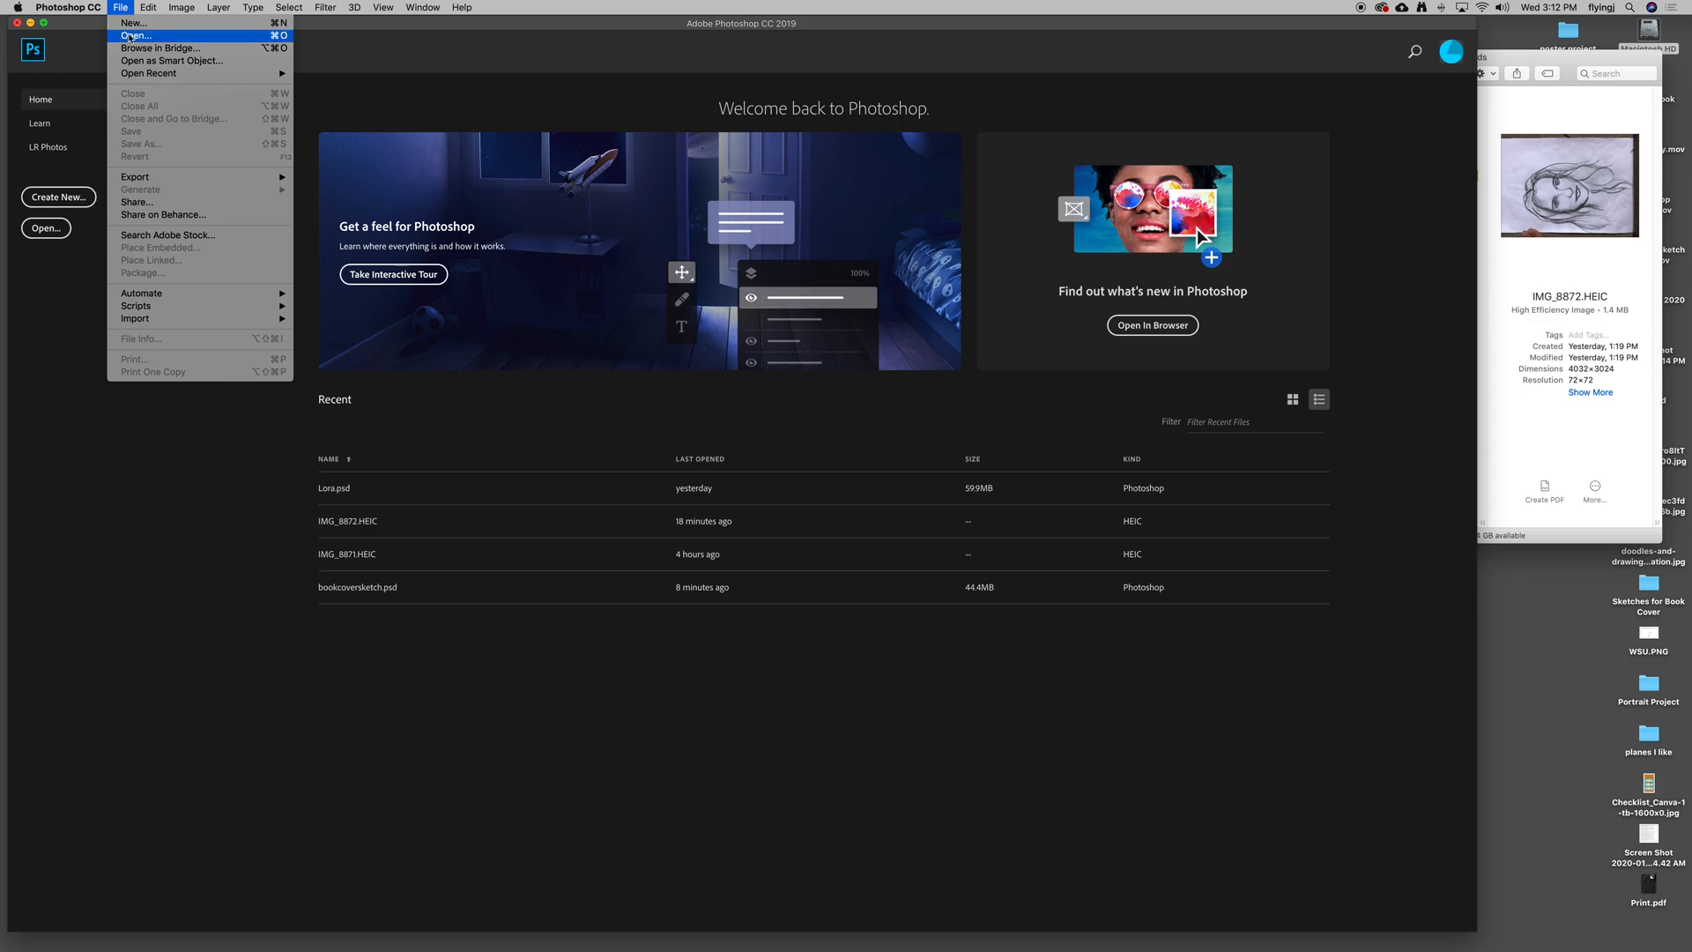
pyautogui.moveTo(127, 366)
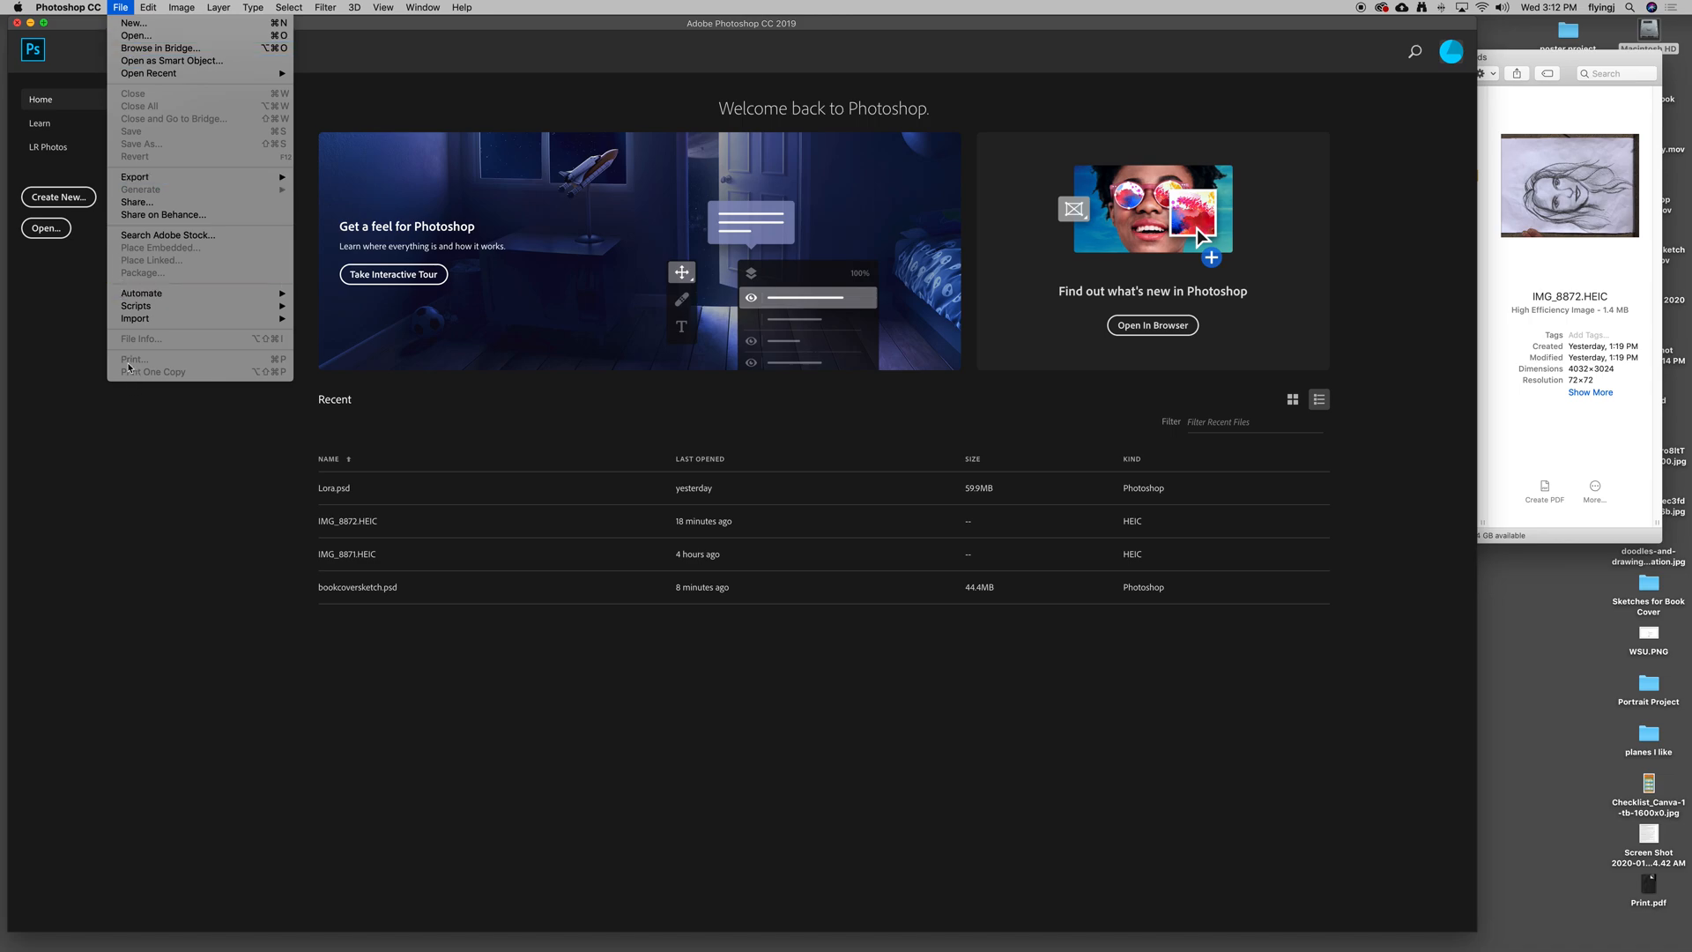
pyautogui.moveTo(136, 143)
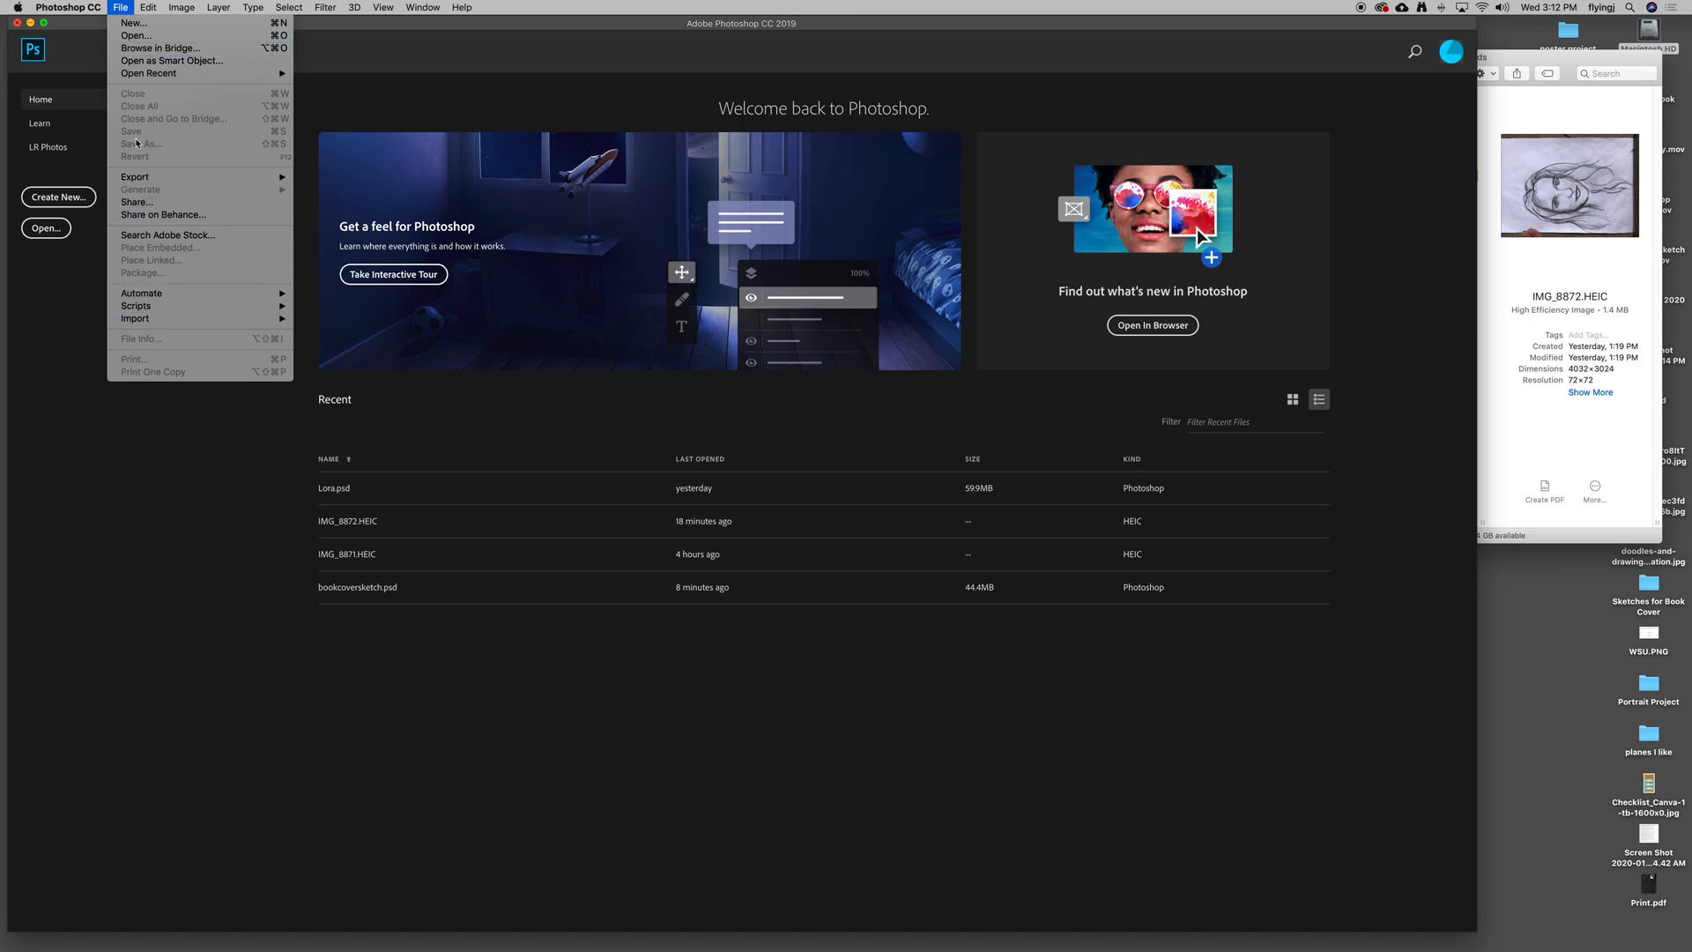
pyautogui.moveTo(137, 144)
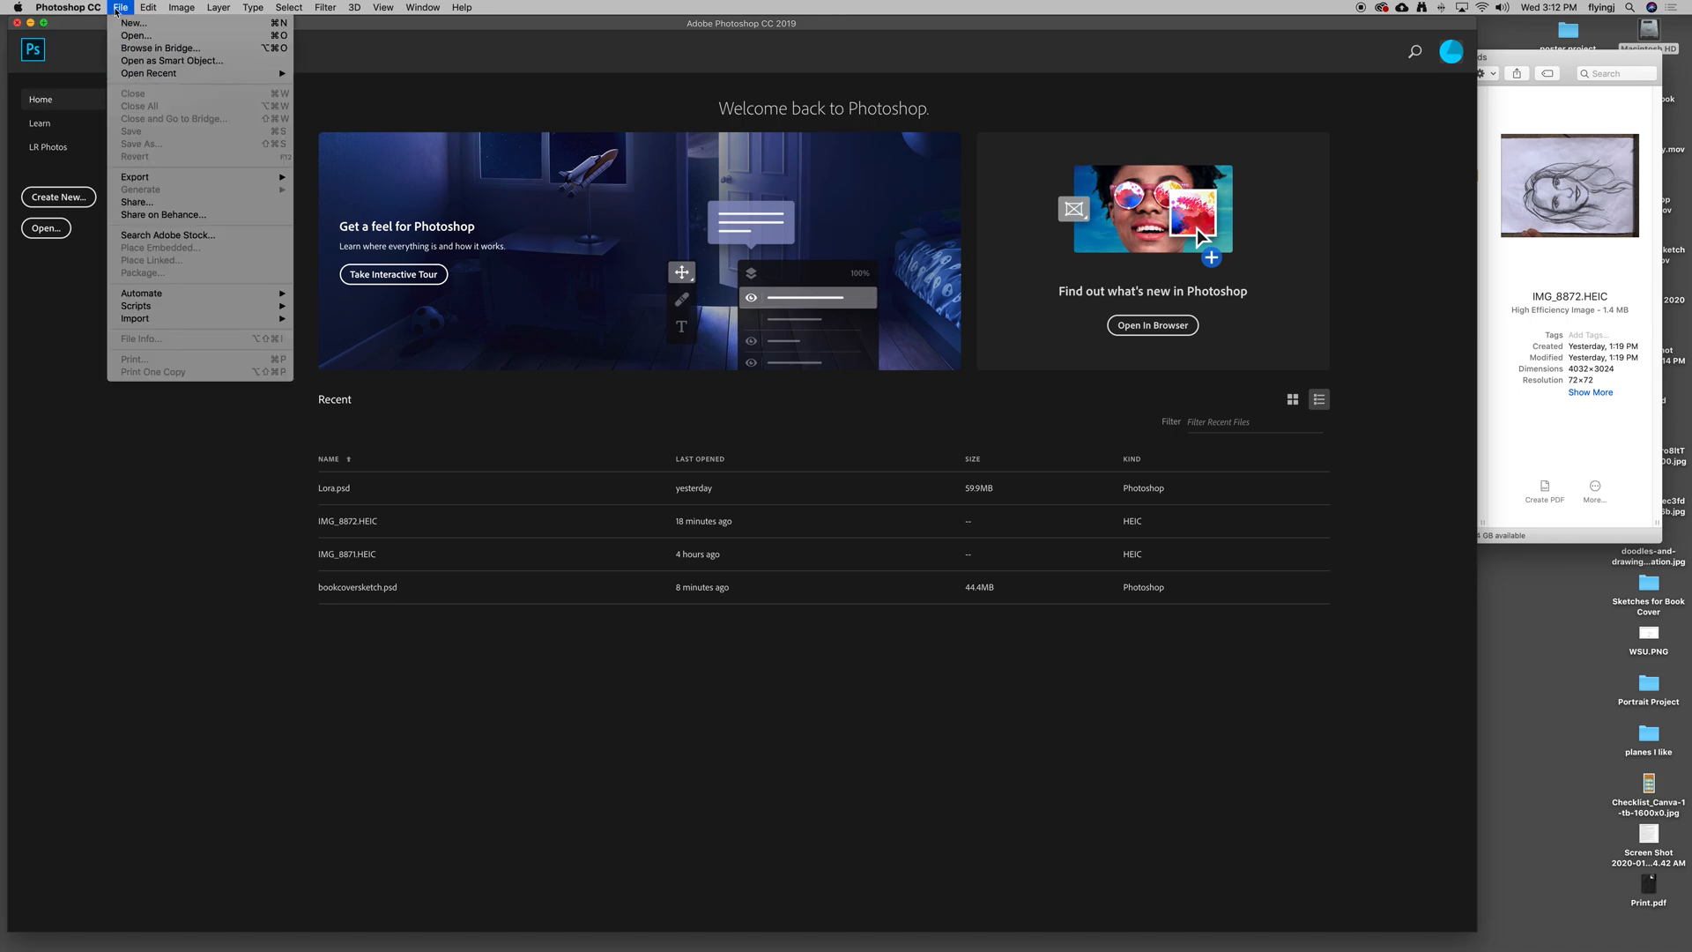
# Open IMG_8872.HEIC from Downloads after previewing IMG_8871.HEIC in the Open dialog.
pyautogui.click(137, 35)
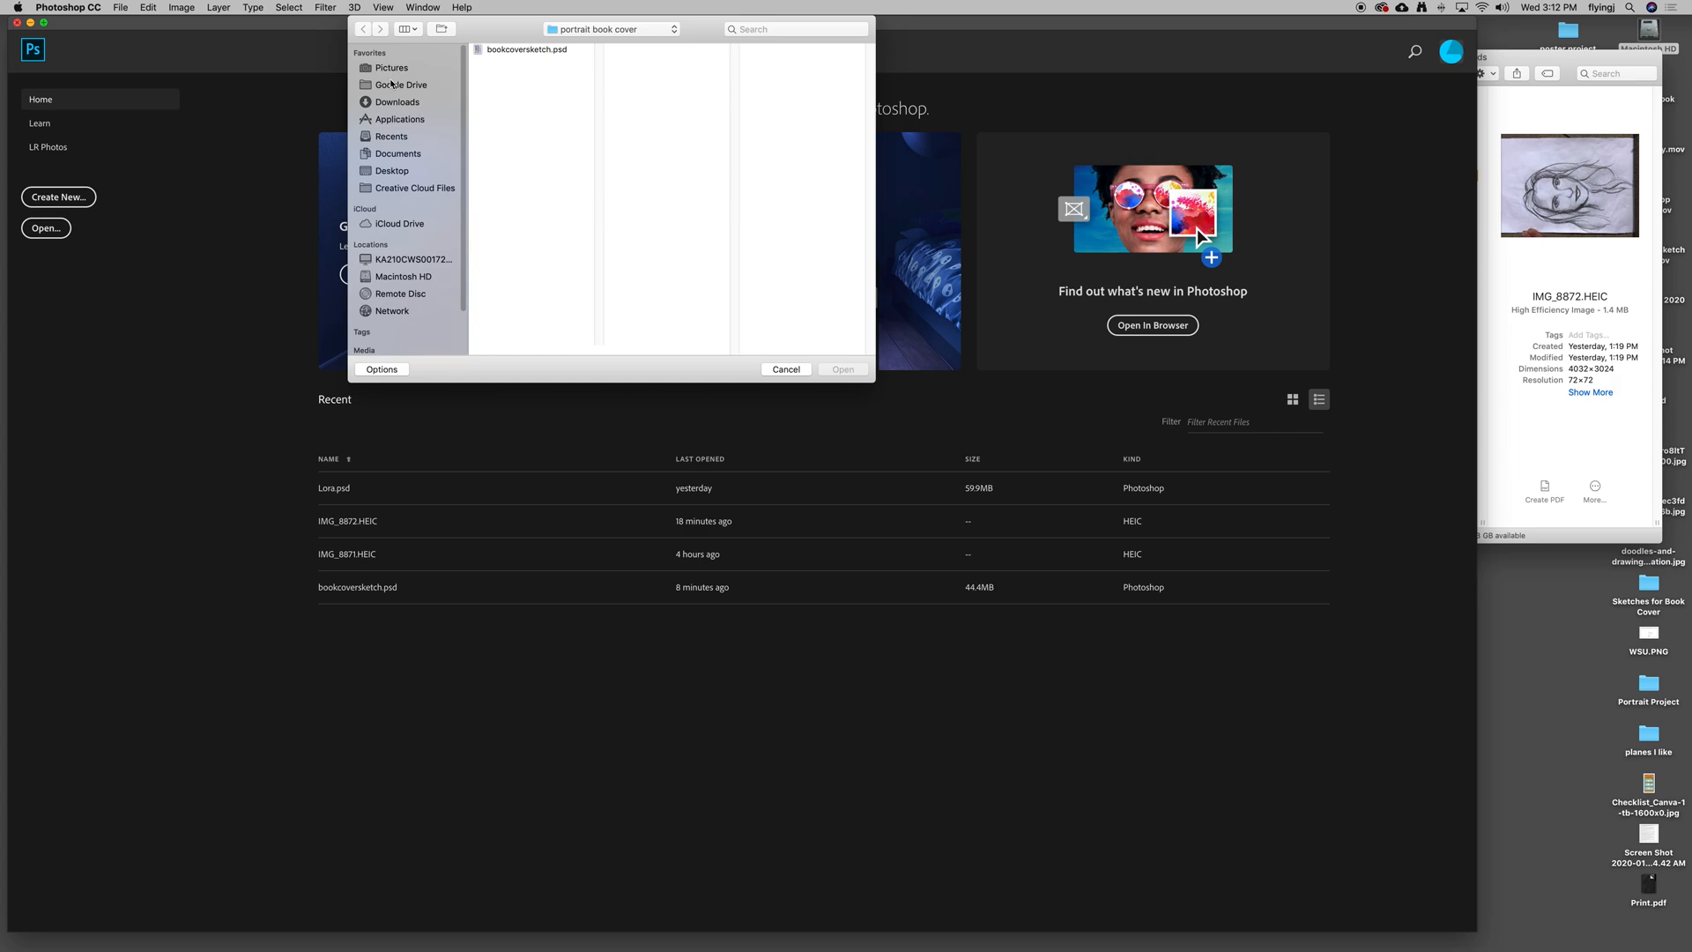
pyautogui.moveTo(411, 148)
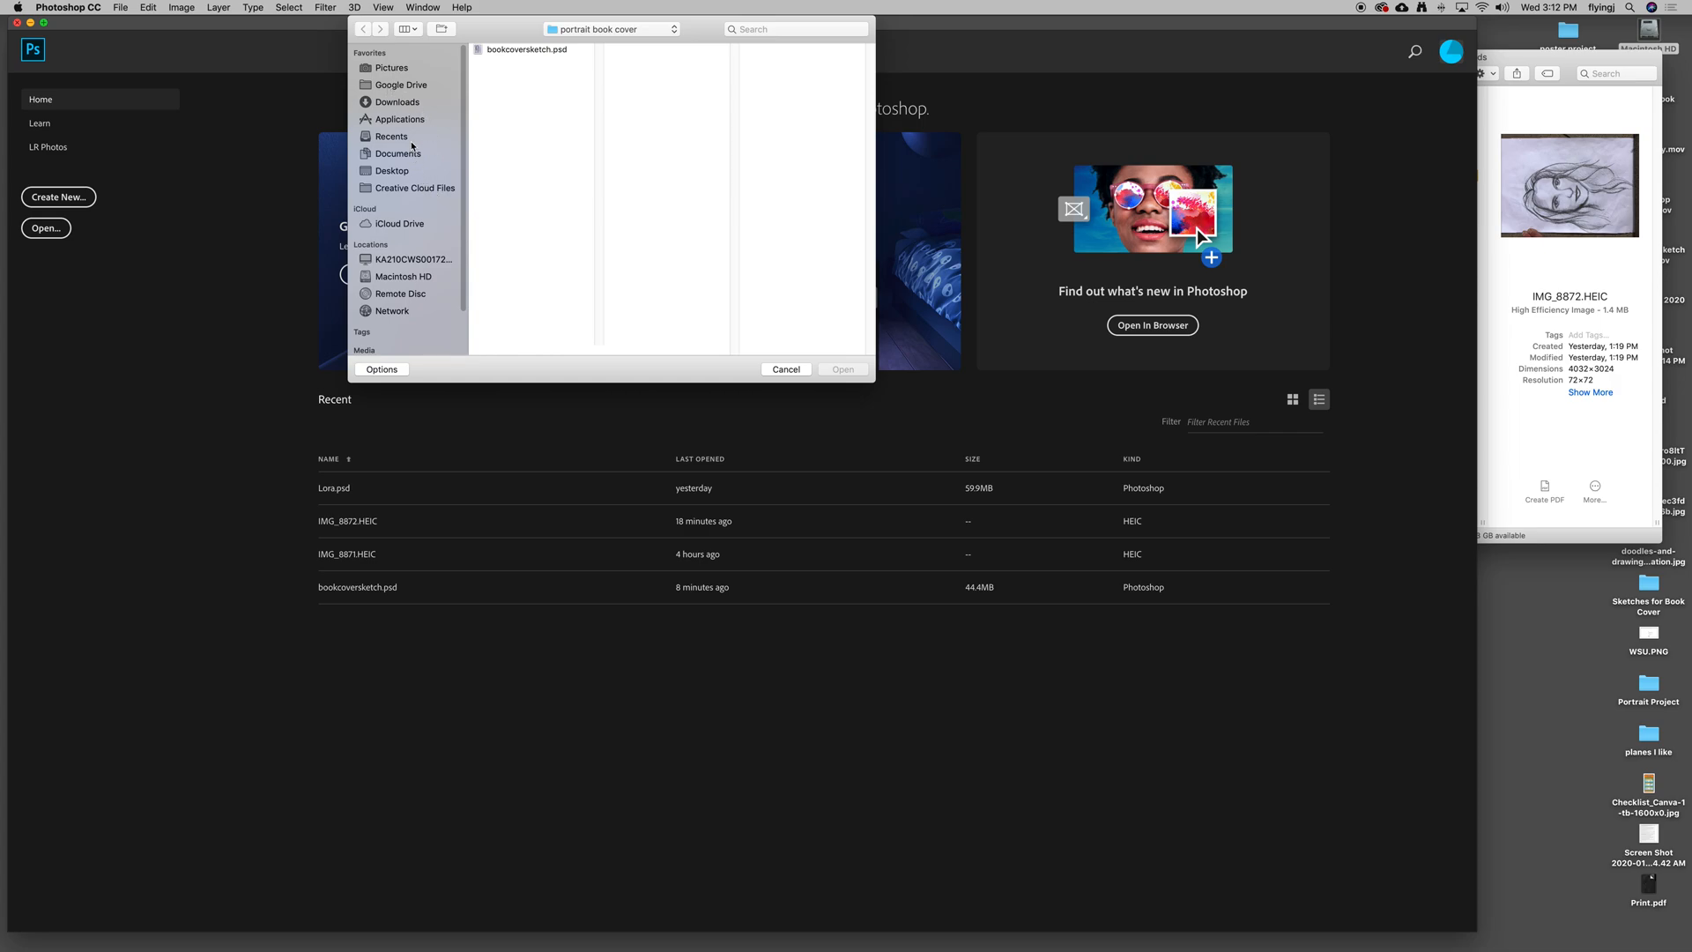
pyautogui.click(396, 101)
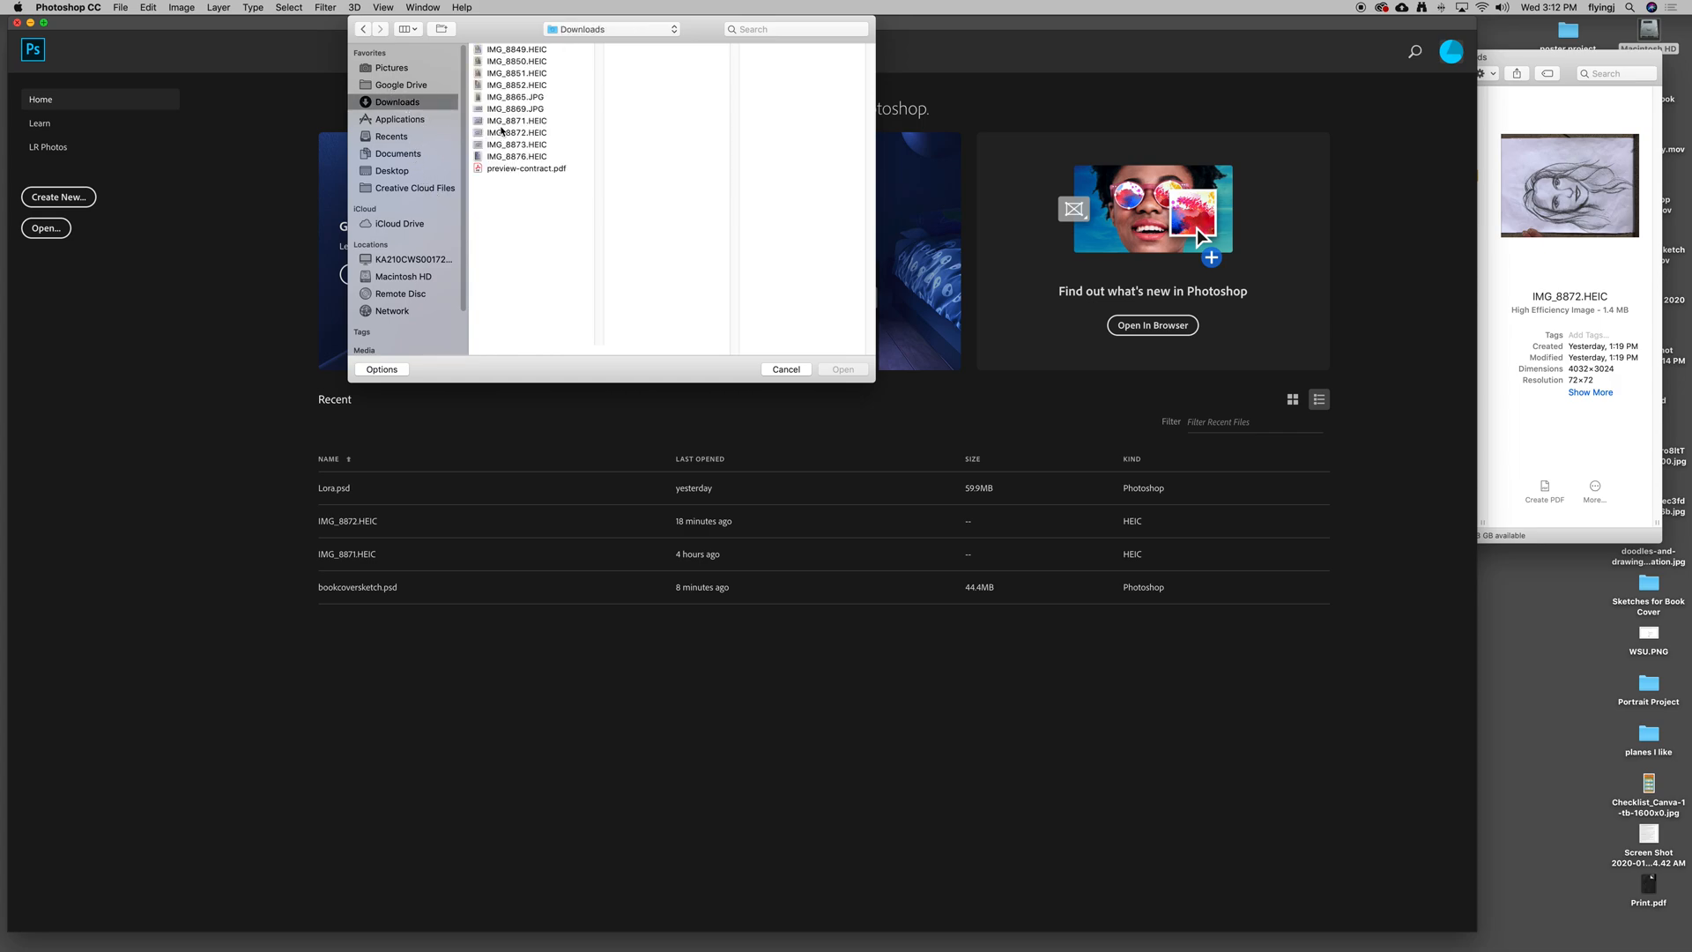
pyautogui.click(518, 120)
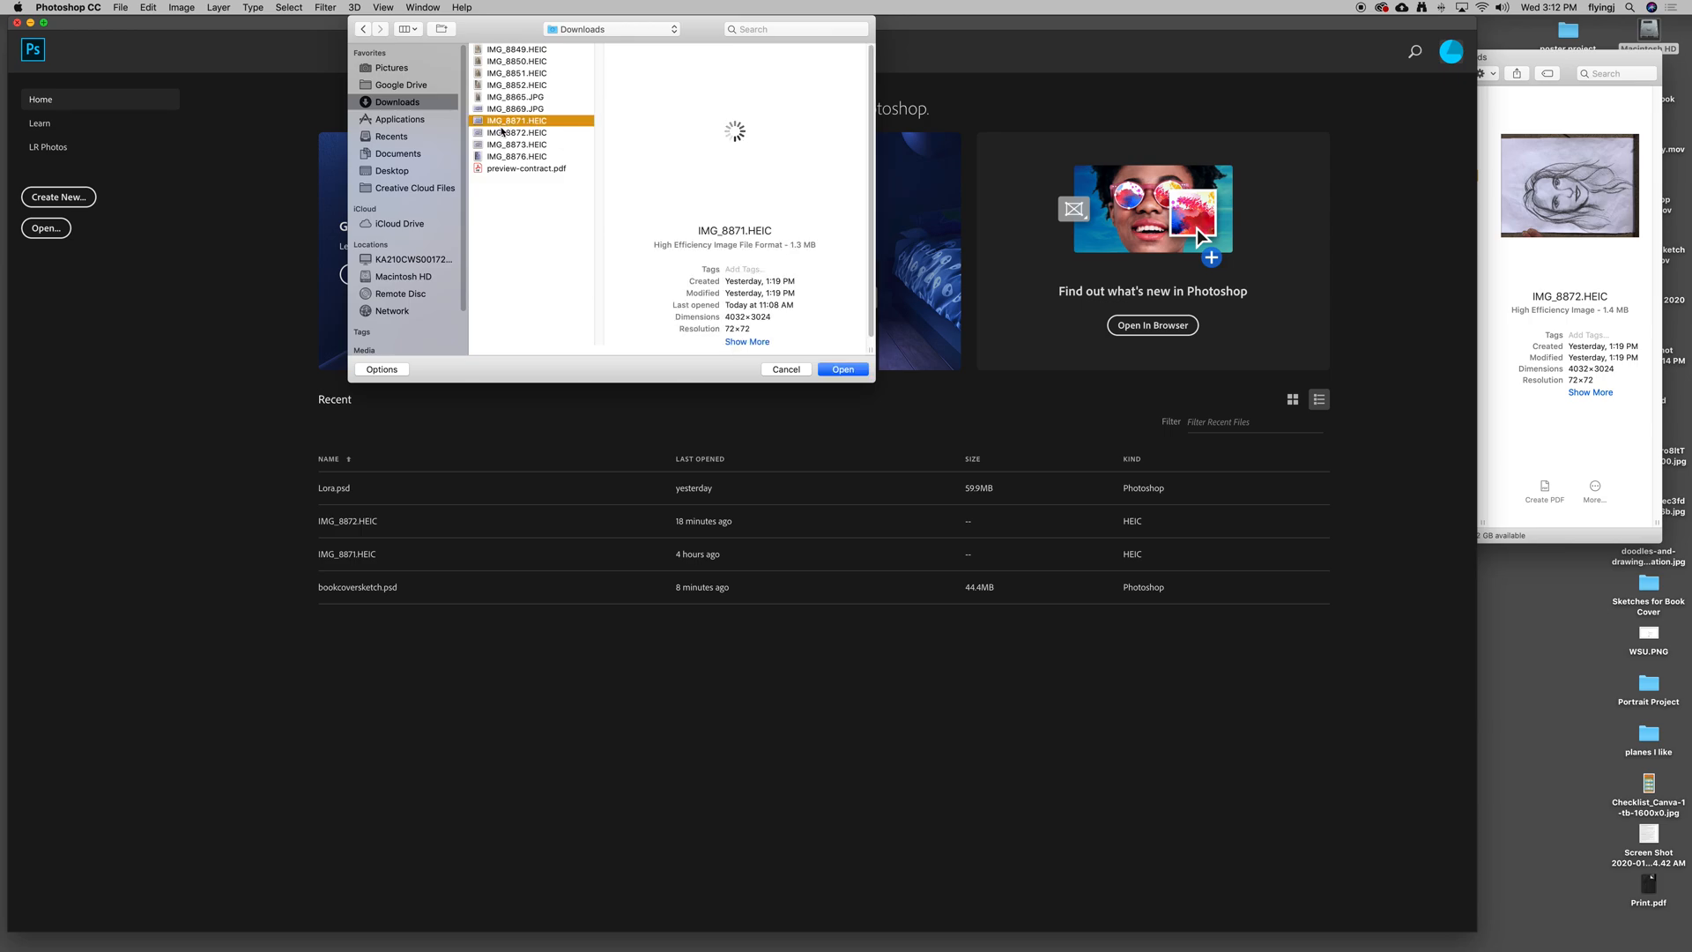
pyautogui.click(518, 131)
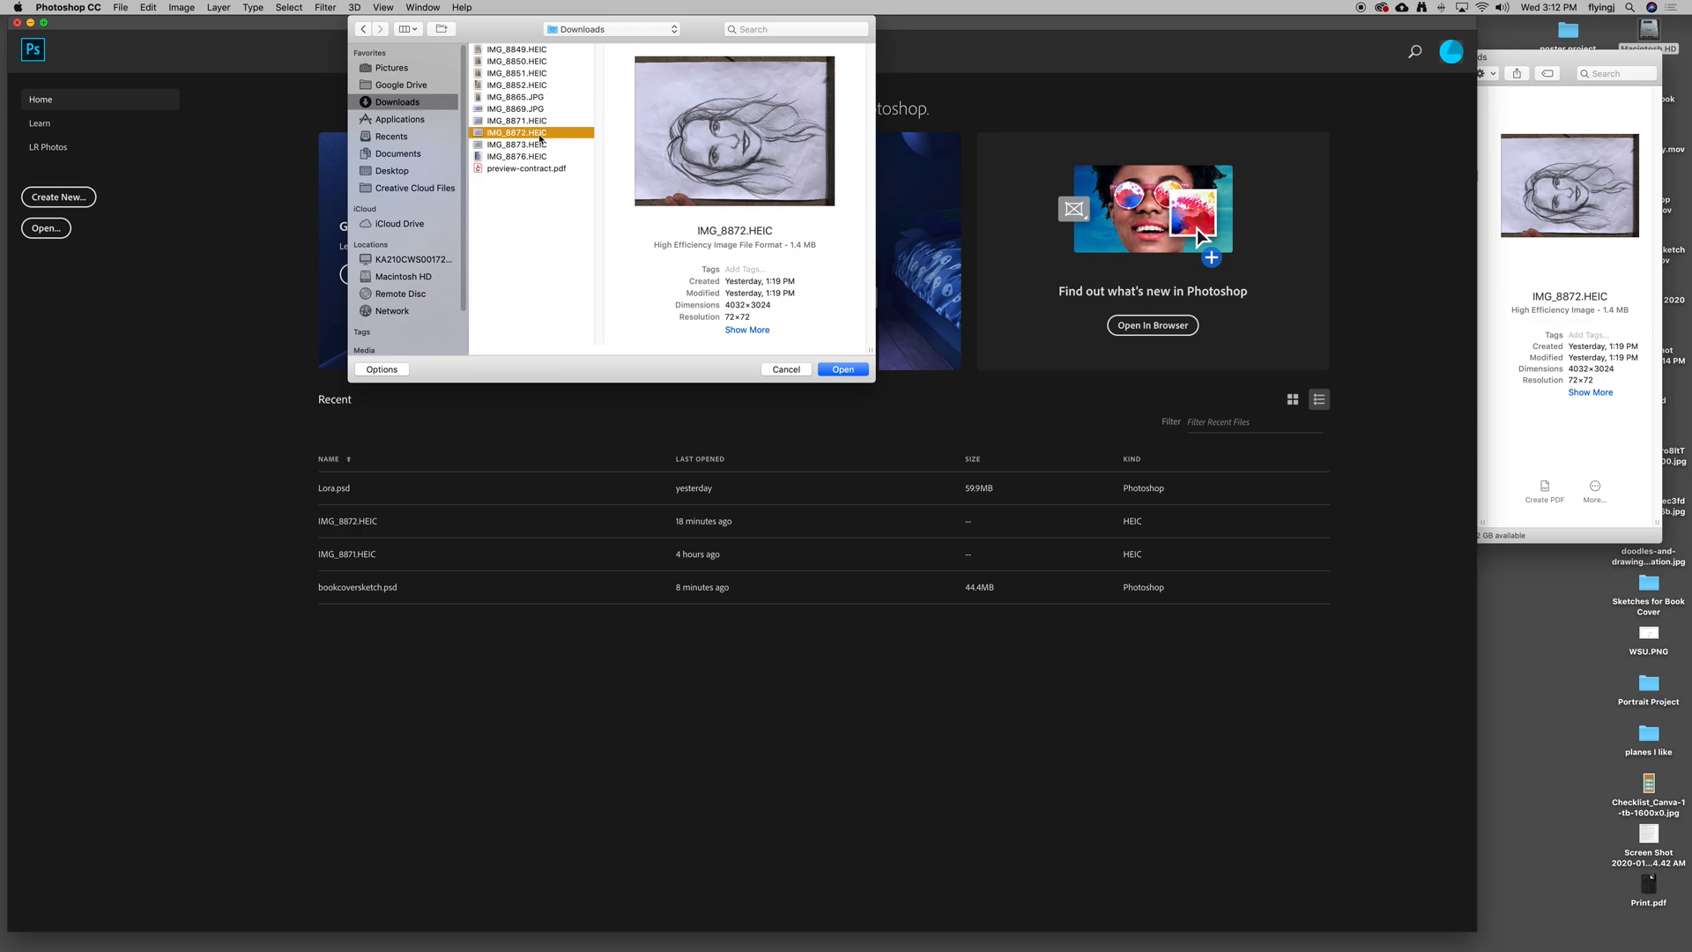
pyautogui.moveTo(501, 180)
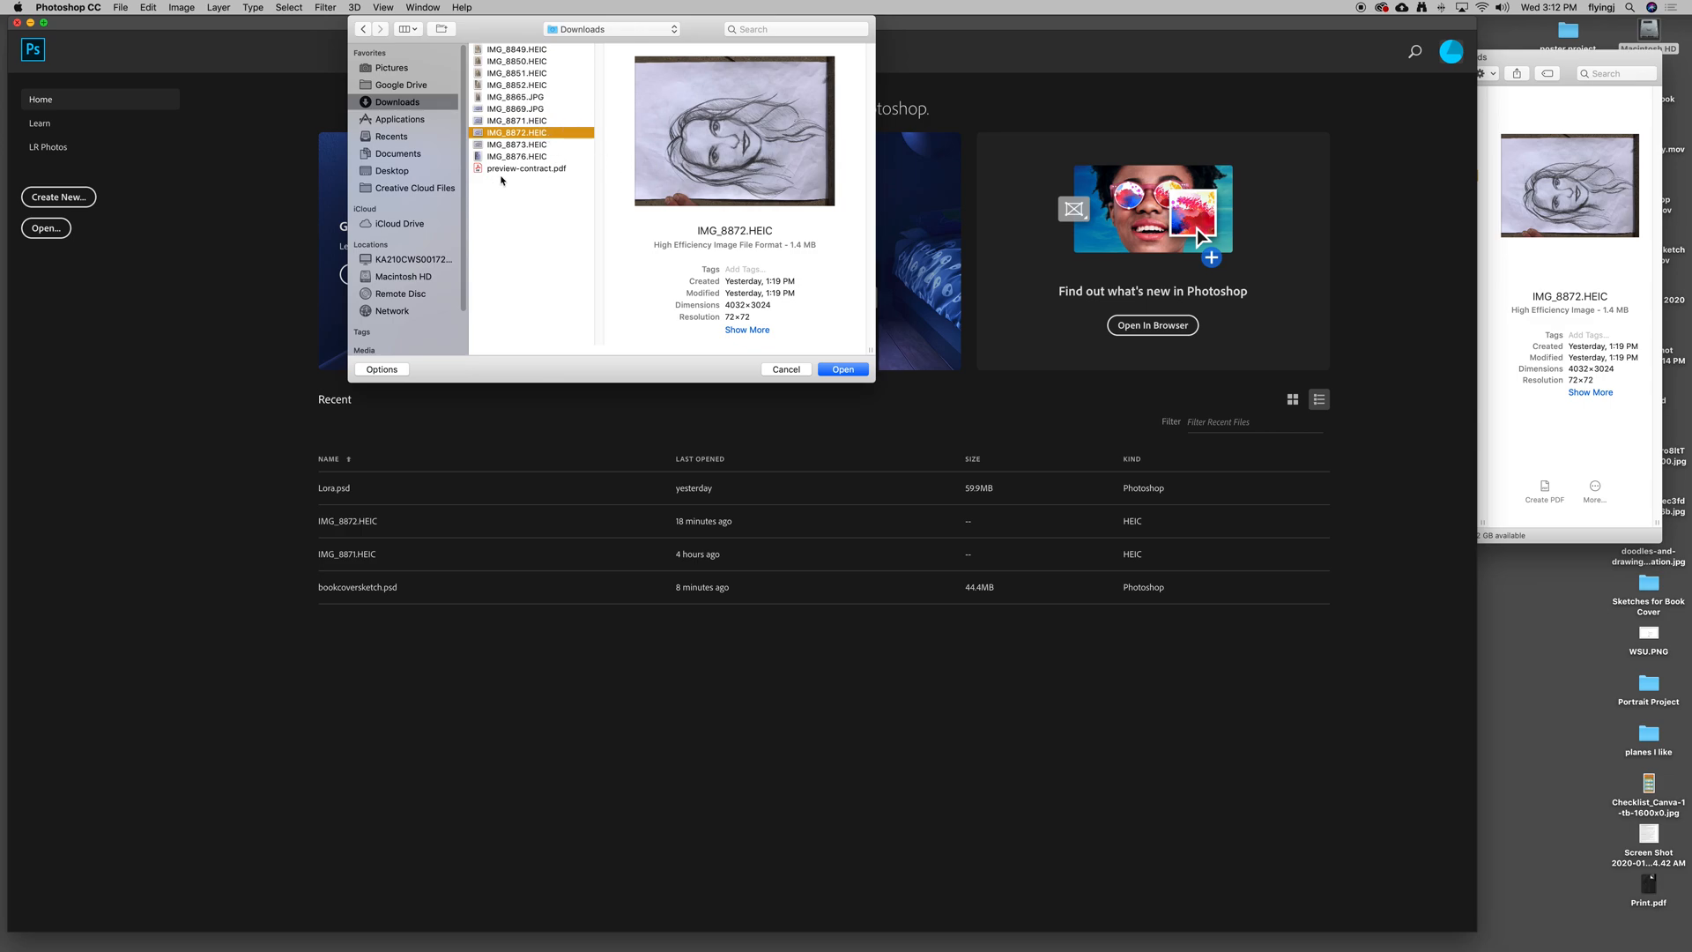
pyautogui.moveTo(858, 397)
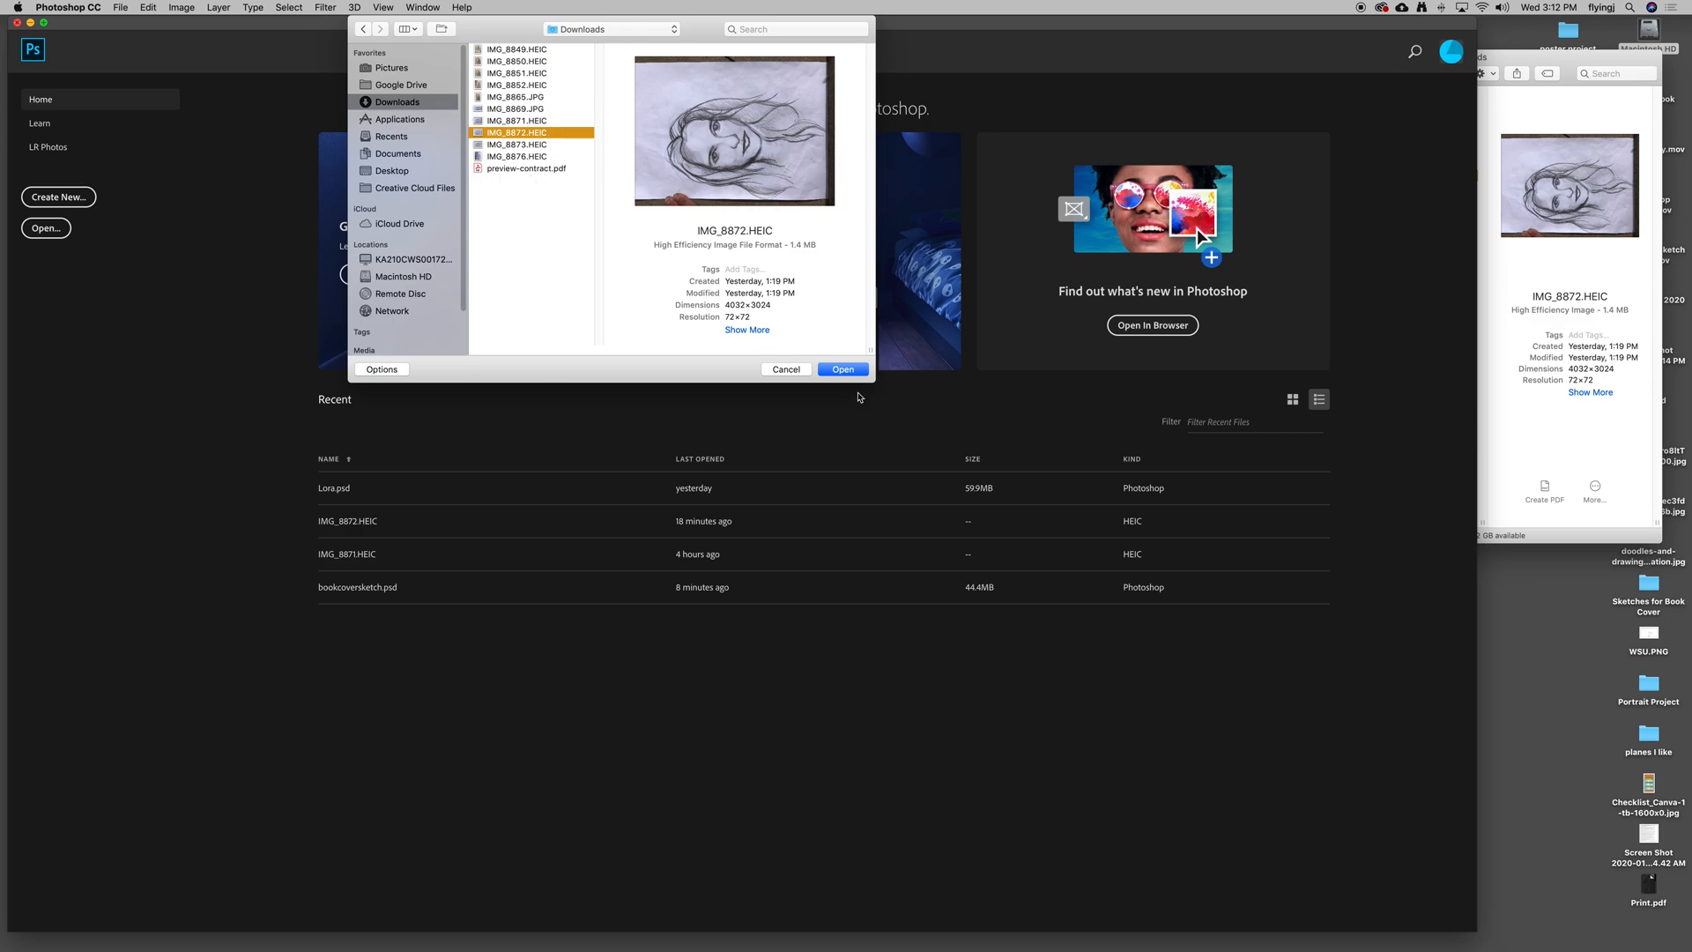
pyautogui.click(842, 369)
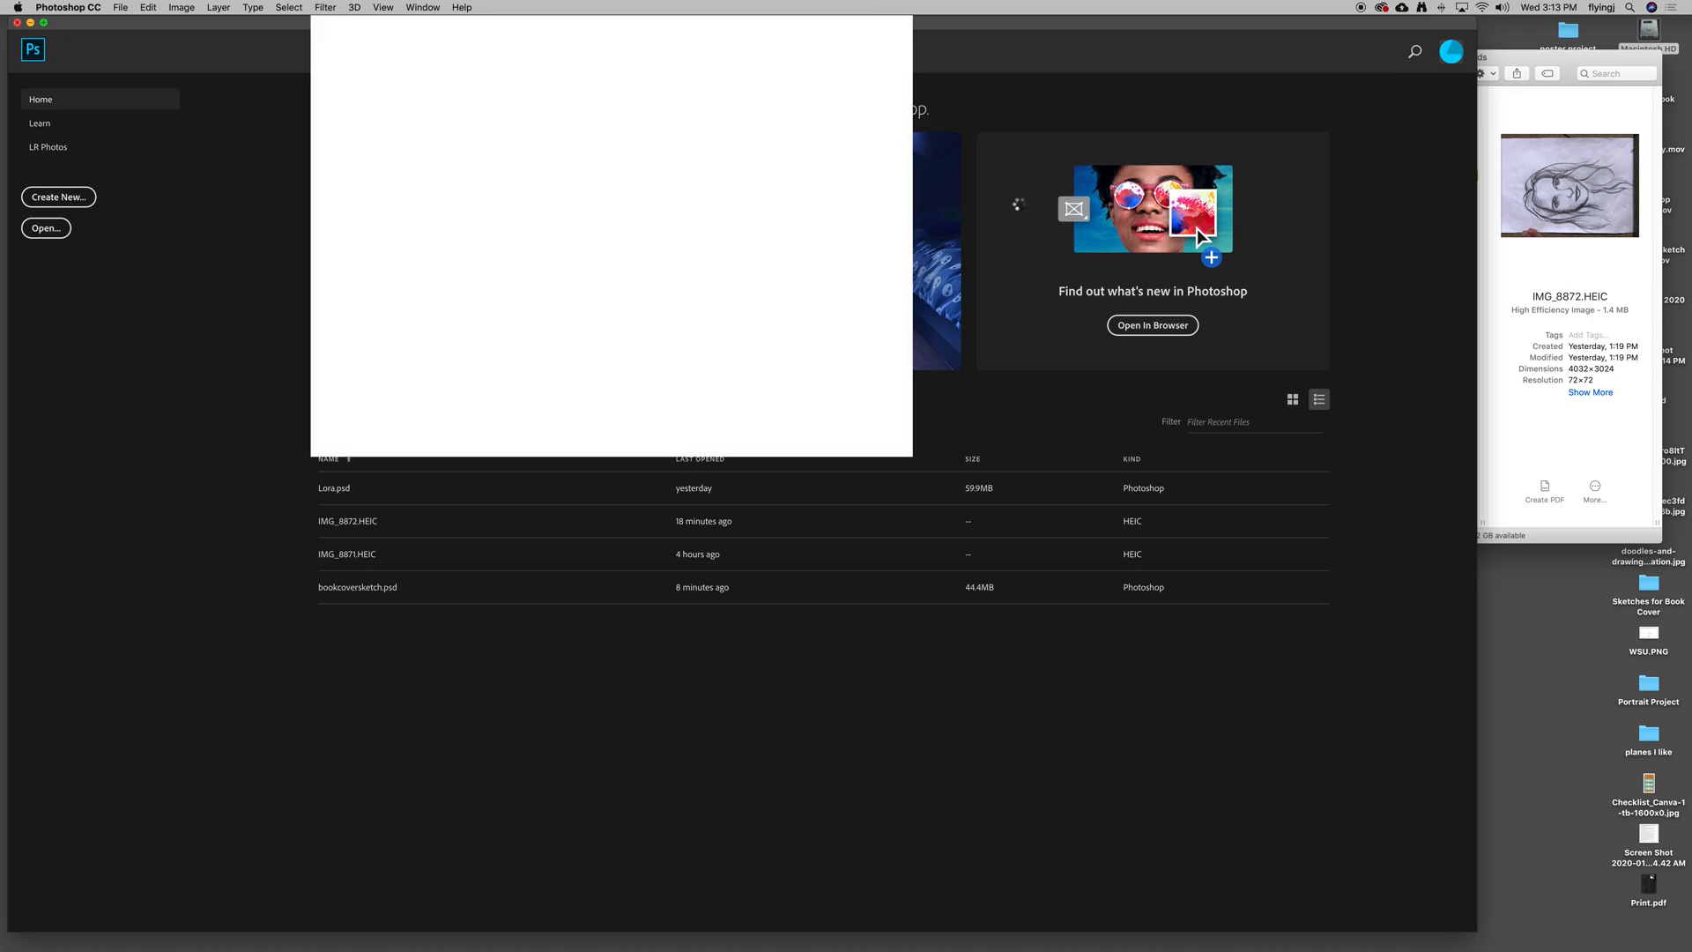
pyautogui.doubleClick(347, 520)
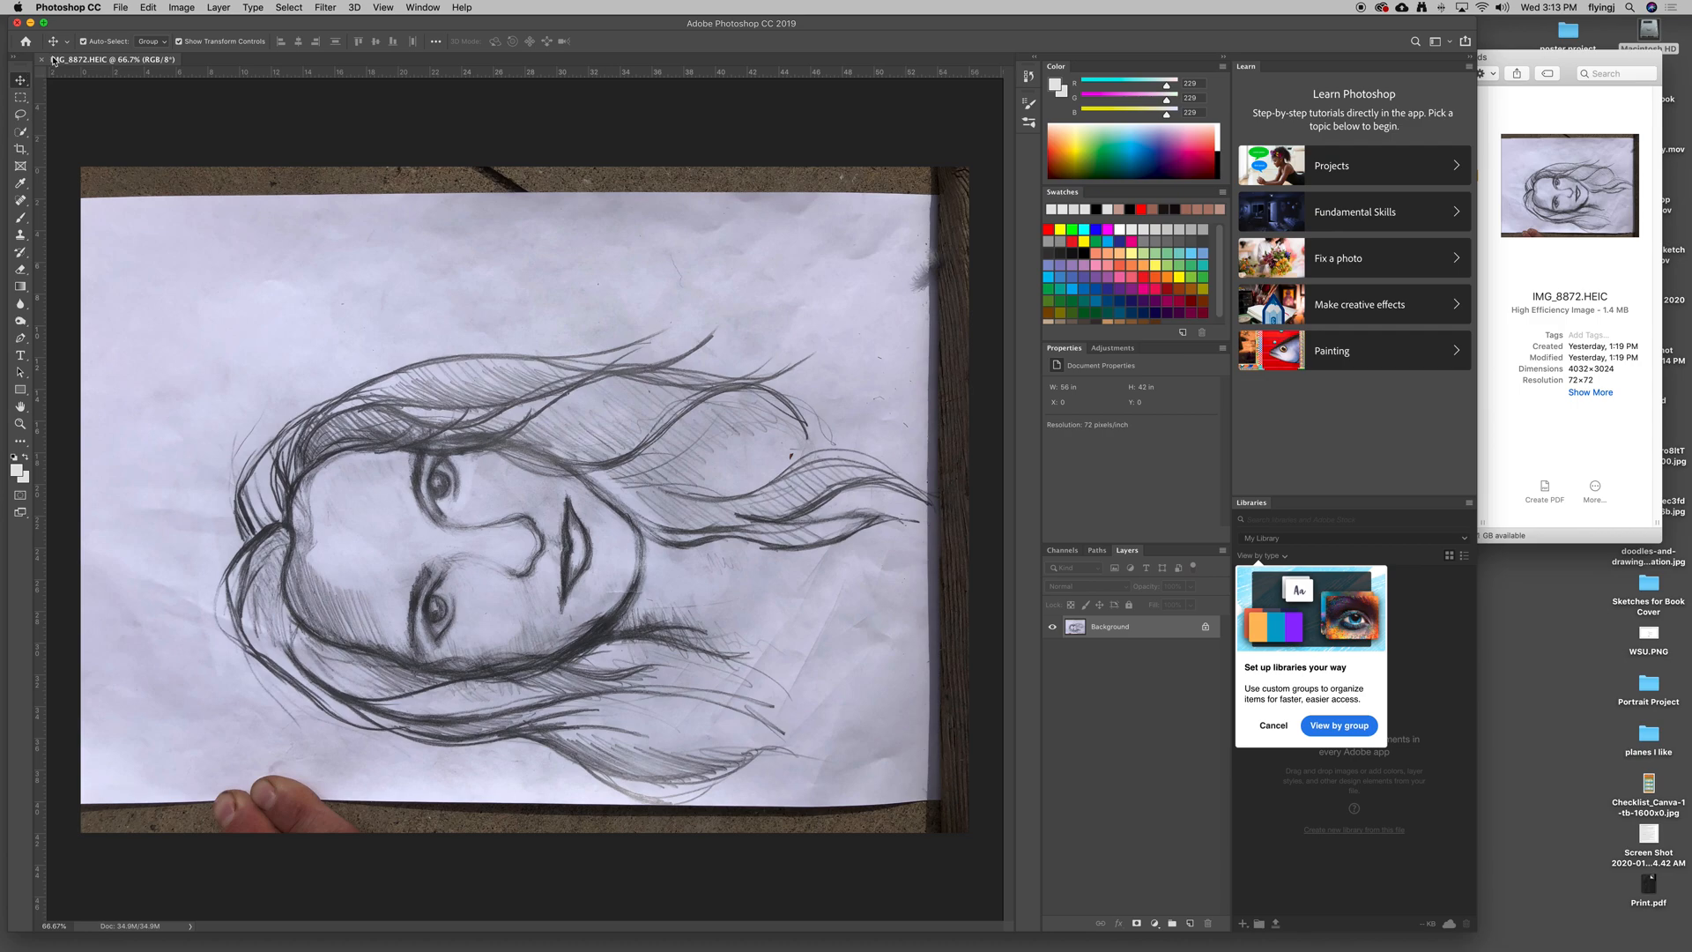
pyautogui.moveTo(210, 38)
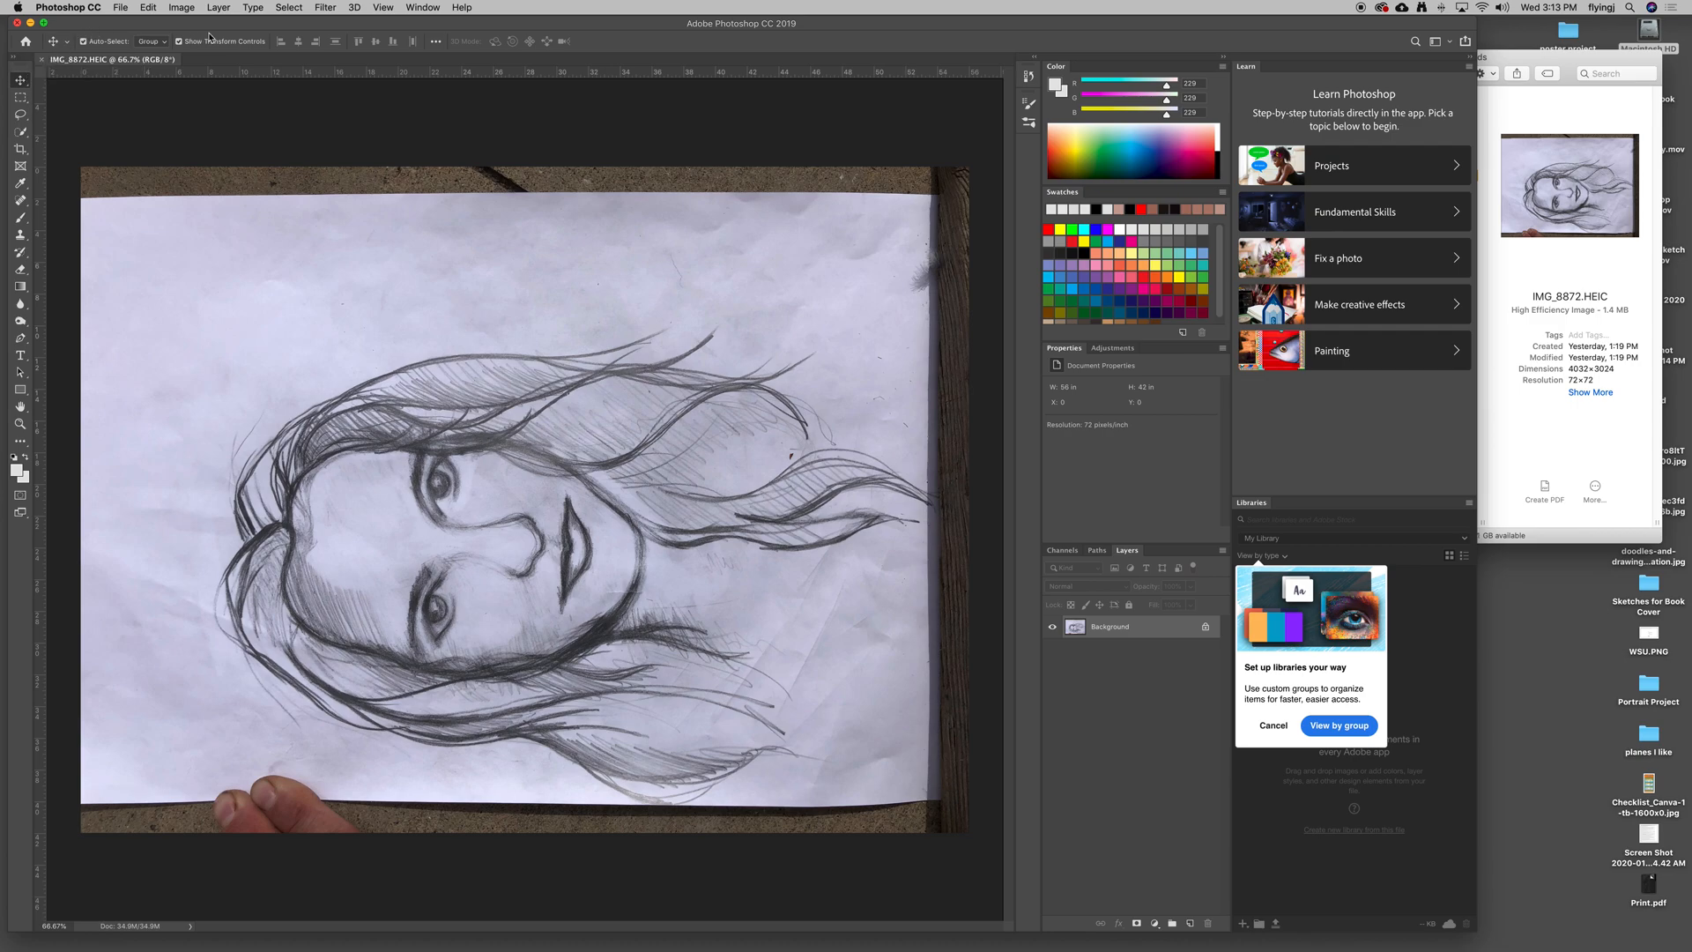
pyautogui.moveTo(1340, 70)
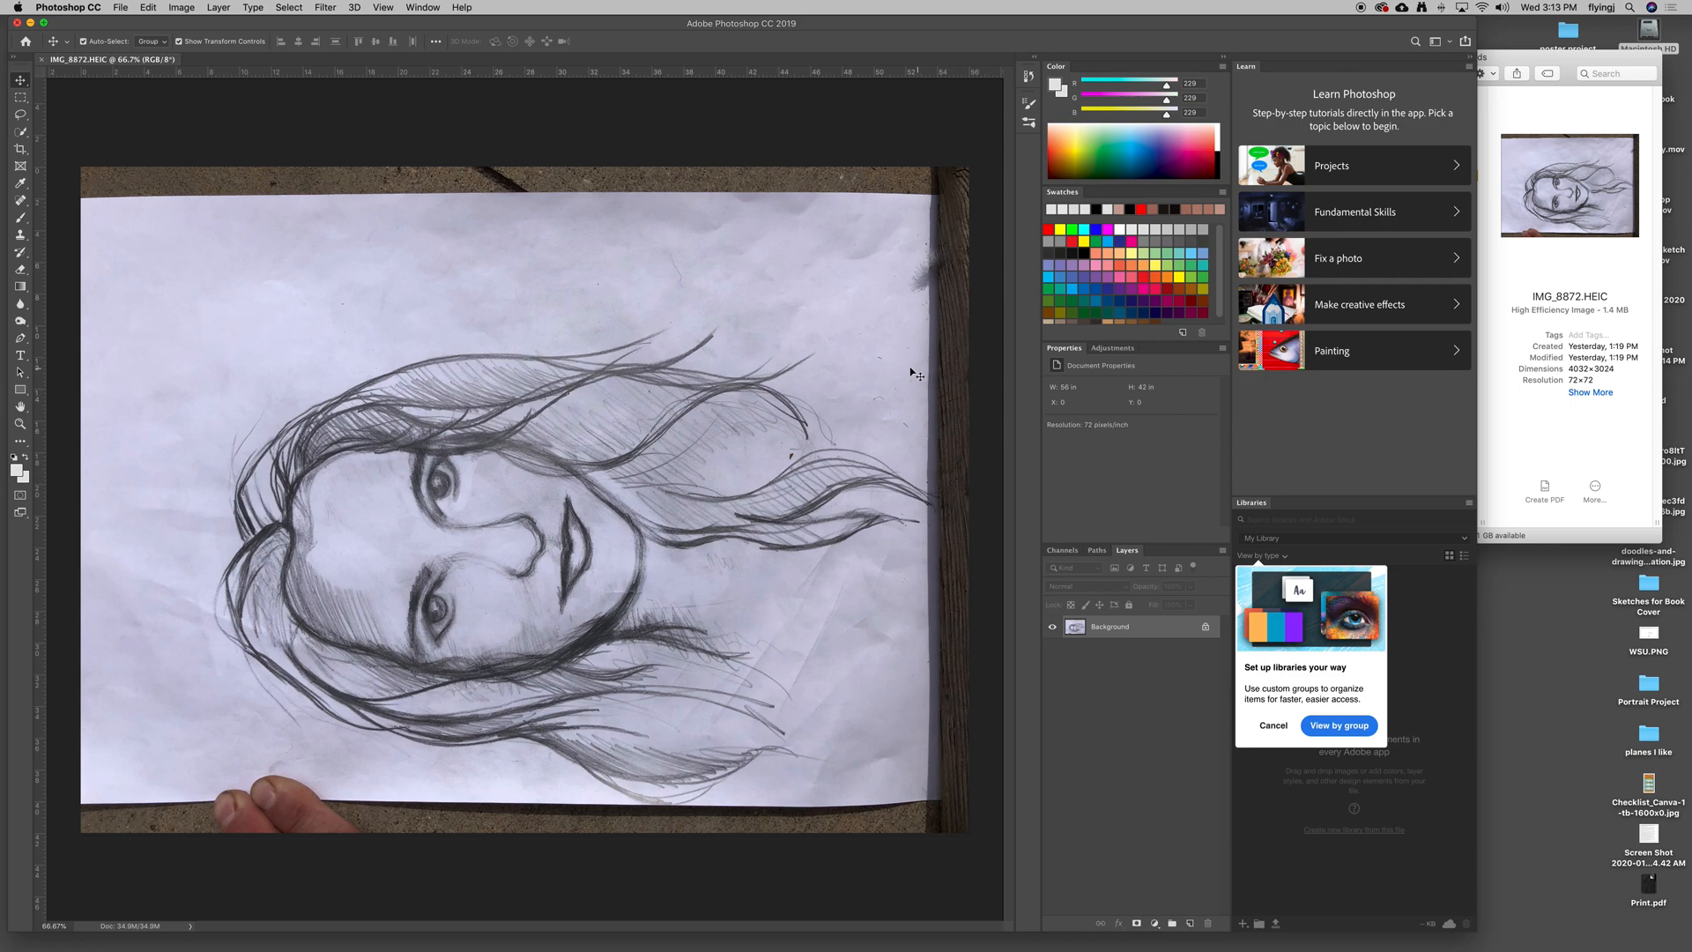
pyautogui.moveTo(1076, 159)
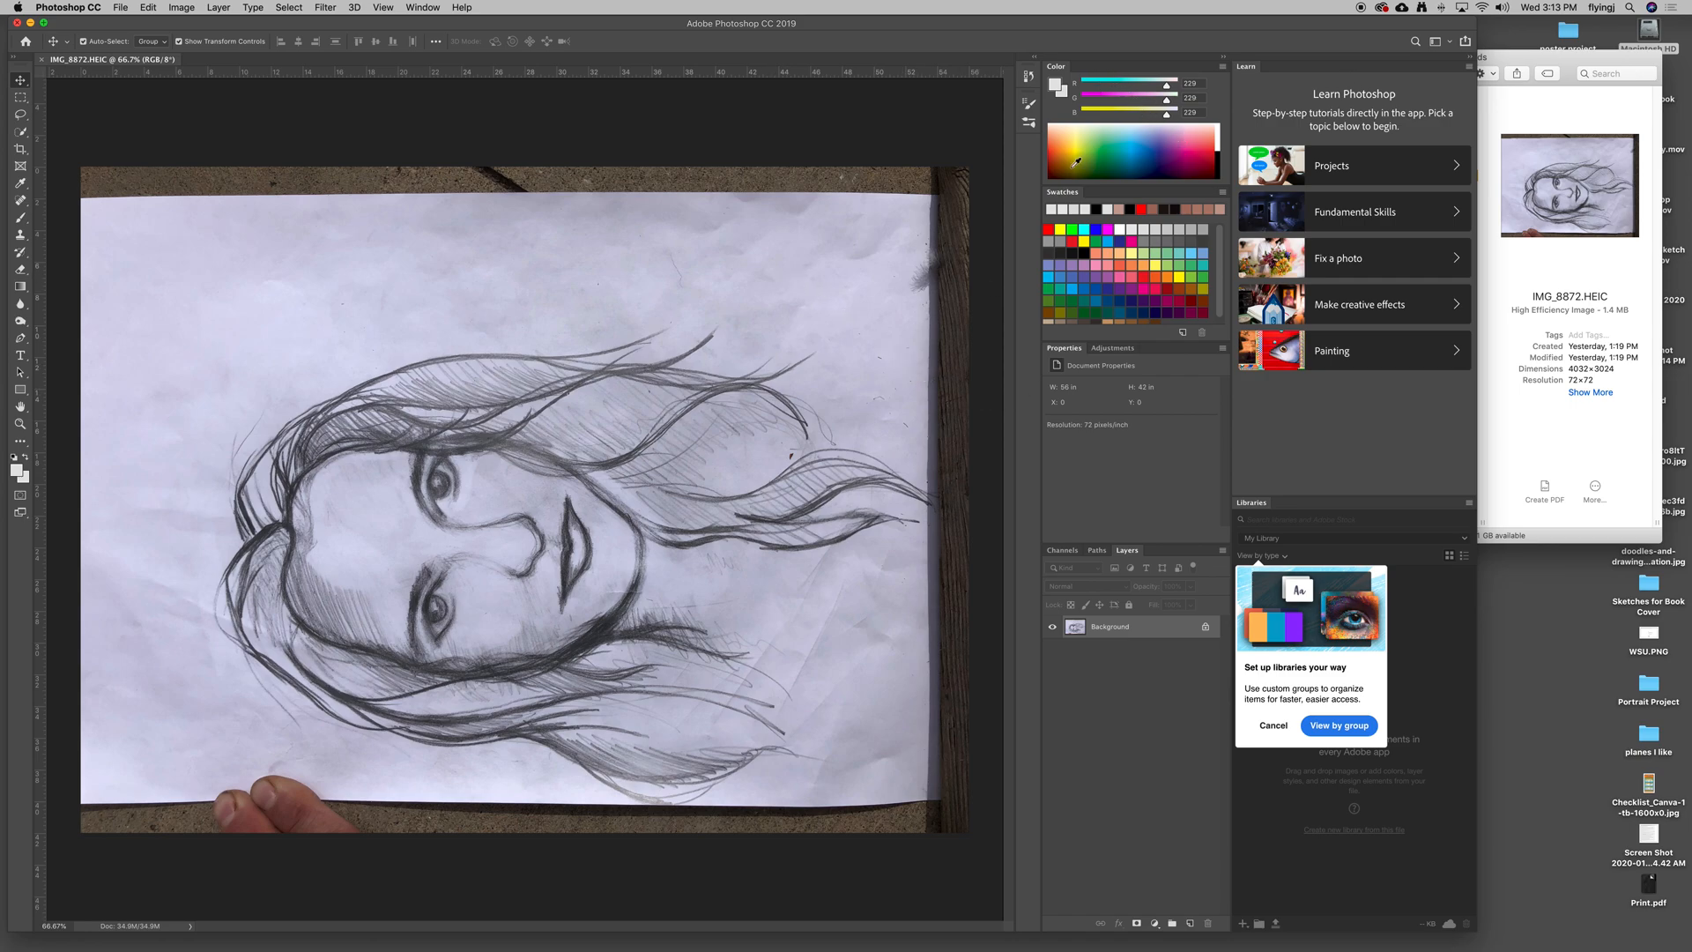
pyautogui.moveTo(1071, 520)
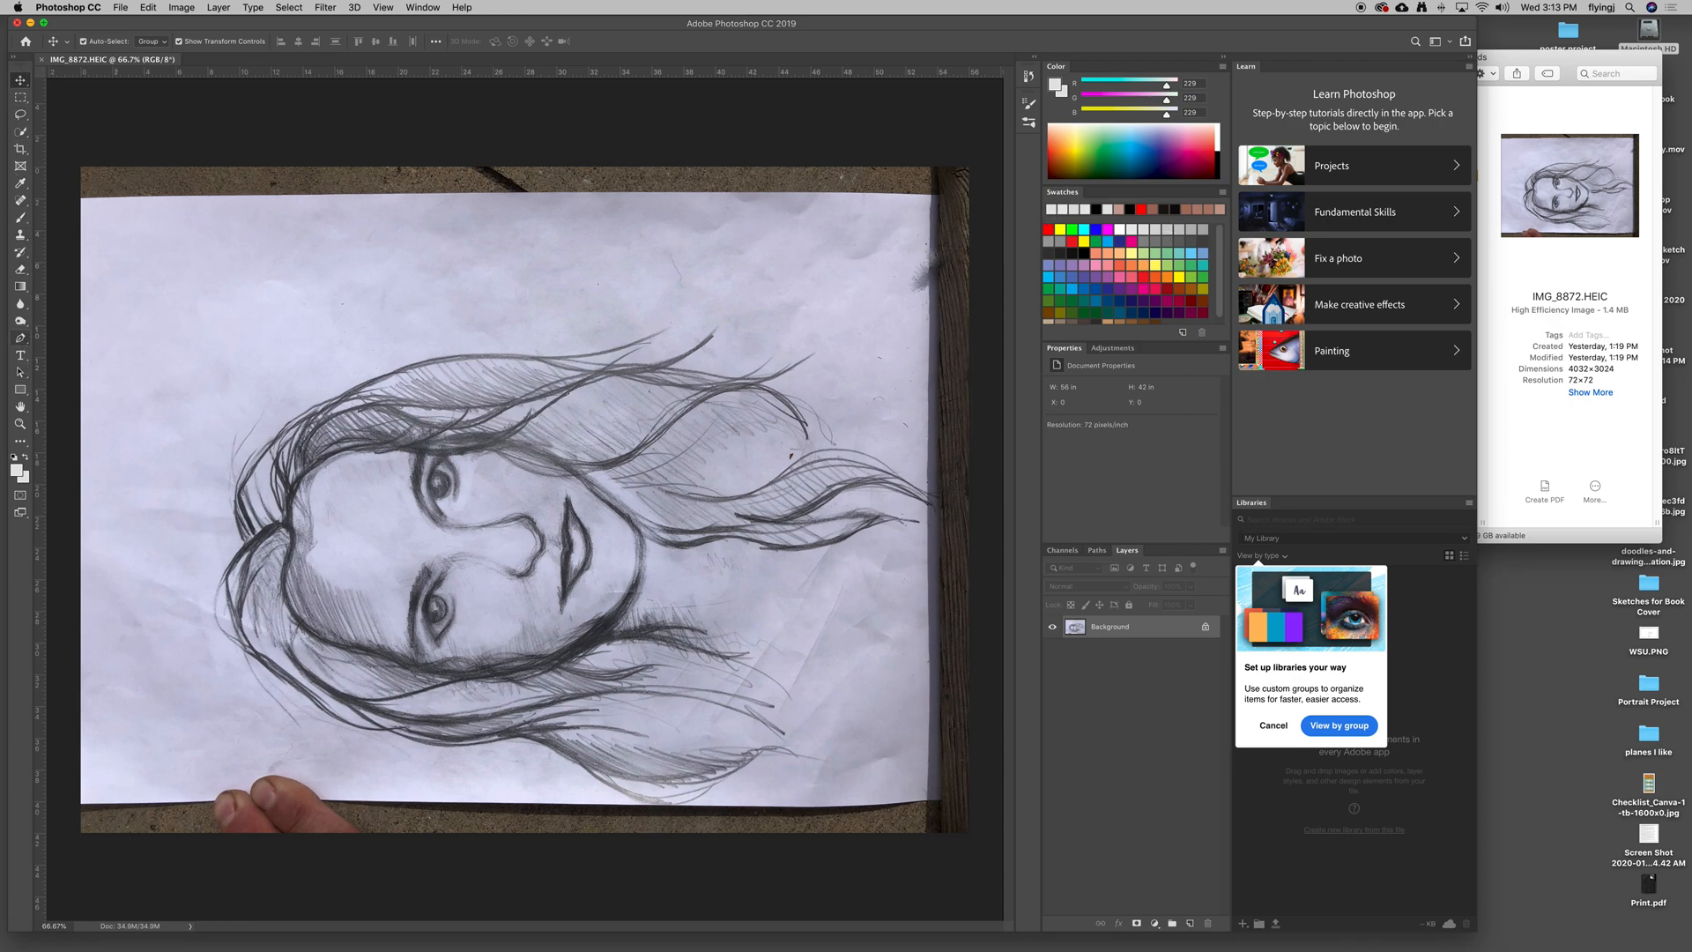
pyautogui.moveTo(19, 285)
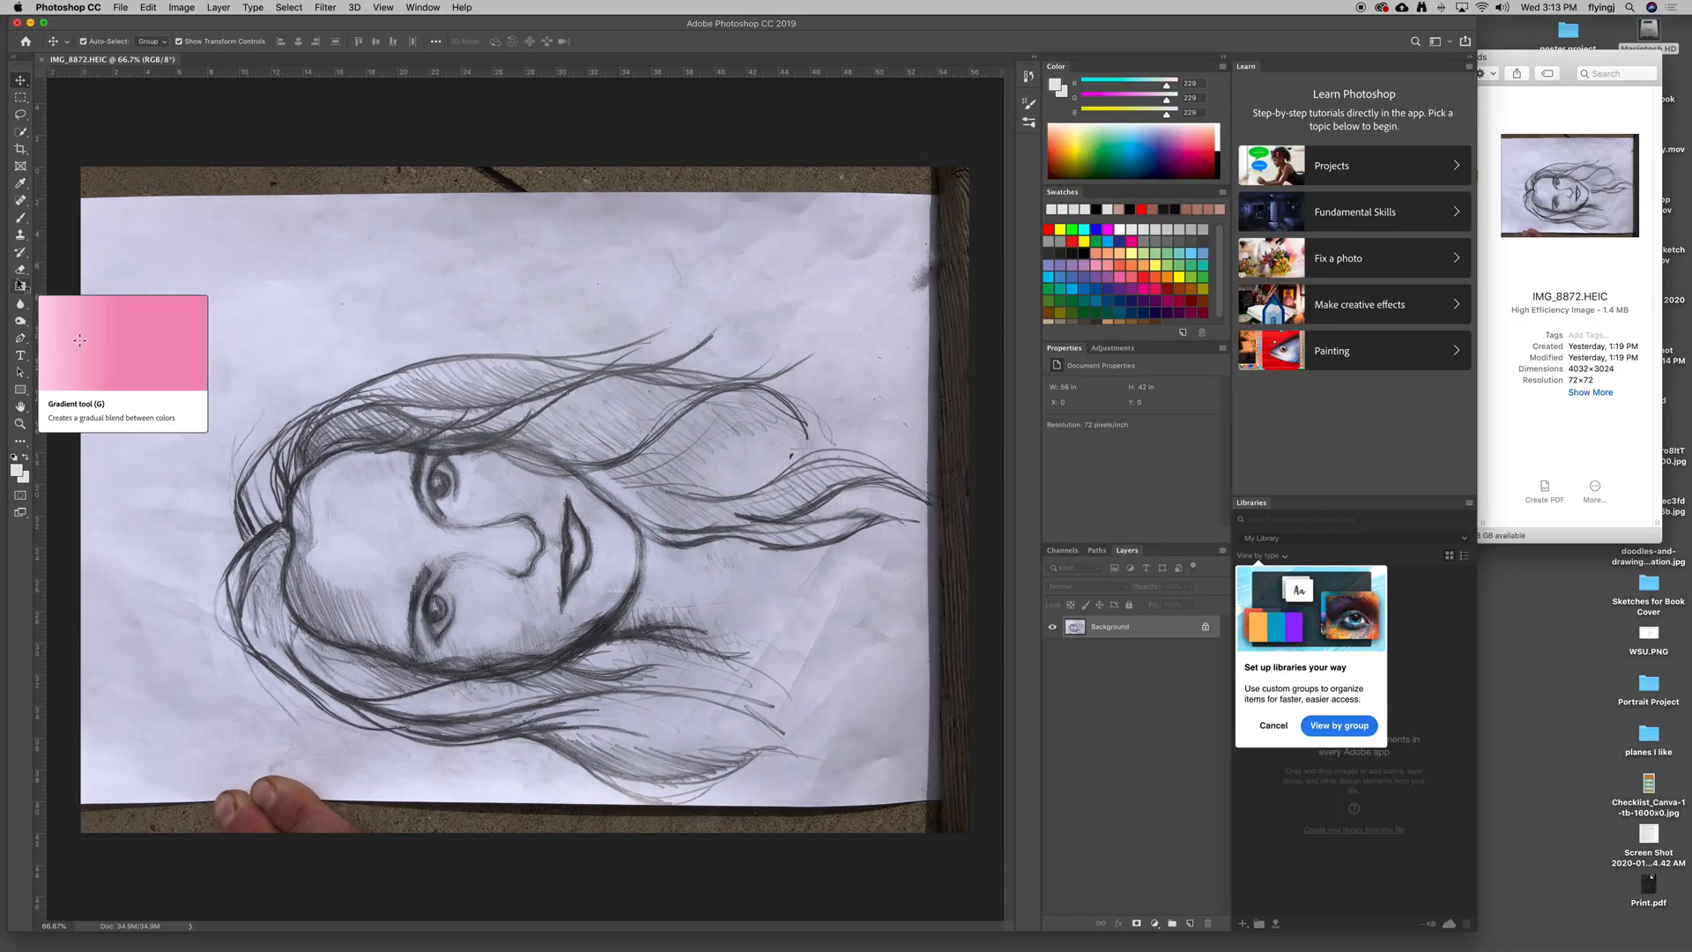
pyautogui.moveTo(20, 235)
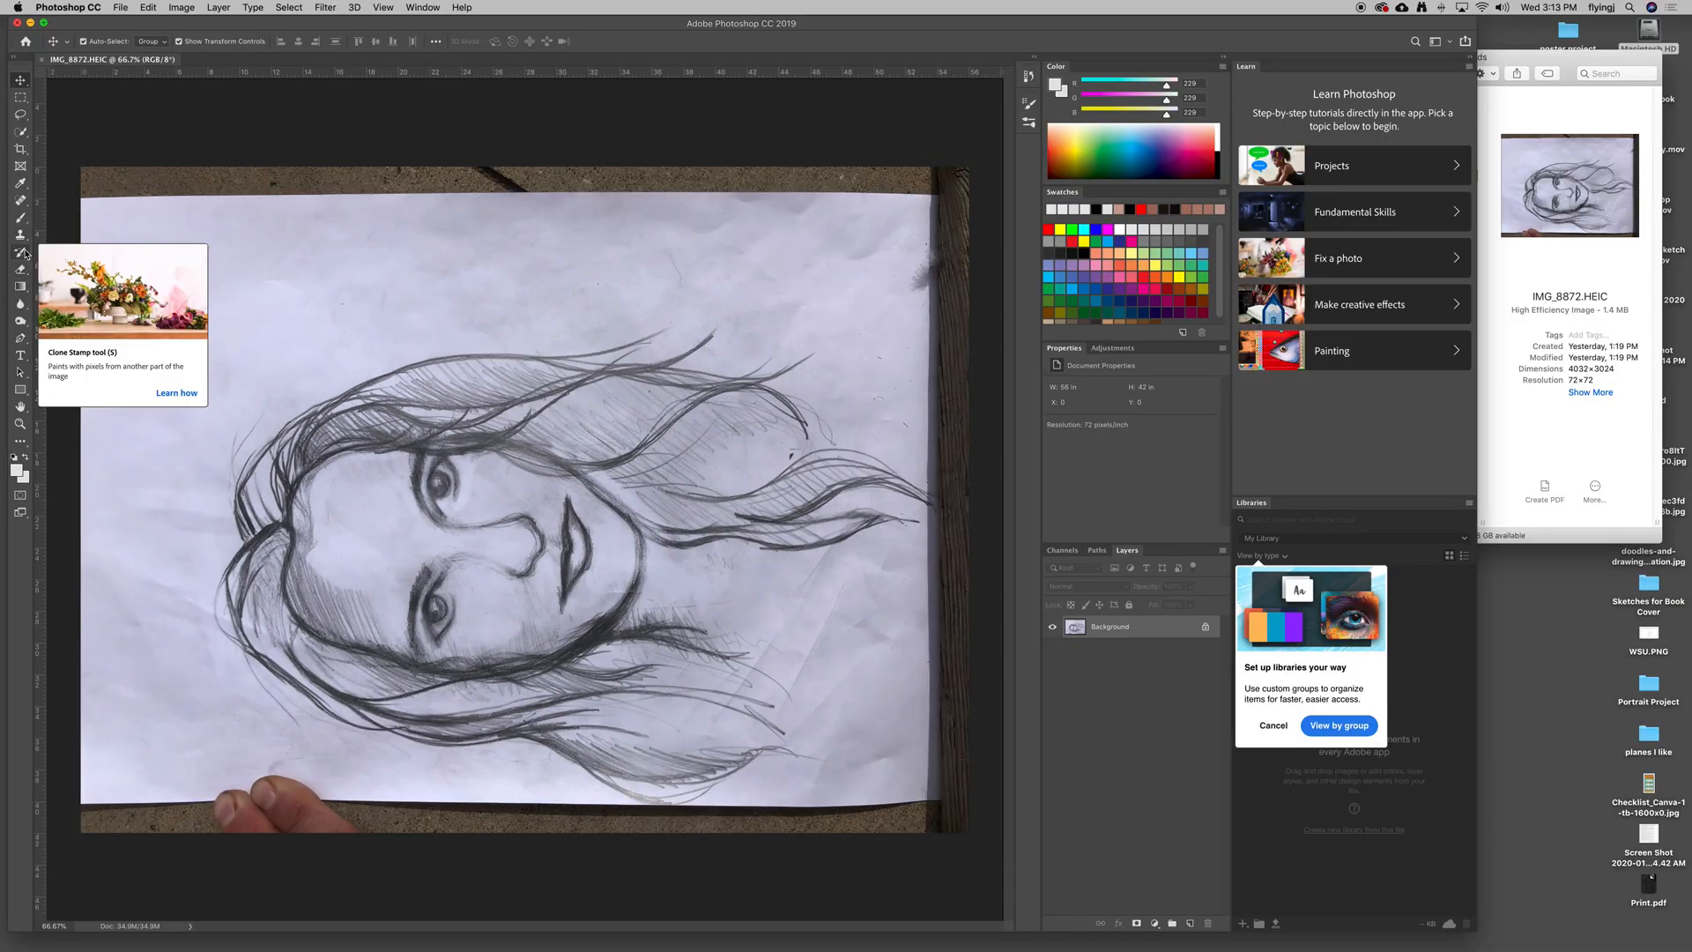
pyautogui.moveTo(19, 304)
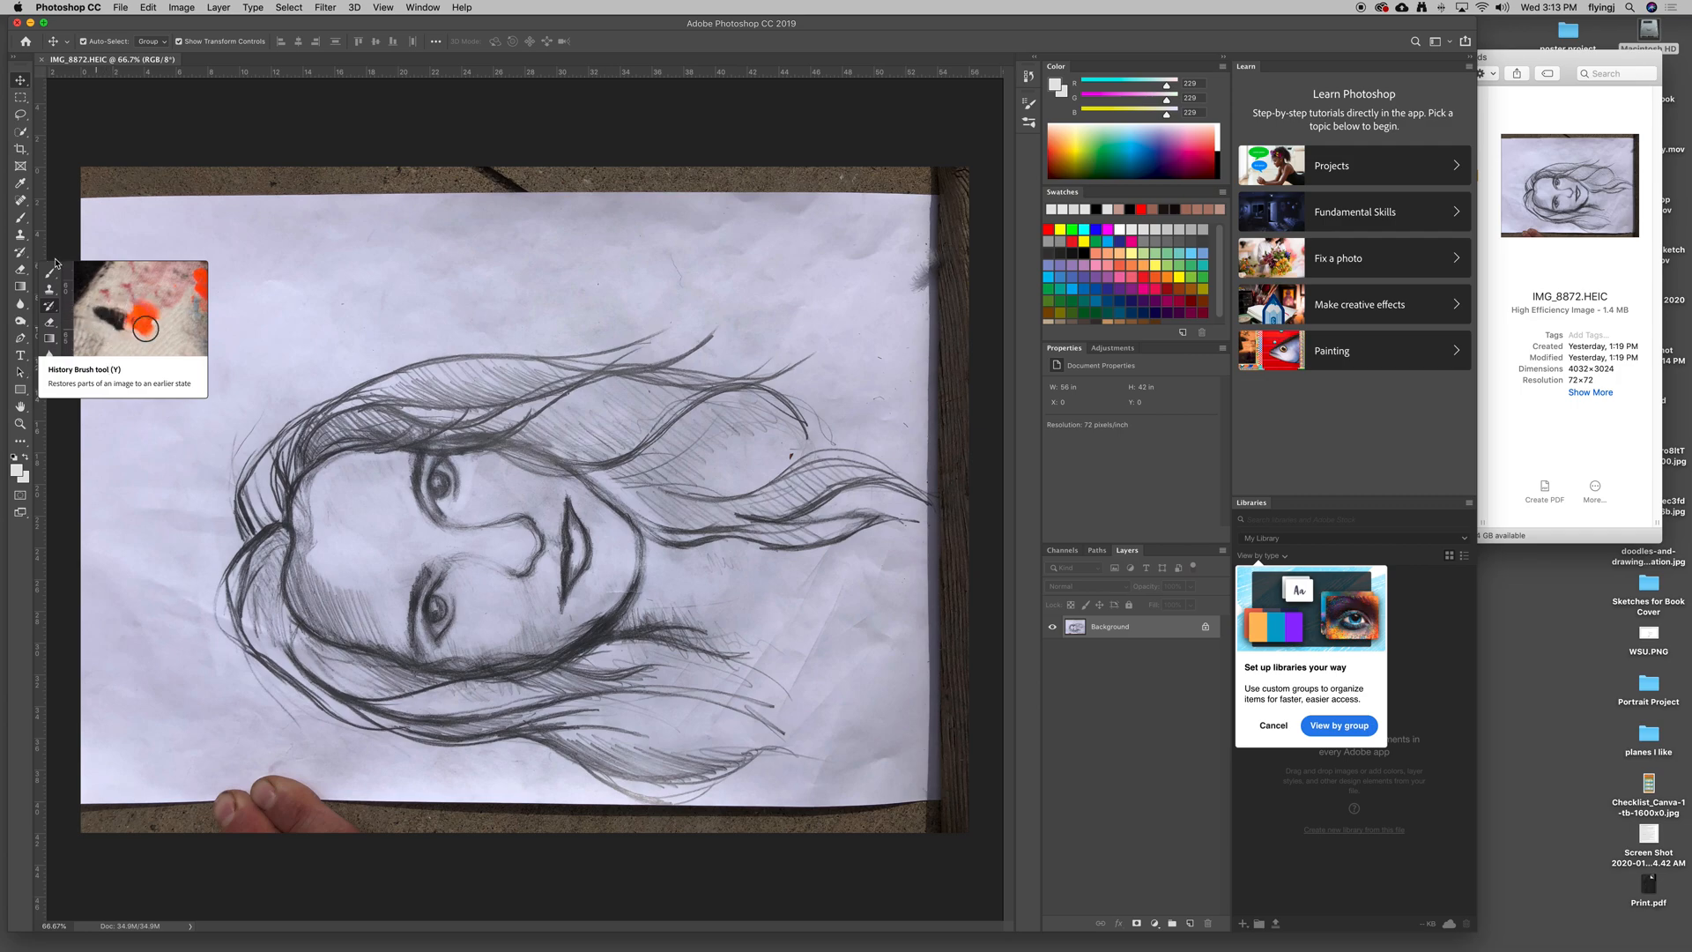
pyautogui.moveTo(29, 259)
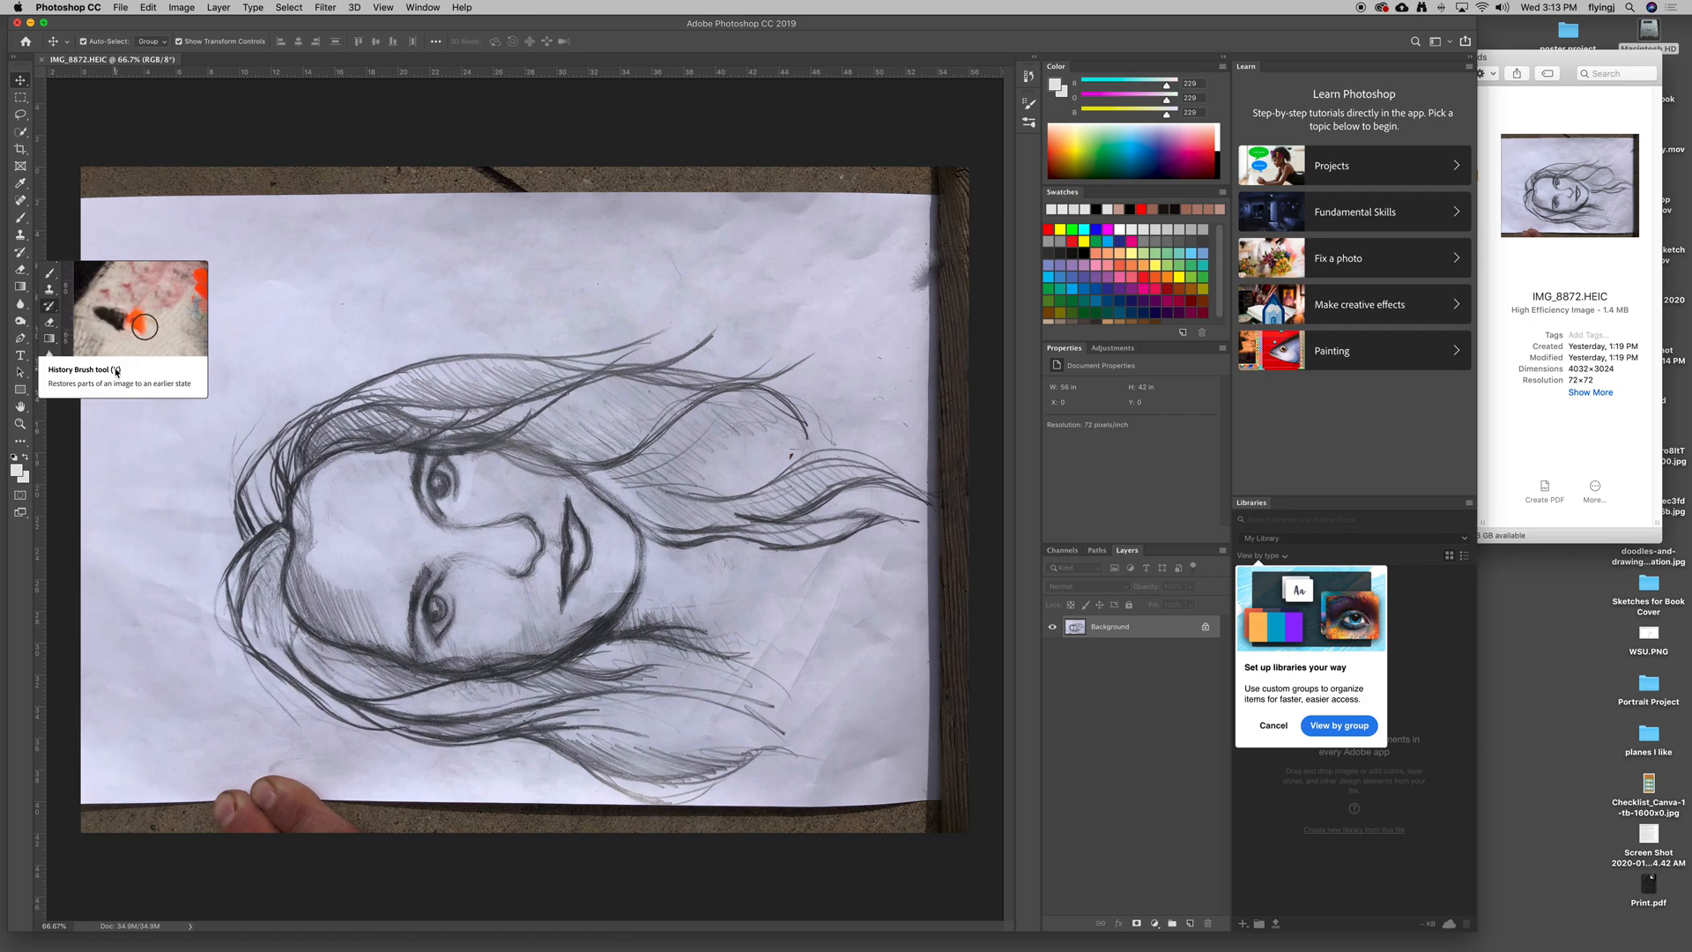
pyautogui.moveTo(99, 354)
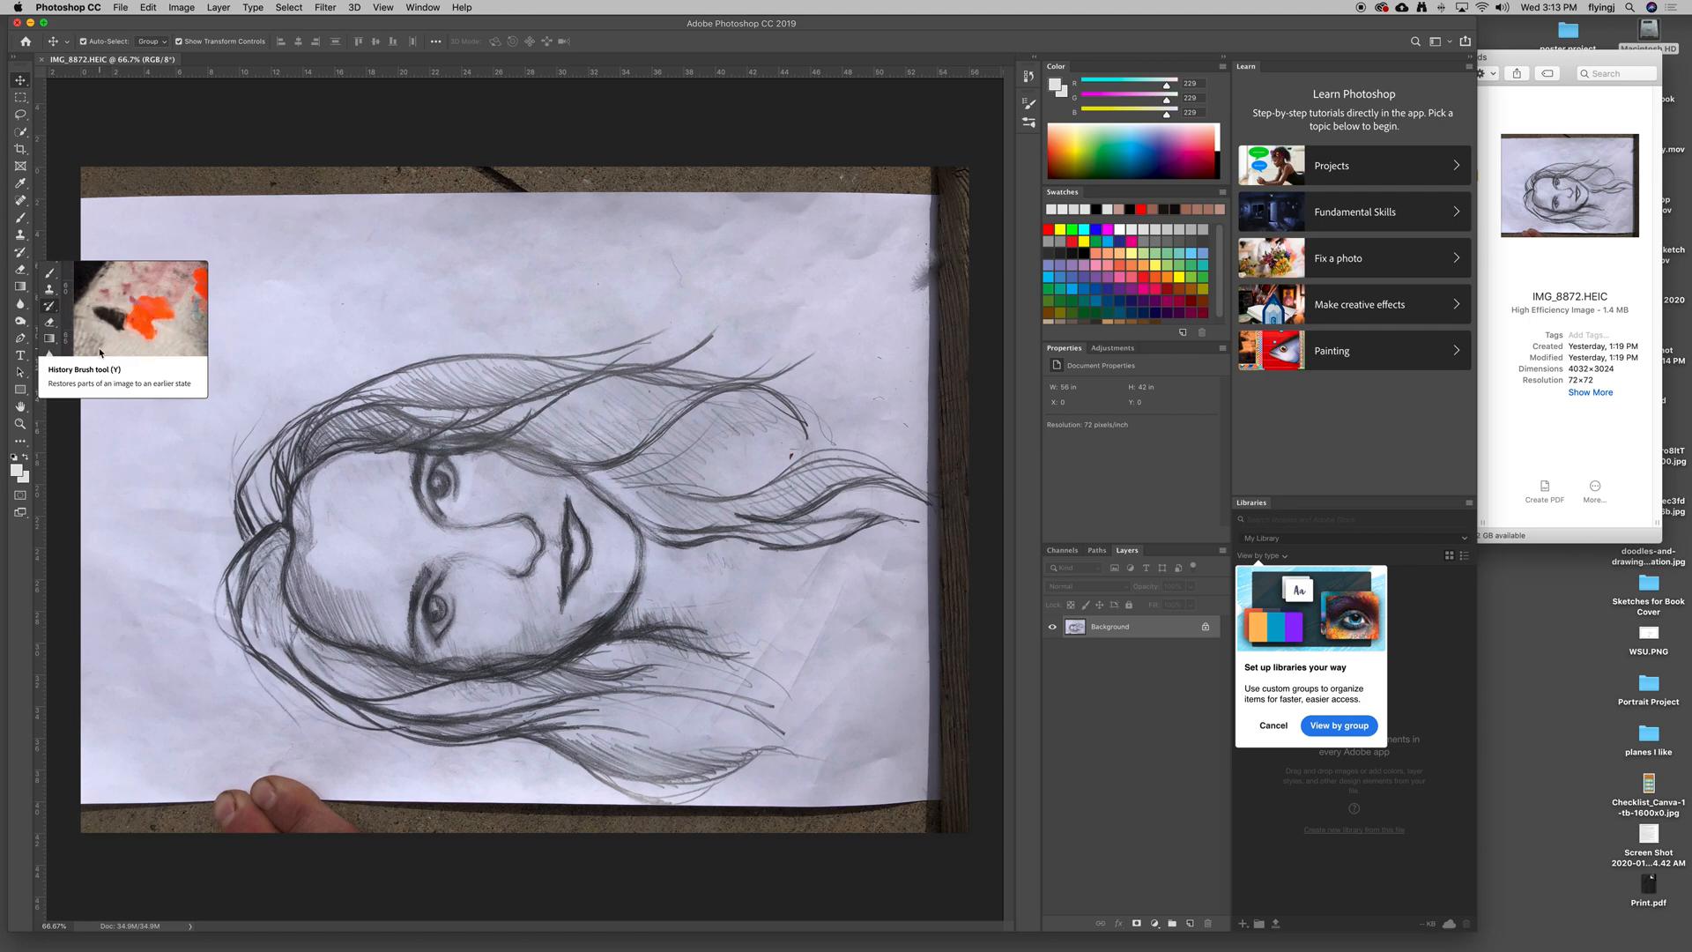
pyautogui.click(20, 216)
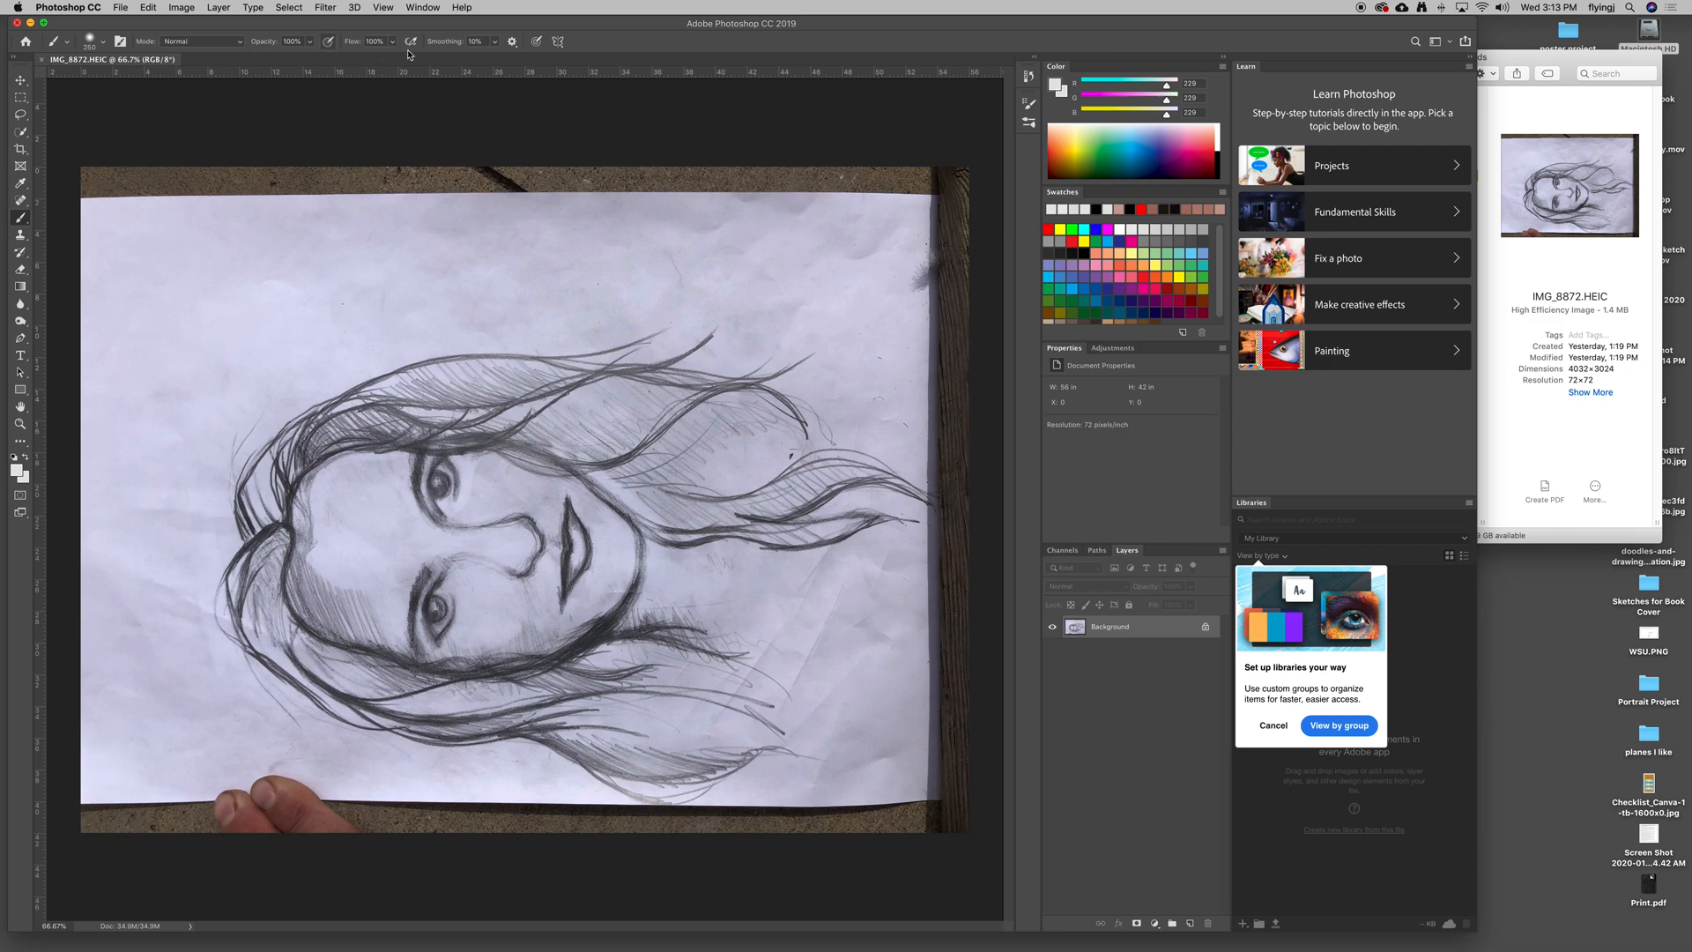
pyautogui.moveTo(645, 44)
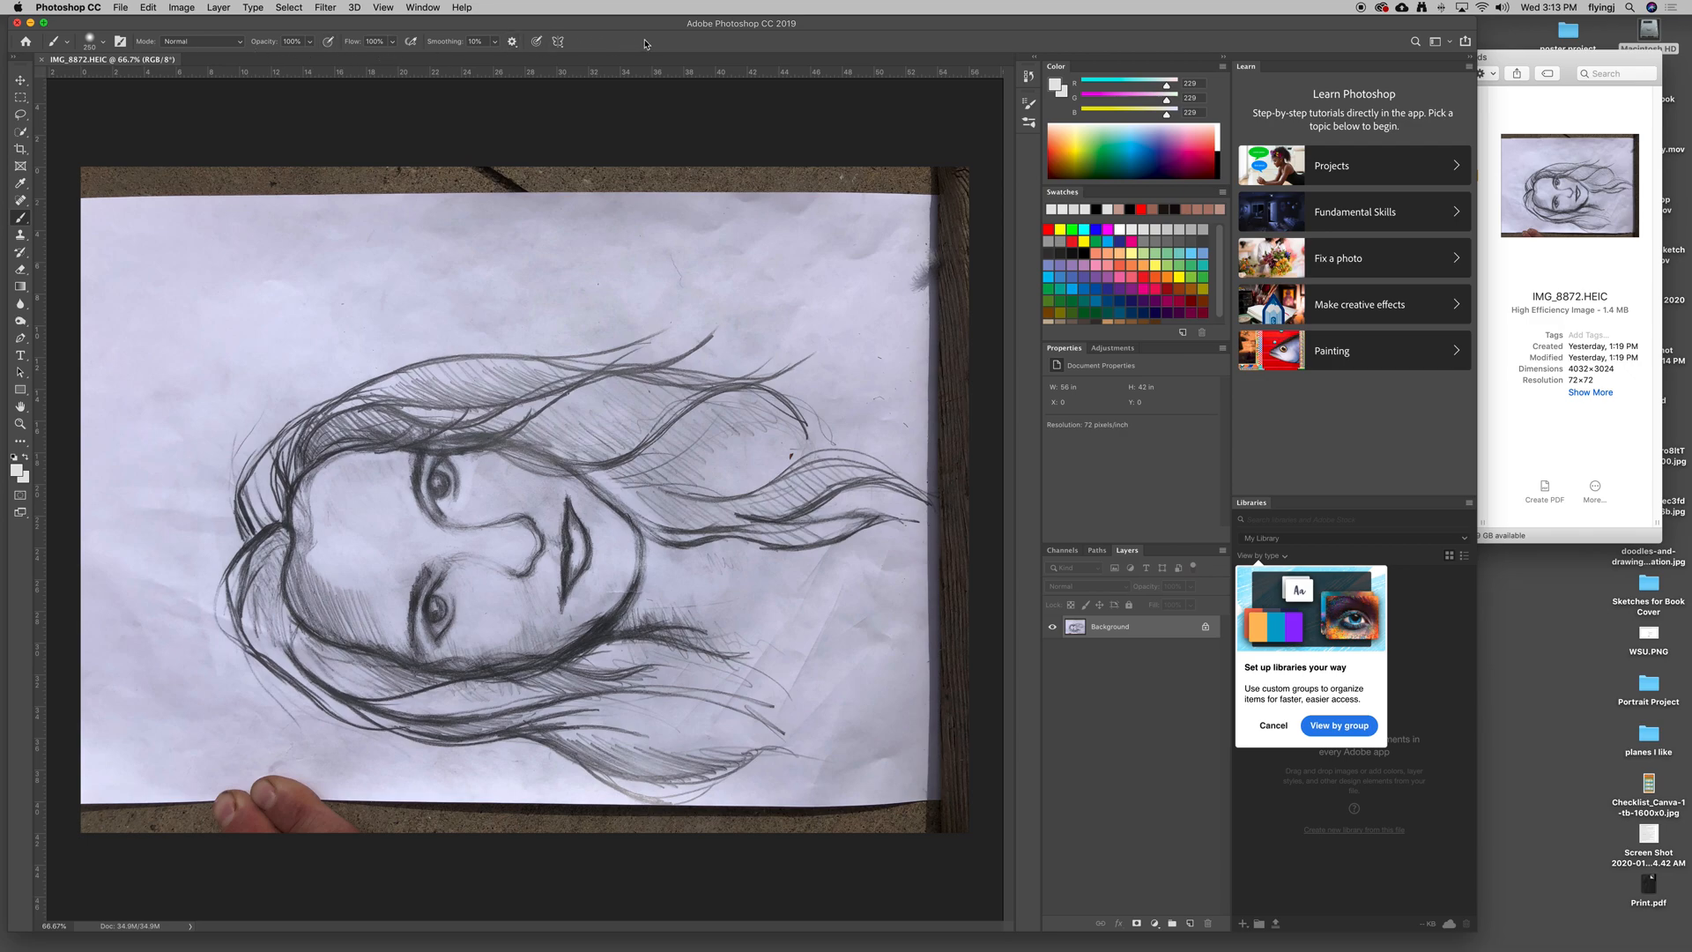
pyautogui.click(20, 149)
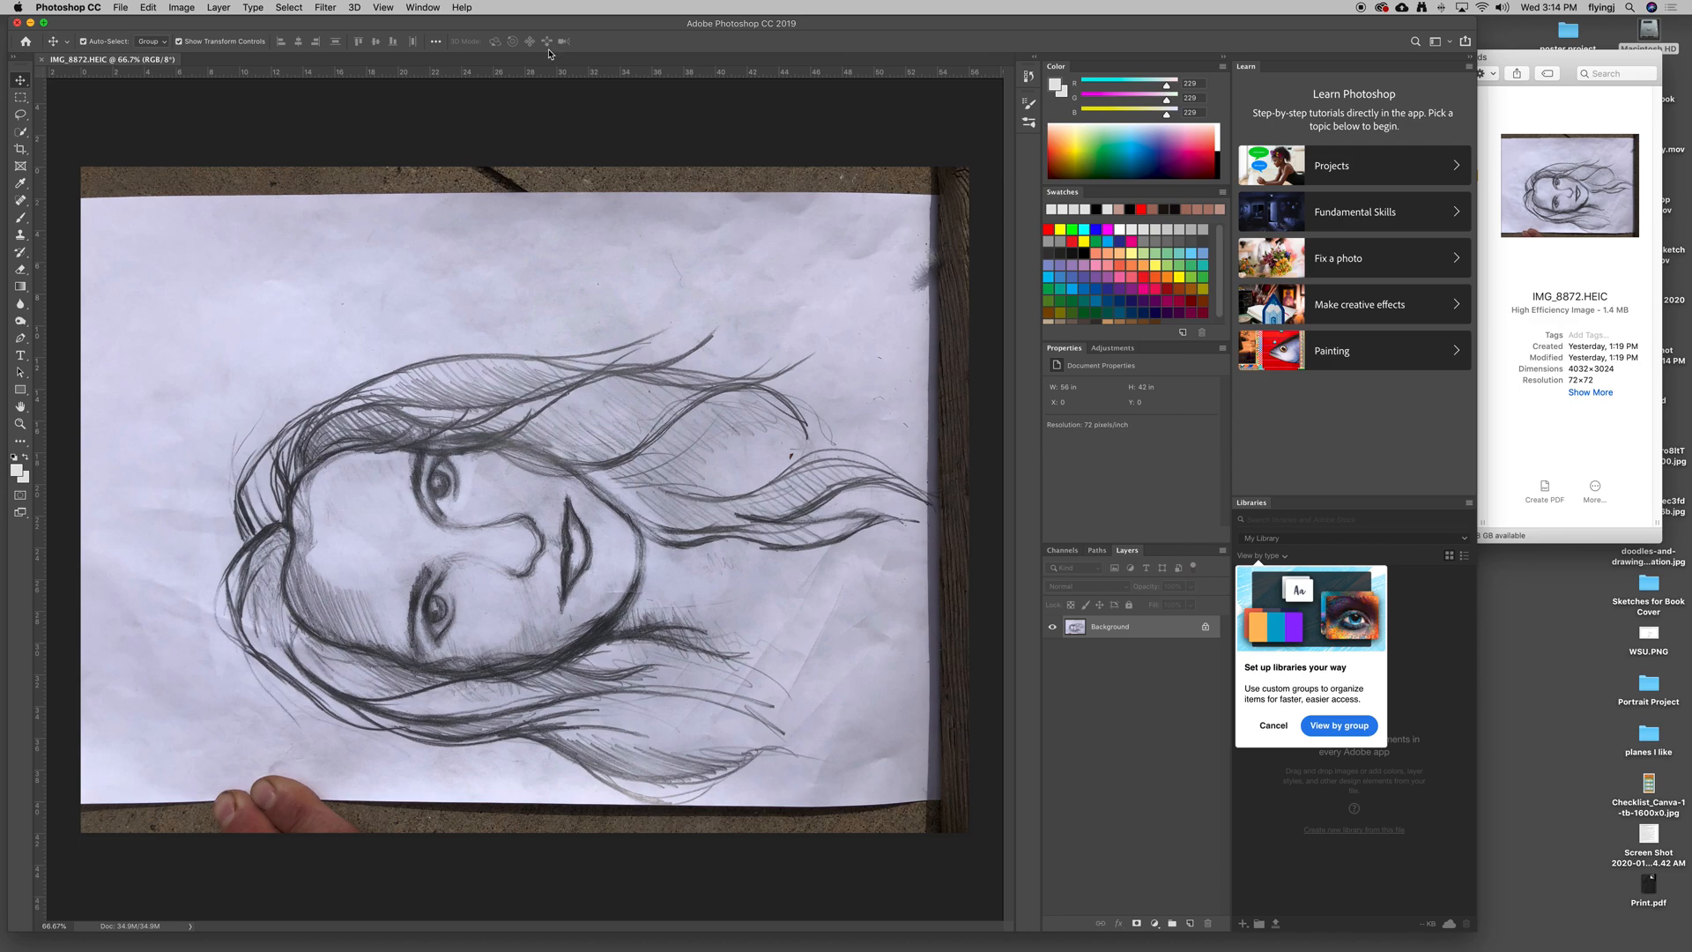
pyautogui.moveTo(277, 299)
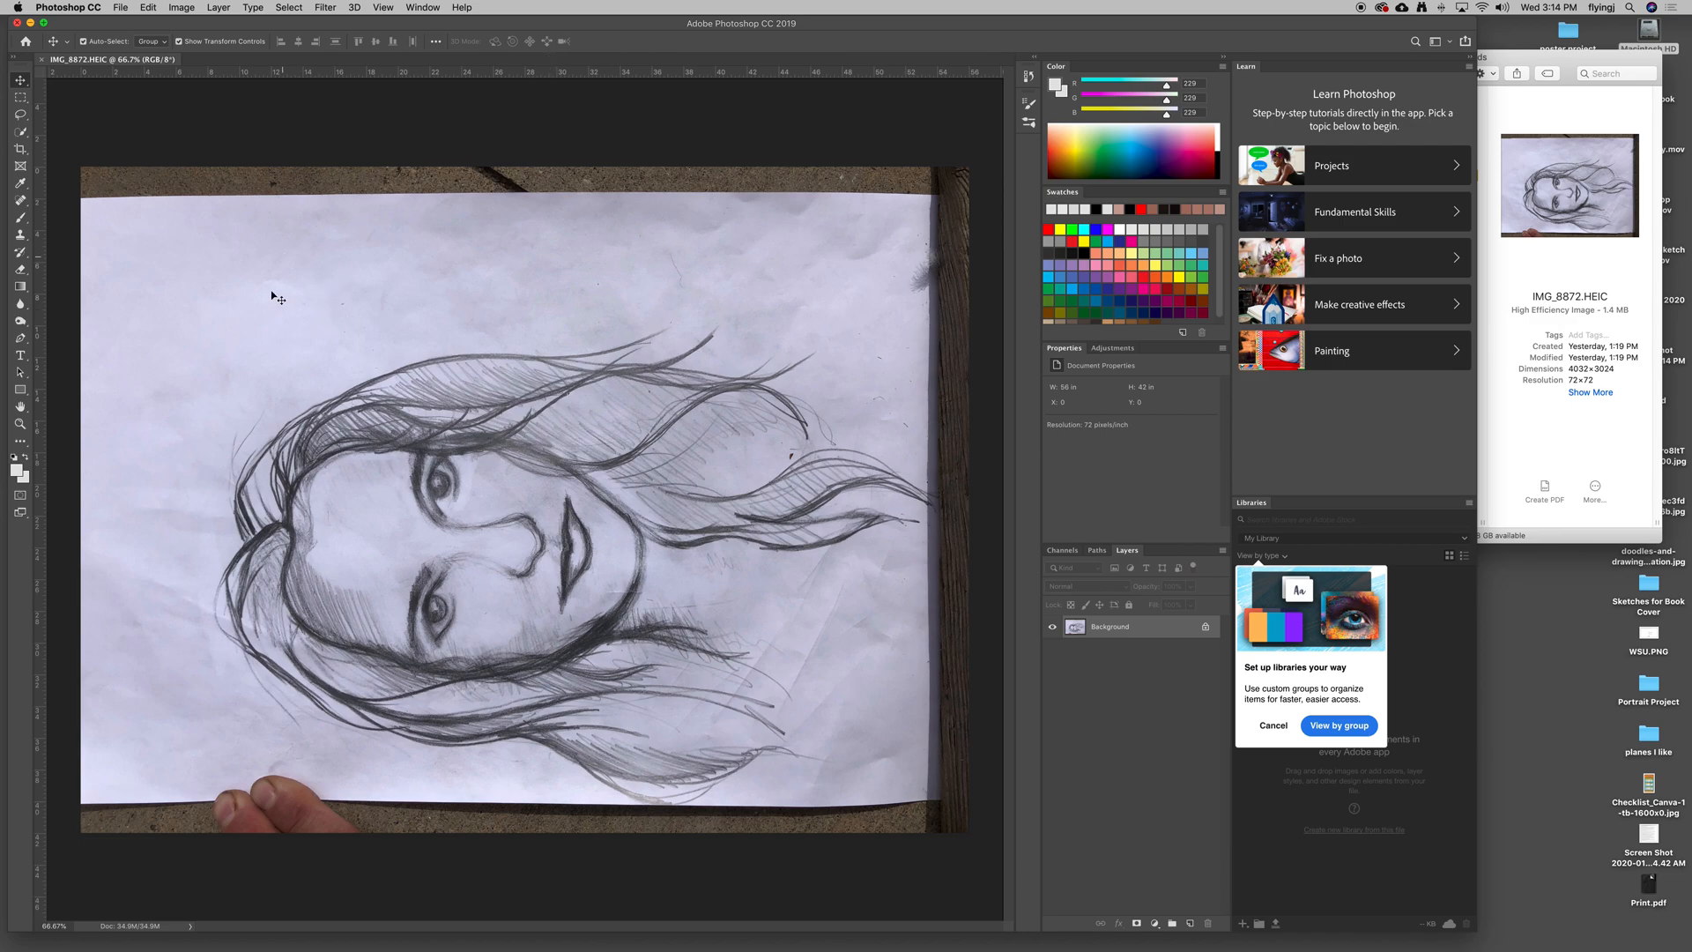
pyautogui.moveTo(359, 389)
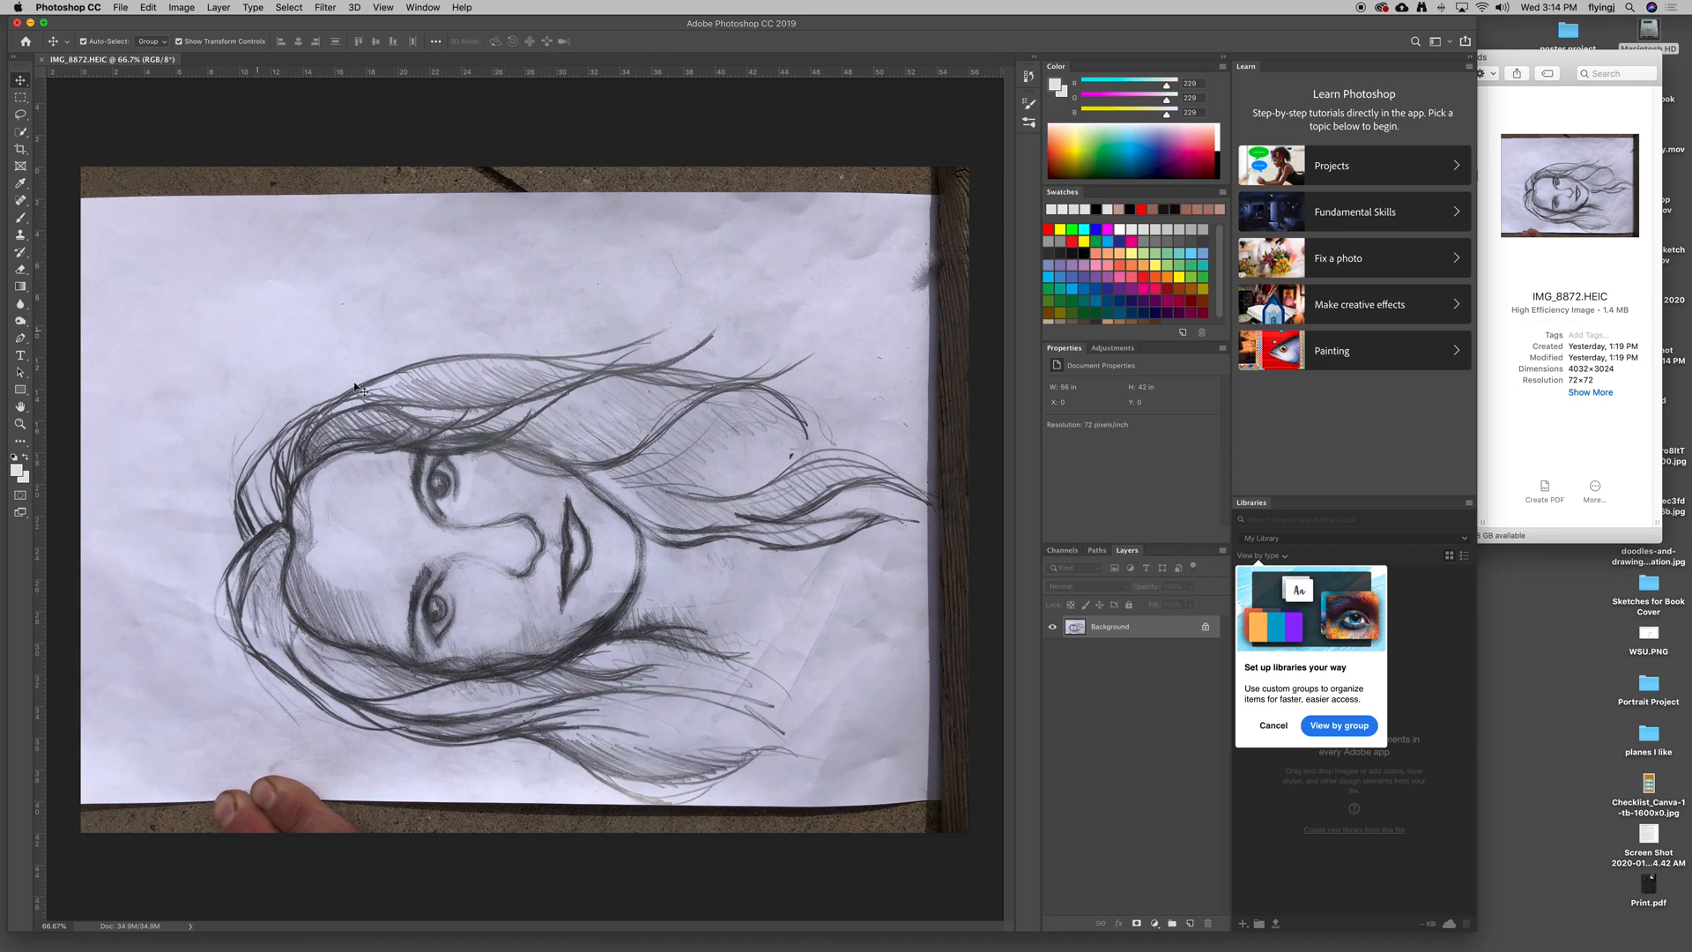
pyautogui.moveTo(624, 208)
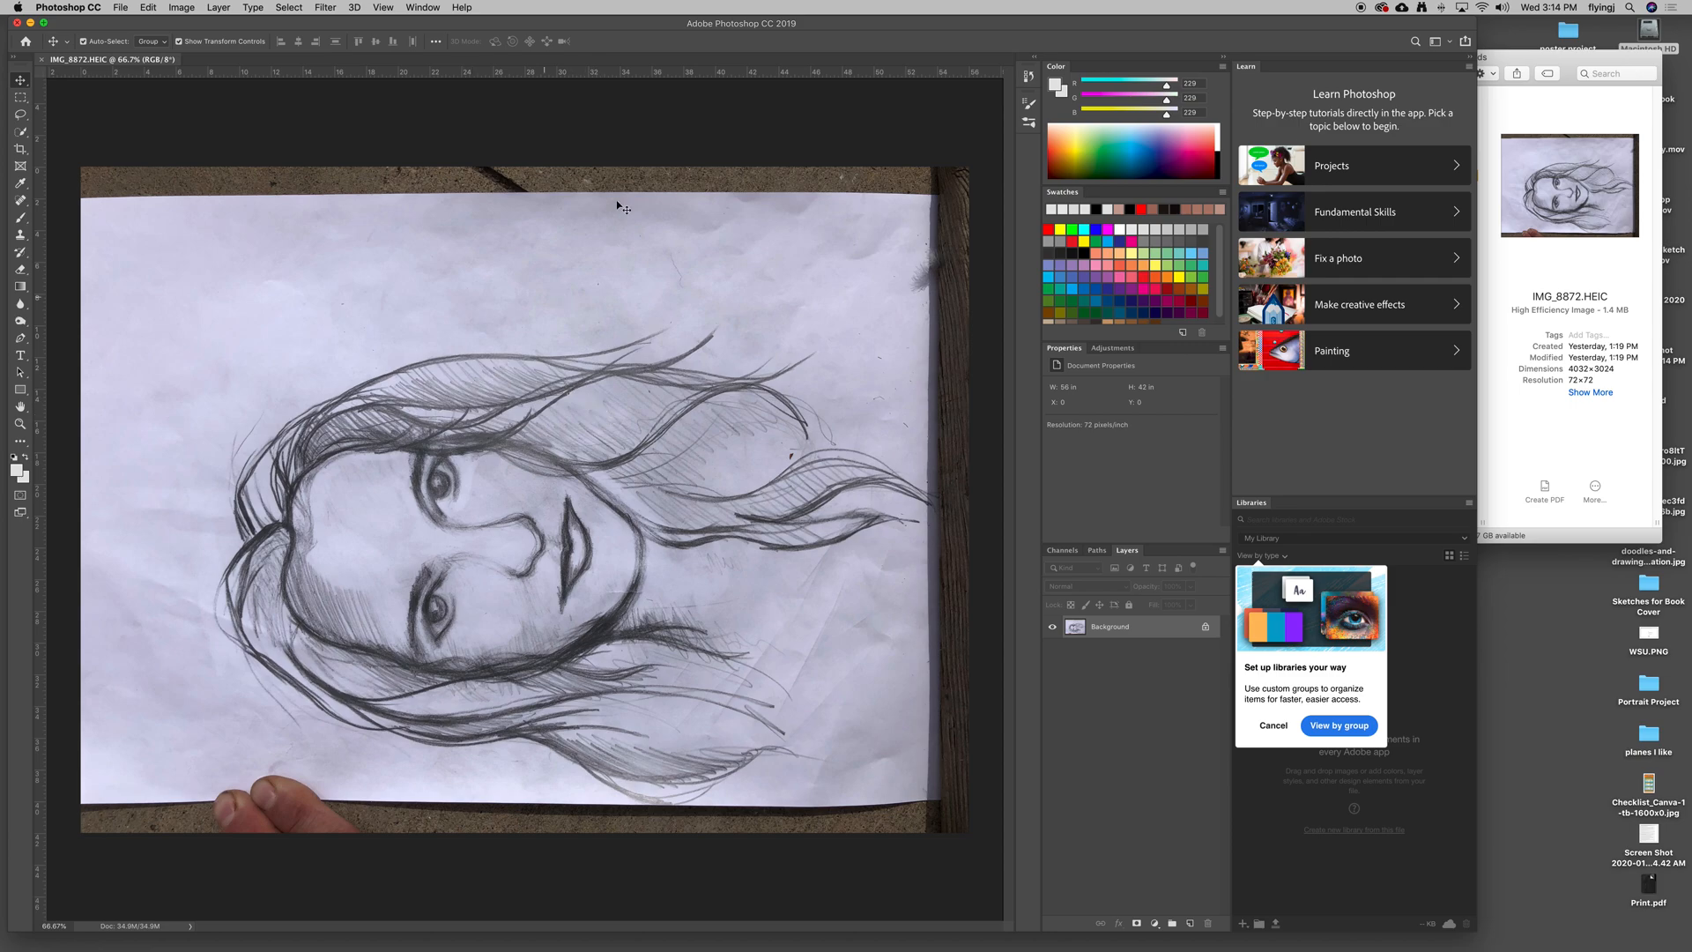
pyautogui.moveTo(307, 47)
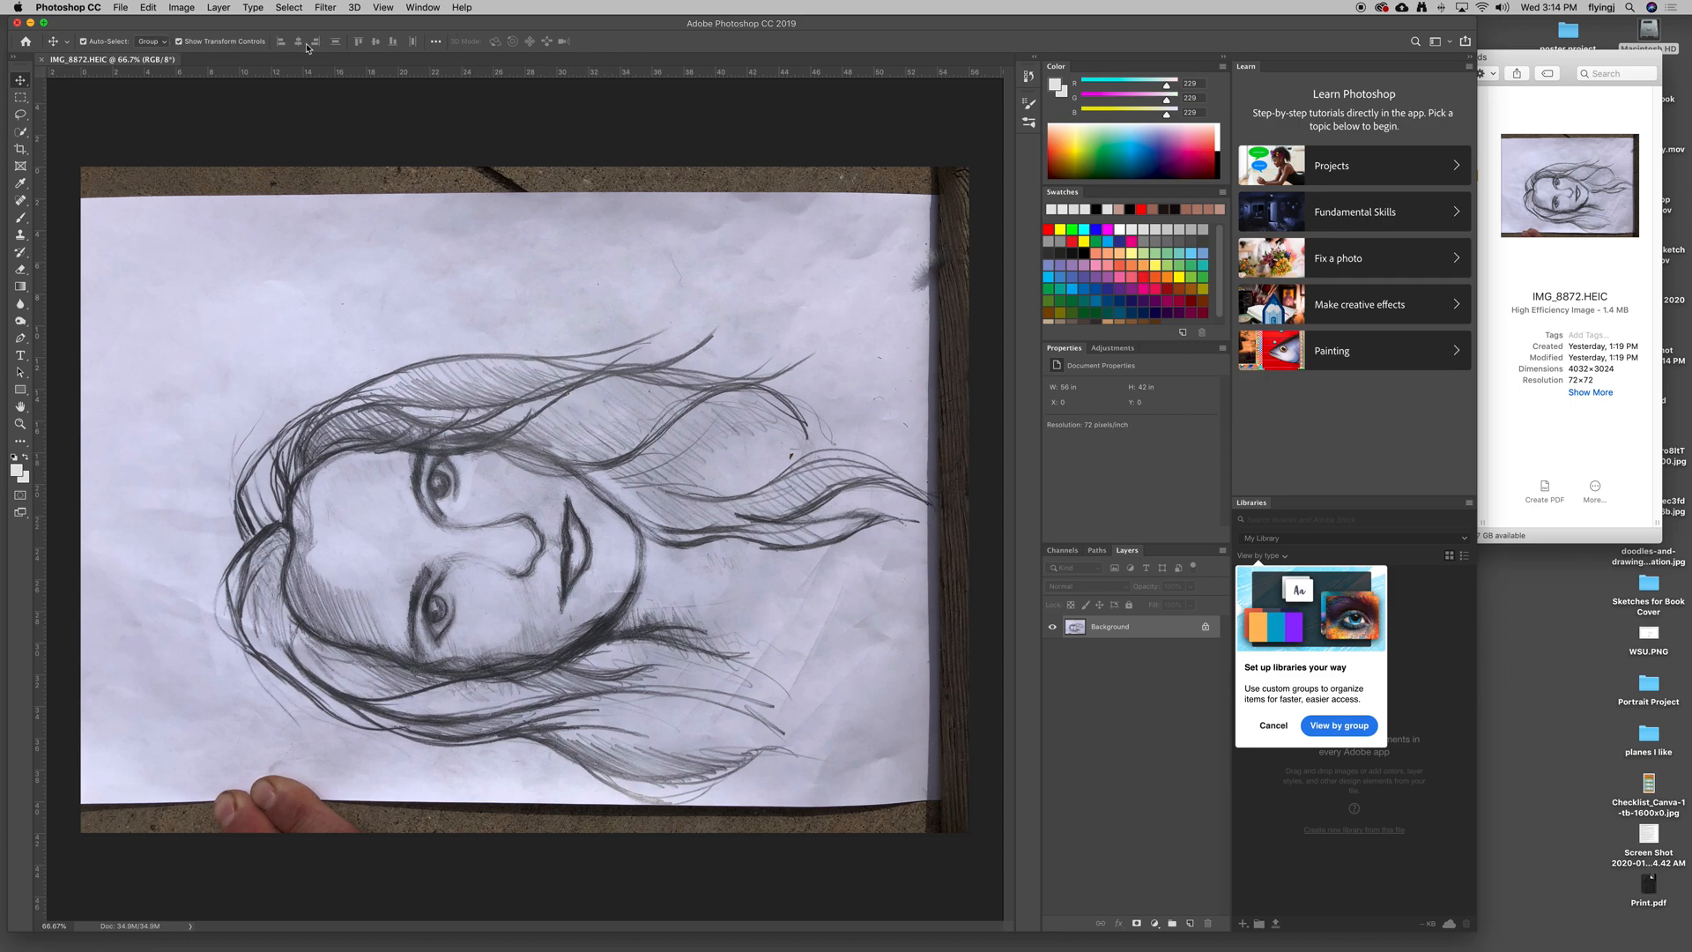
pyautogui.moveTo(559, 223)
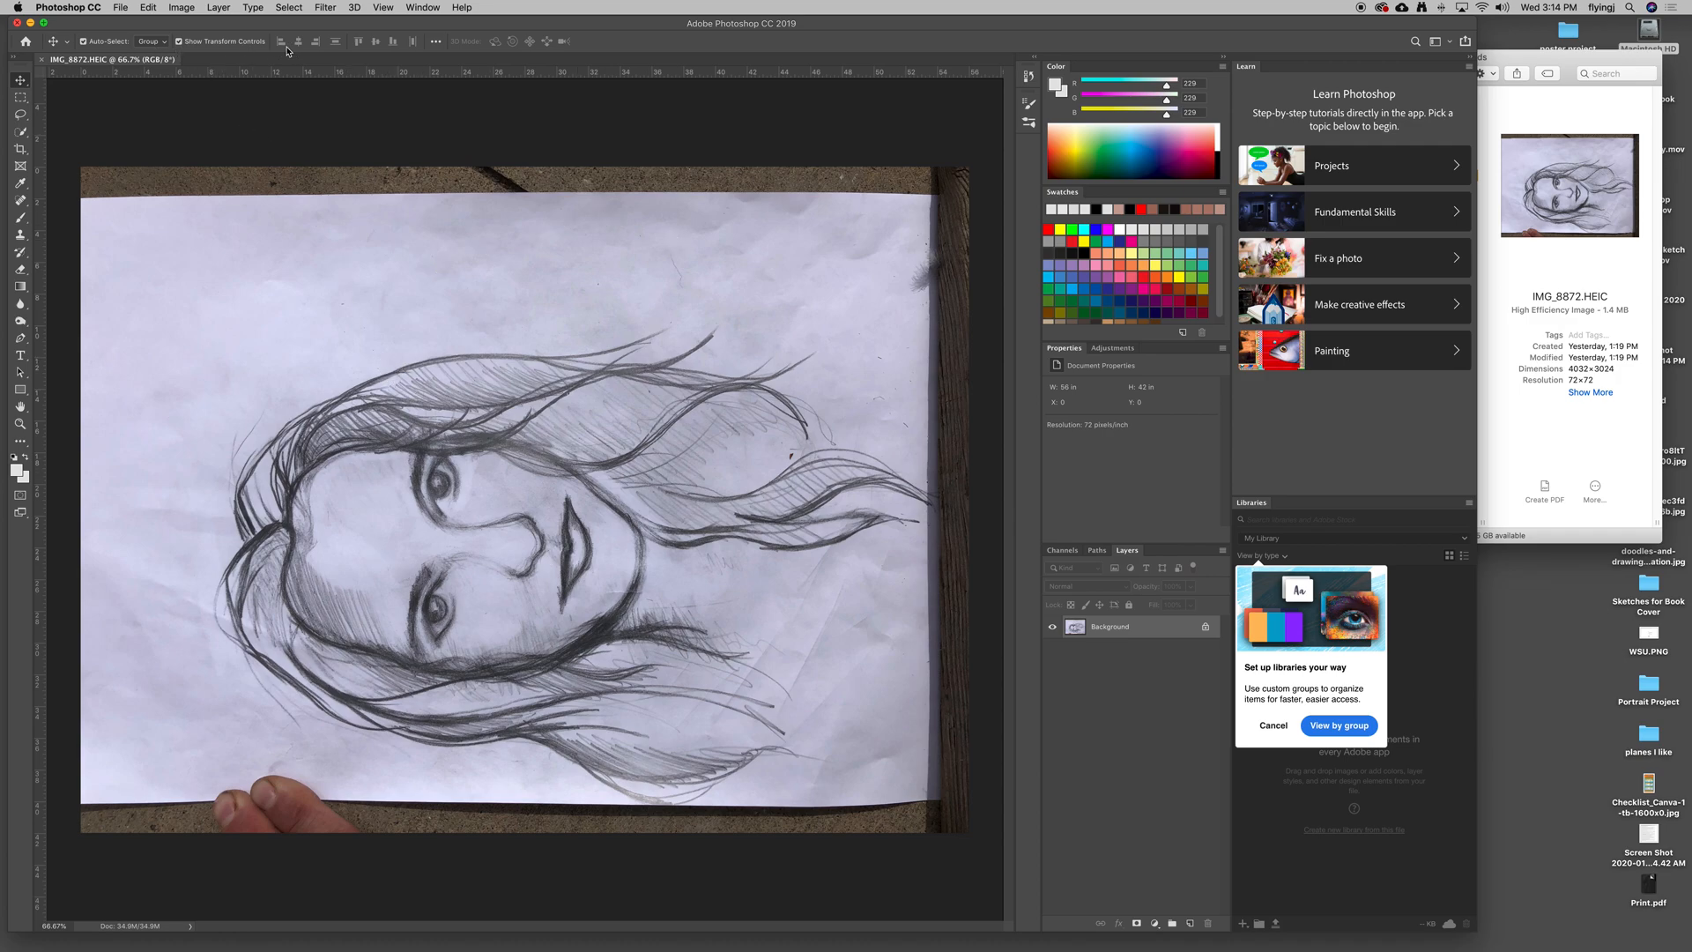
pyautogui.moveTo(572, 39)
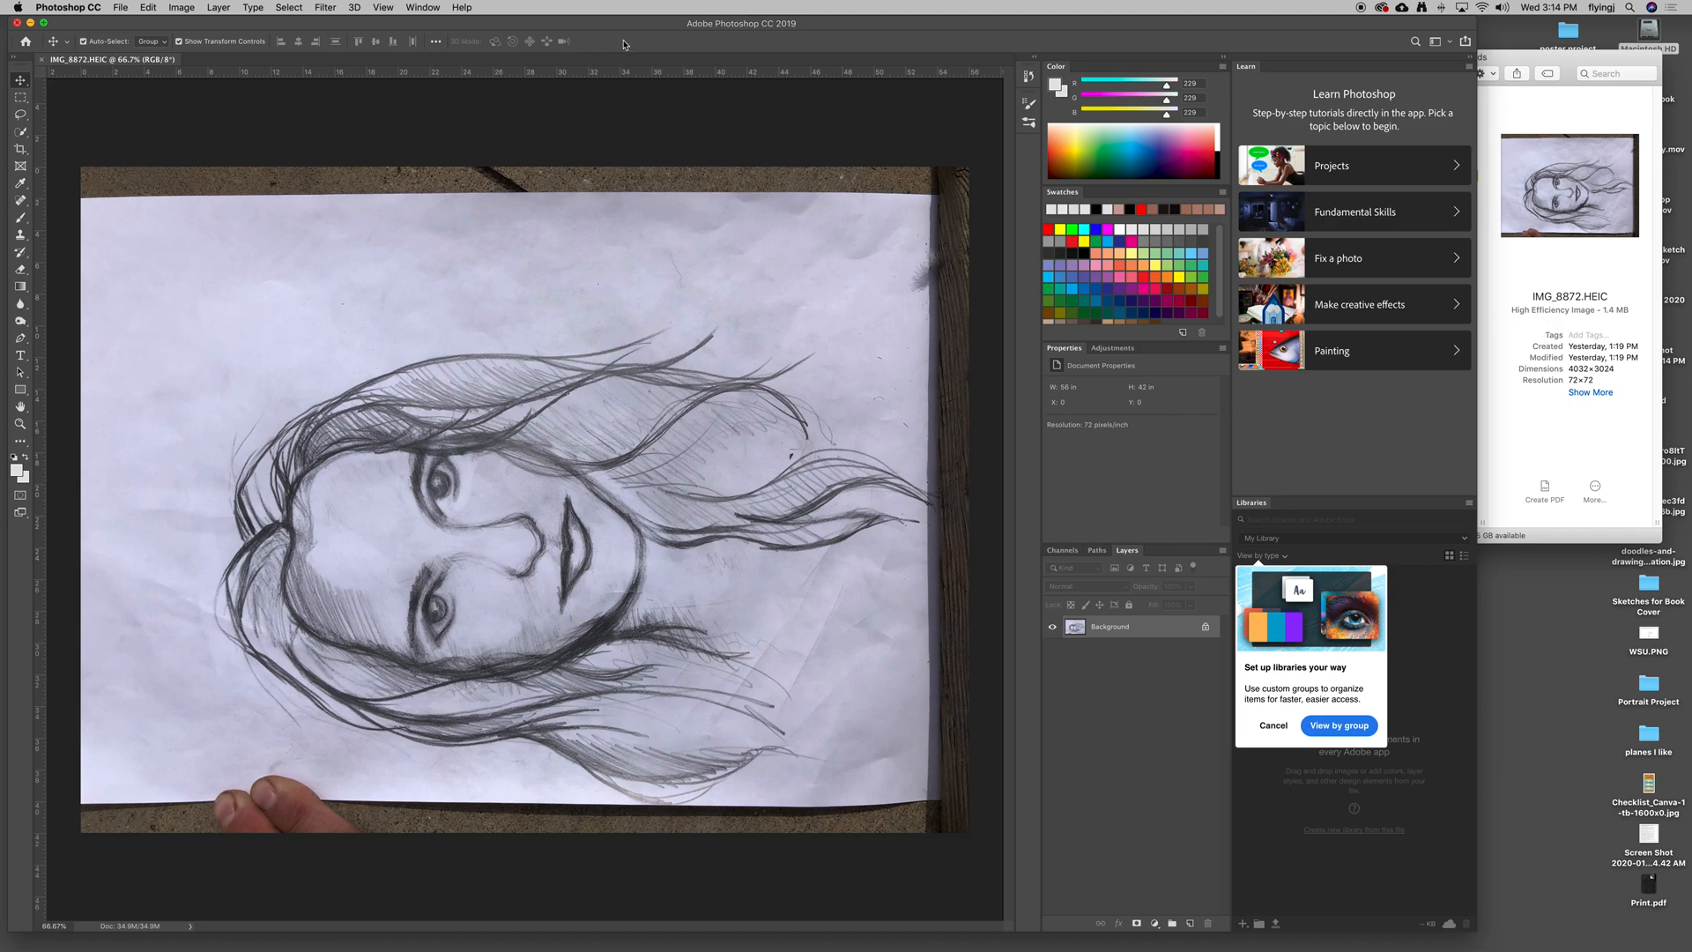
pyautogui.moveTo(740, 167)
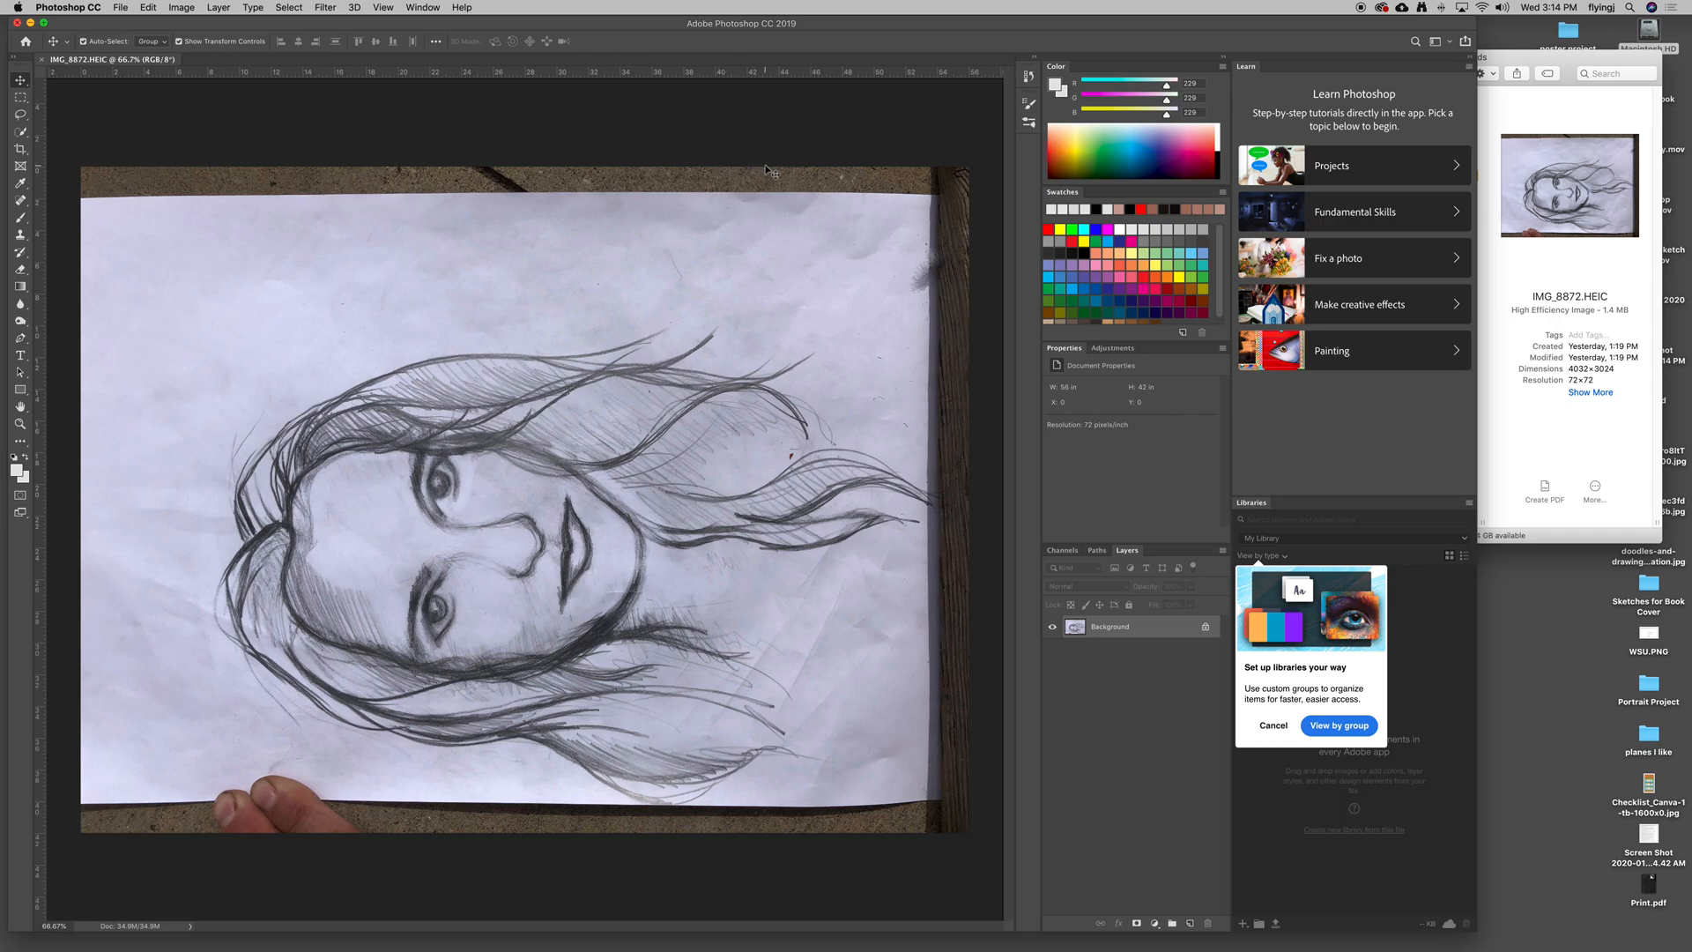
pyautogui.moveTo(453, 21)
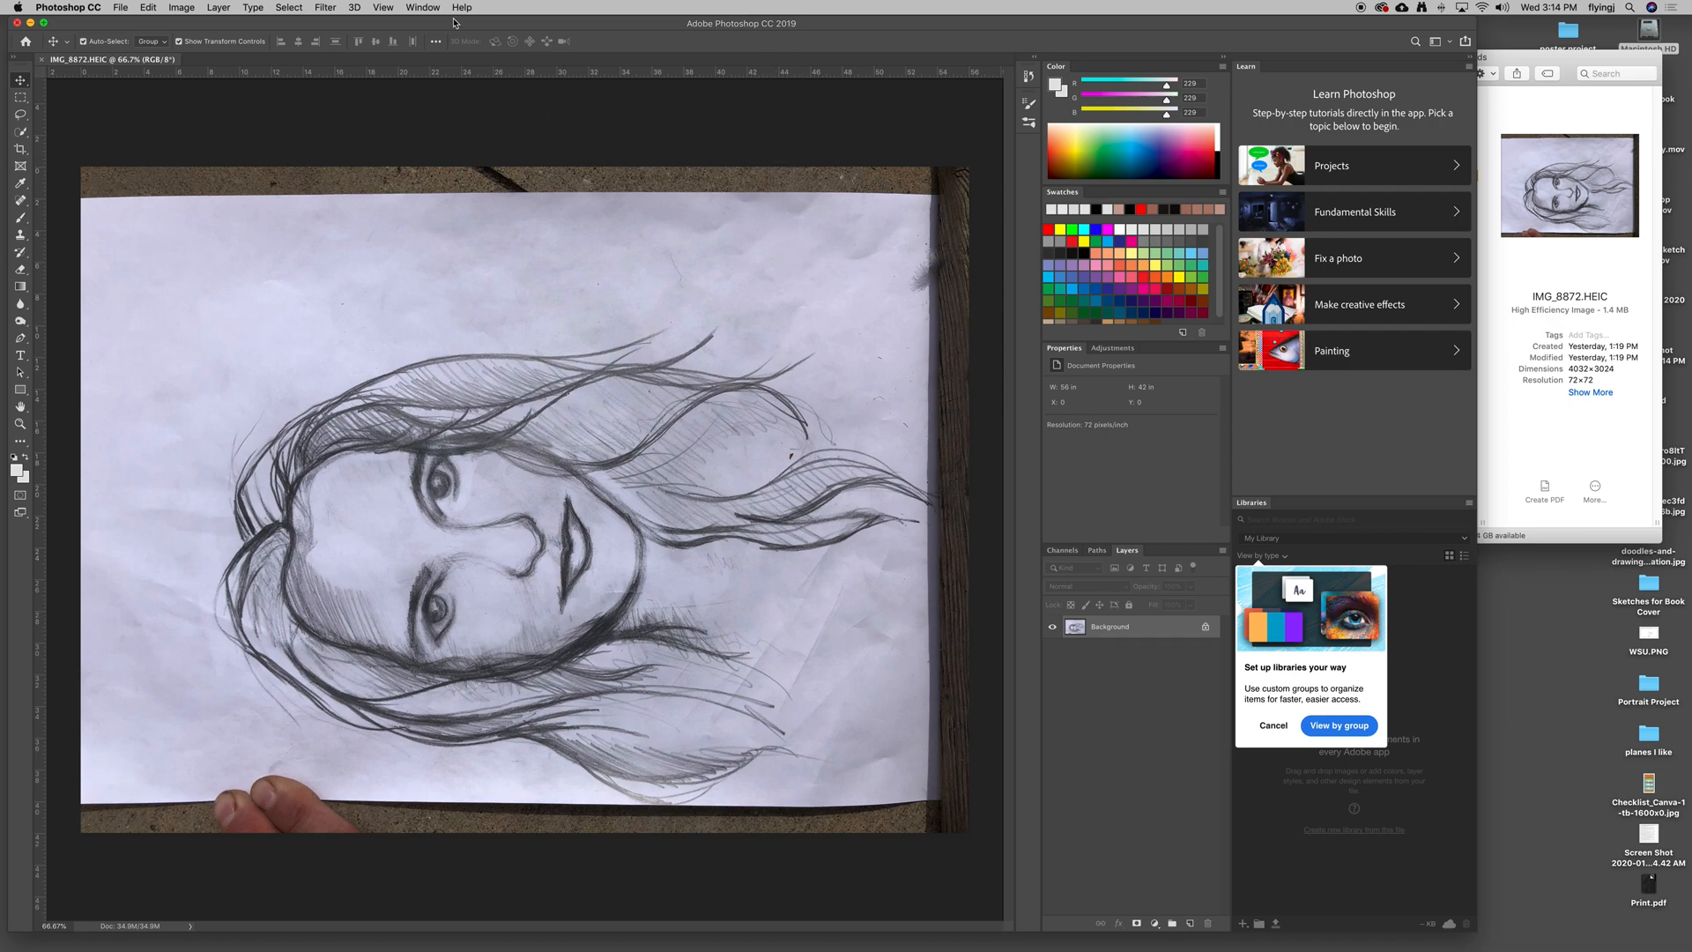
pyautogui.click(423, 8)
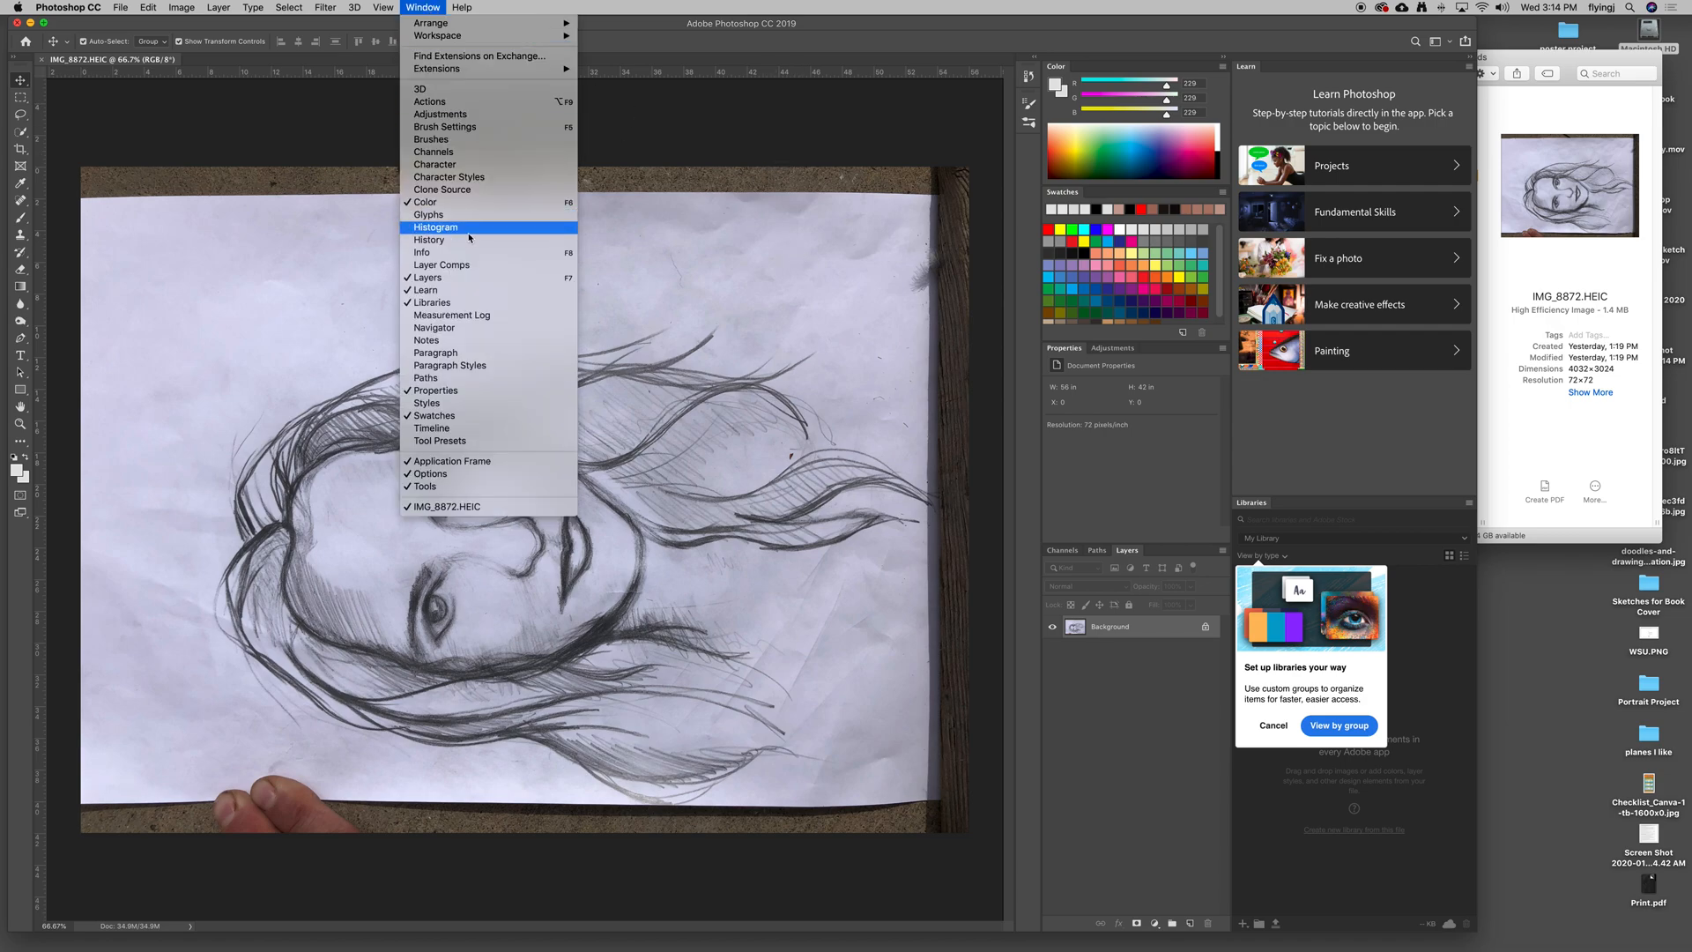
pyautogui.moveTo(427, 278)
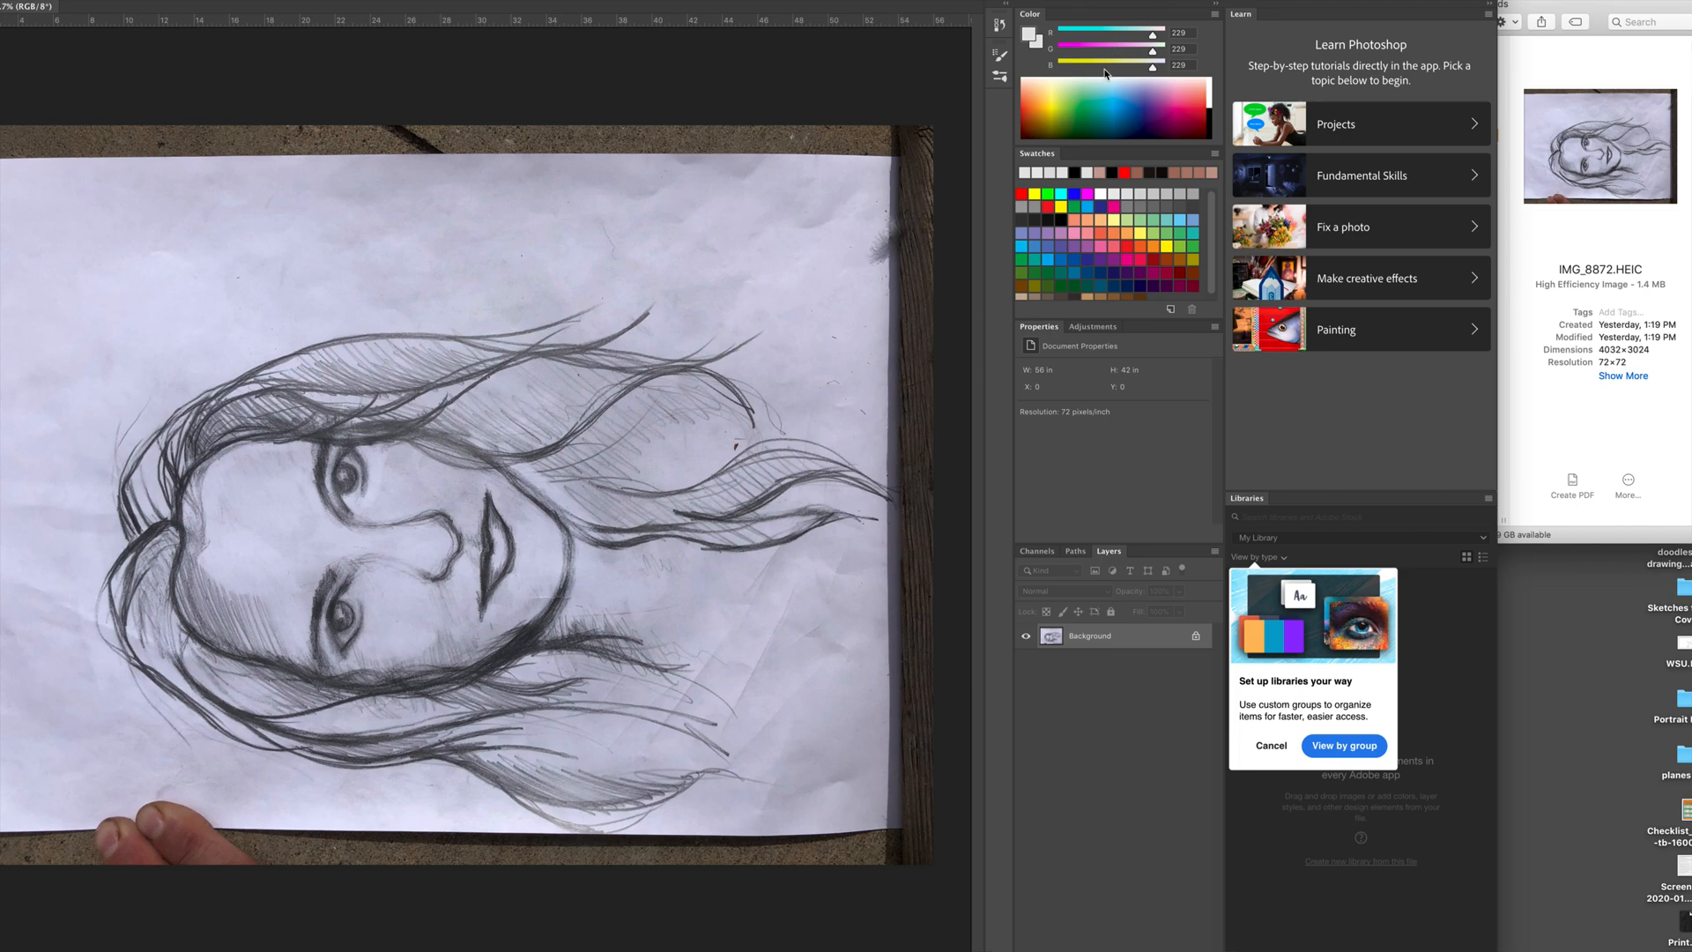
pyautogui.moveTo(974, 68)
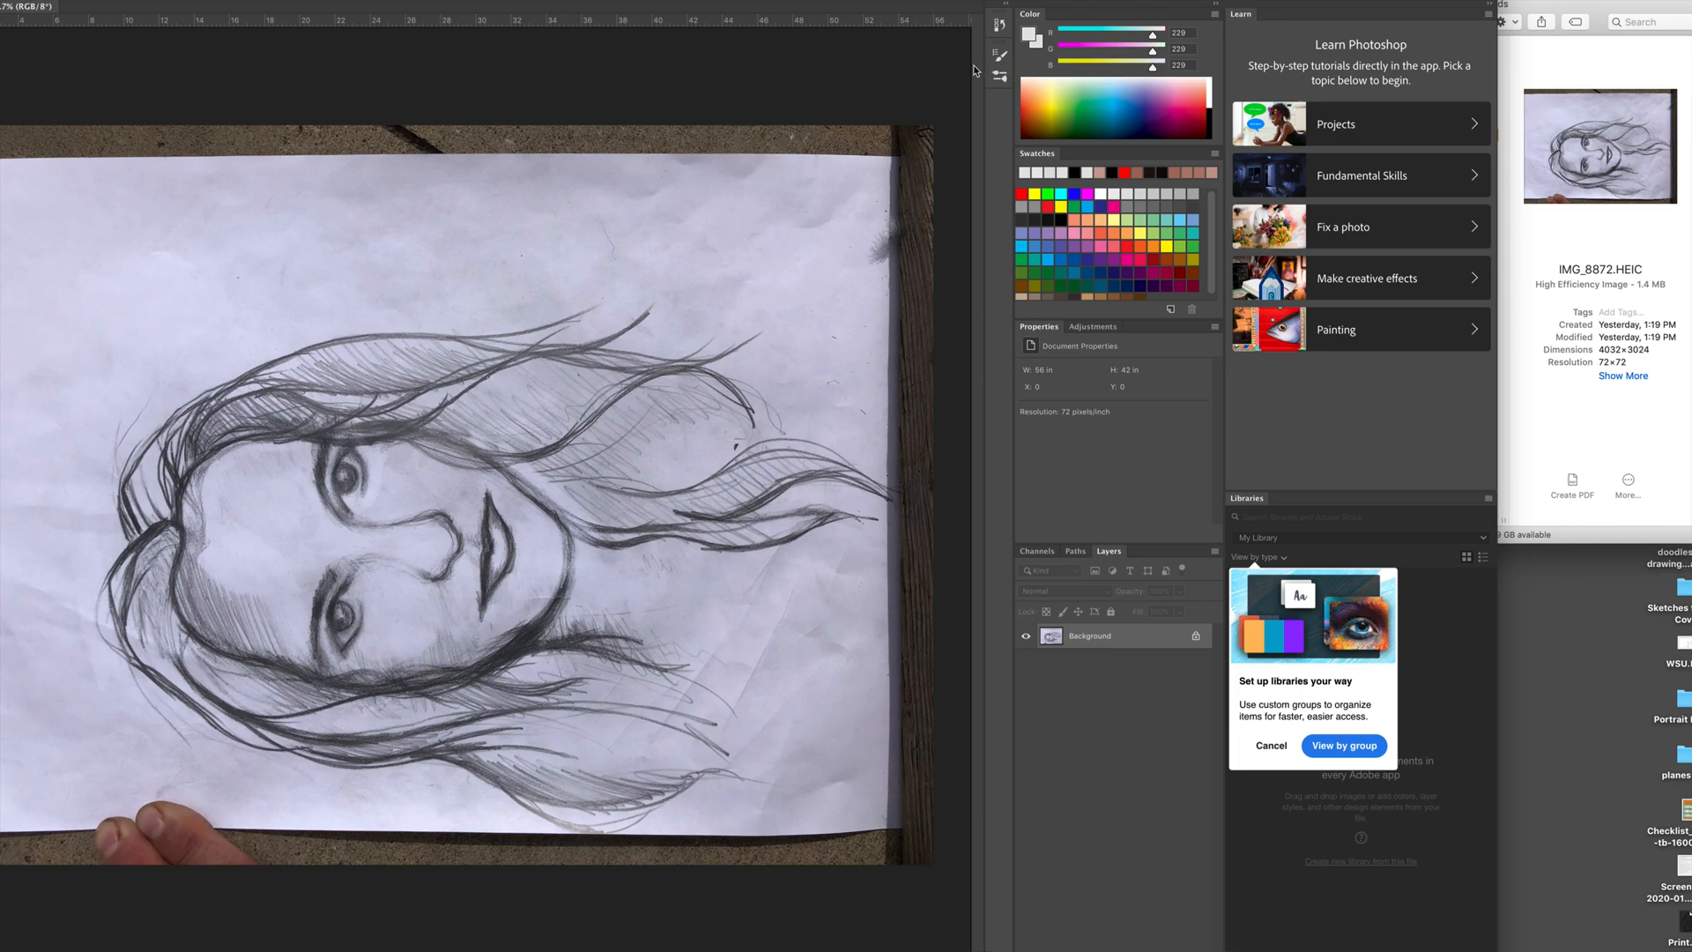
pyautogui.click(999, 78)
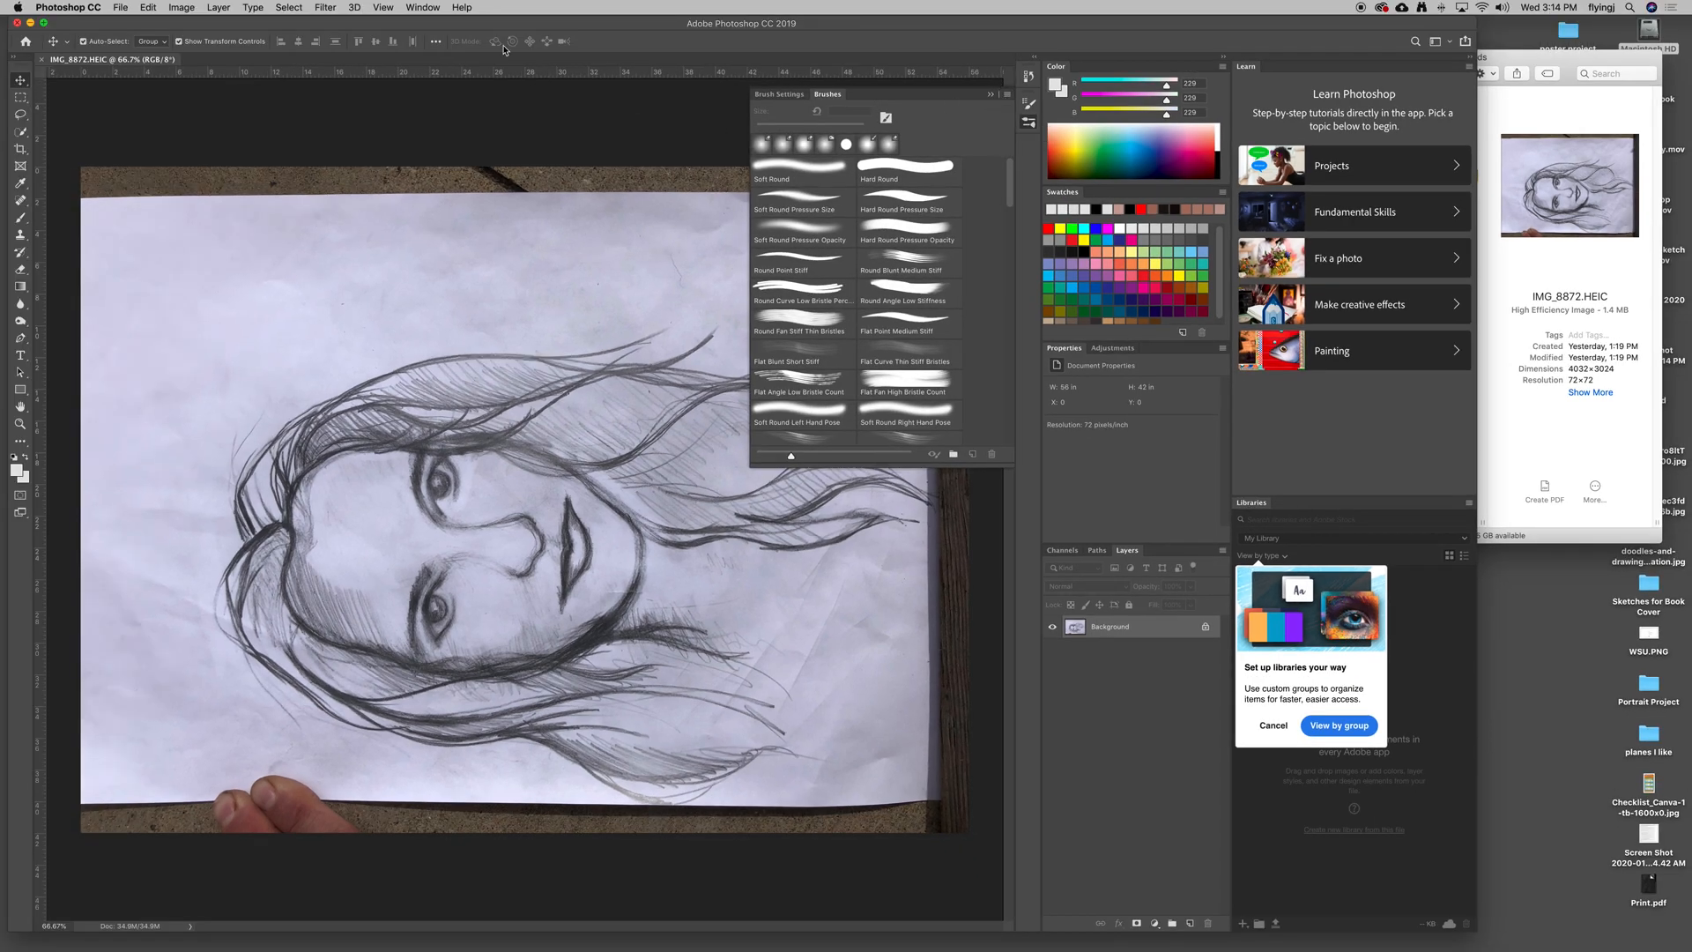
pyautogui.moveTo(528, 101)
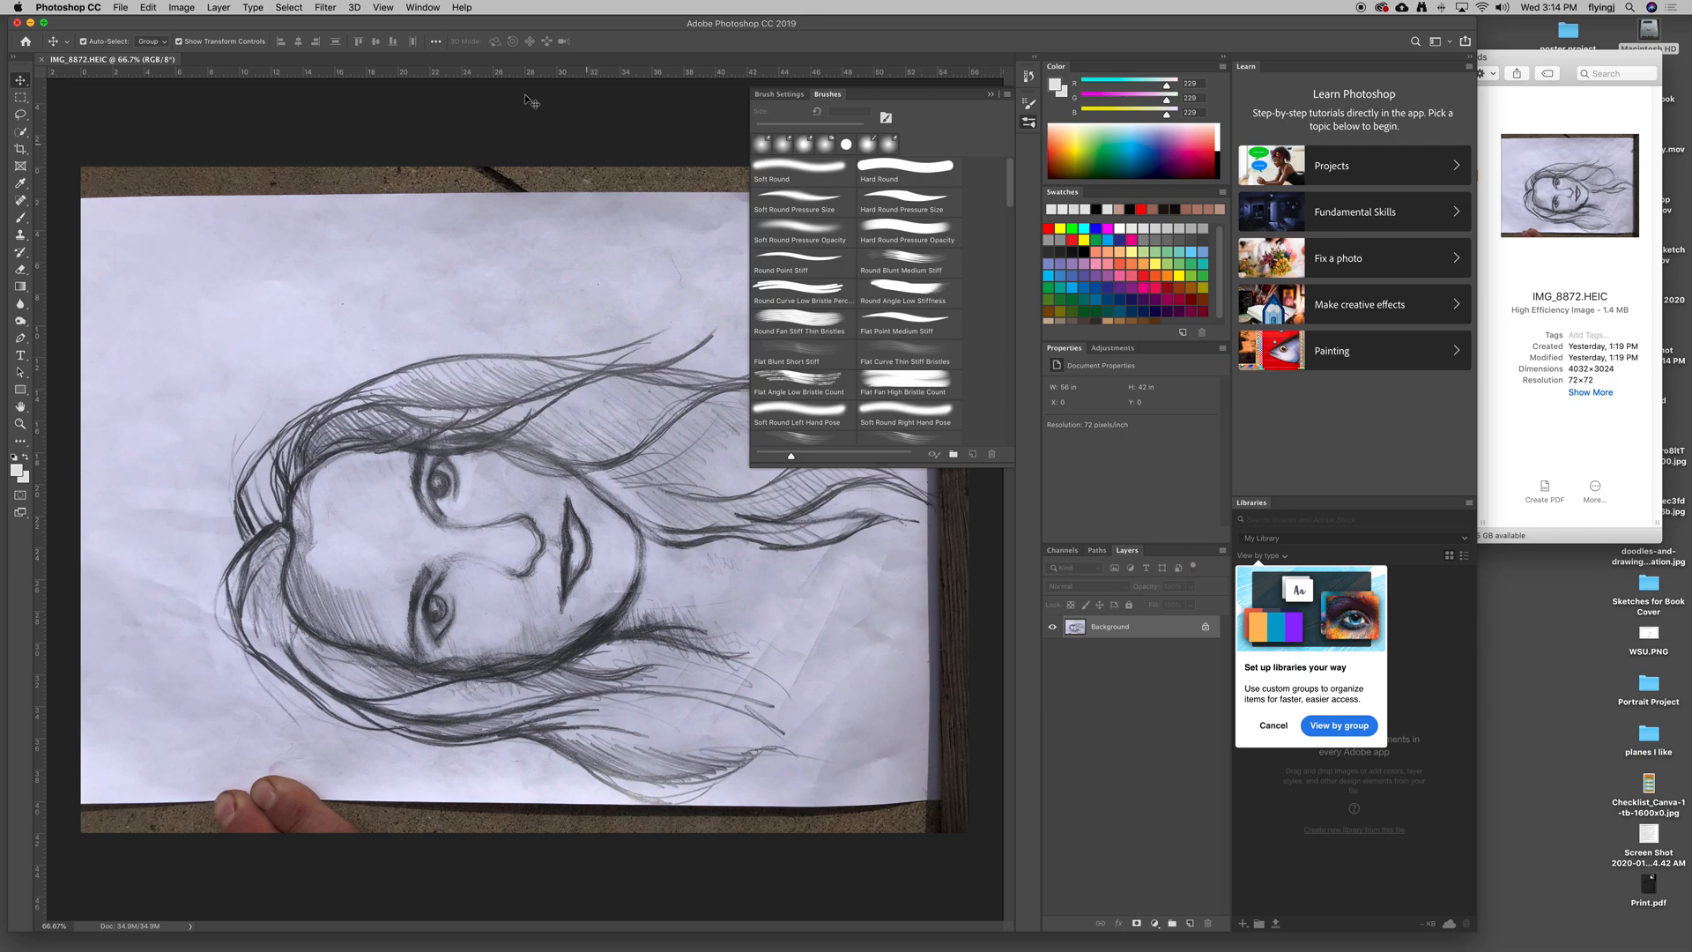
pyautogui.click(422, 8)
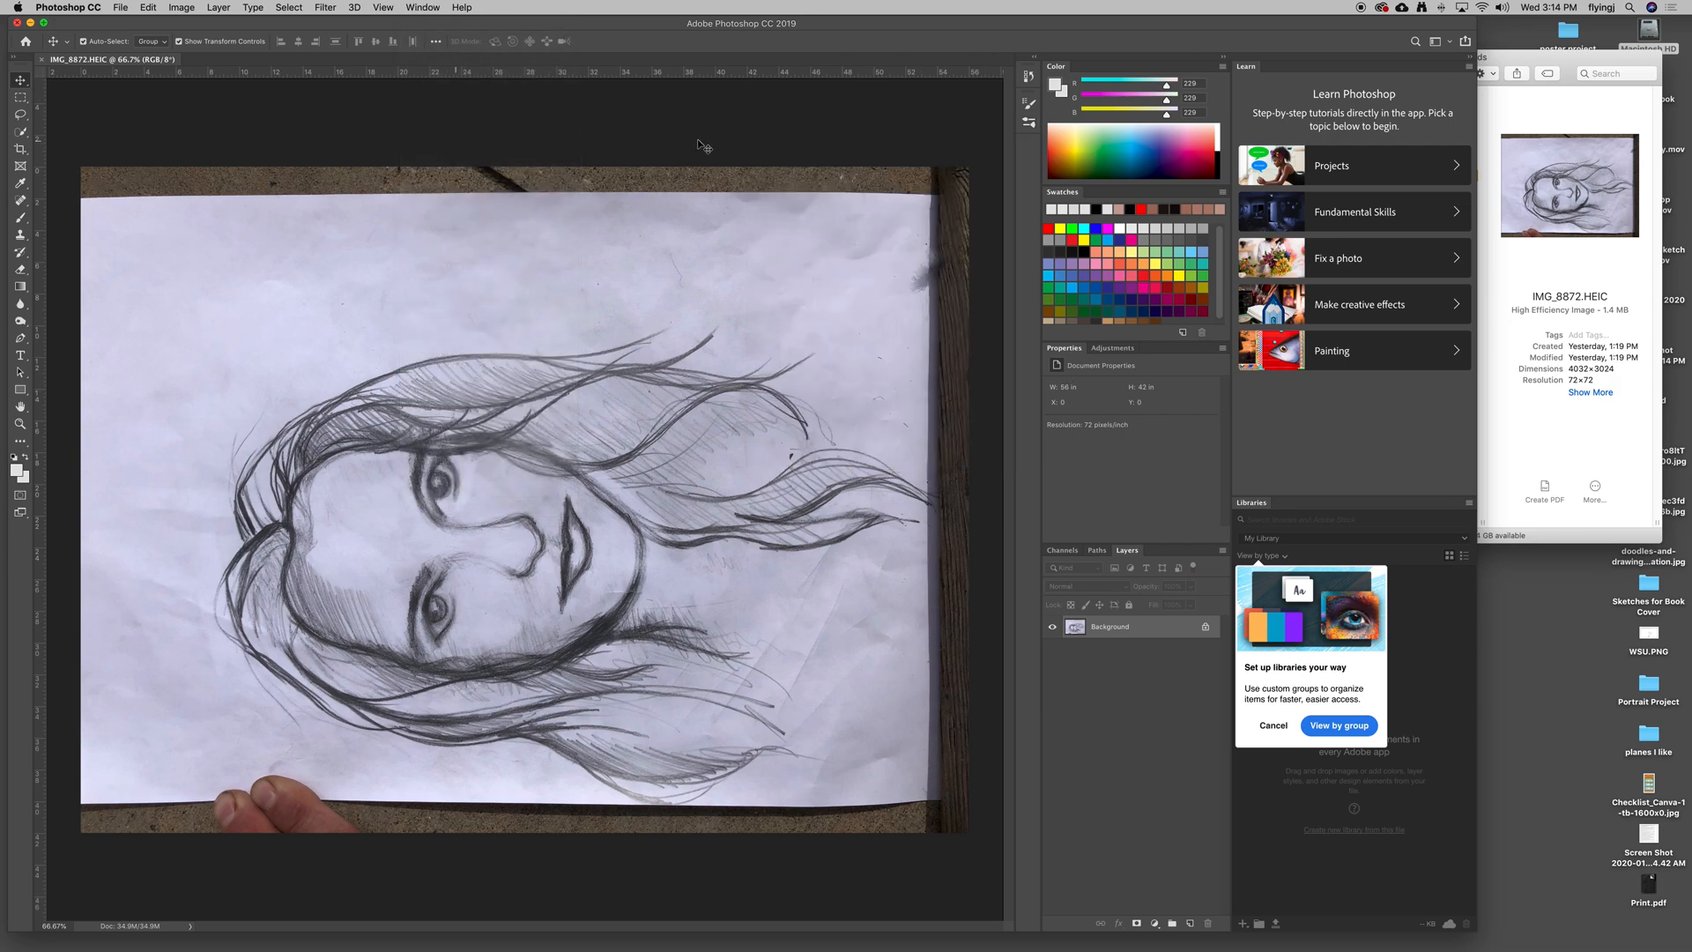
# Show the Brushes panel from the Window menu and dock it, revealing Brush Settings.
pyautogui.click(423, 8)
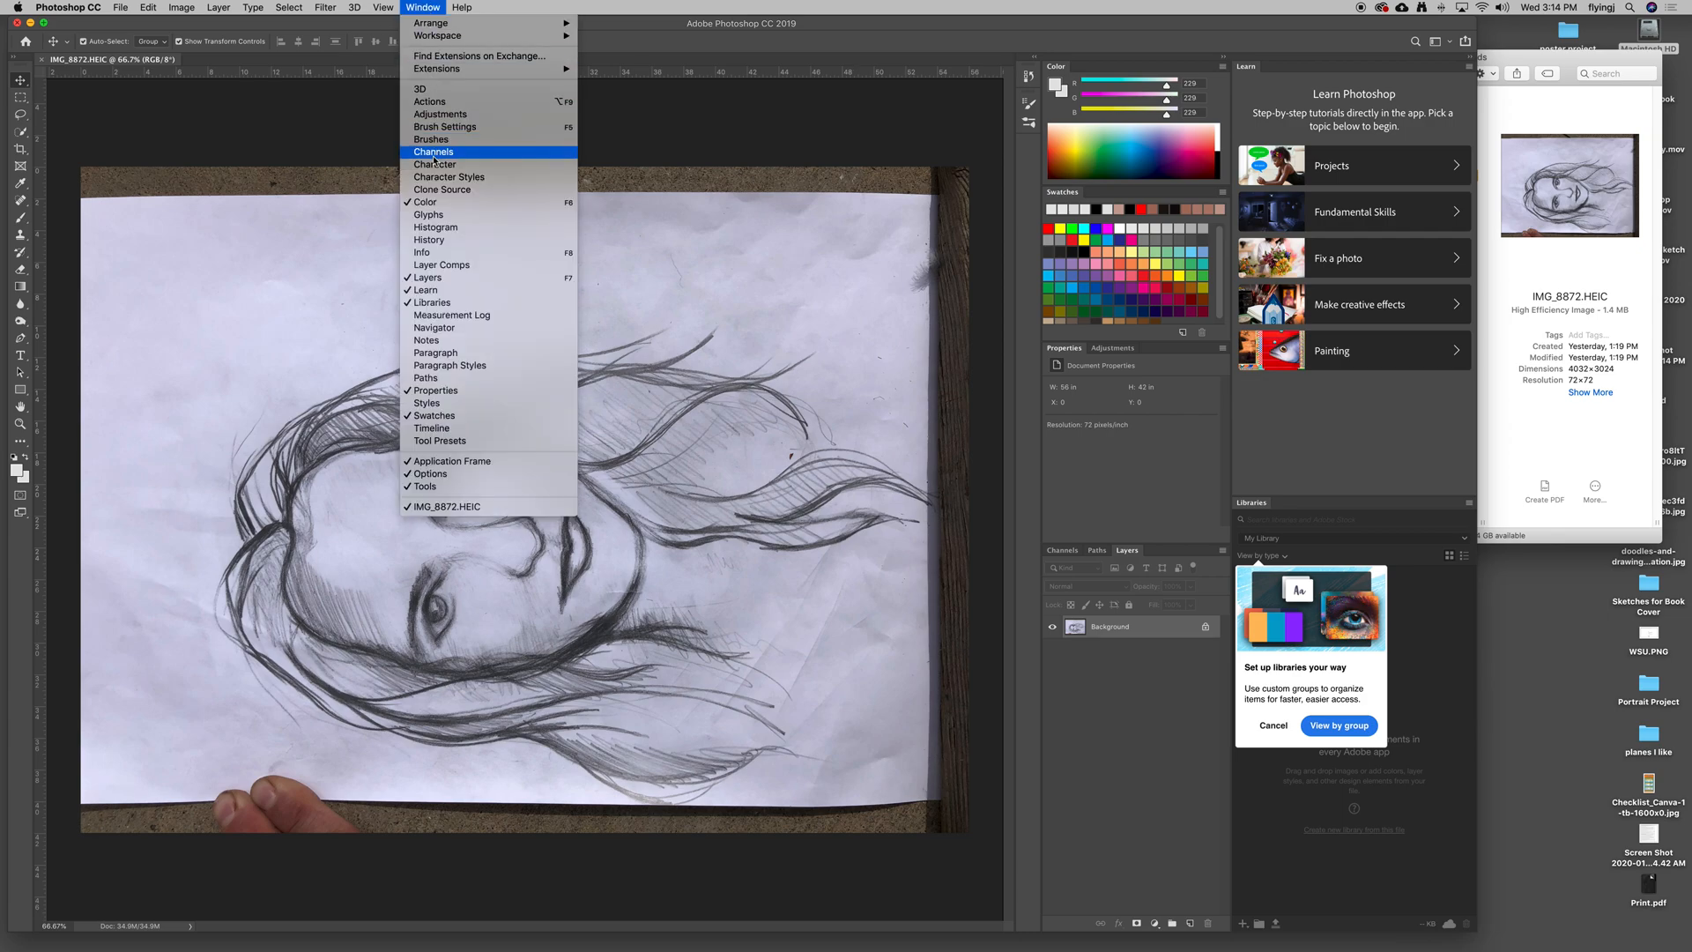
pyautogui.moveTo(431, 139)
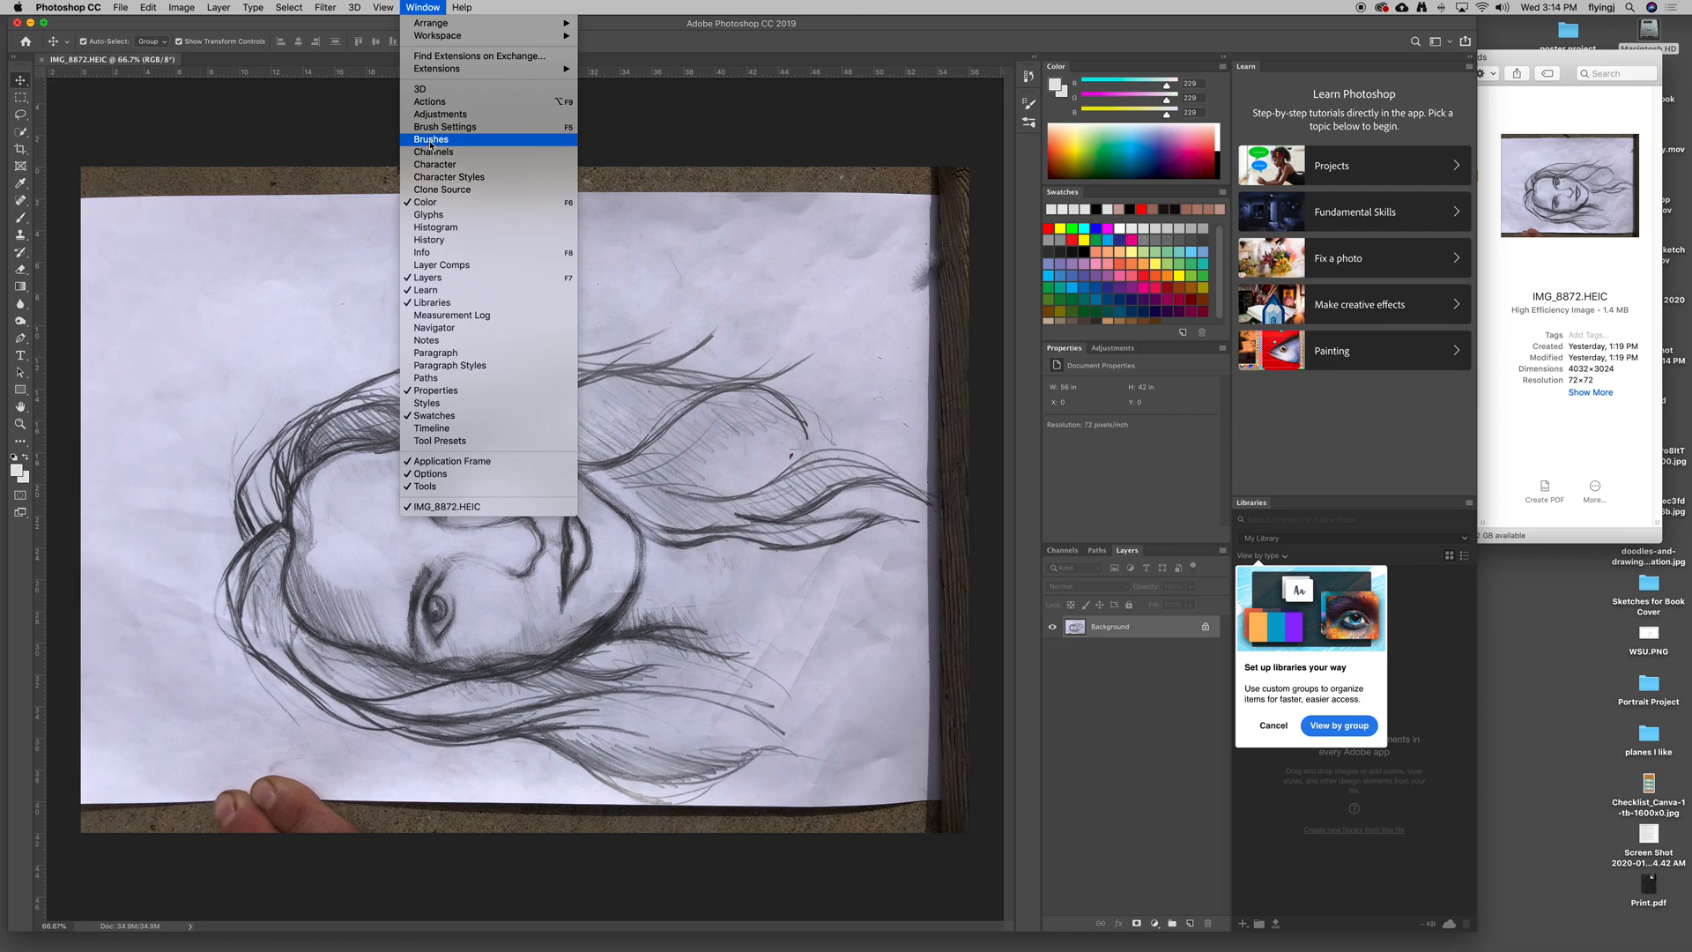
pyautogui.click(431, 140)
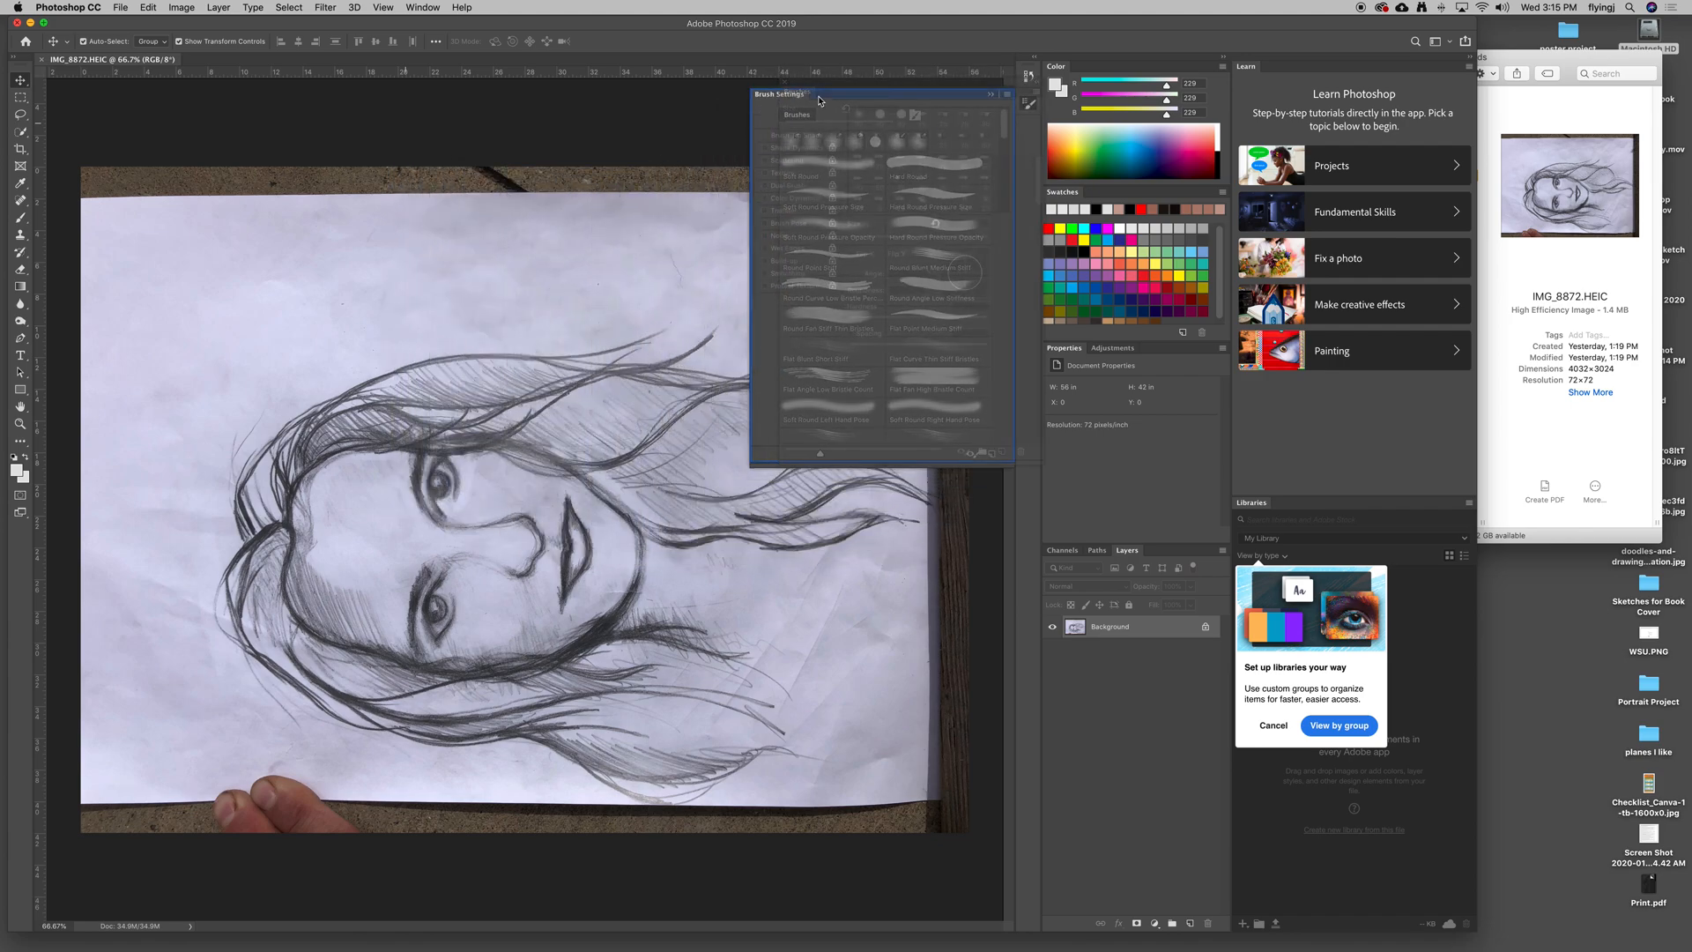
pyautogui.click(828, 94)
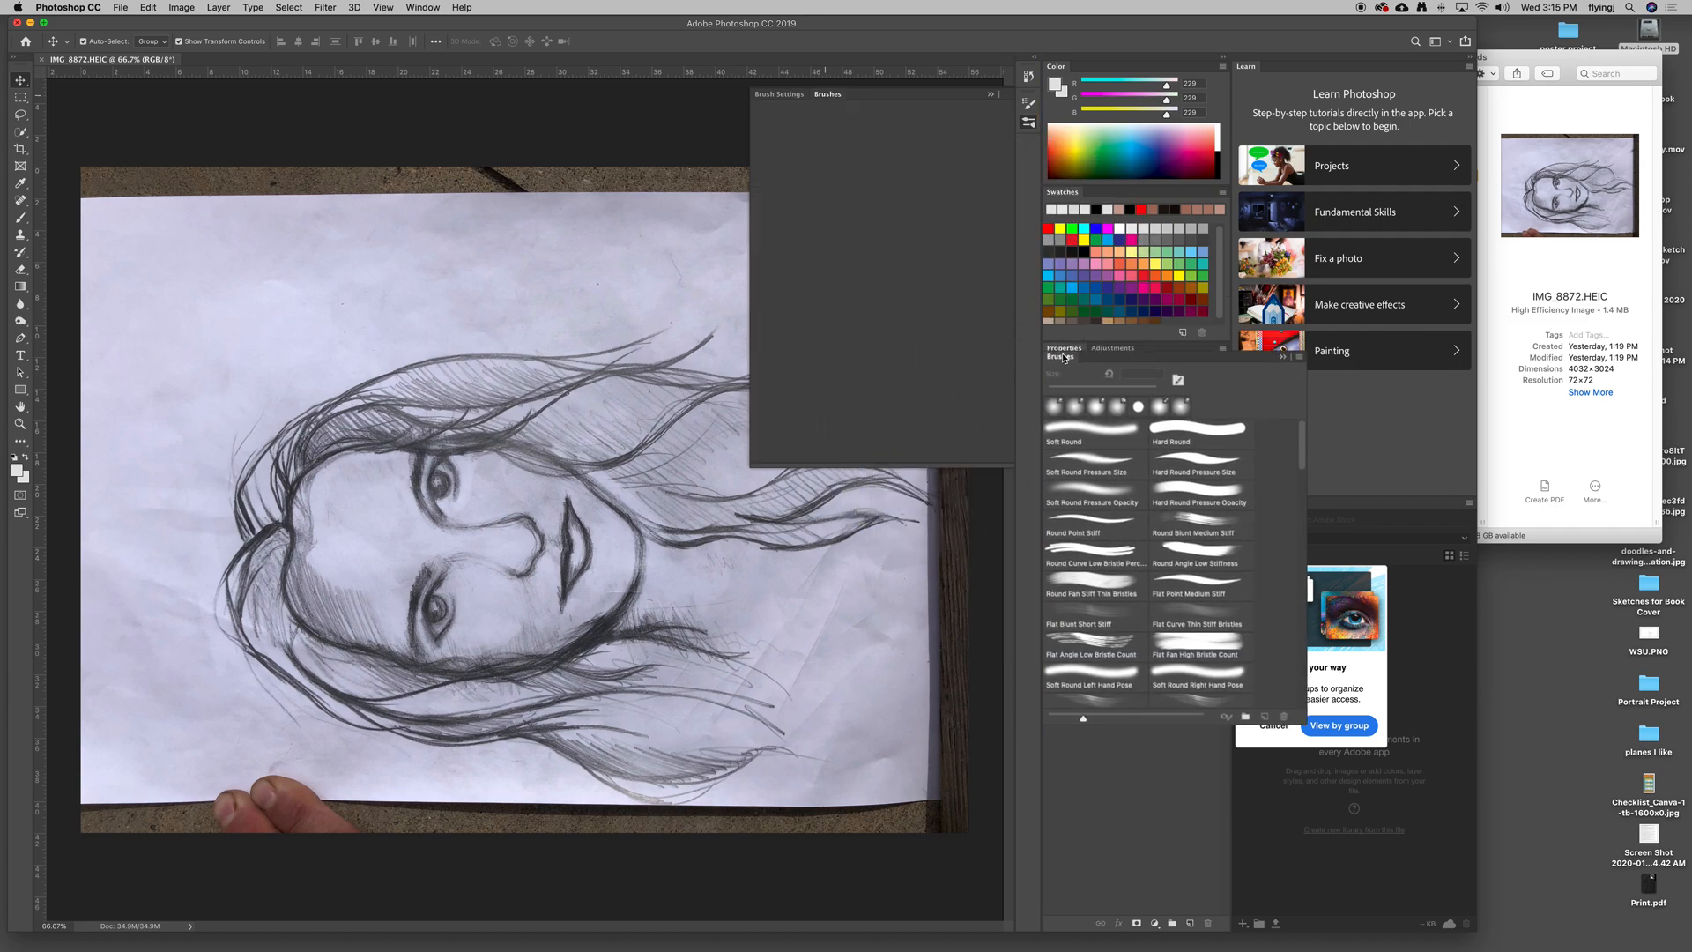
pyautogui.click(778, 95)
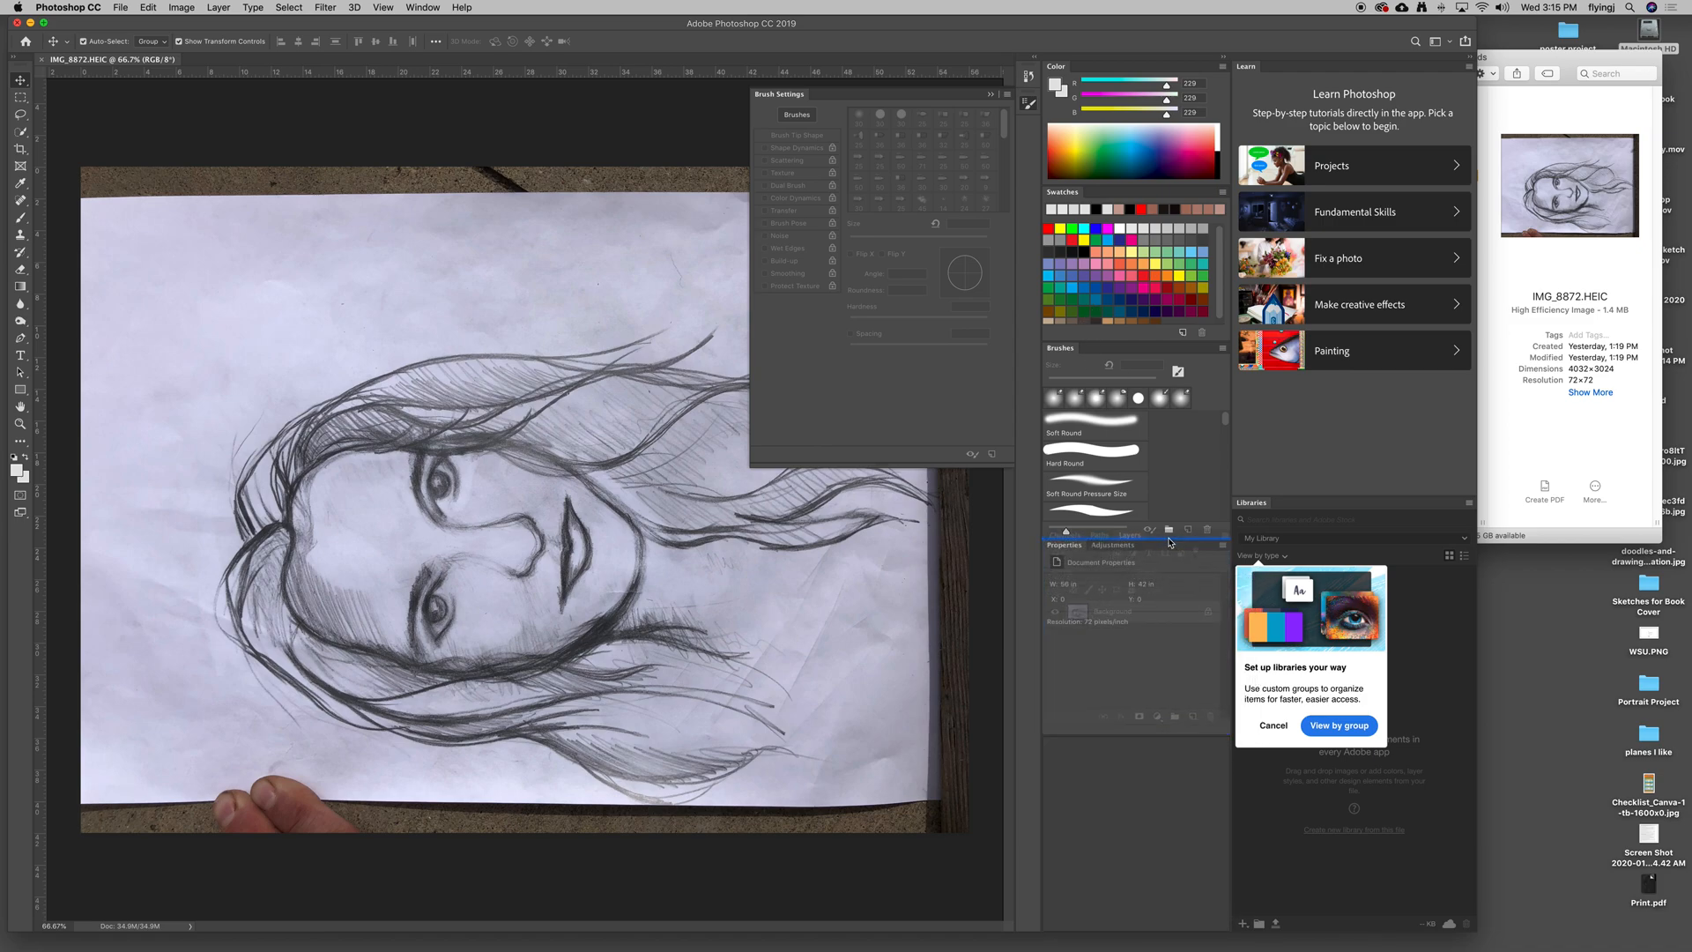
# Drag the Properties panel below the Layers group and close the floating Brush Settings panel.
pyautogui.click(1126, 554)
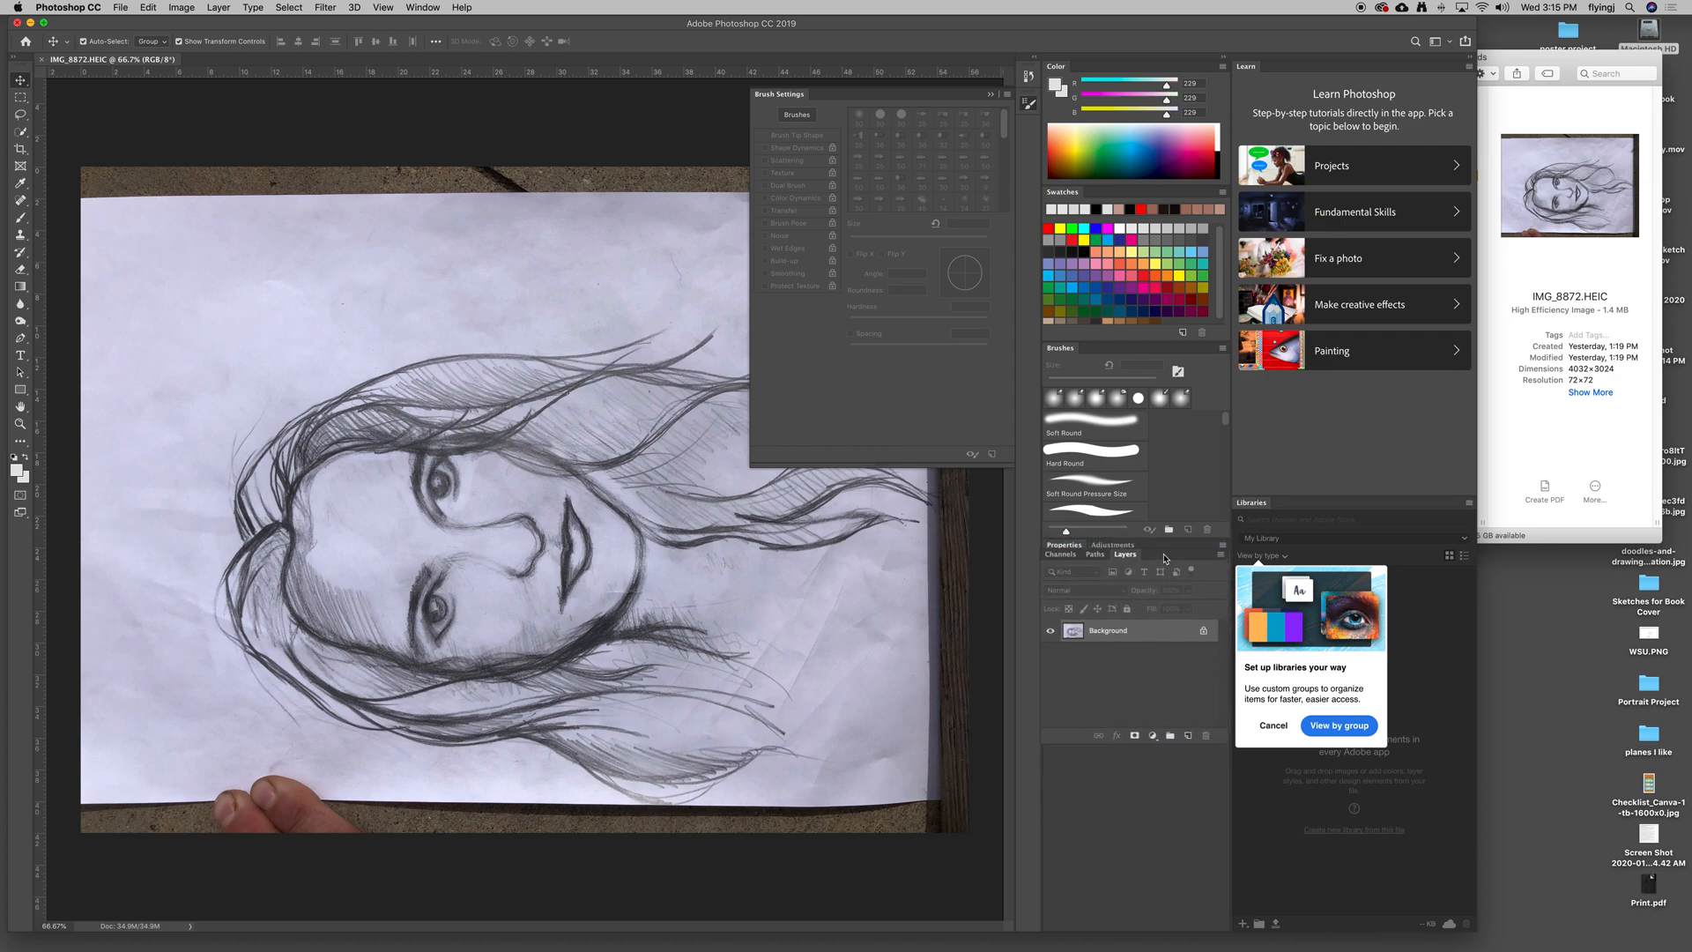
pyautogui.click(1063, 545)
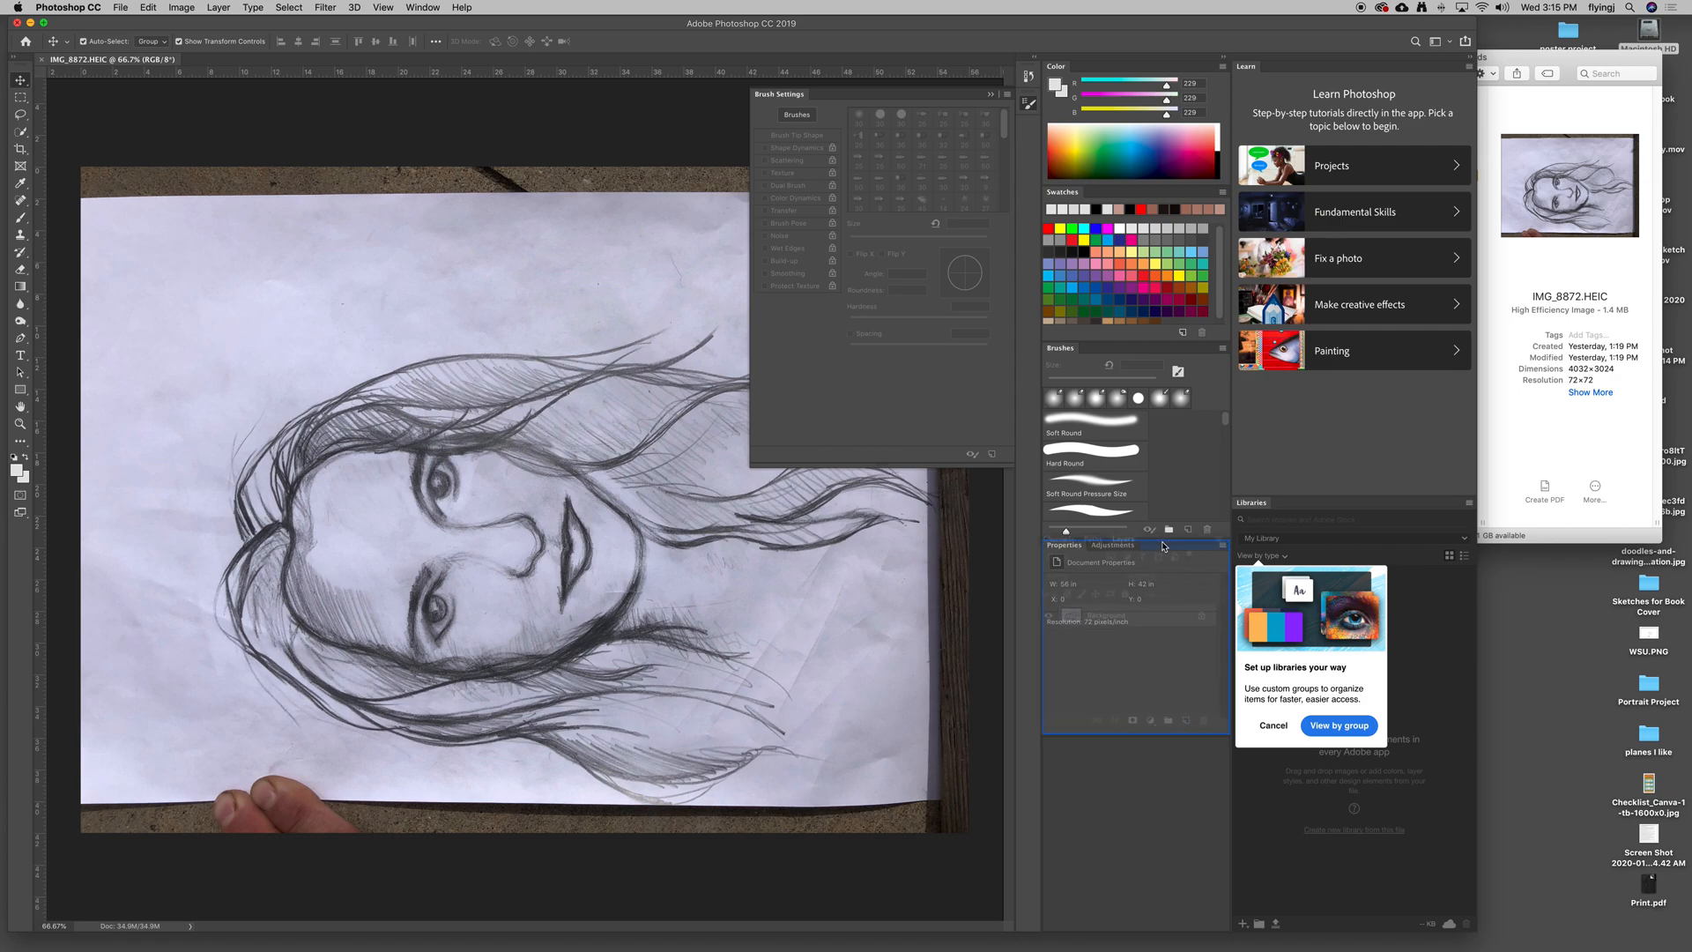
pyautogui.click(1124, 538)
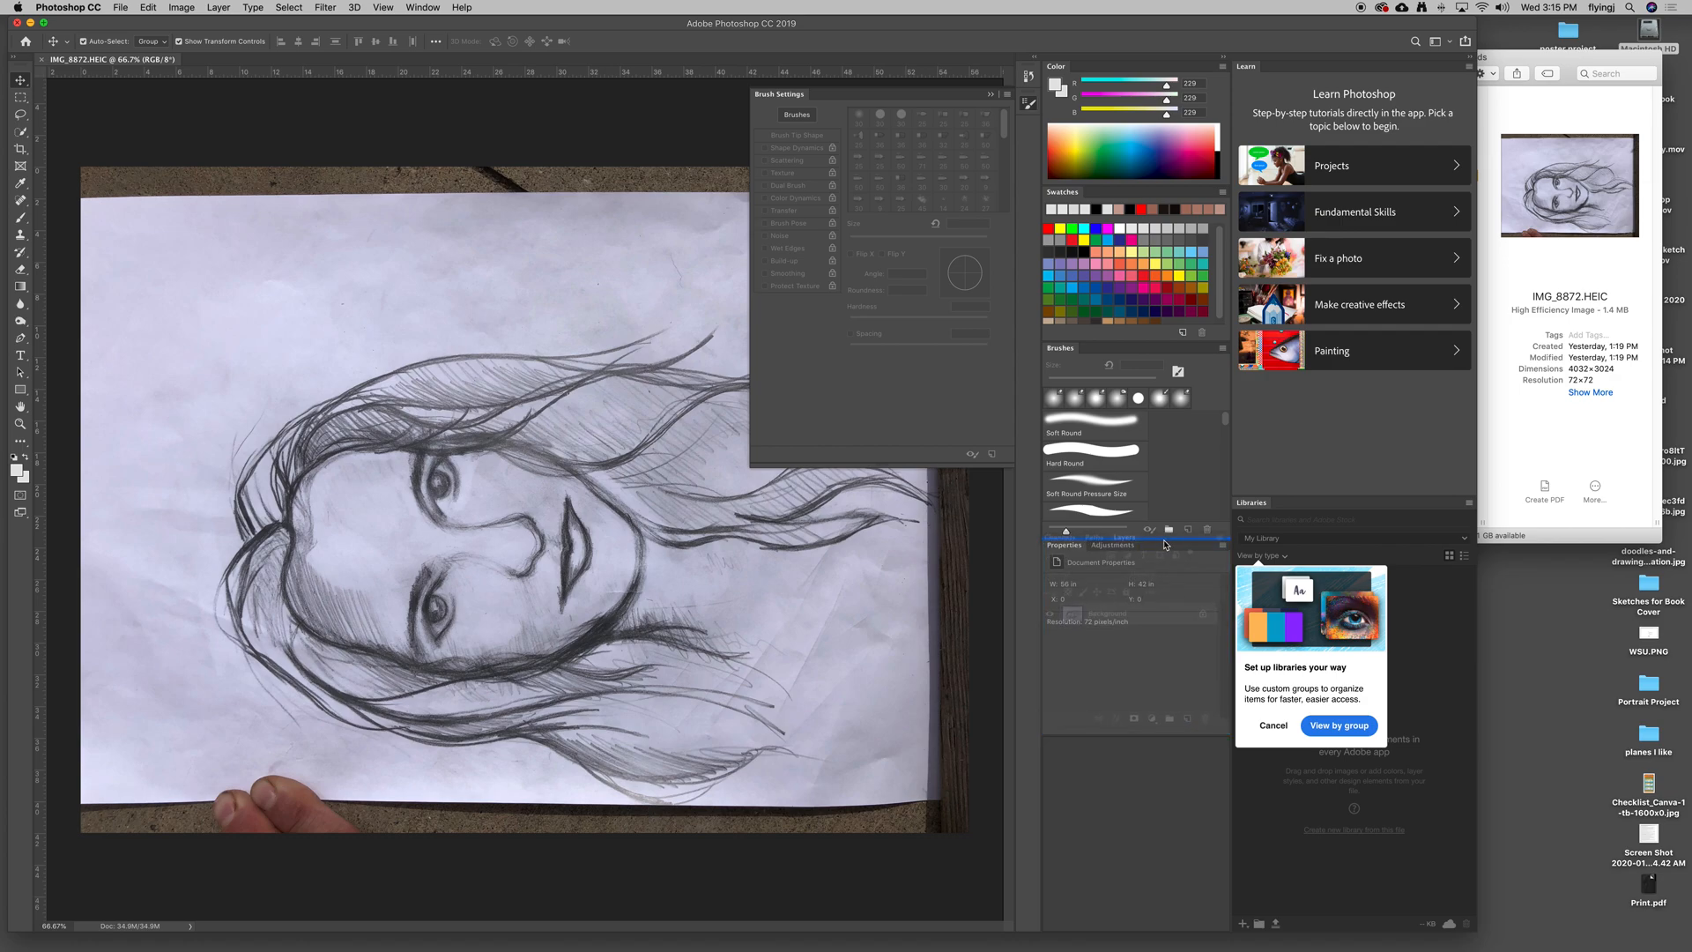
pyautogui.click(1126, 543)
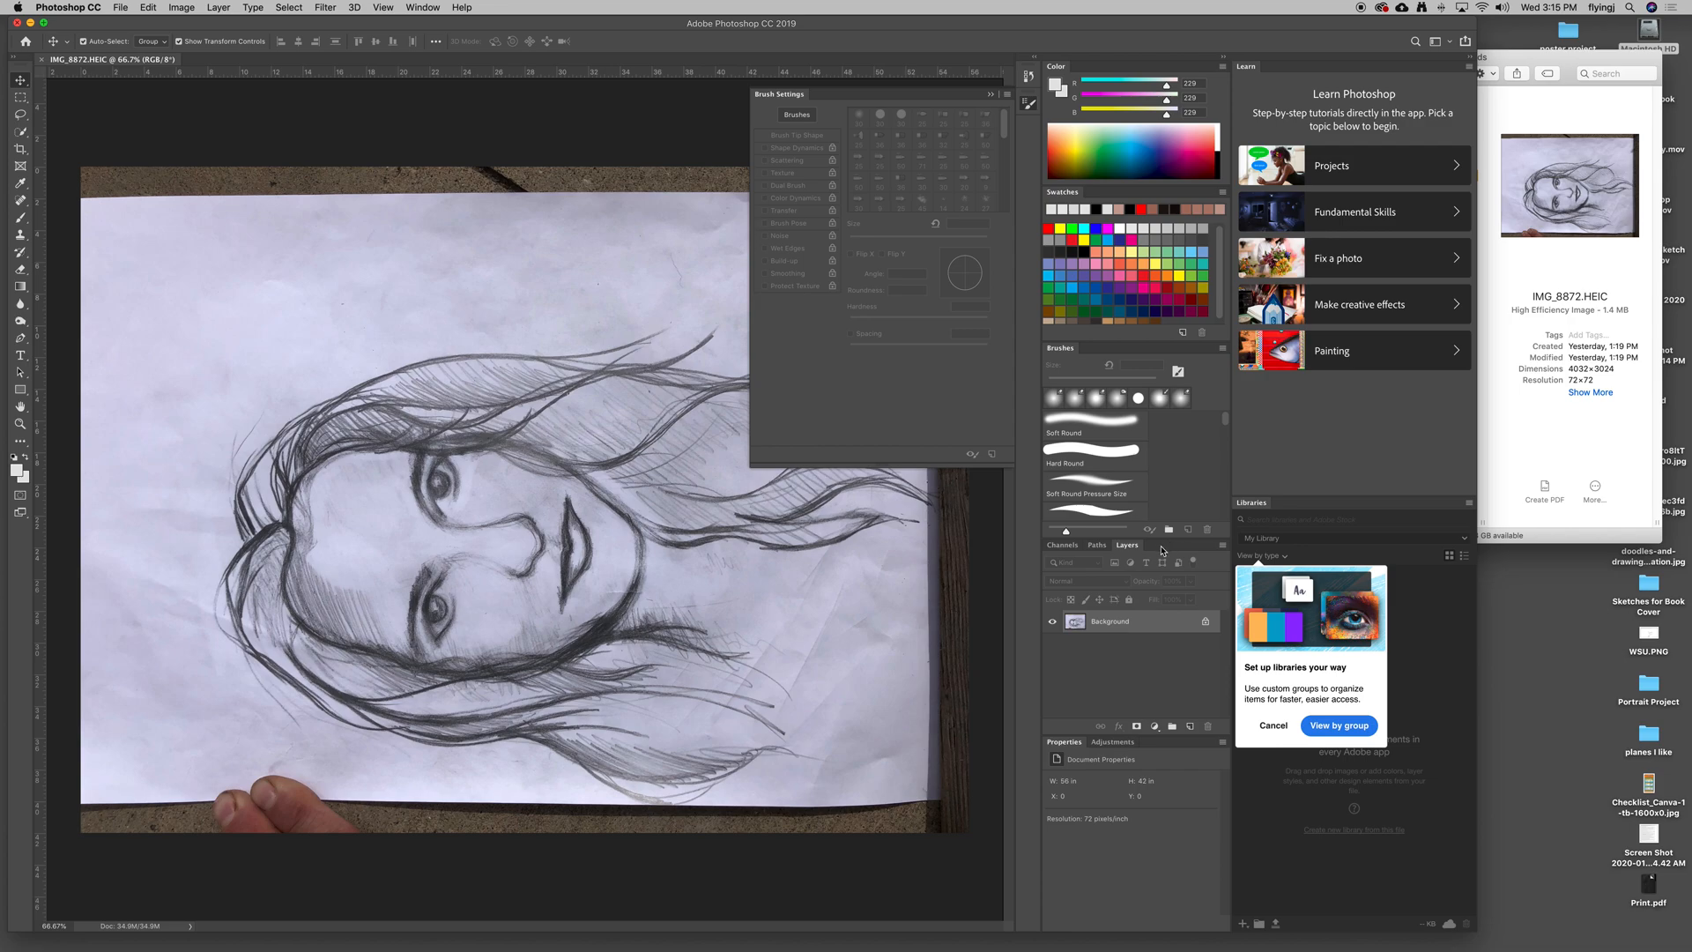
pyautogui.moveTo(1090, 424)
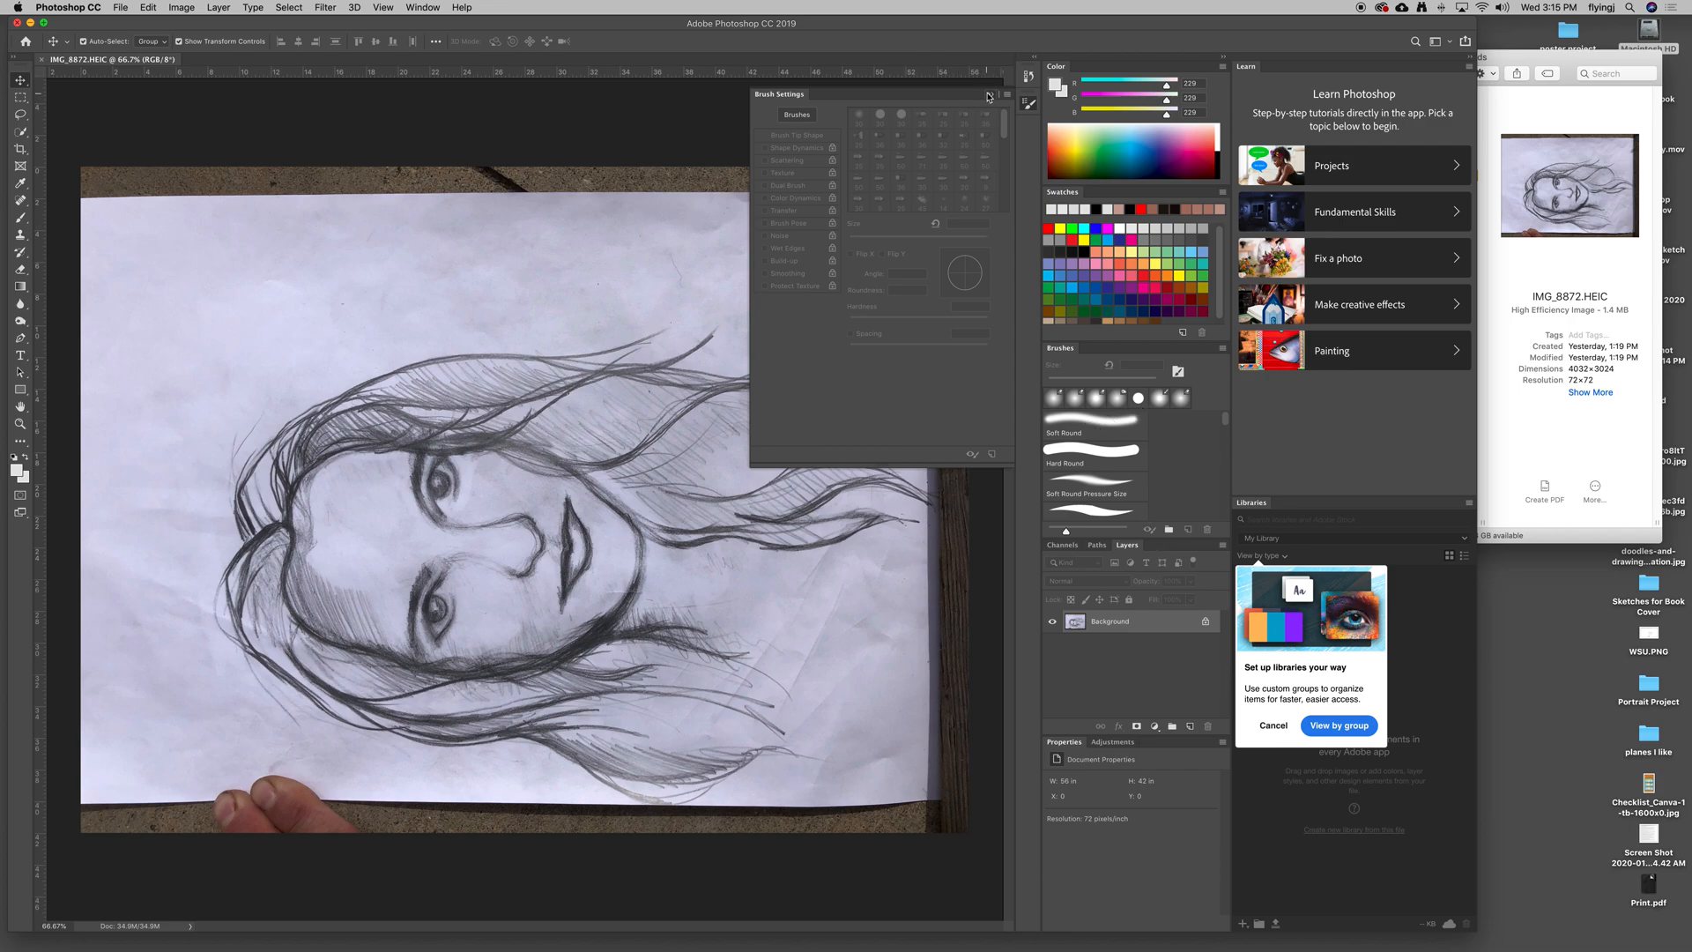
pyautogui.click(985, 96)
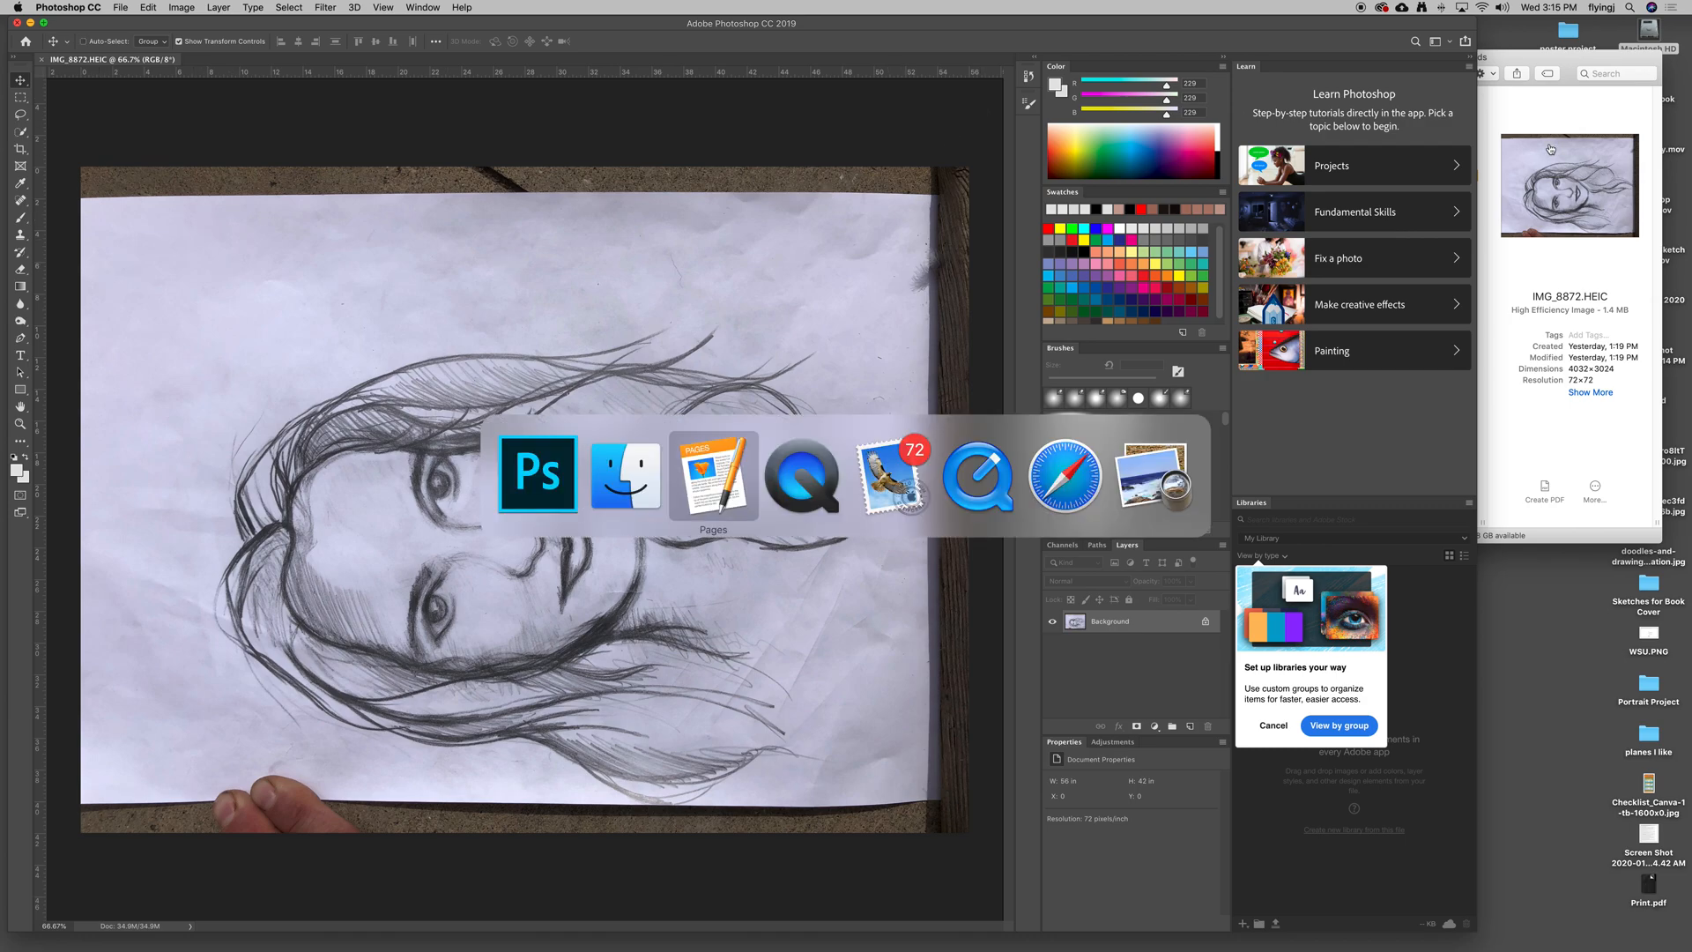
pyautogui.click(712, 475)
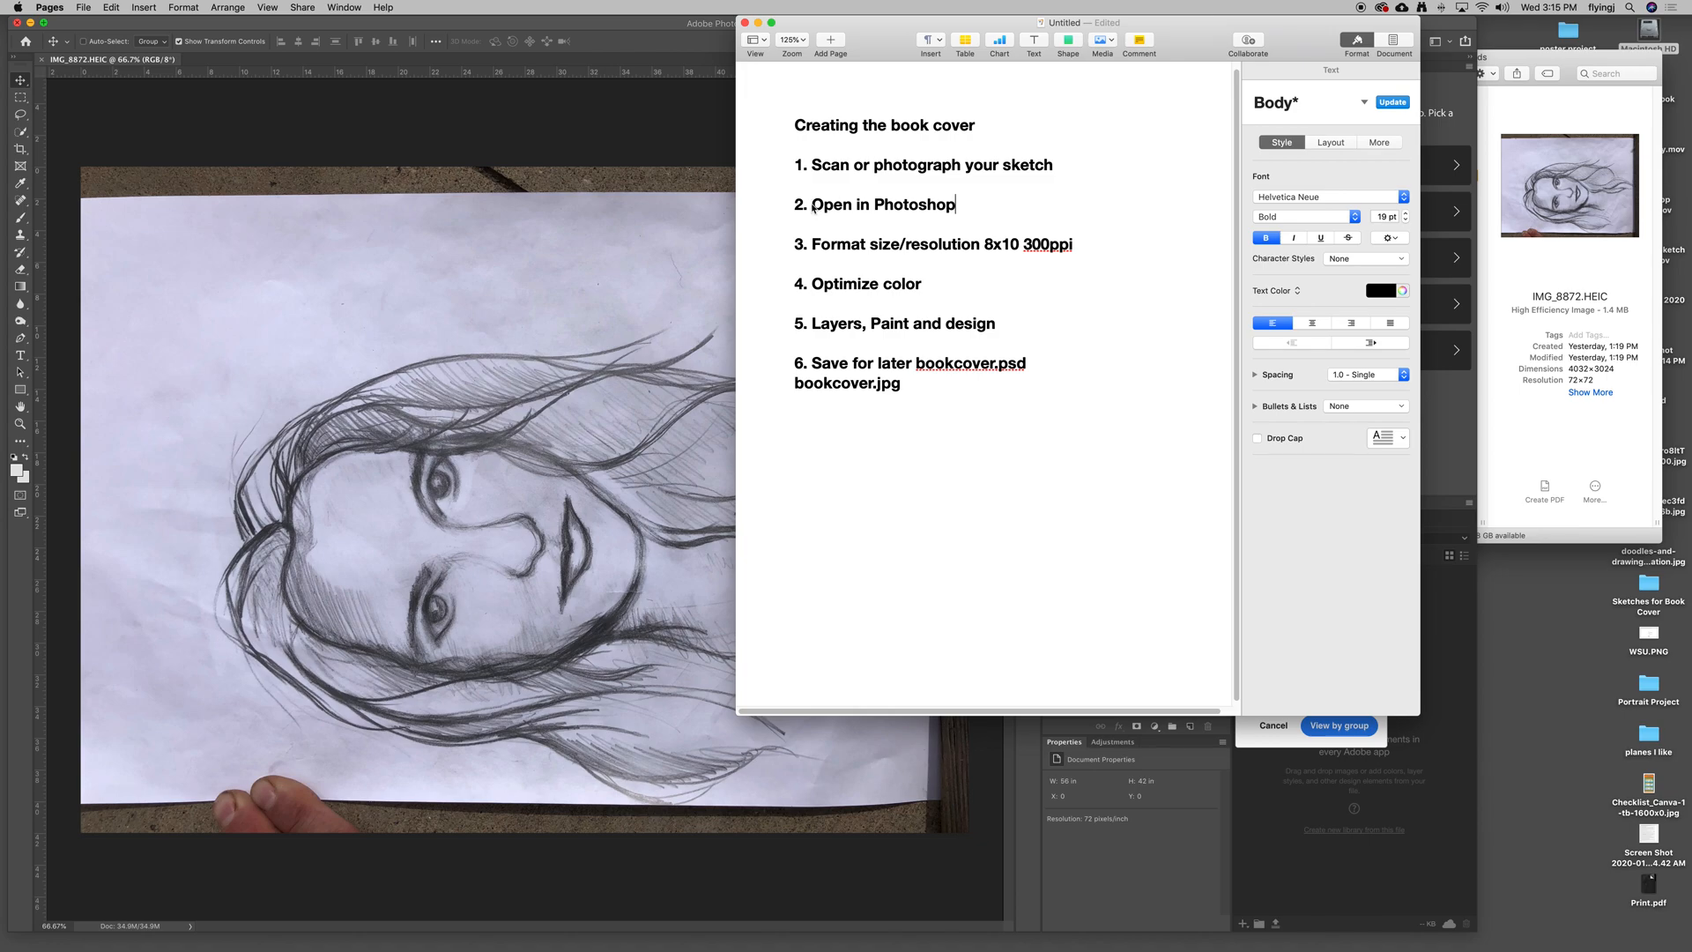
pyautogui.doubleClick(880, 204)
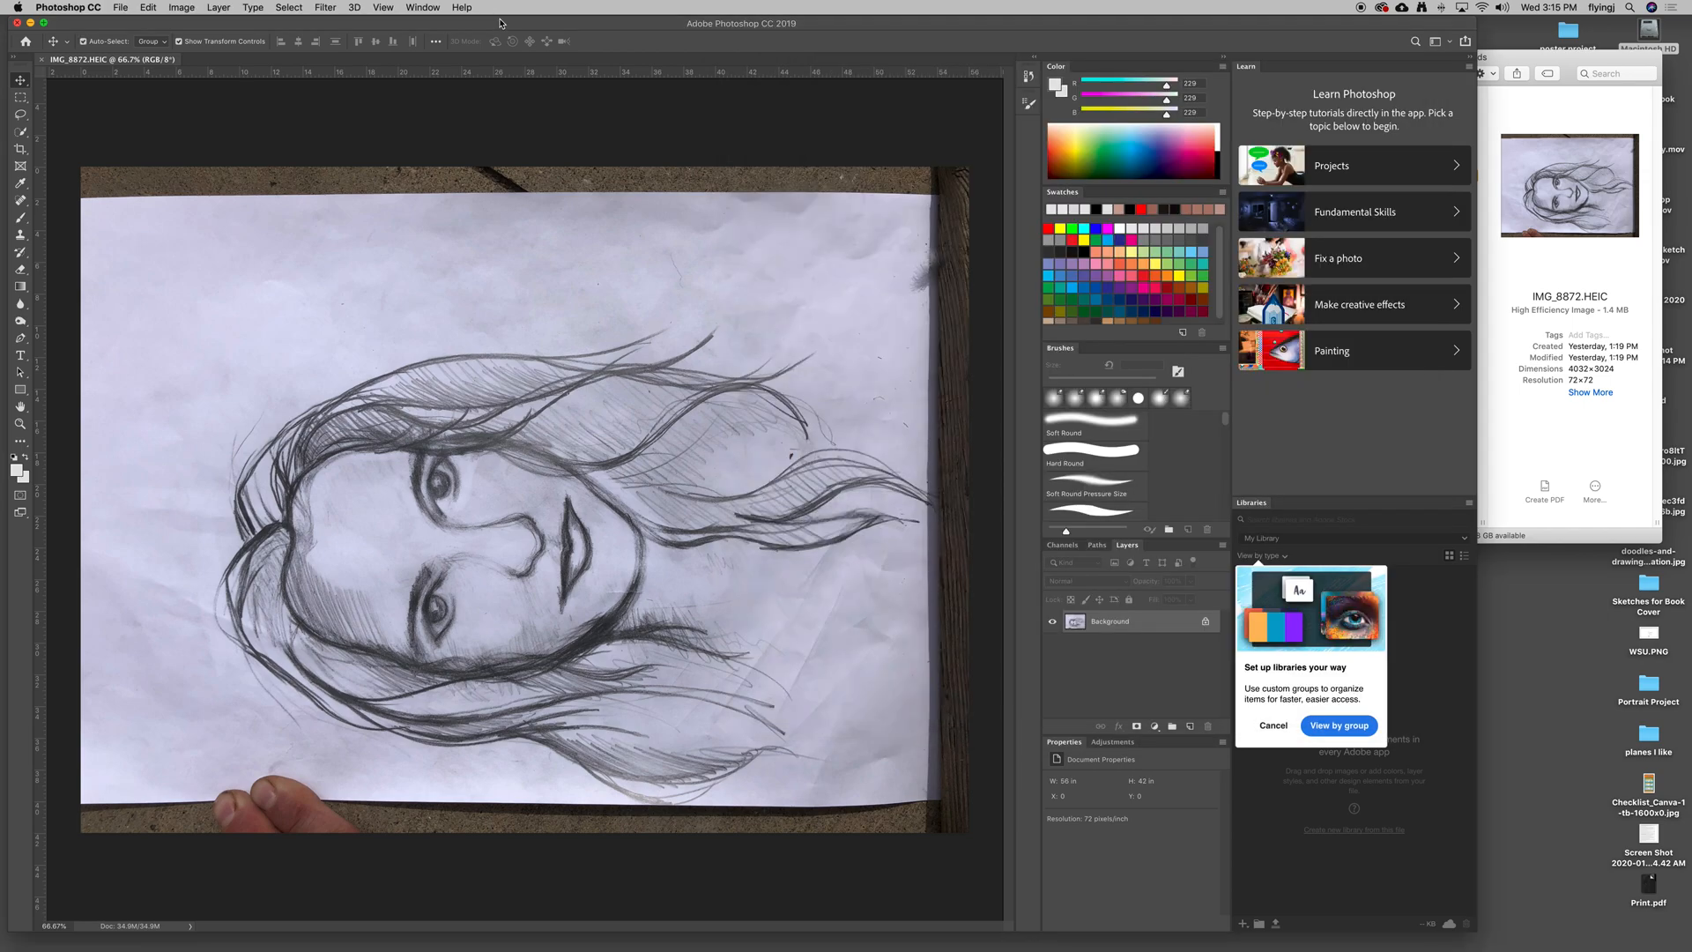
pyautogui.moveTo(182, 8)
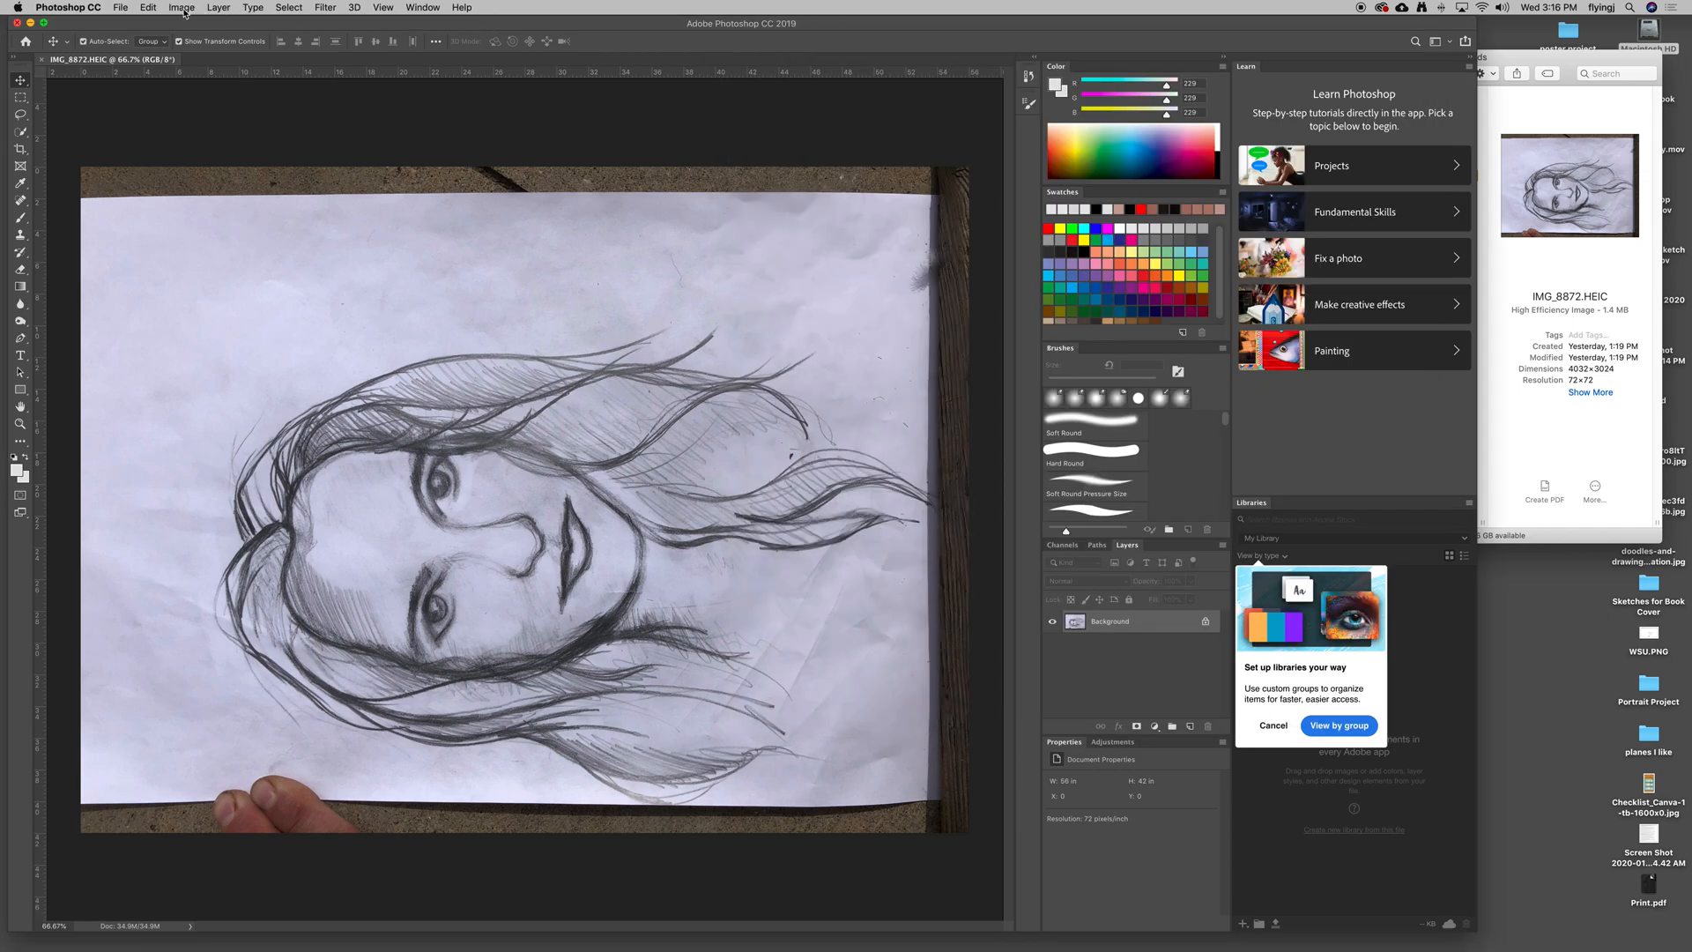
pyautogui.click(181, 8)
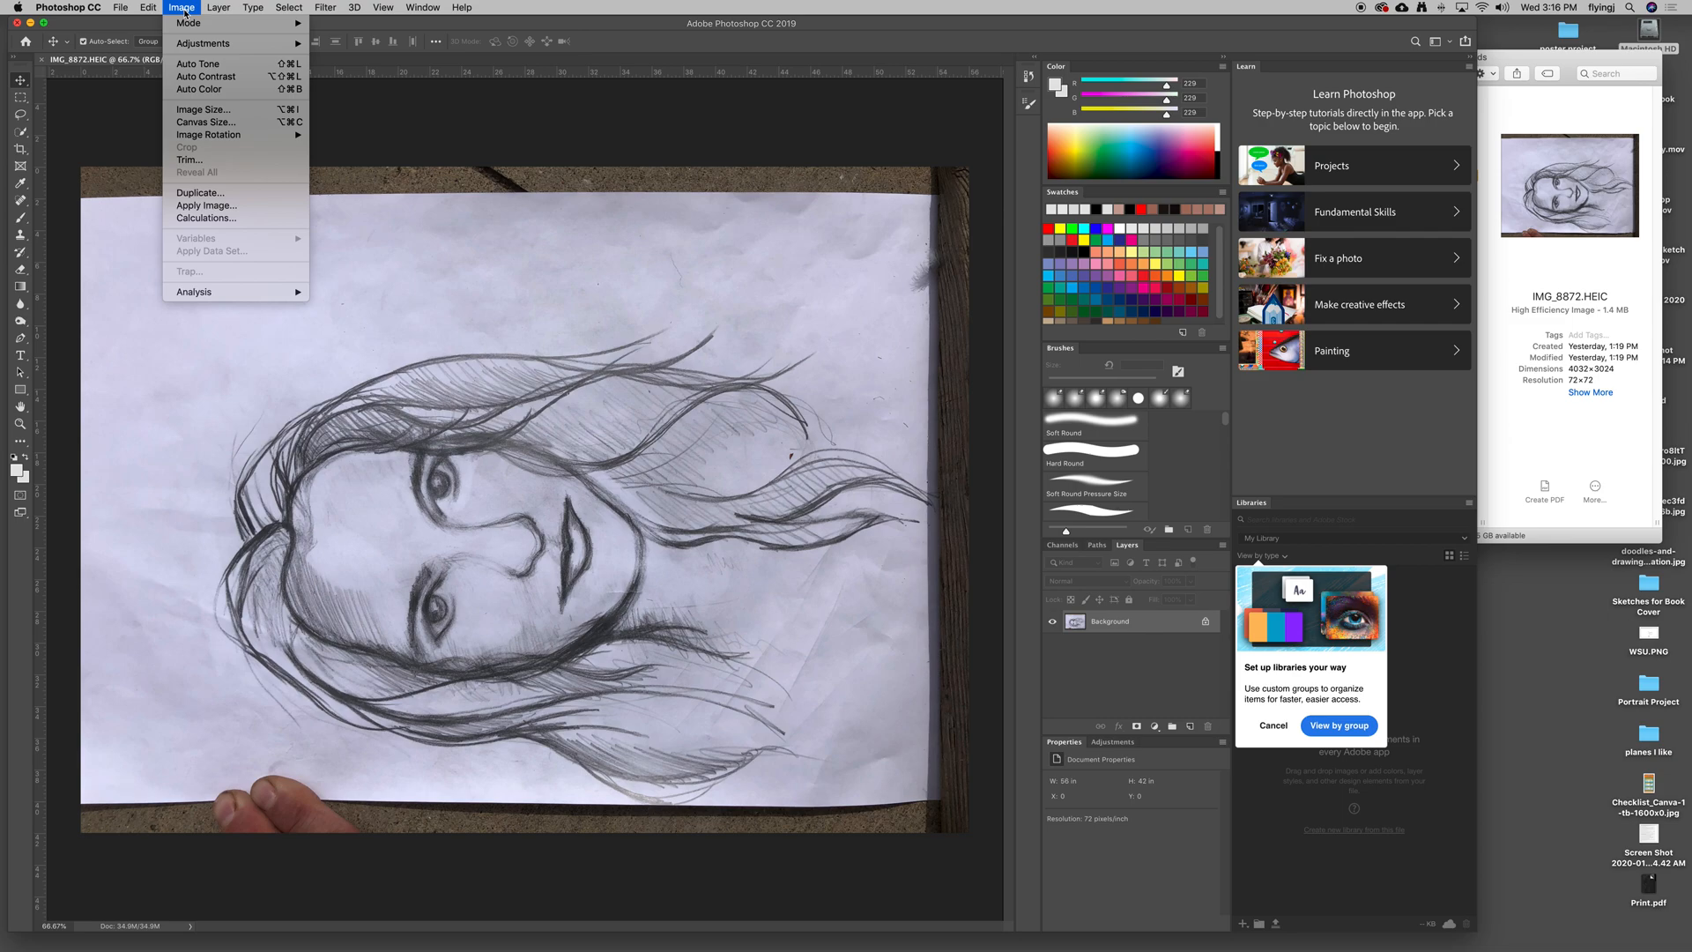
pyautogui.click(202, 109)
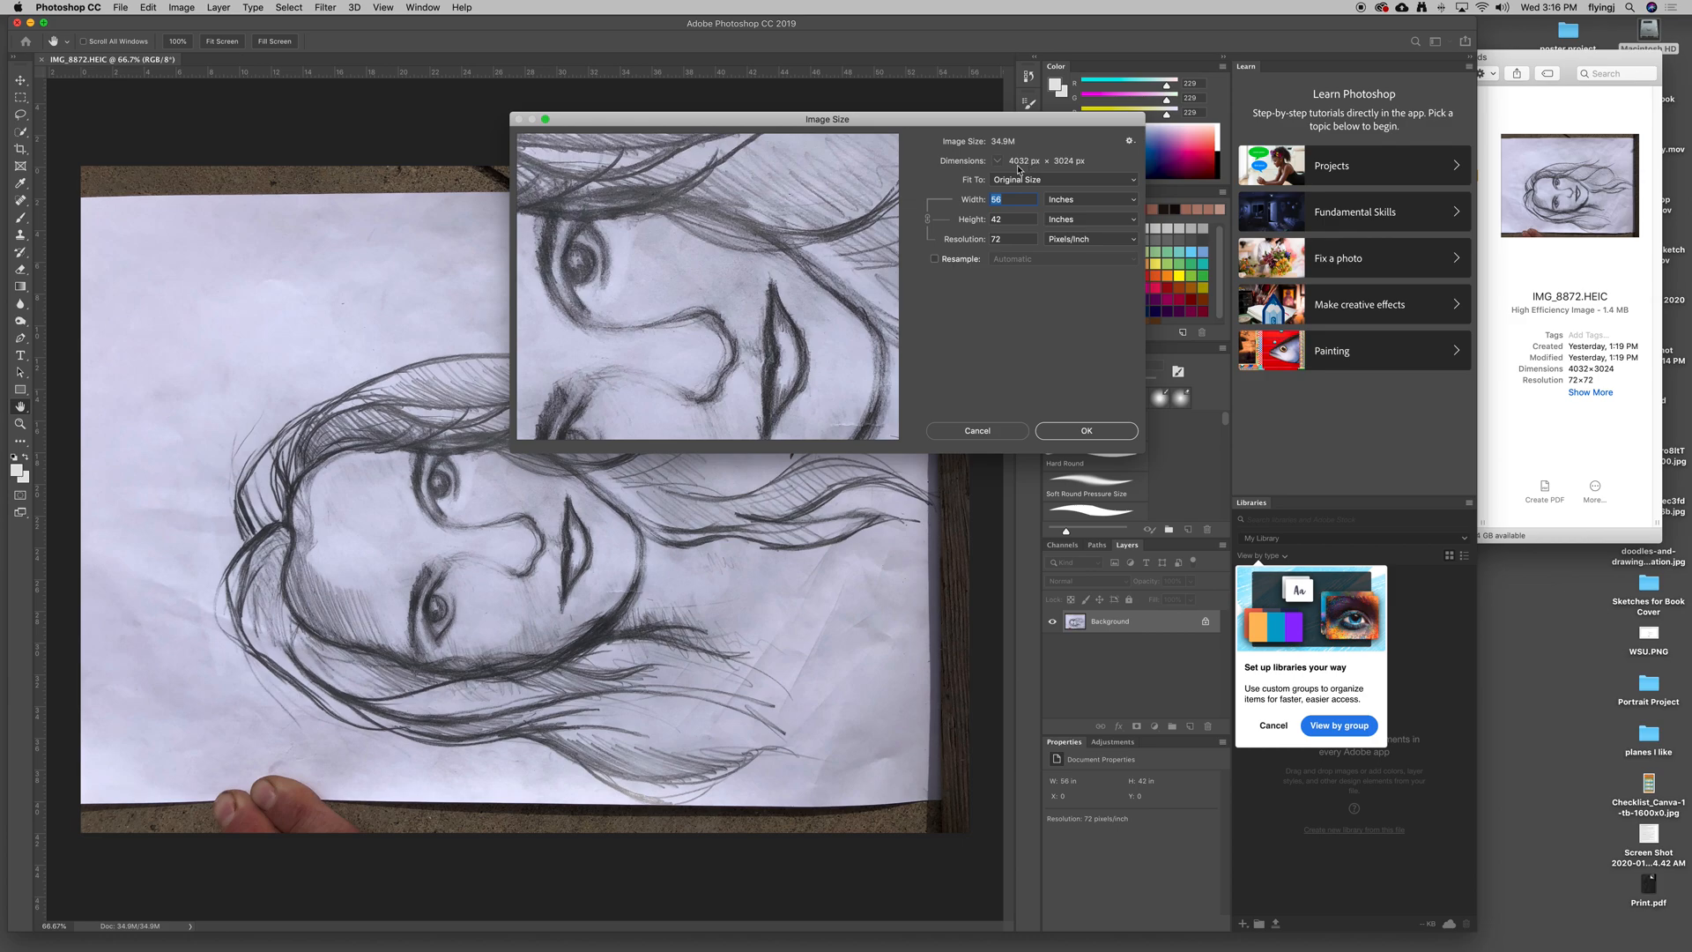
pyautogui.moveTo(1090, 174)
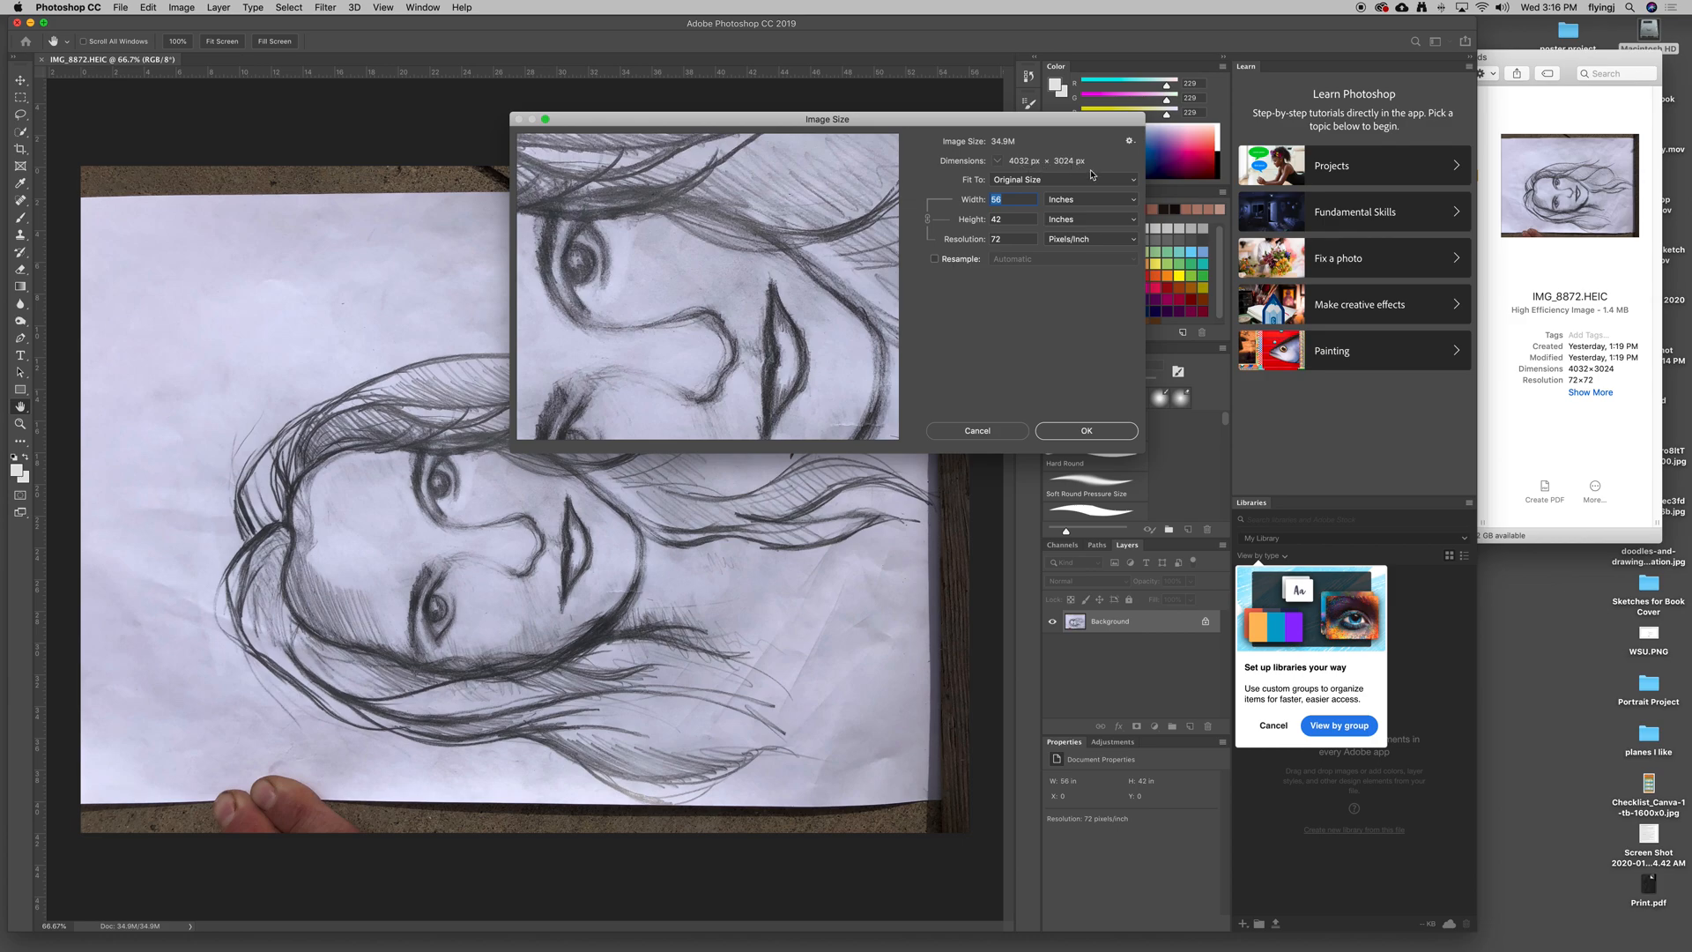
pyautogui.click(1012, 200)
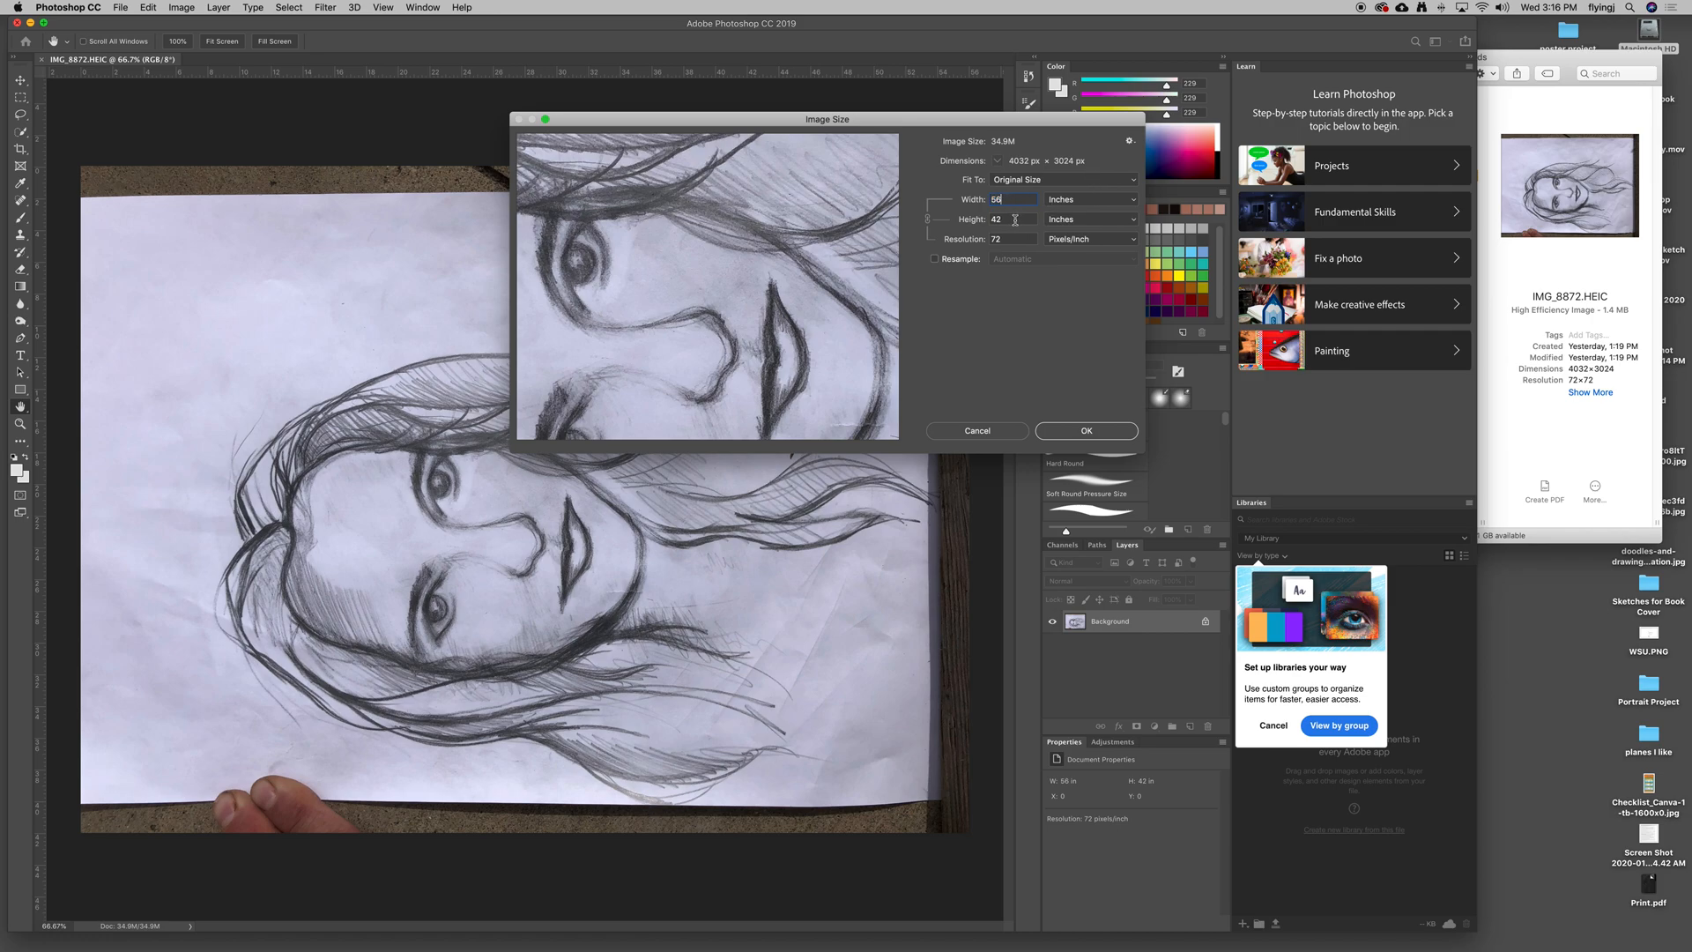
pyautogui.moveTo(1005, 235)
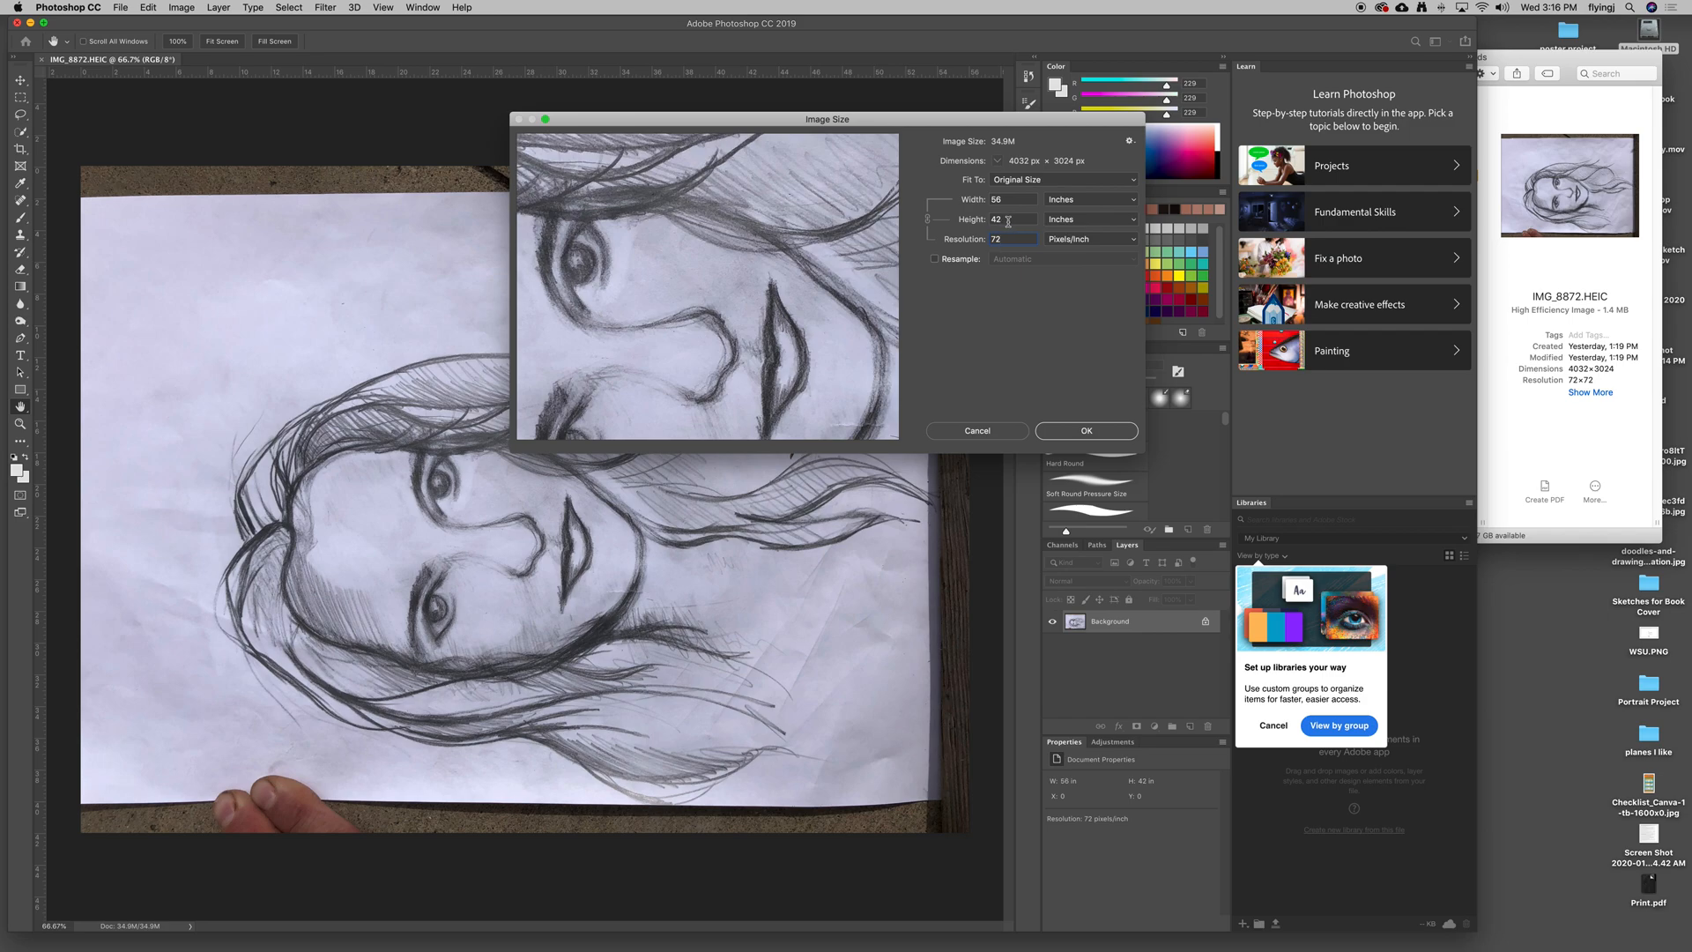
pyautogui.tripleClick(996, 217)
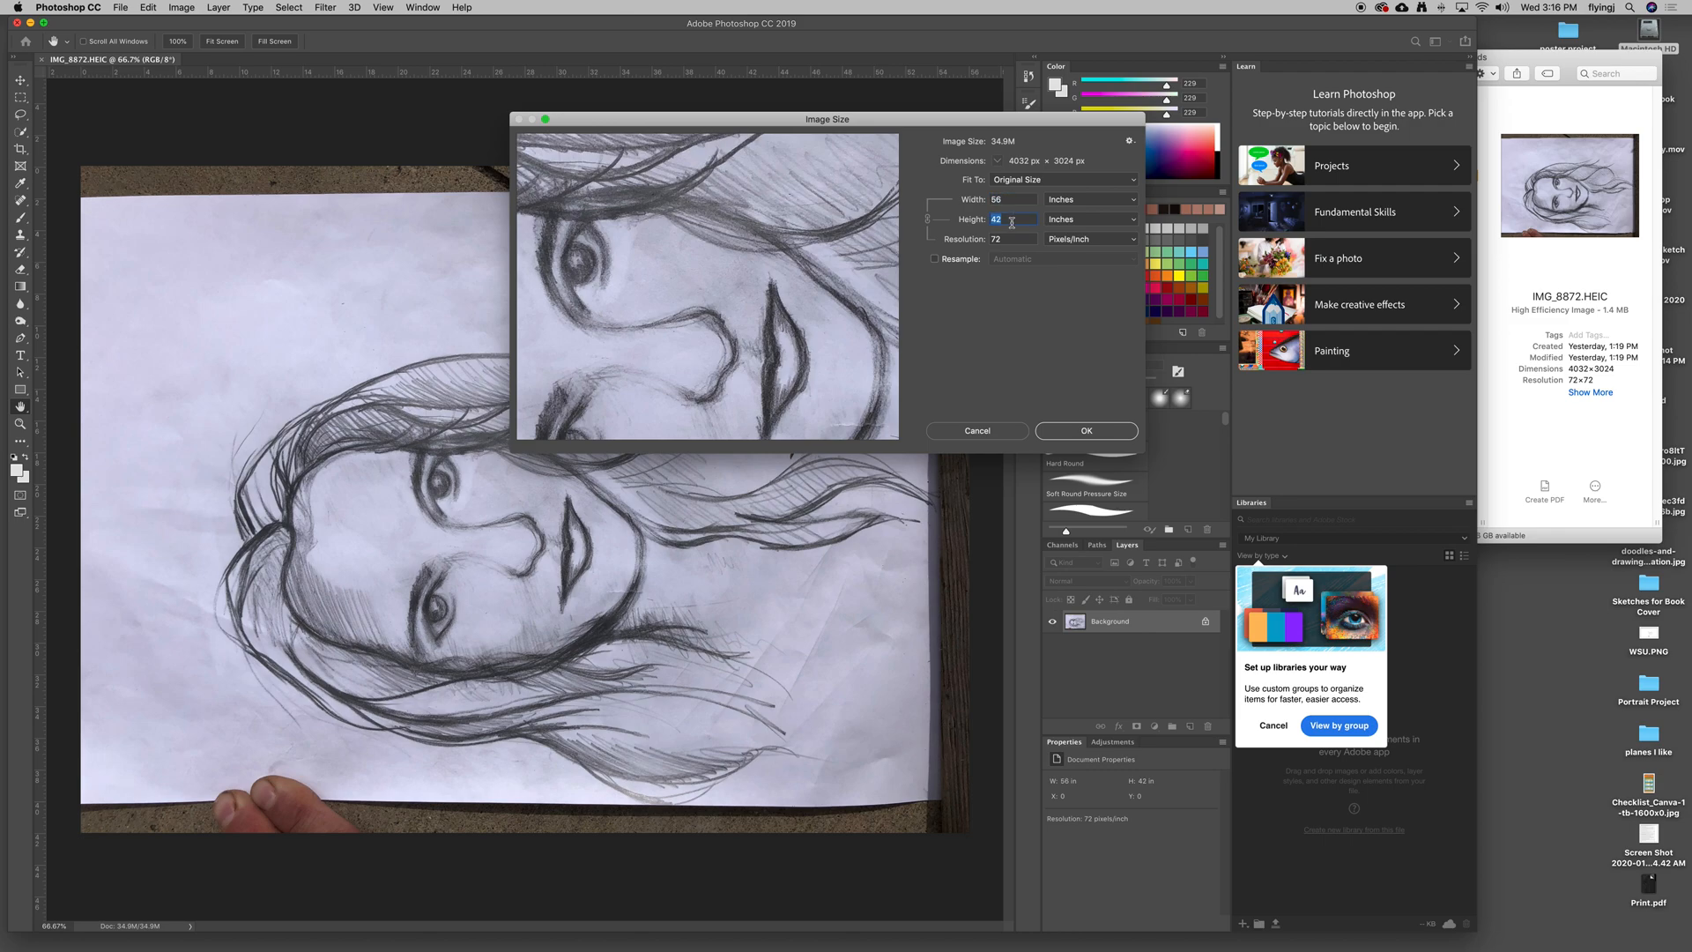
pyautogui.click(995, 239)
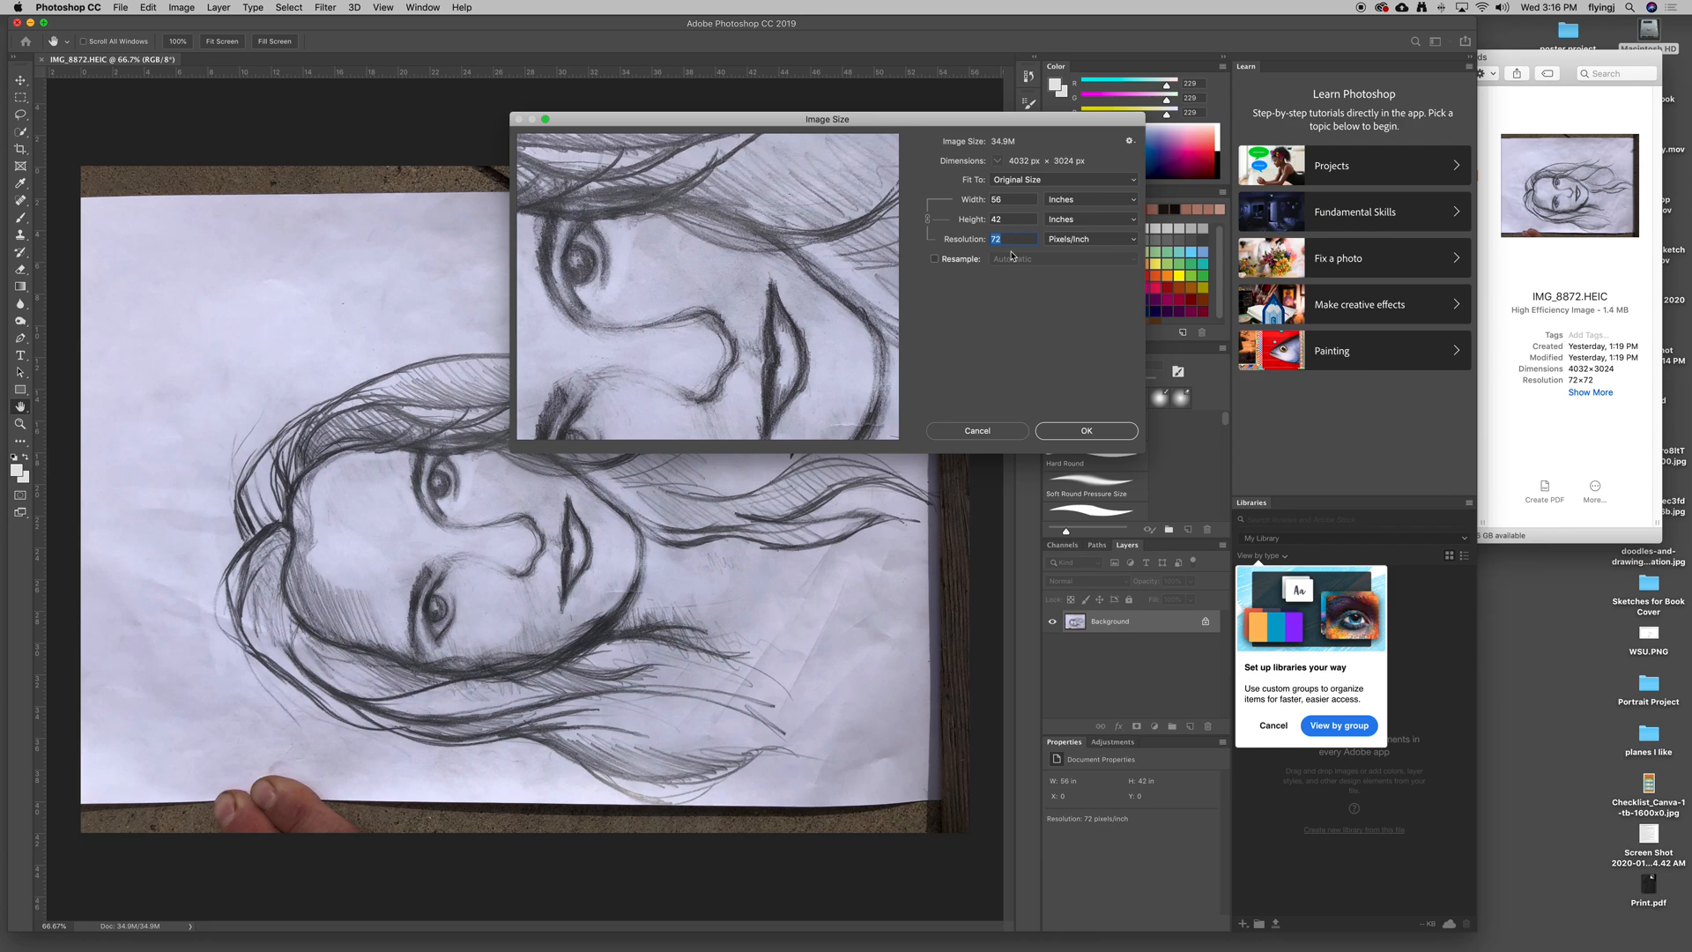
pyautogui.moveTo(1043, 179)
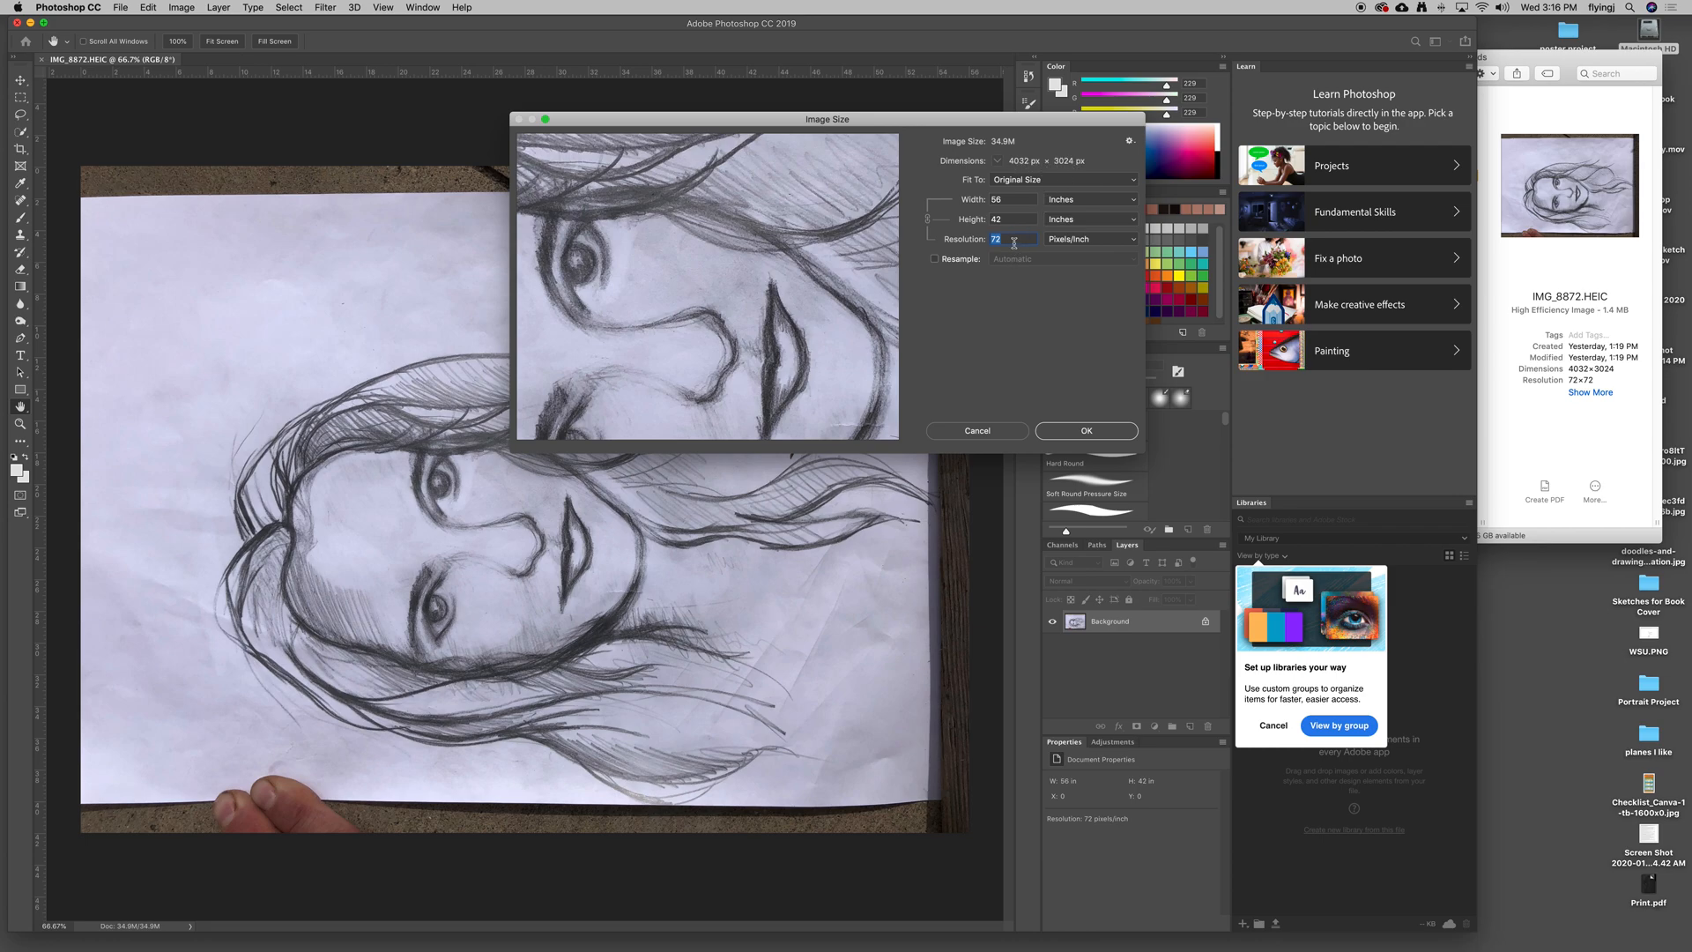
pyautogui.moveTo(1013, 240)
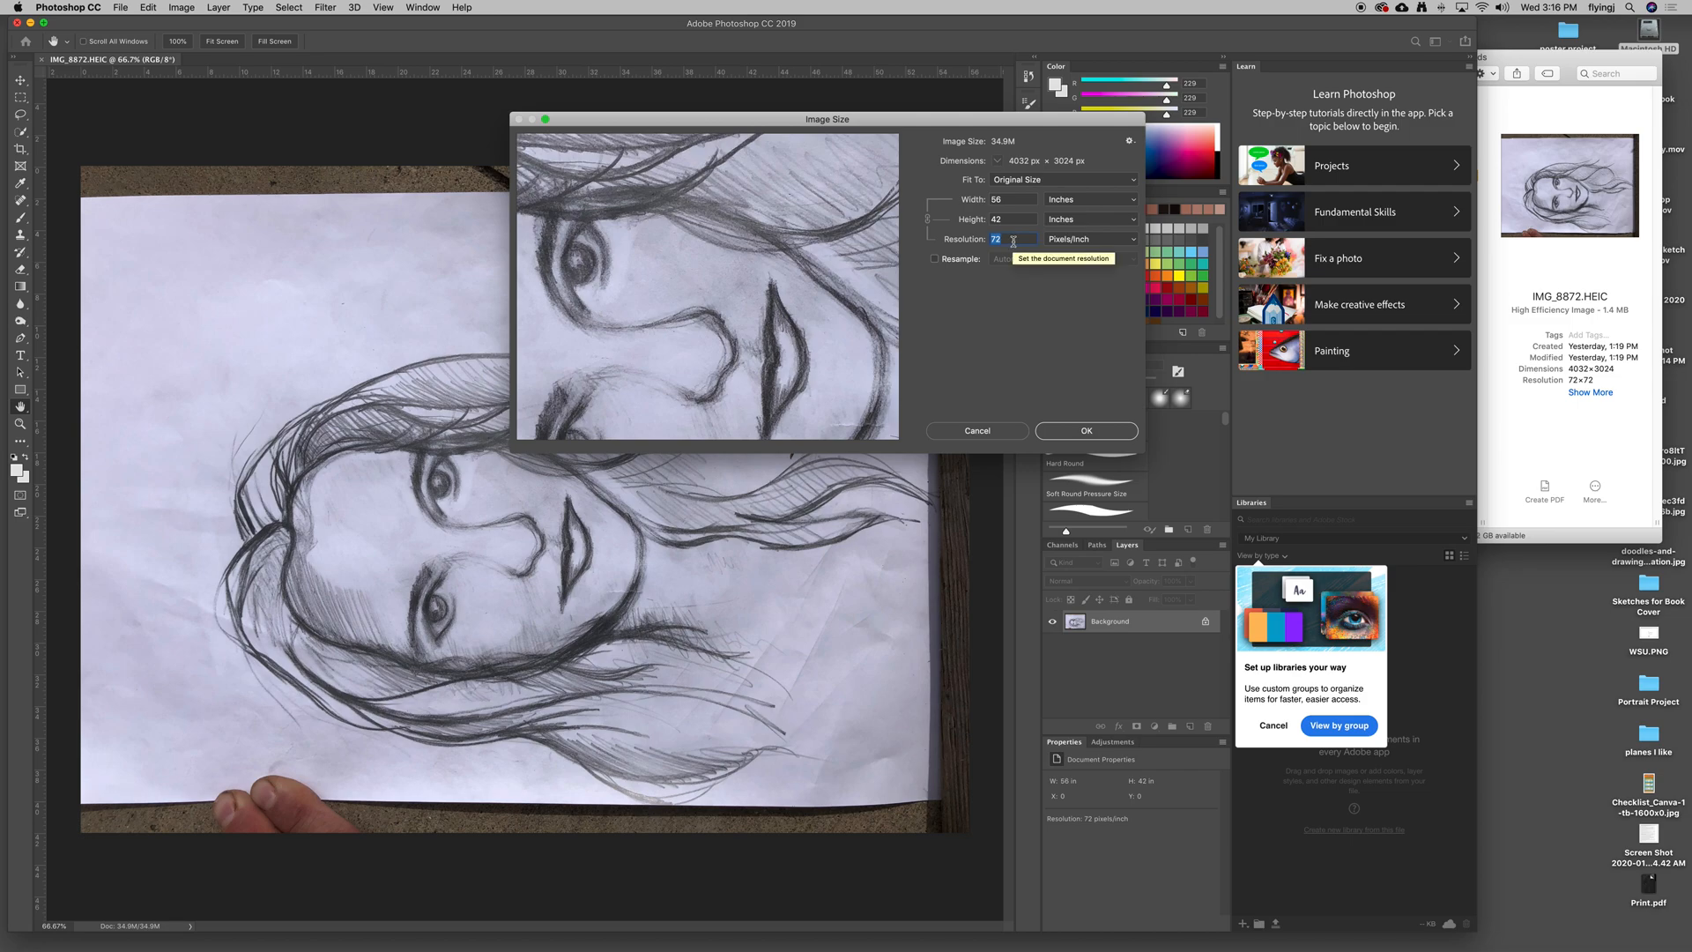
pyautogui.moveTo(1019, 213)
pyautogui.write('300')
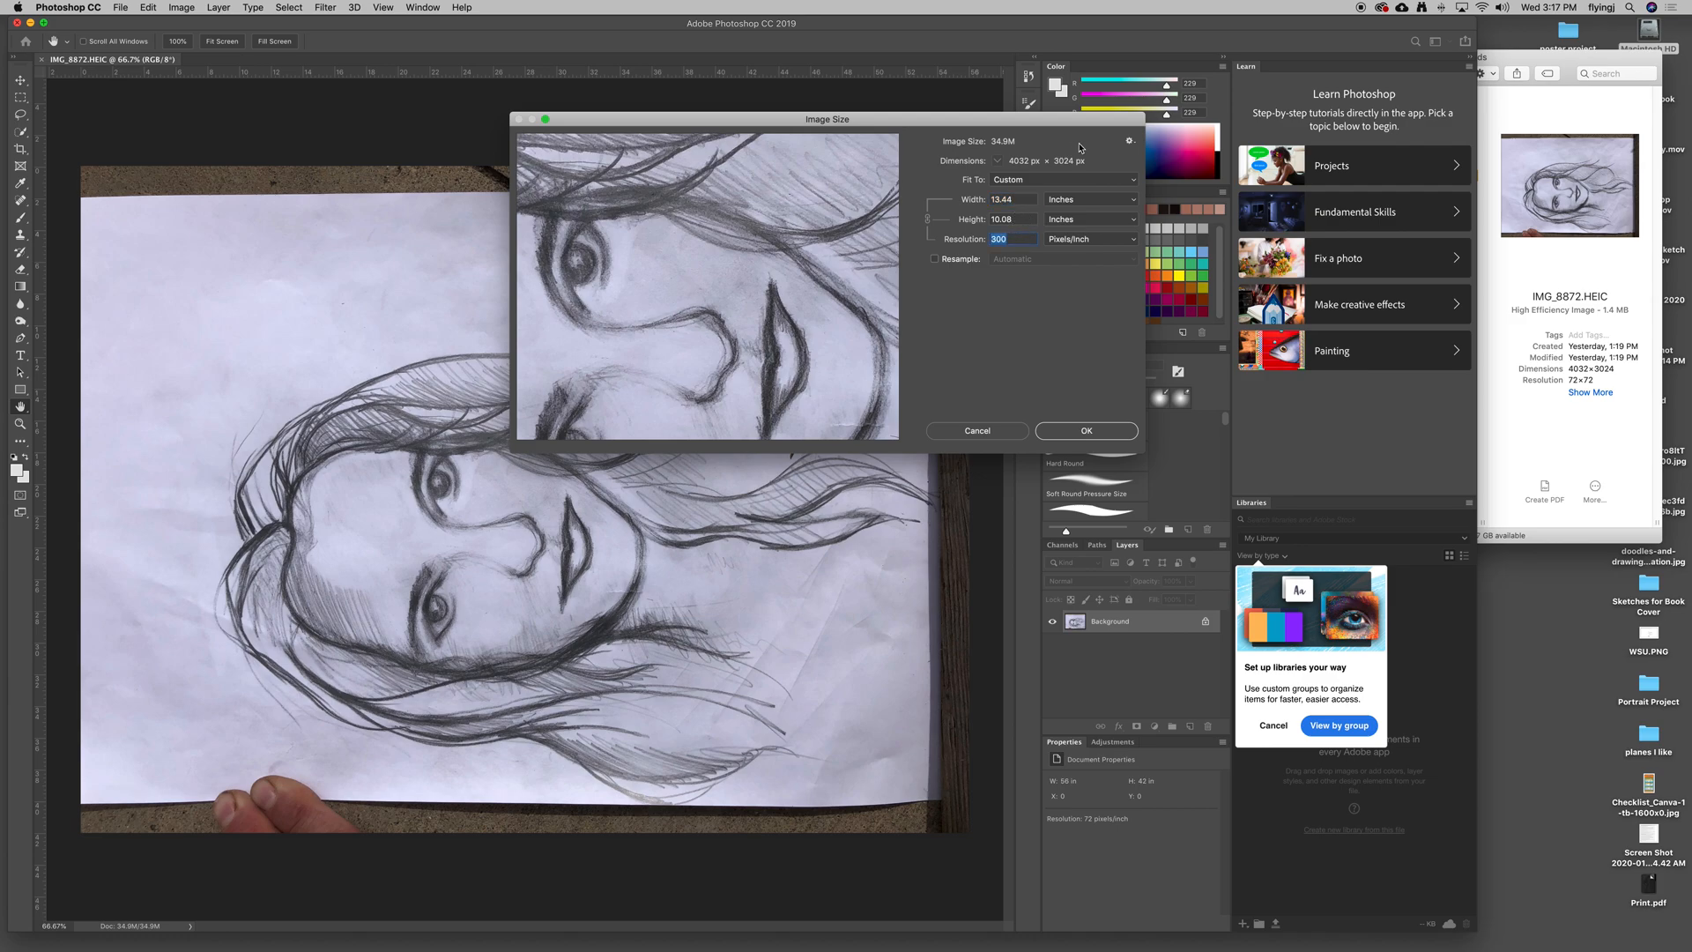
pyautogui.moveTo(1077, 160)
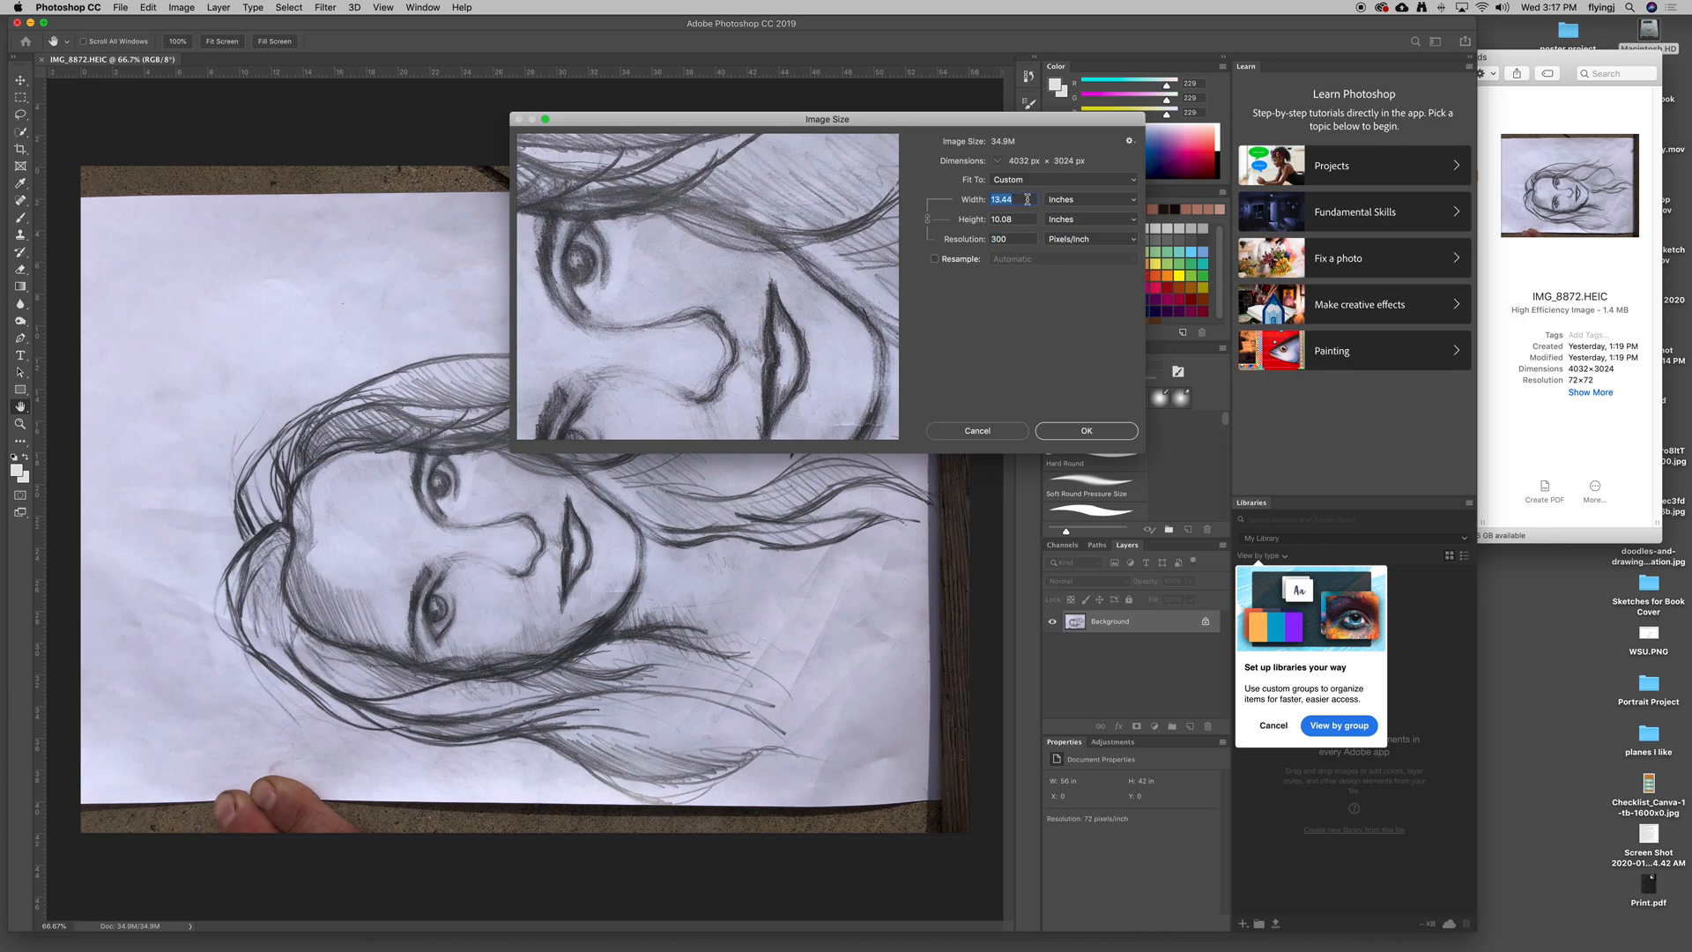
pyautogui.click(1001, 220)
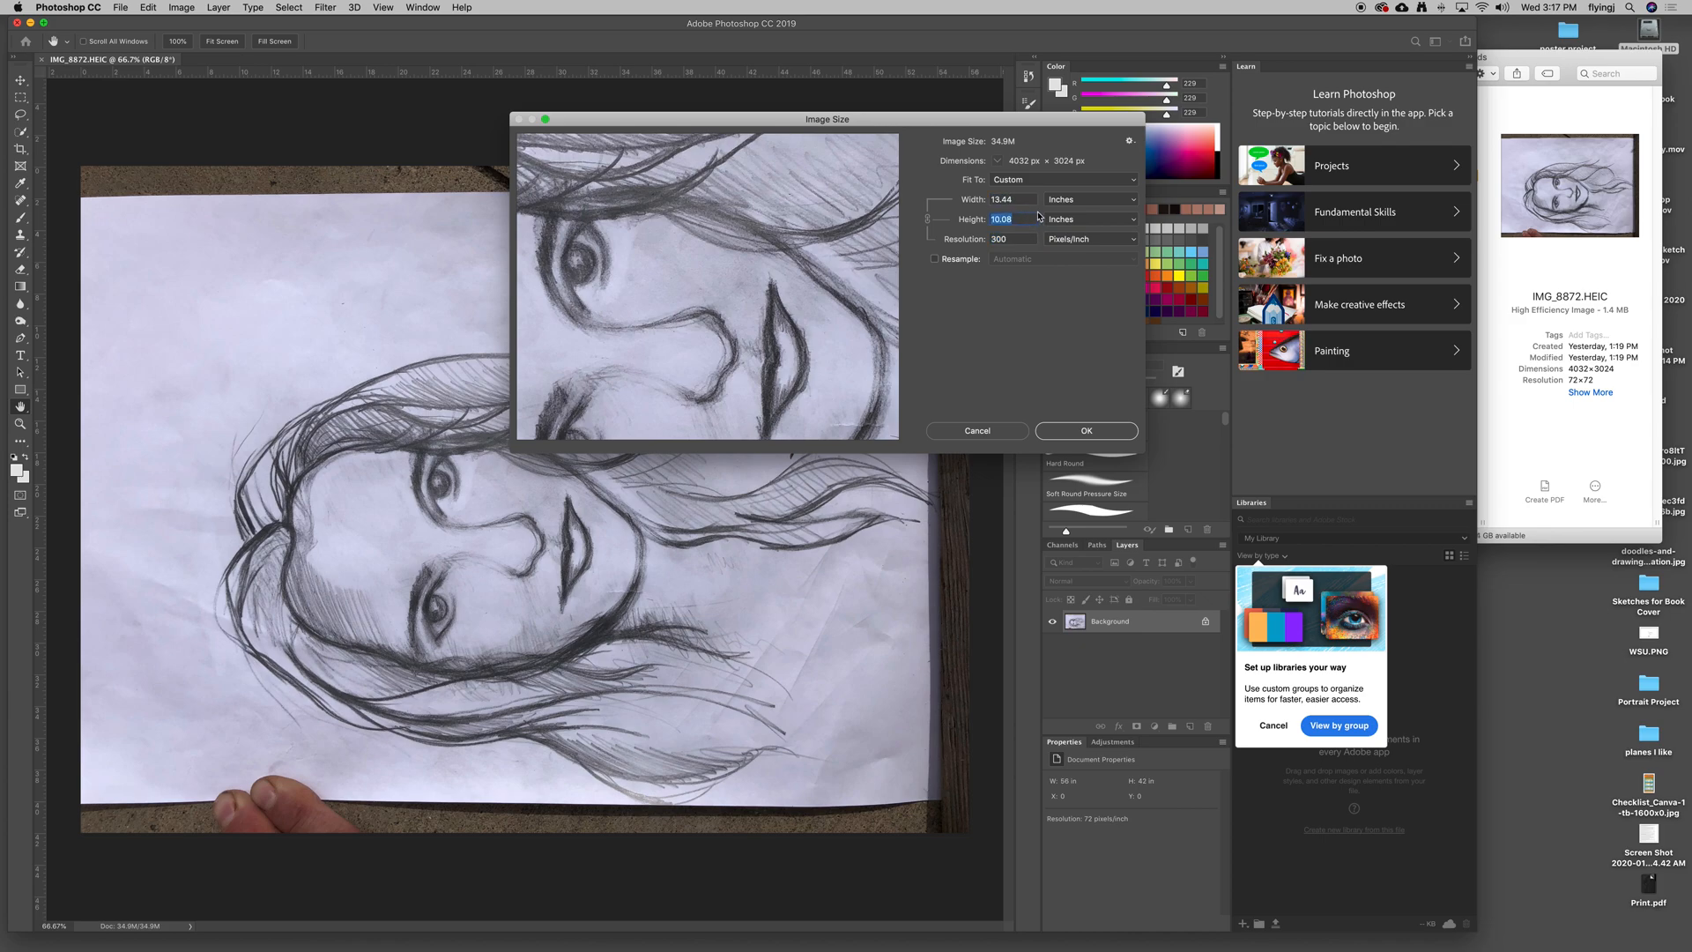
pyautogui.moveTo(1024, 320)
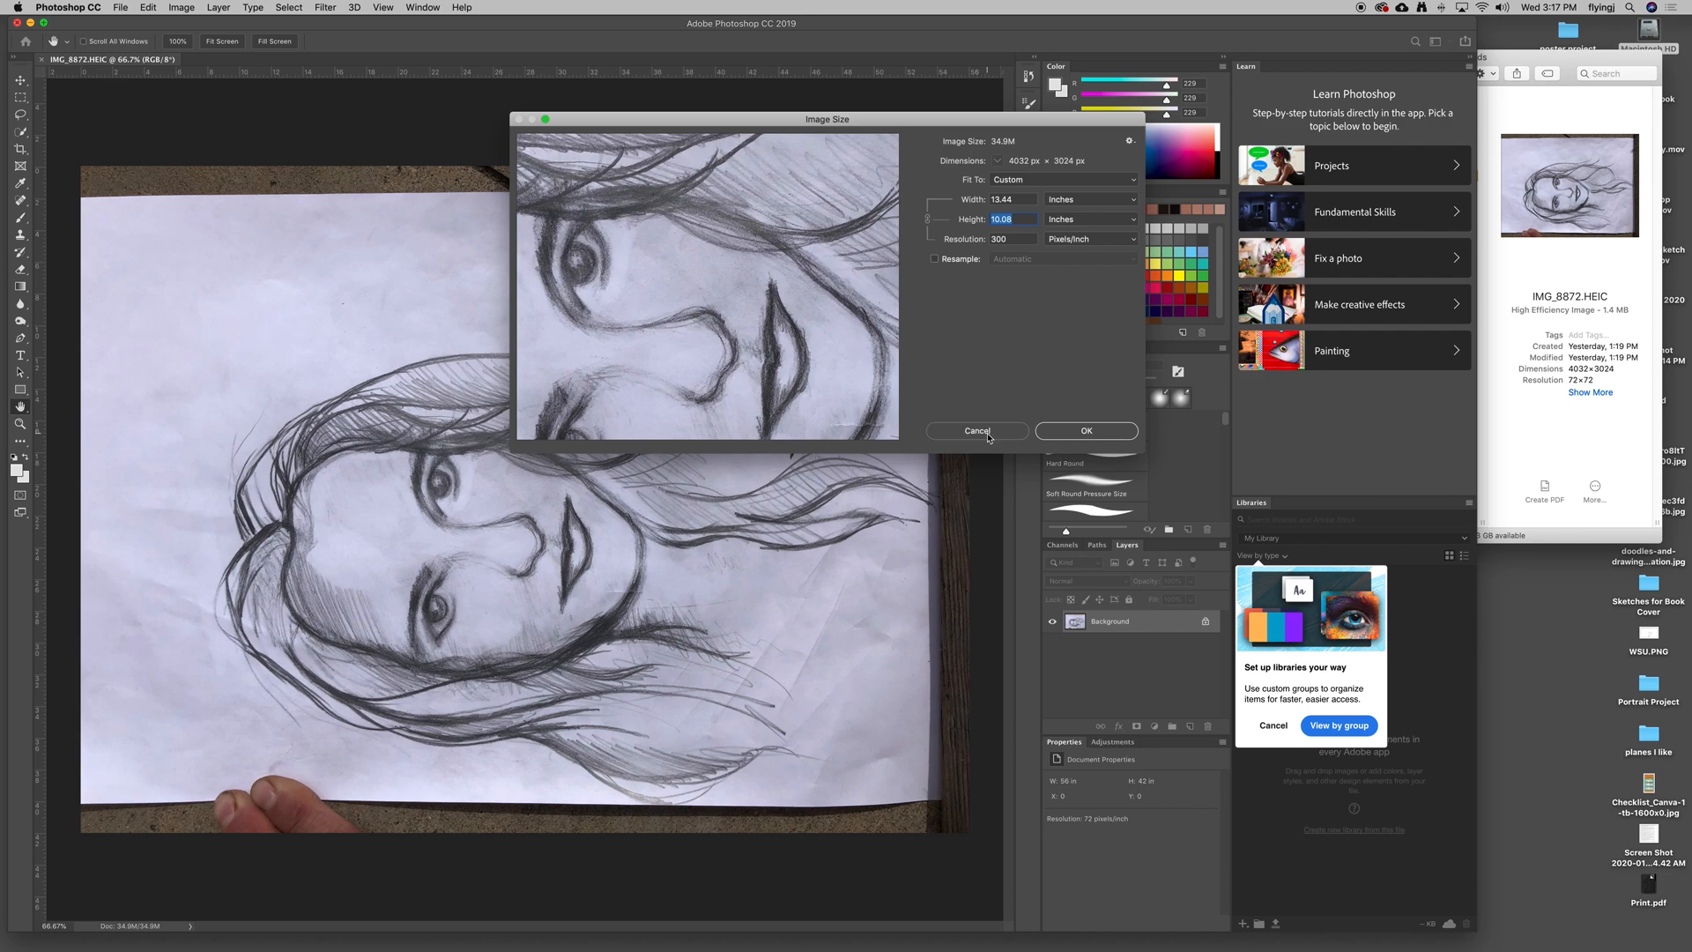
pyautogui.click(976, 431)
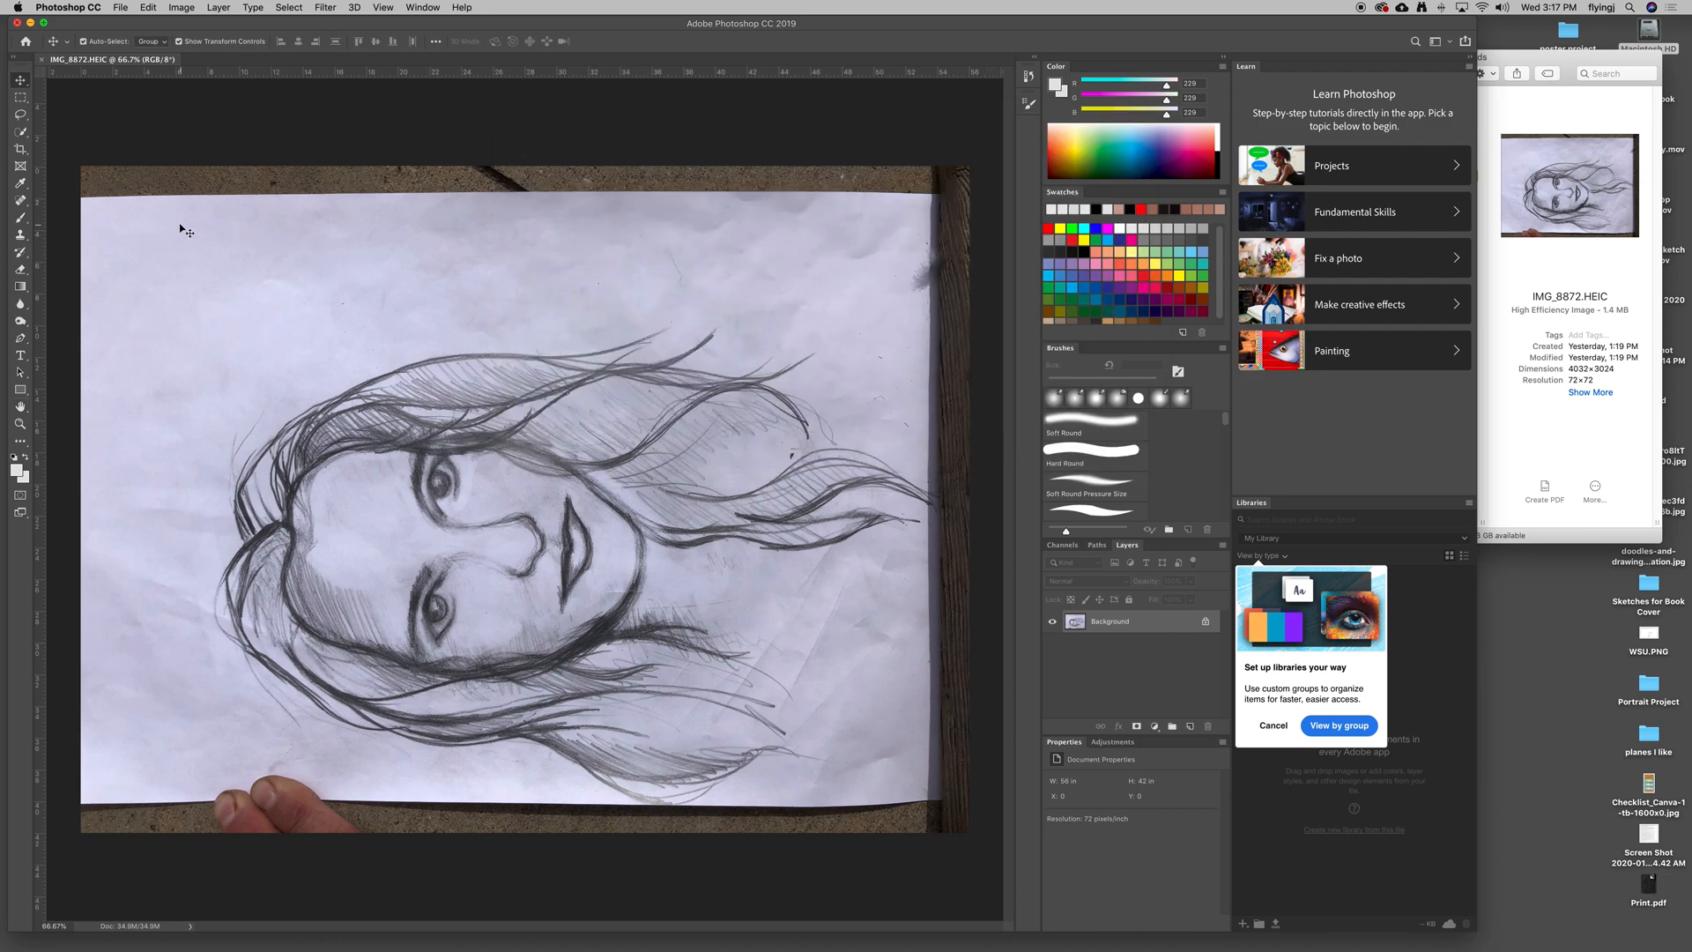
pyautogui.moveTo(370, 198)
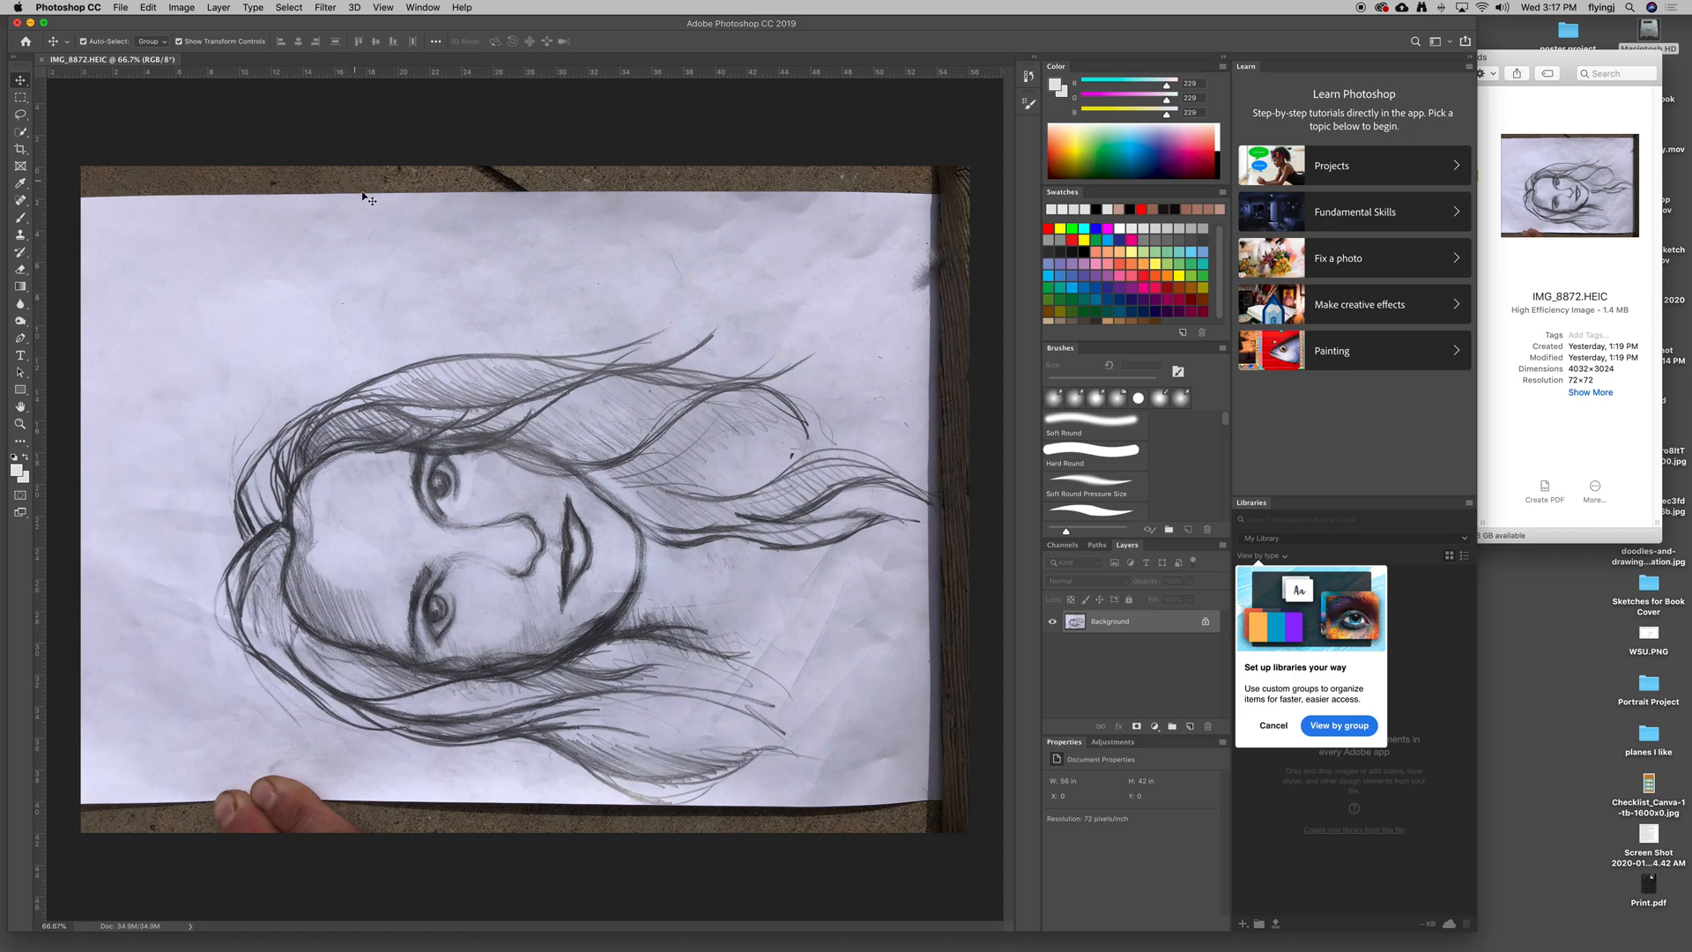
pyautogui.moveTo(672, 247)
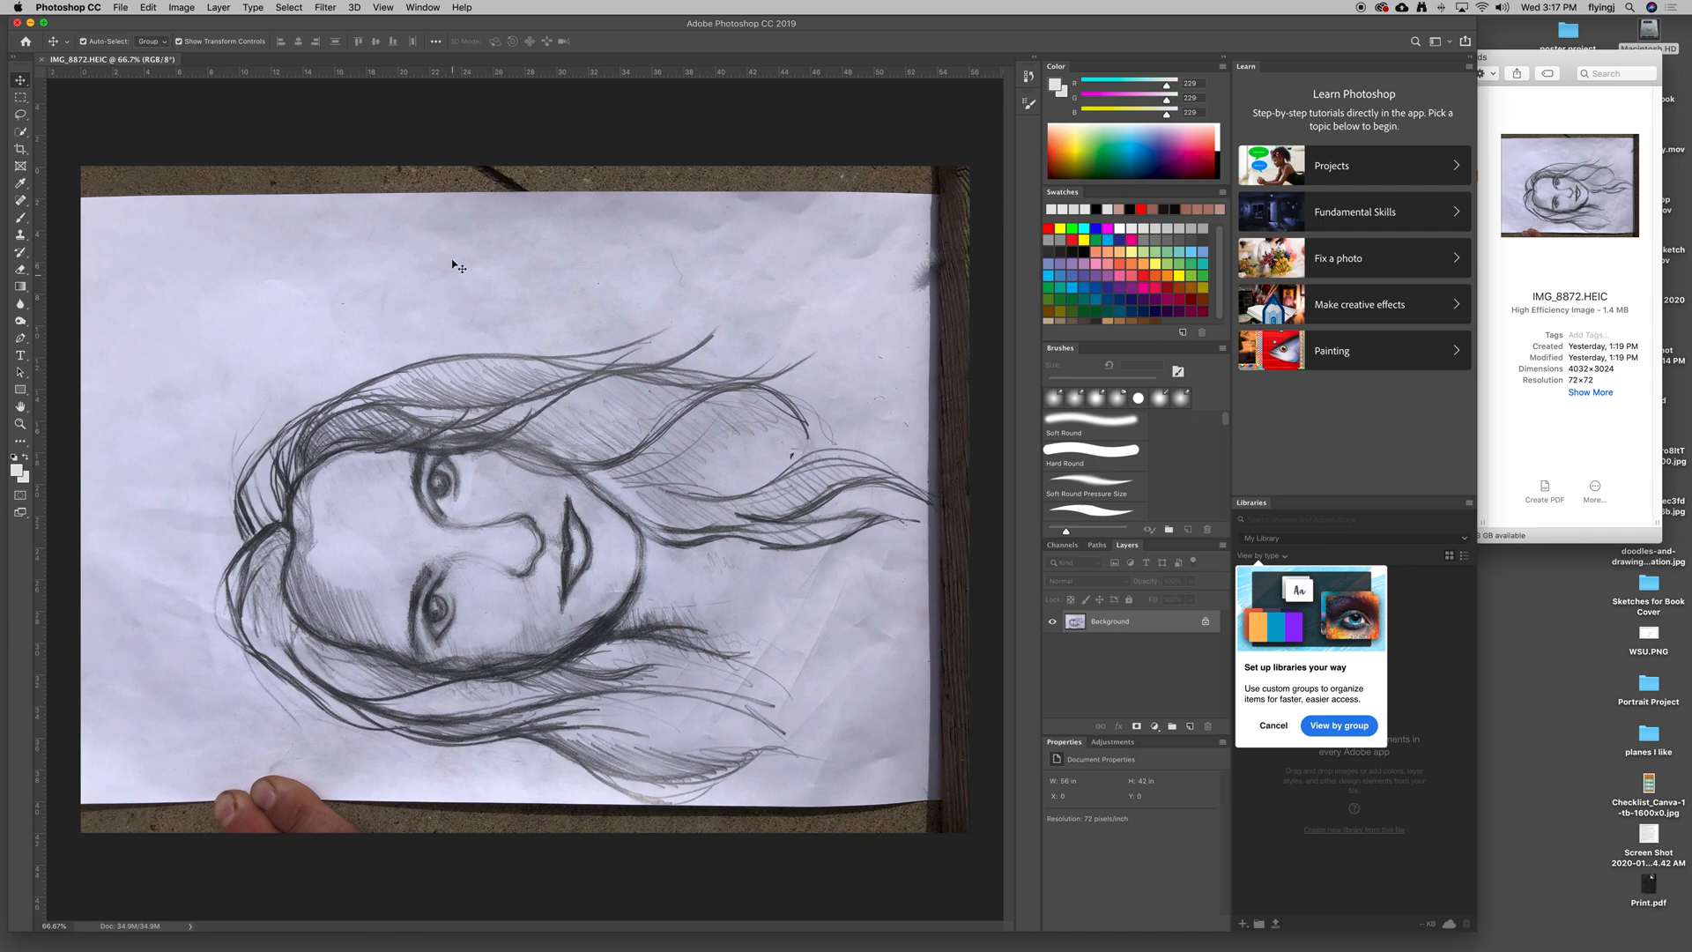
# Rotate the canvas 90° clockwise so the sketch stands upright, then show the History panel.
pyautogui.click(182, 8)
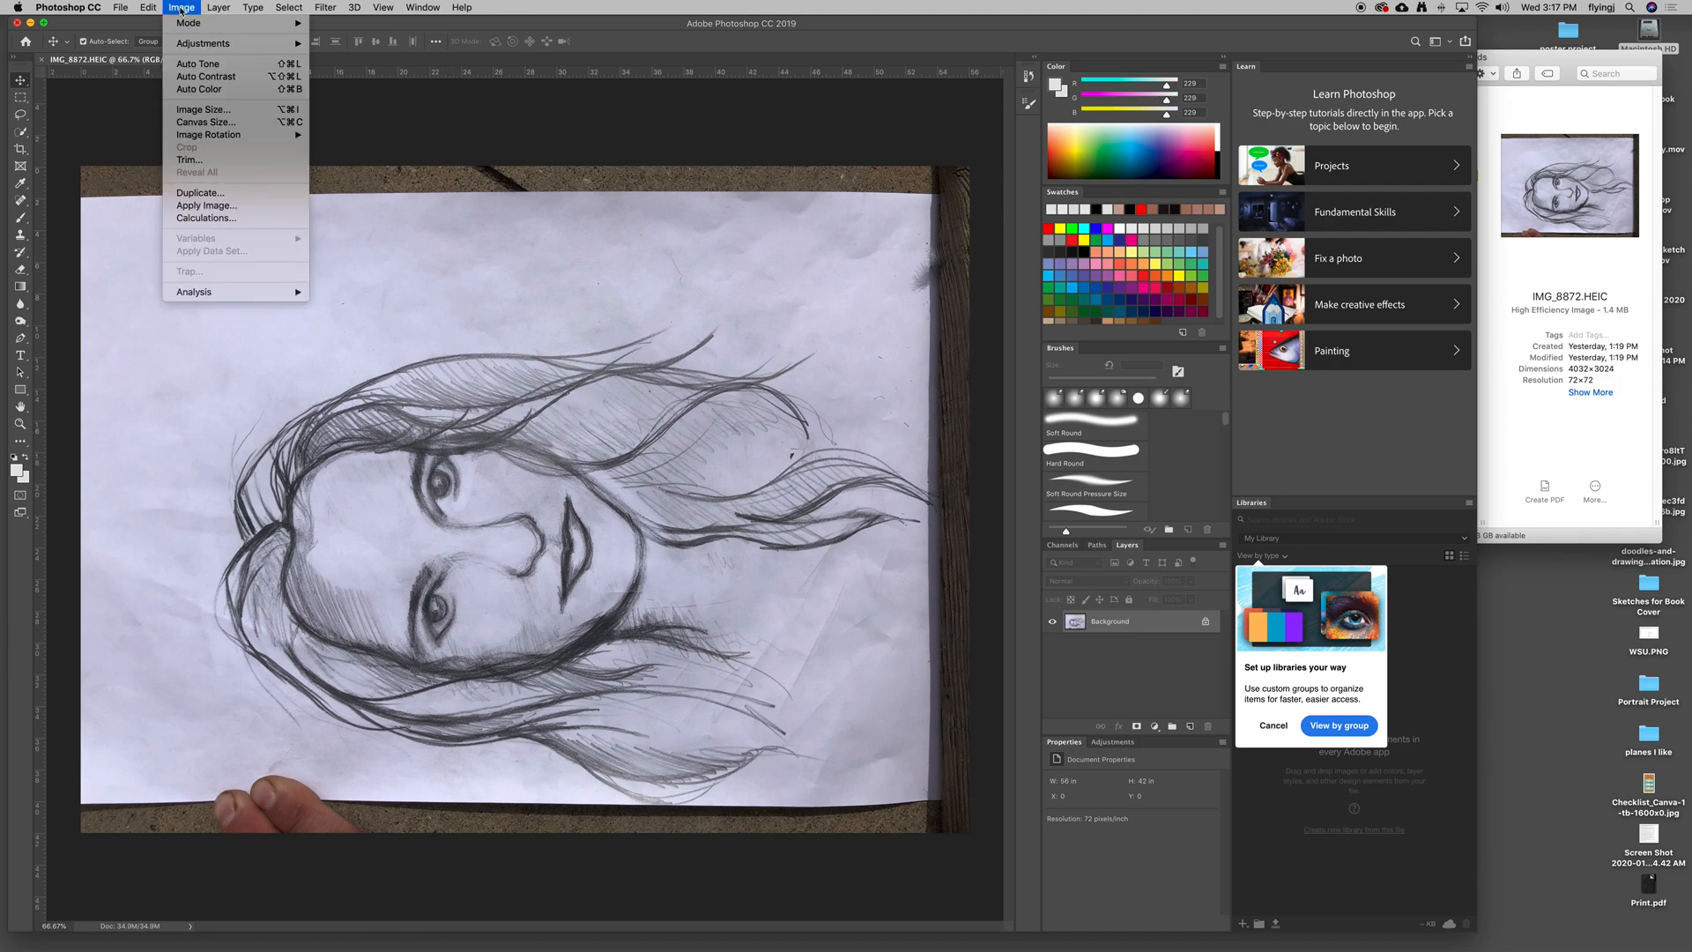
pyautogui.moveTo(208, 135)
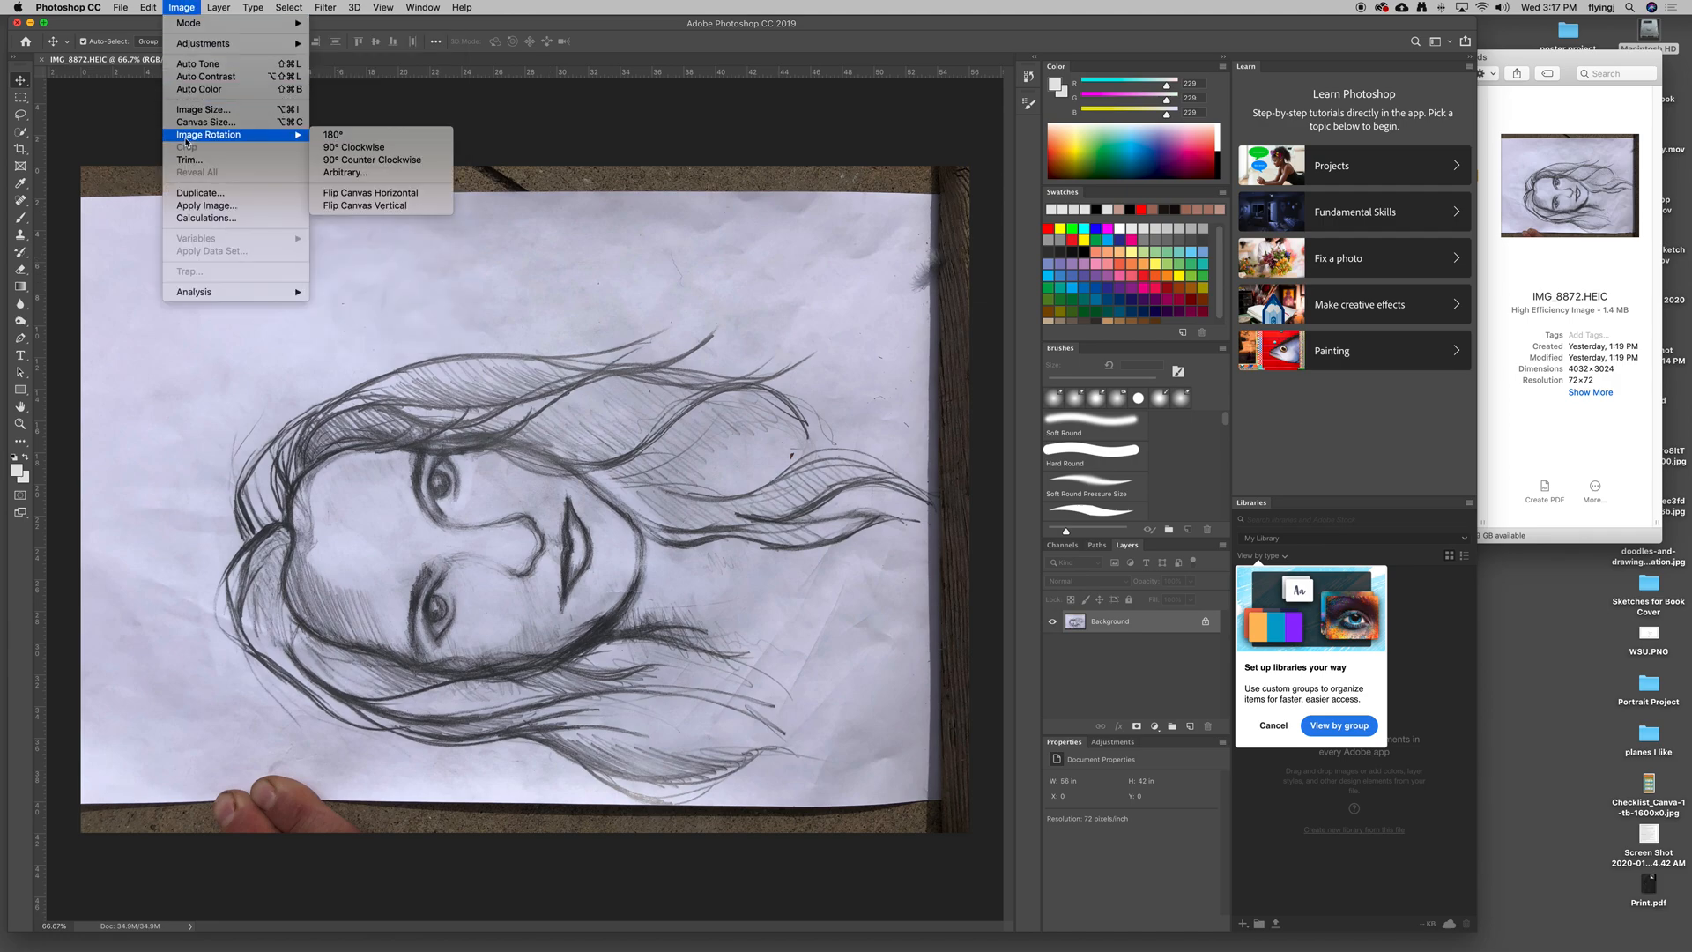
pyautogui.moveTo(354, 148)
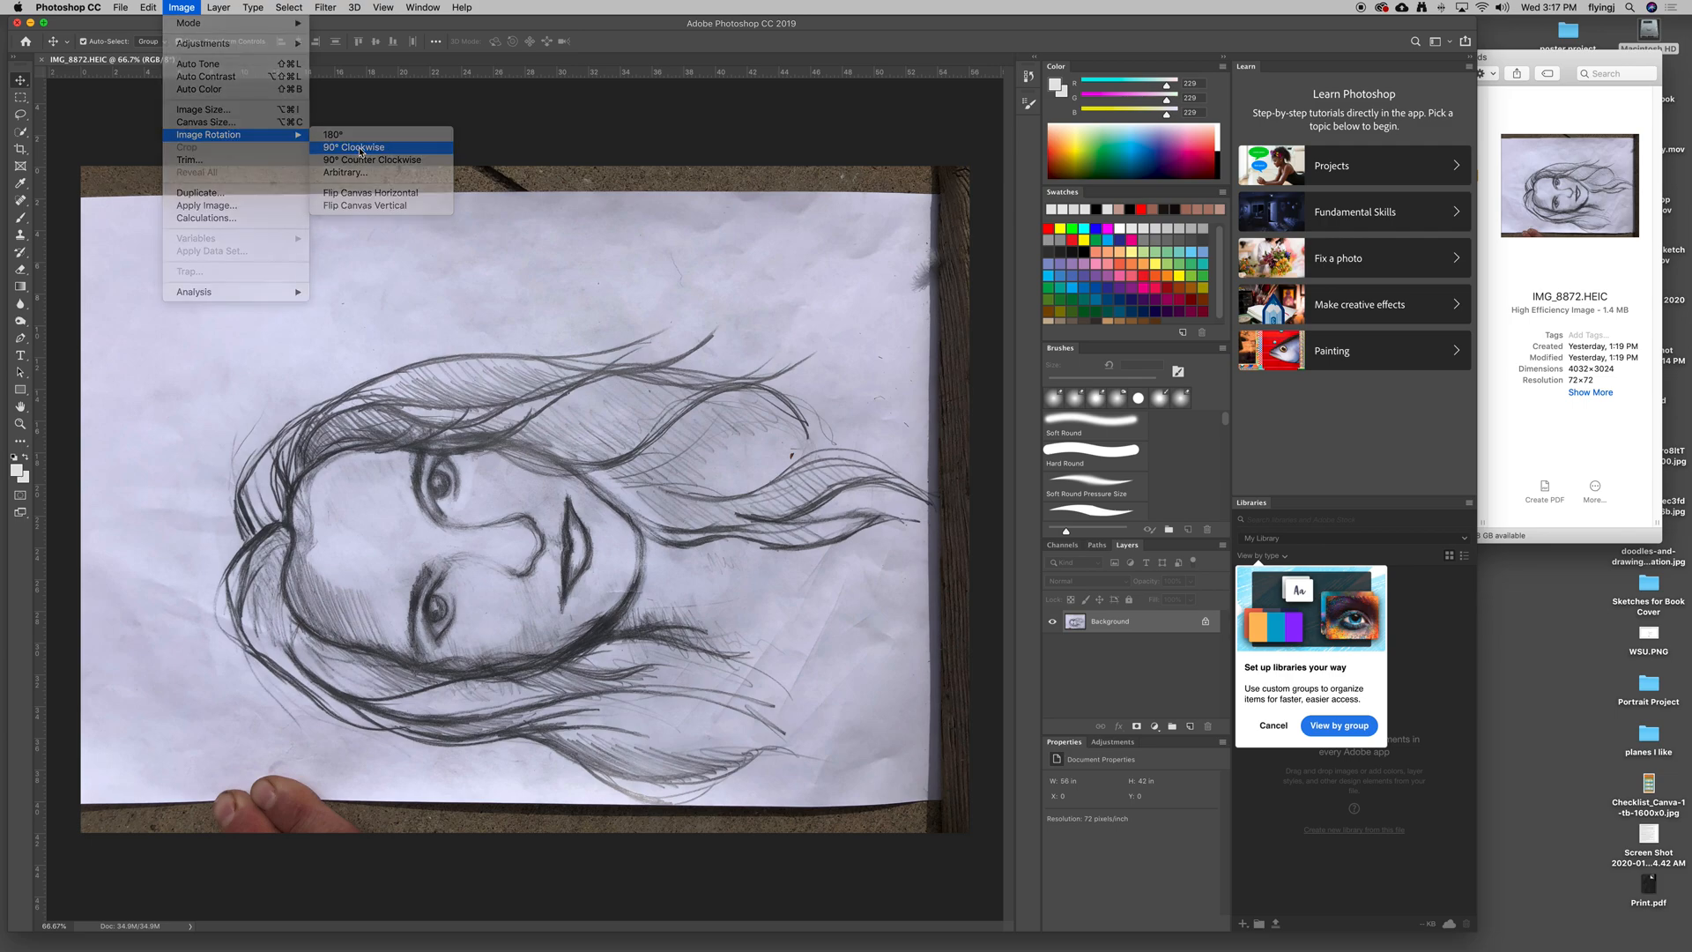
pyautogui.click(353, 147)
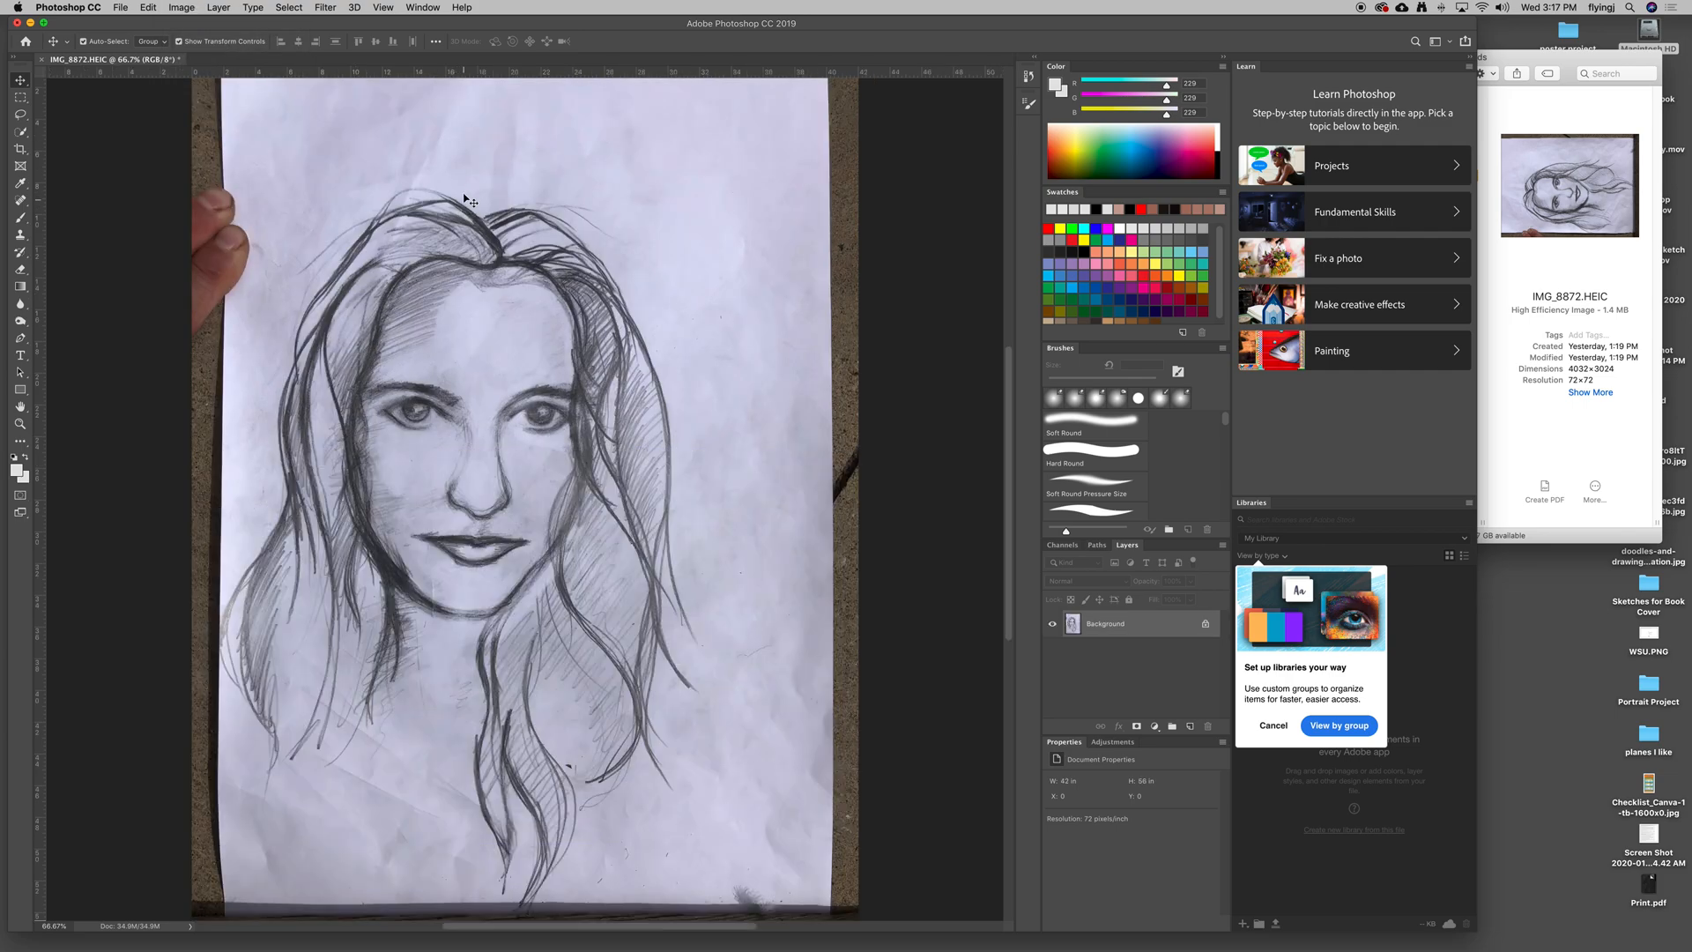
pyautogui.moveTo(429, 183)
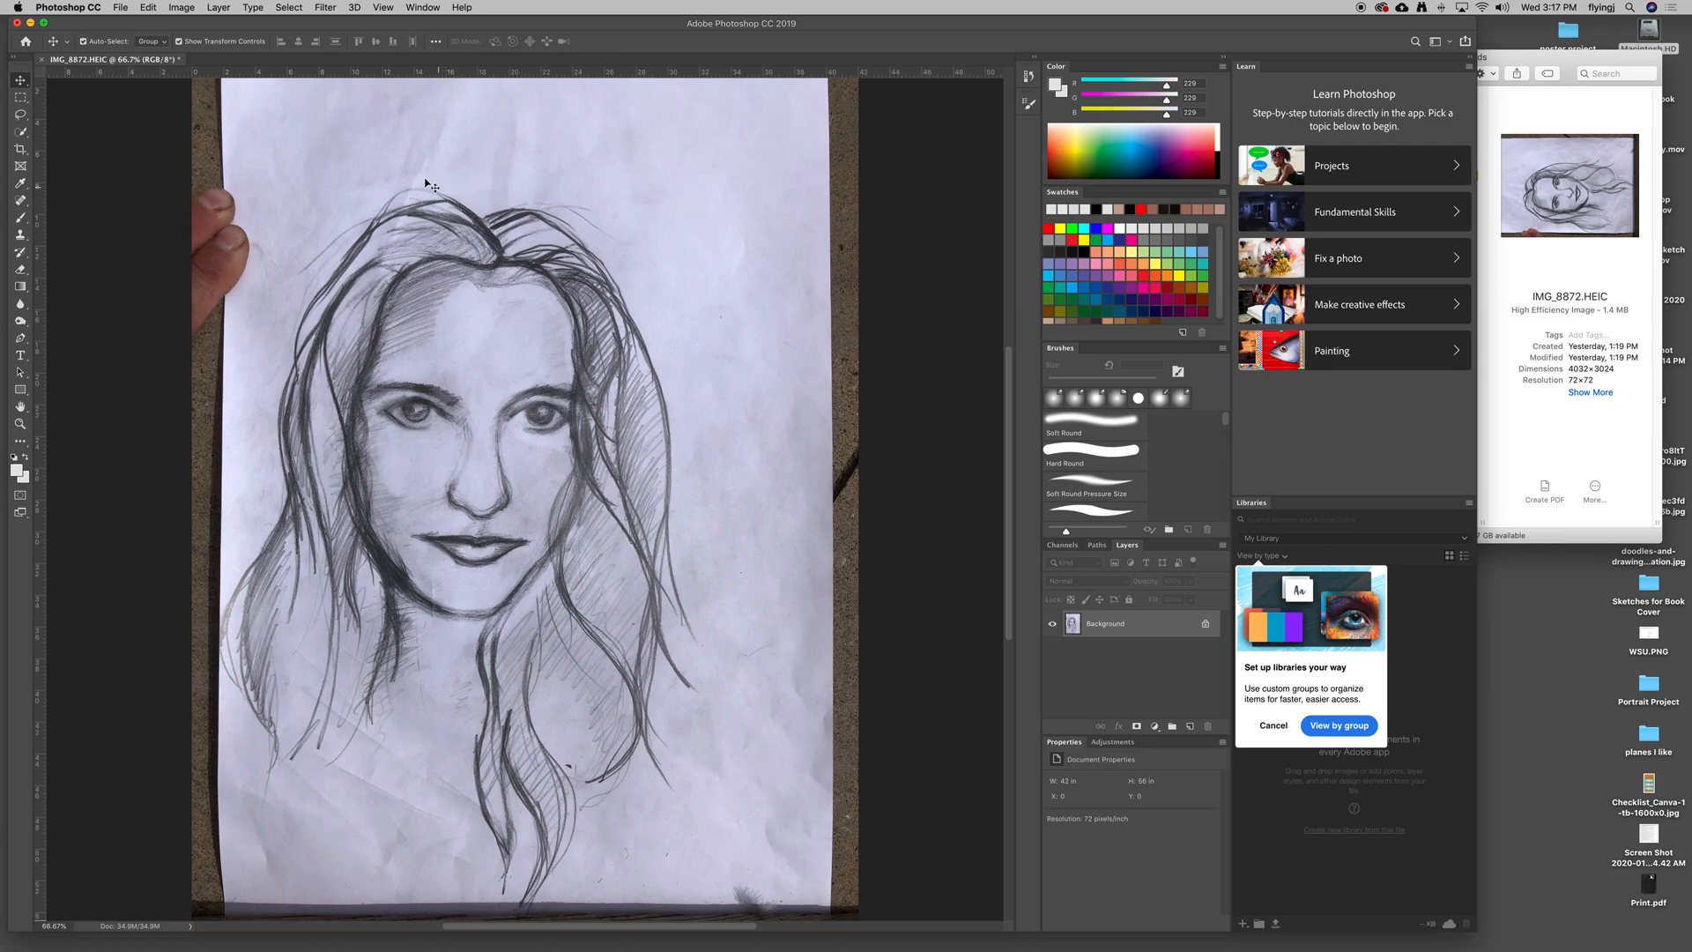
pyautogui.click(148, 8)
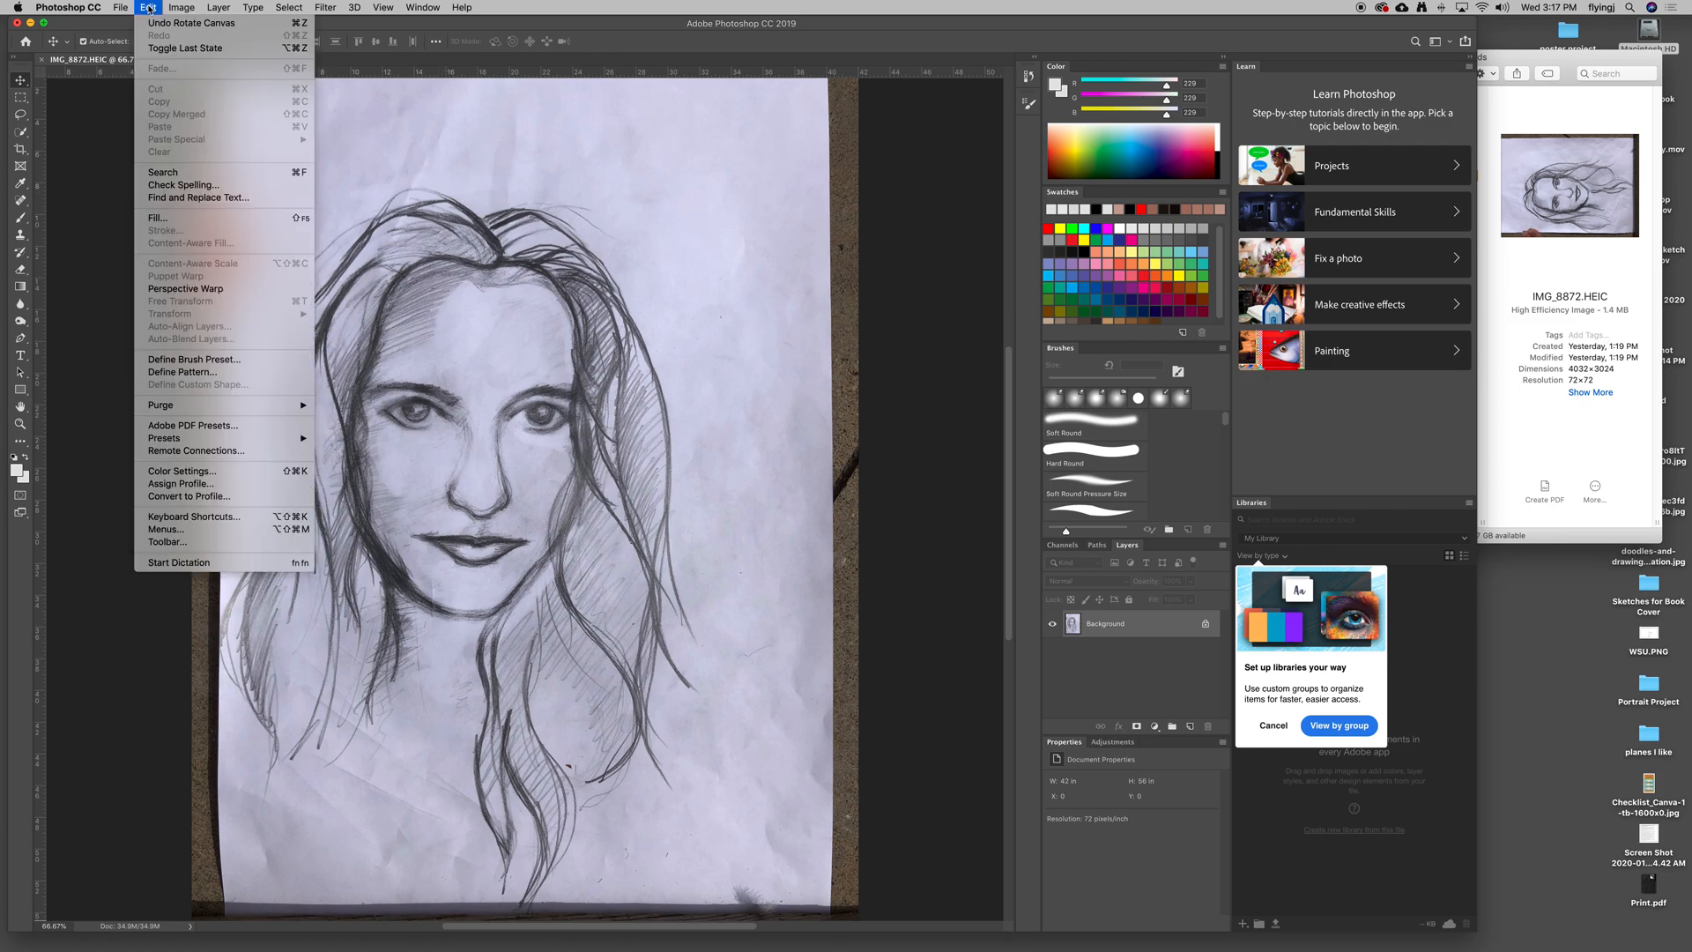
pyautogui.moveTo(191, 23)
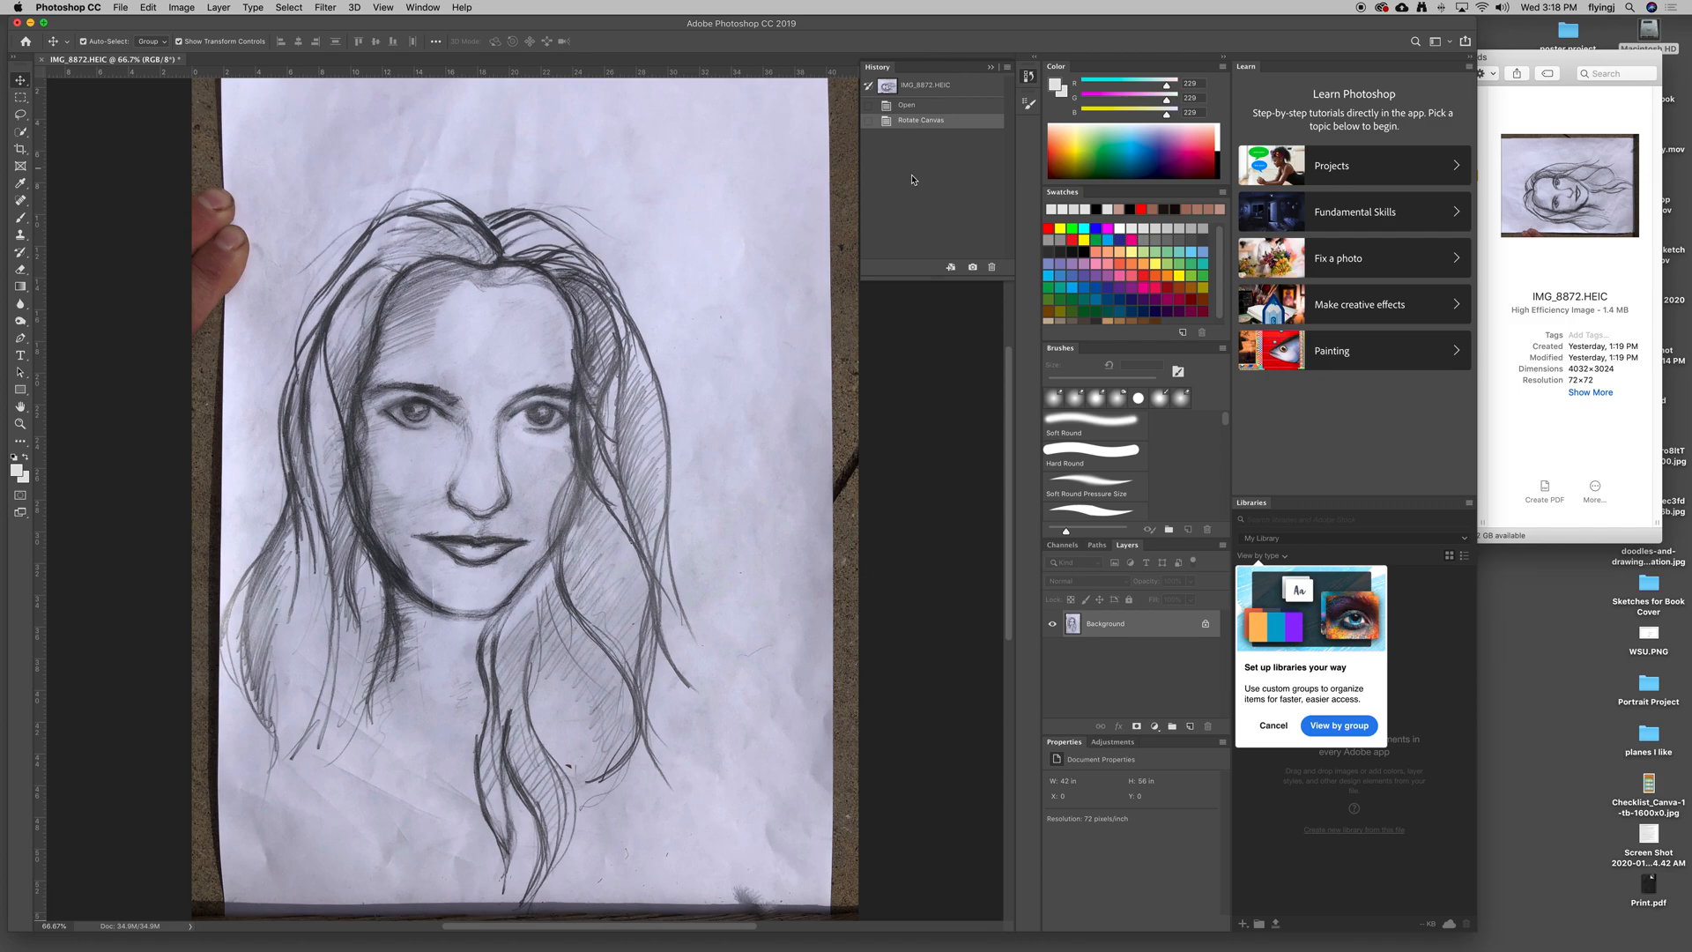
pyautogui.click(920, 120)
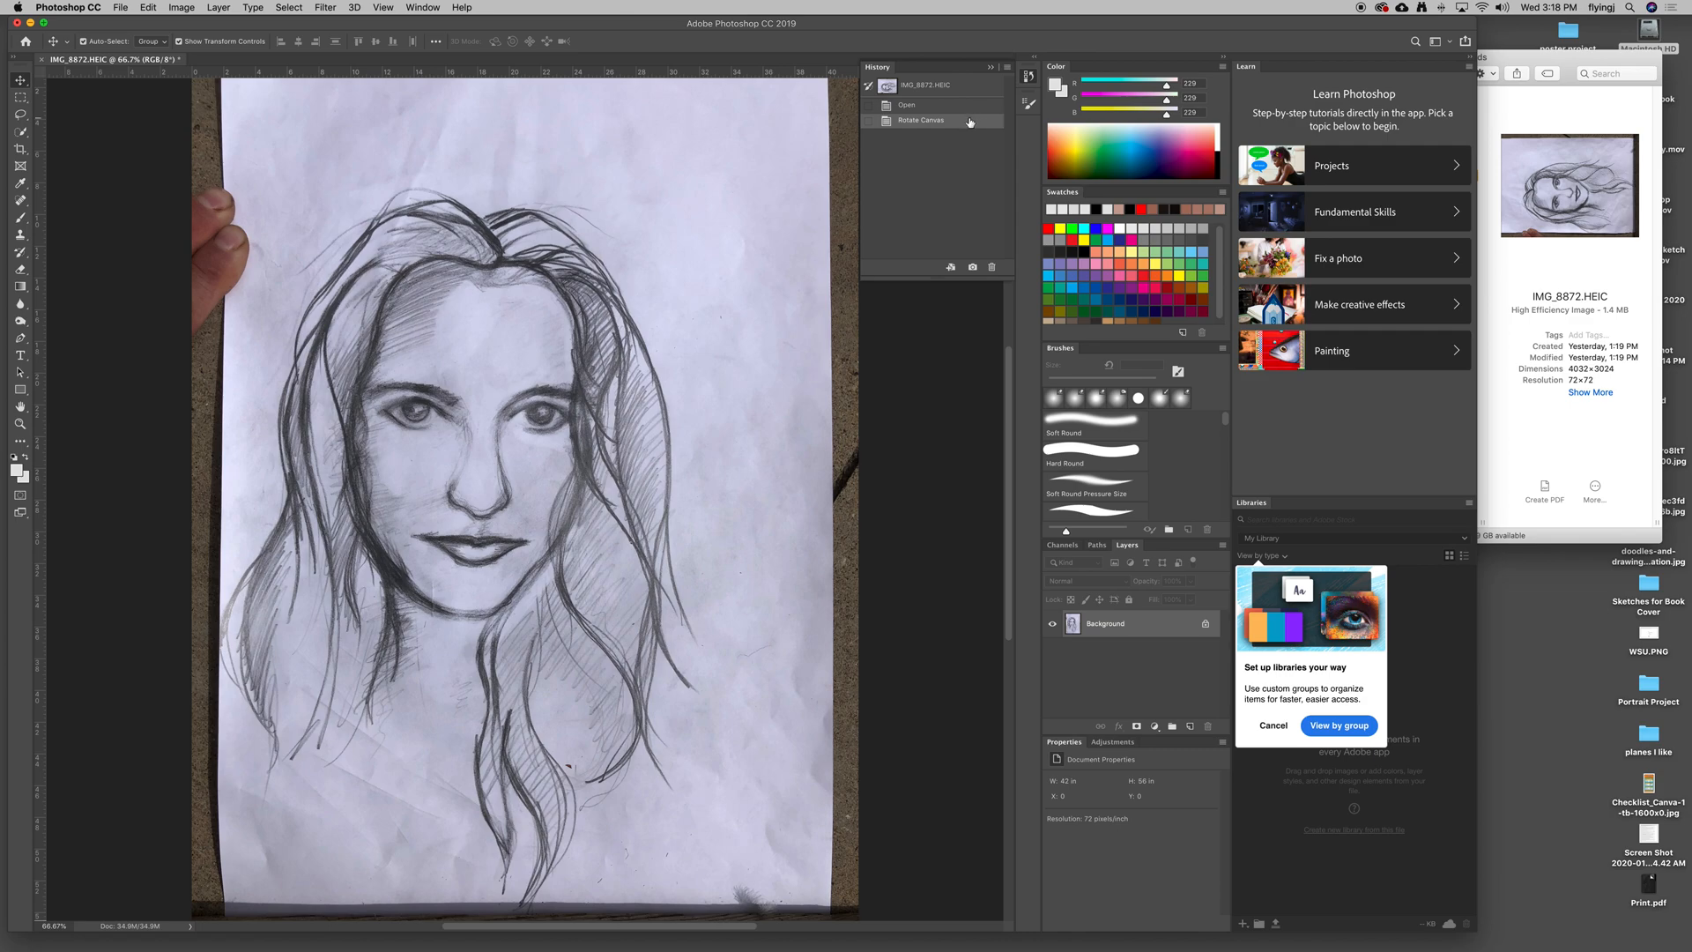
pyautogui.moveTo(553, 155)
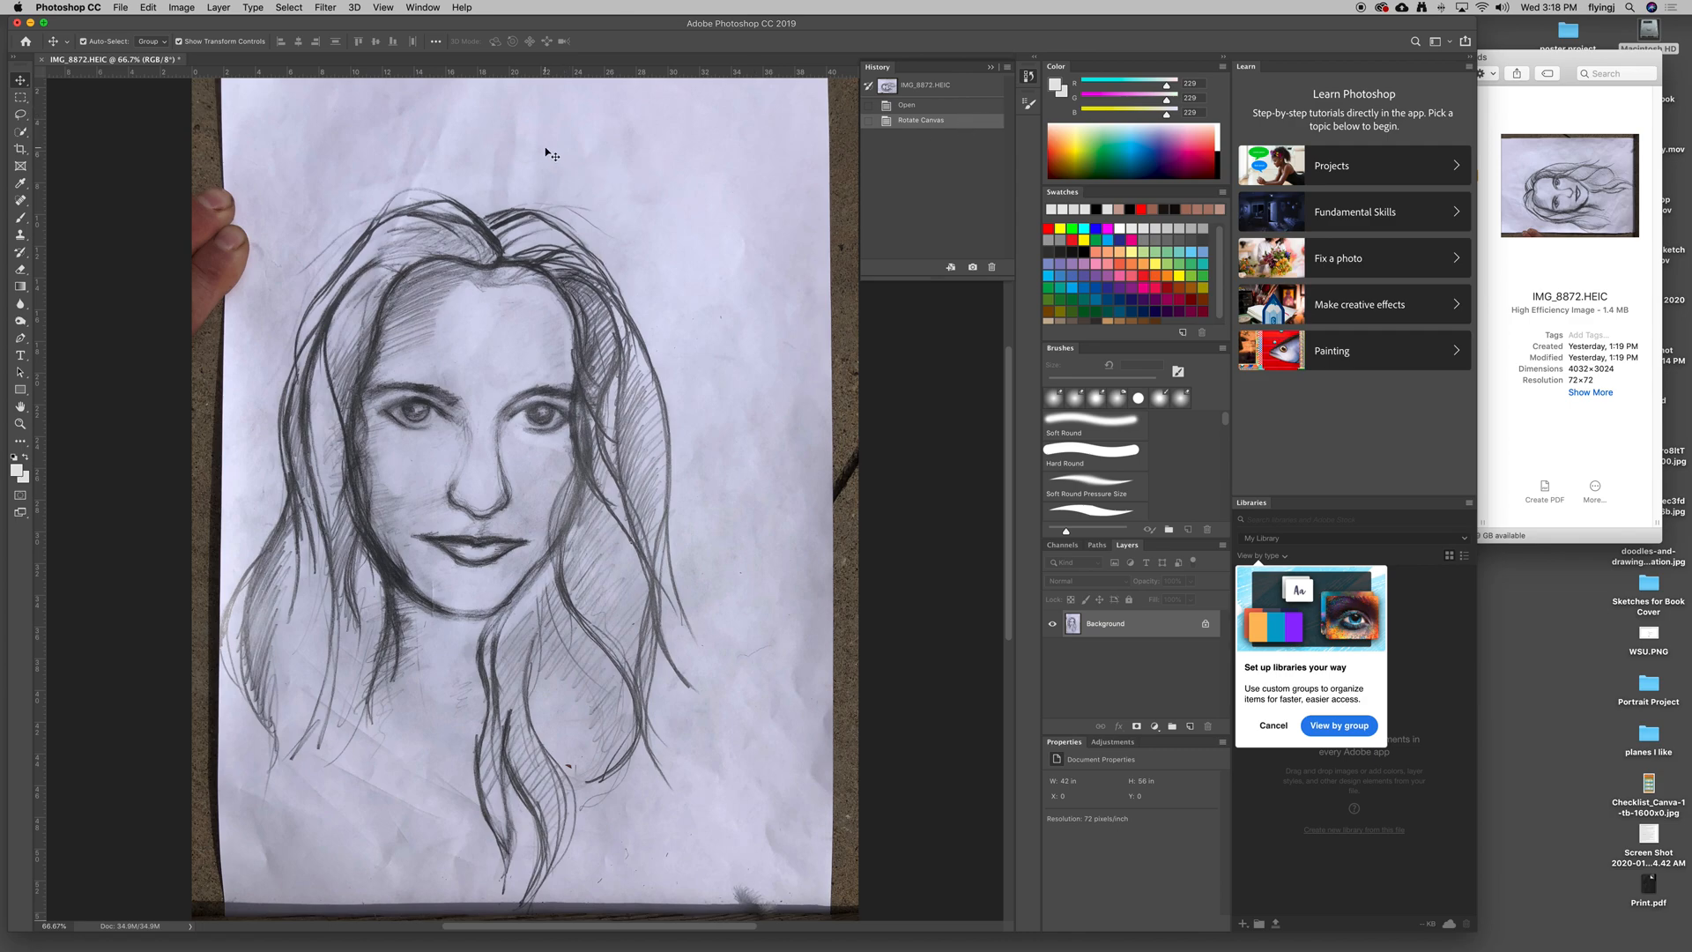
pyautogui.moveTo(852, 78)
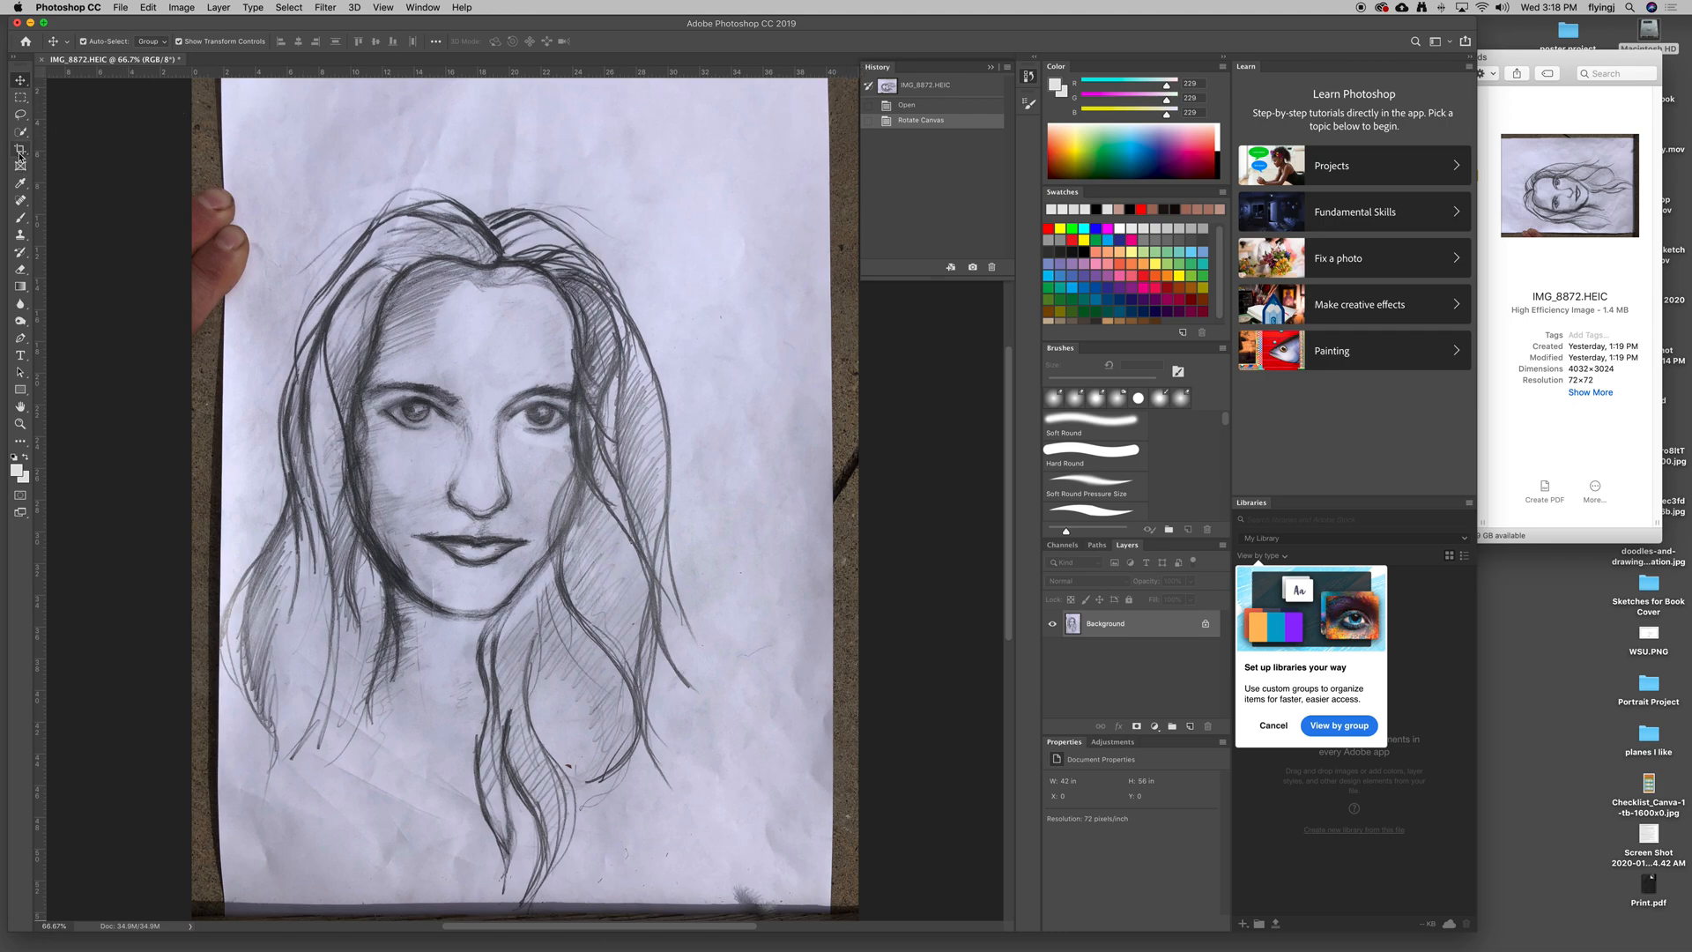
pyautogui.moveTo(19, 153)
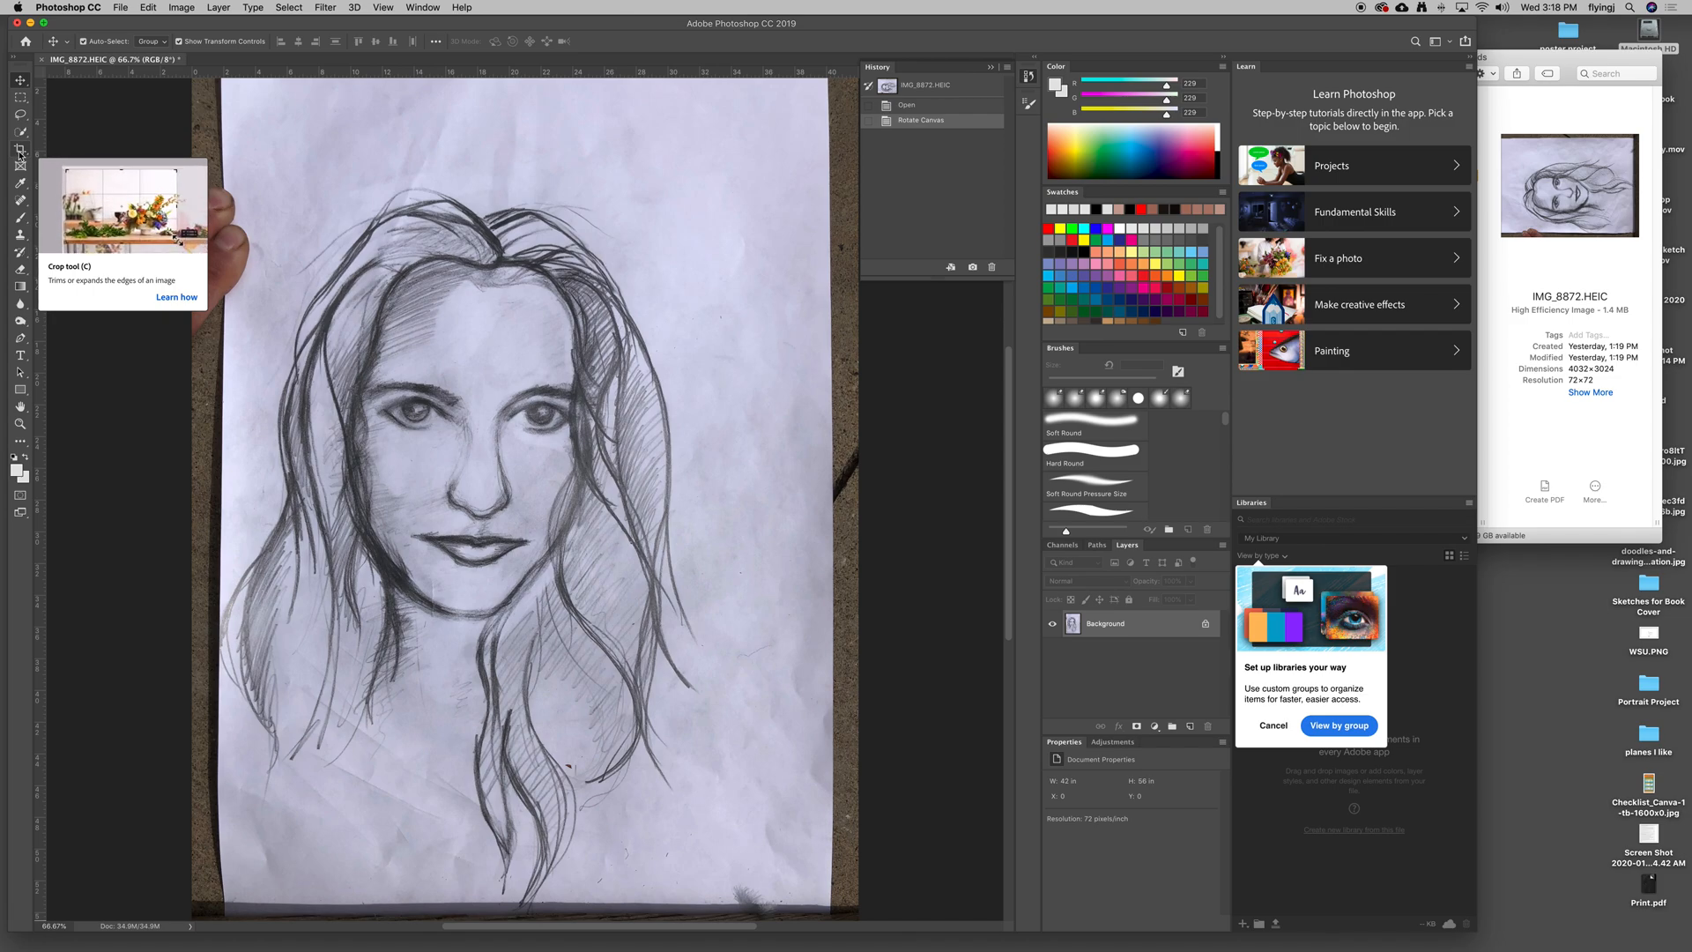
# Choose the Crop tool in W x H x Resolution mode and select the height field for 8 × 10 in at 300 ppi.
pyautogui.click(19, 151)
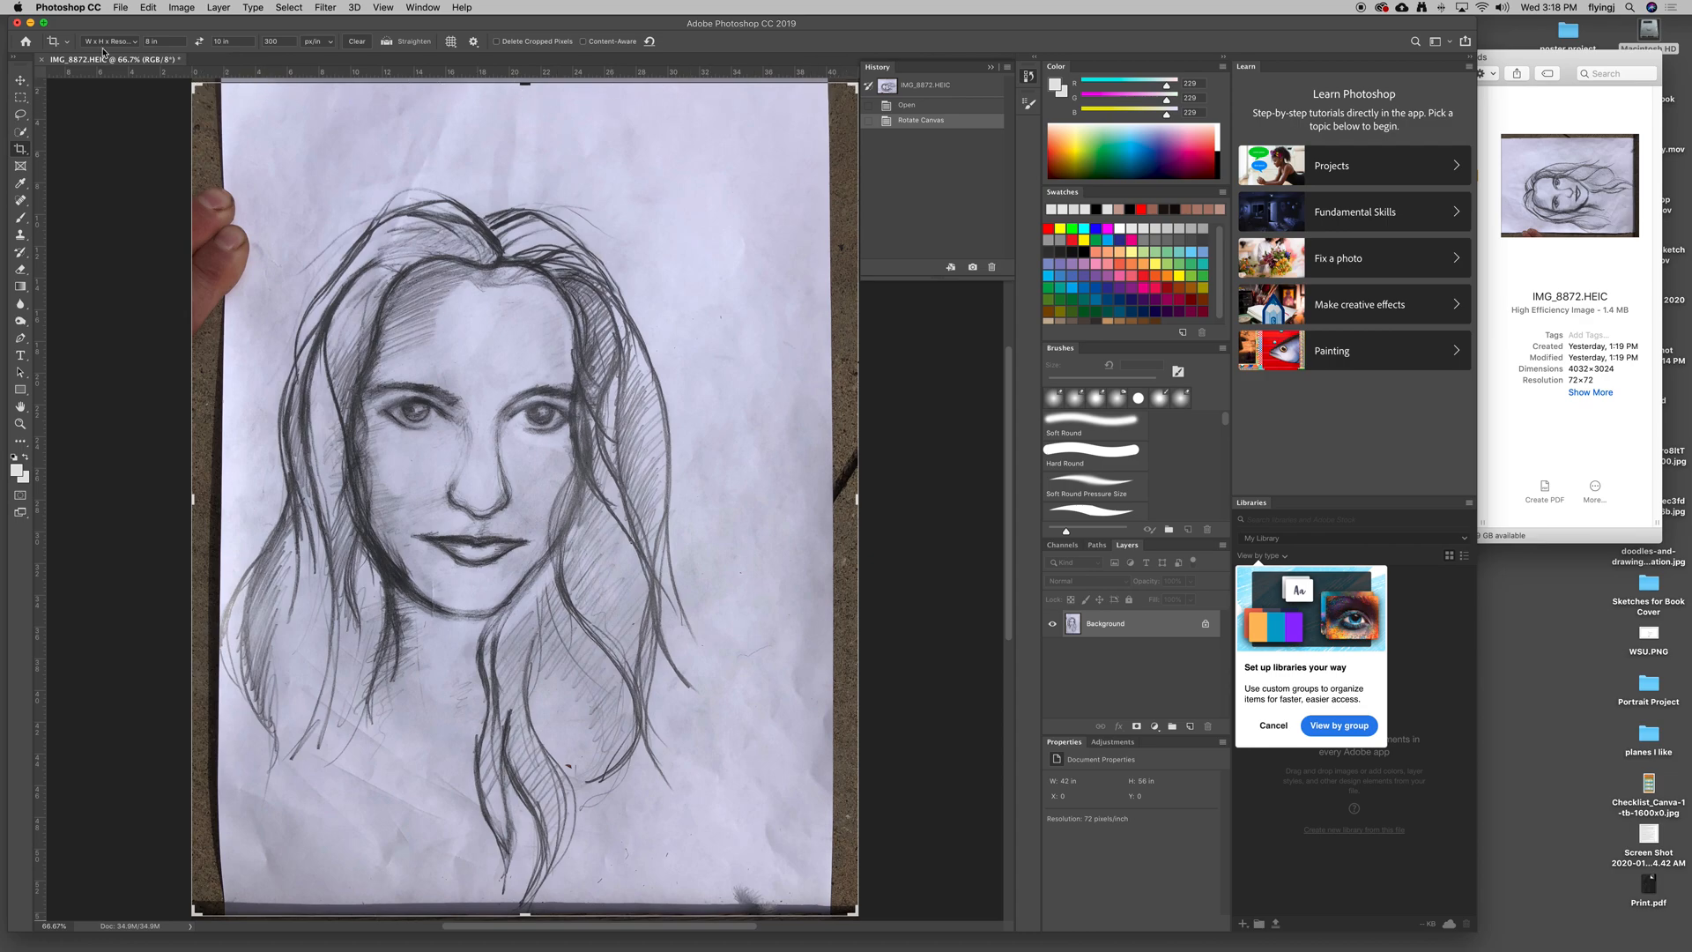
pyautogui.click(107, 42)
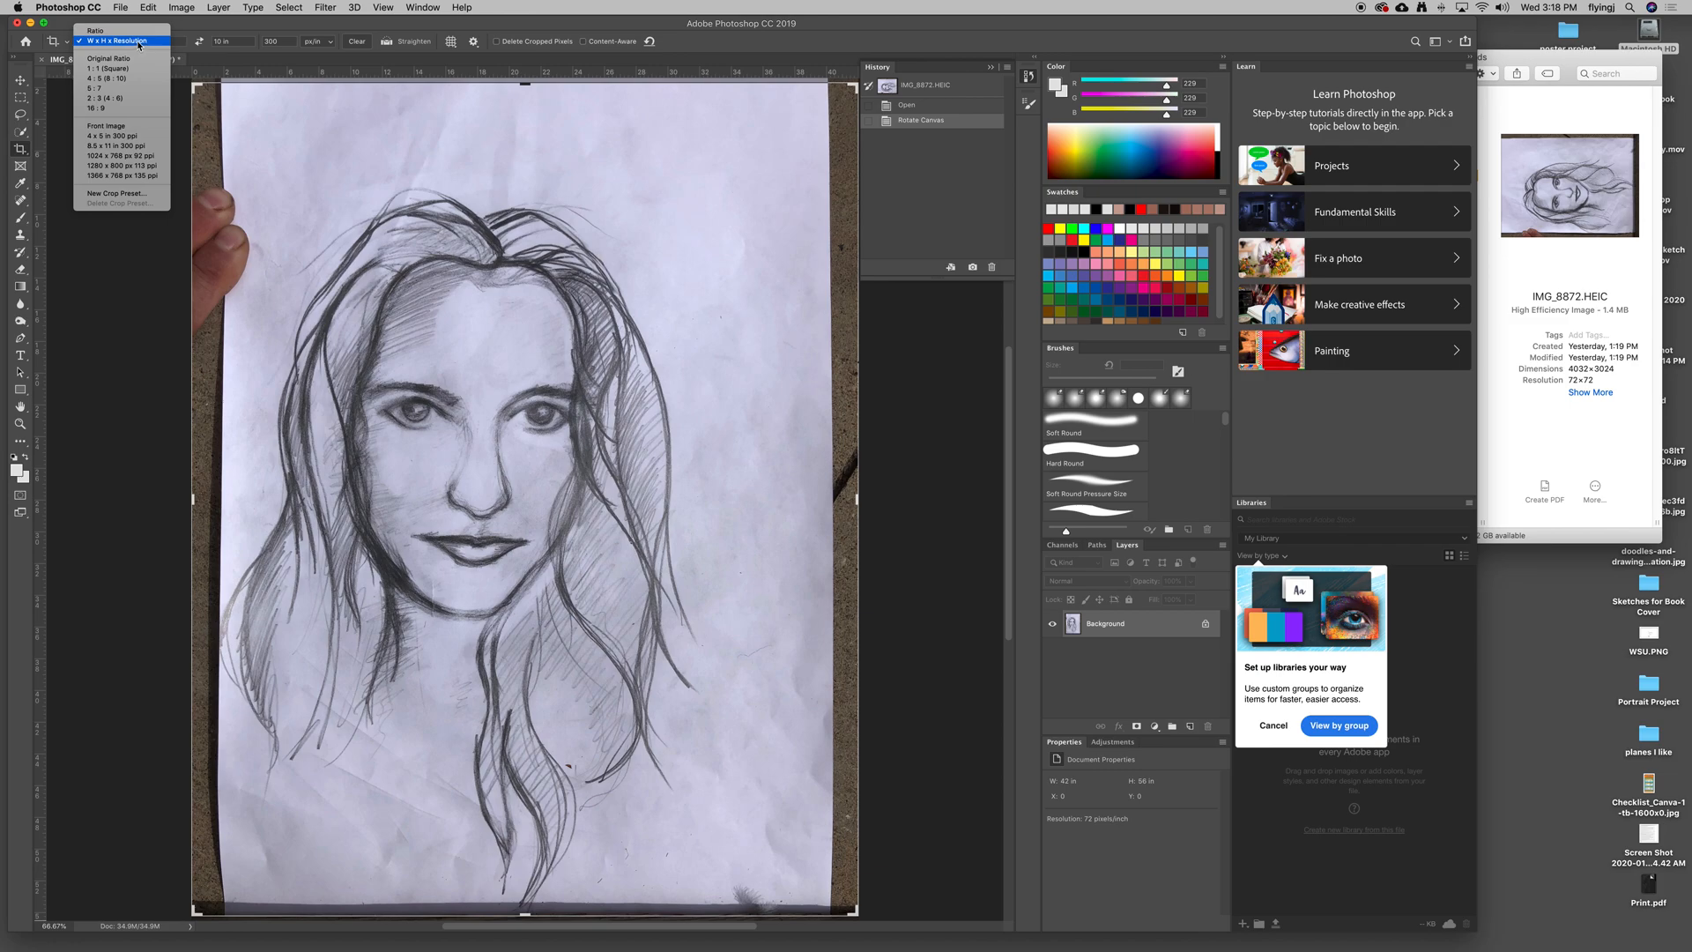
pyautogui.click(115, 40)
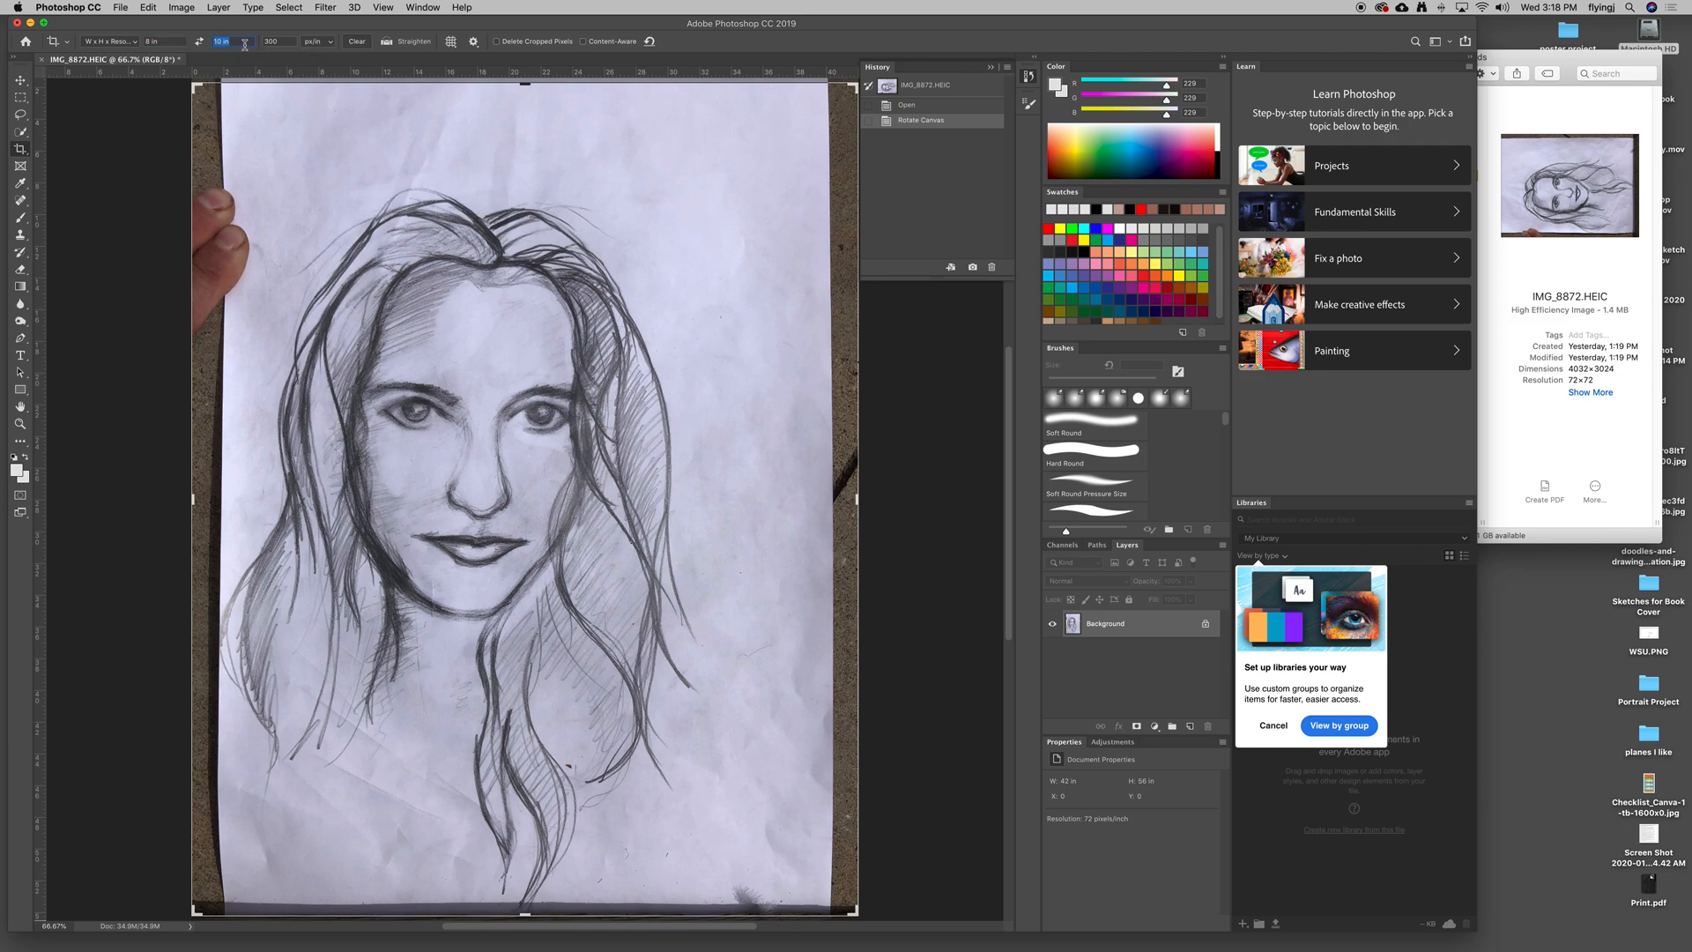
pyautogui.tripleClick(278, 41)
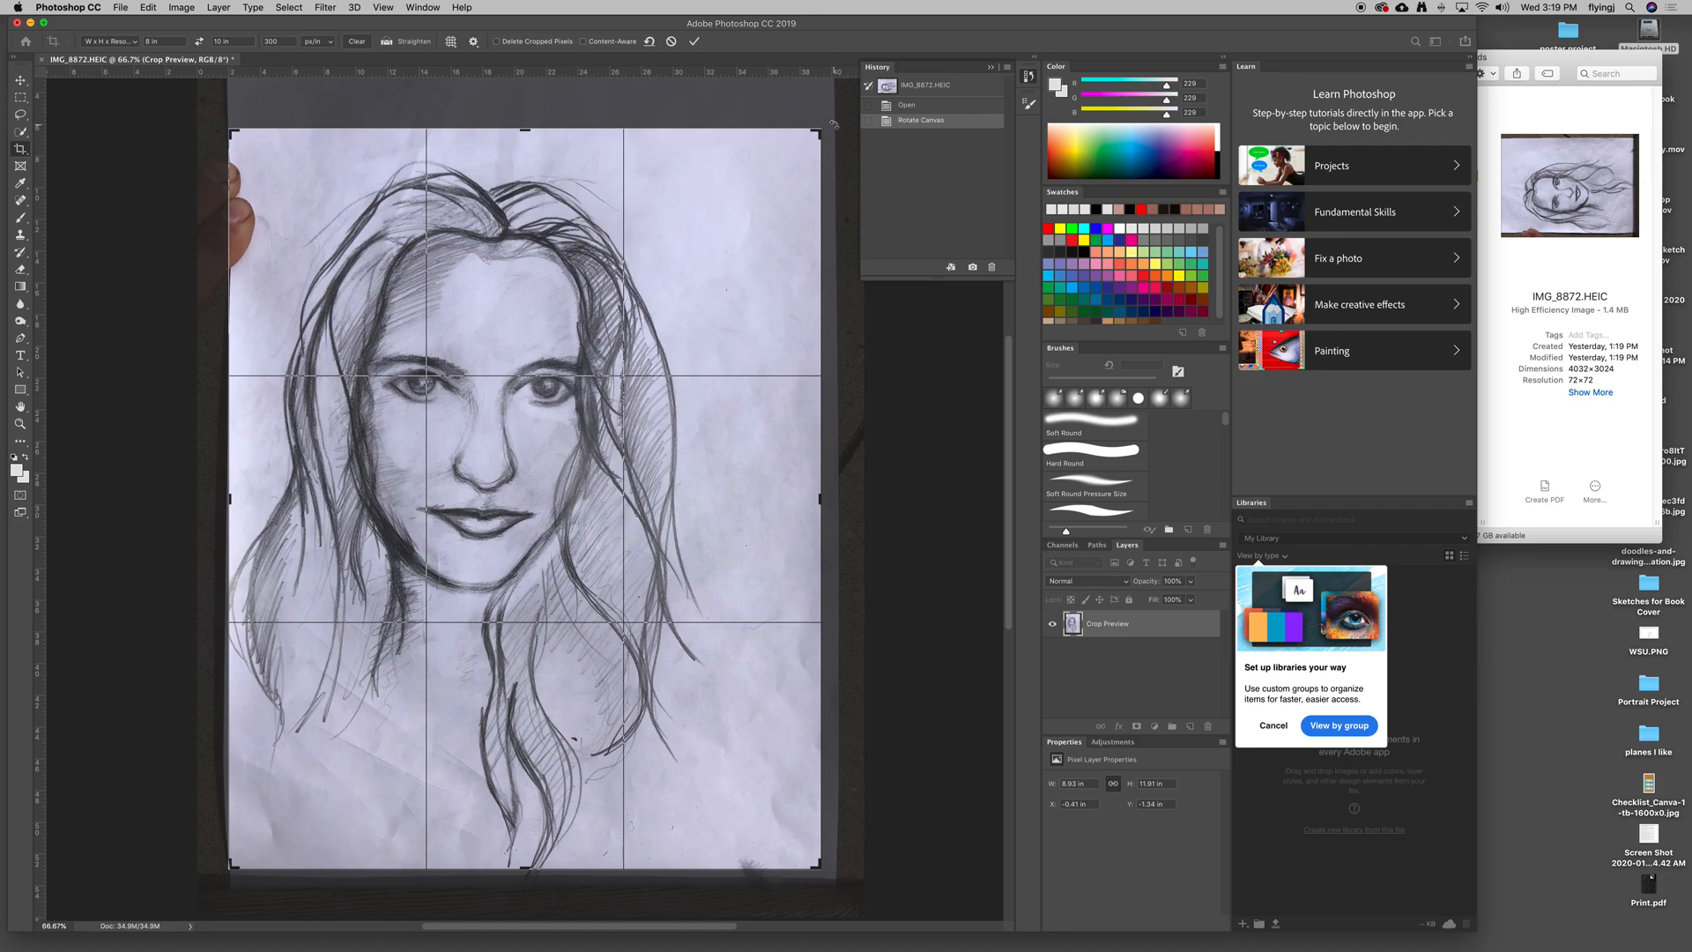
pyautogui.moveTo(766, 159)
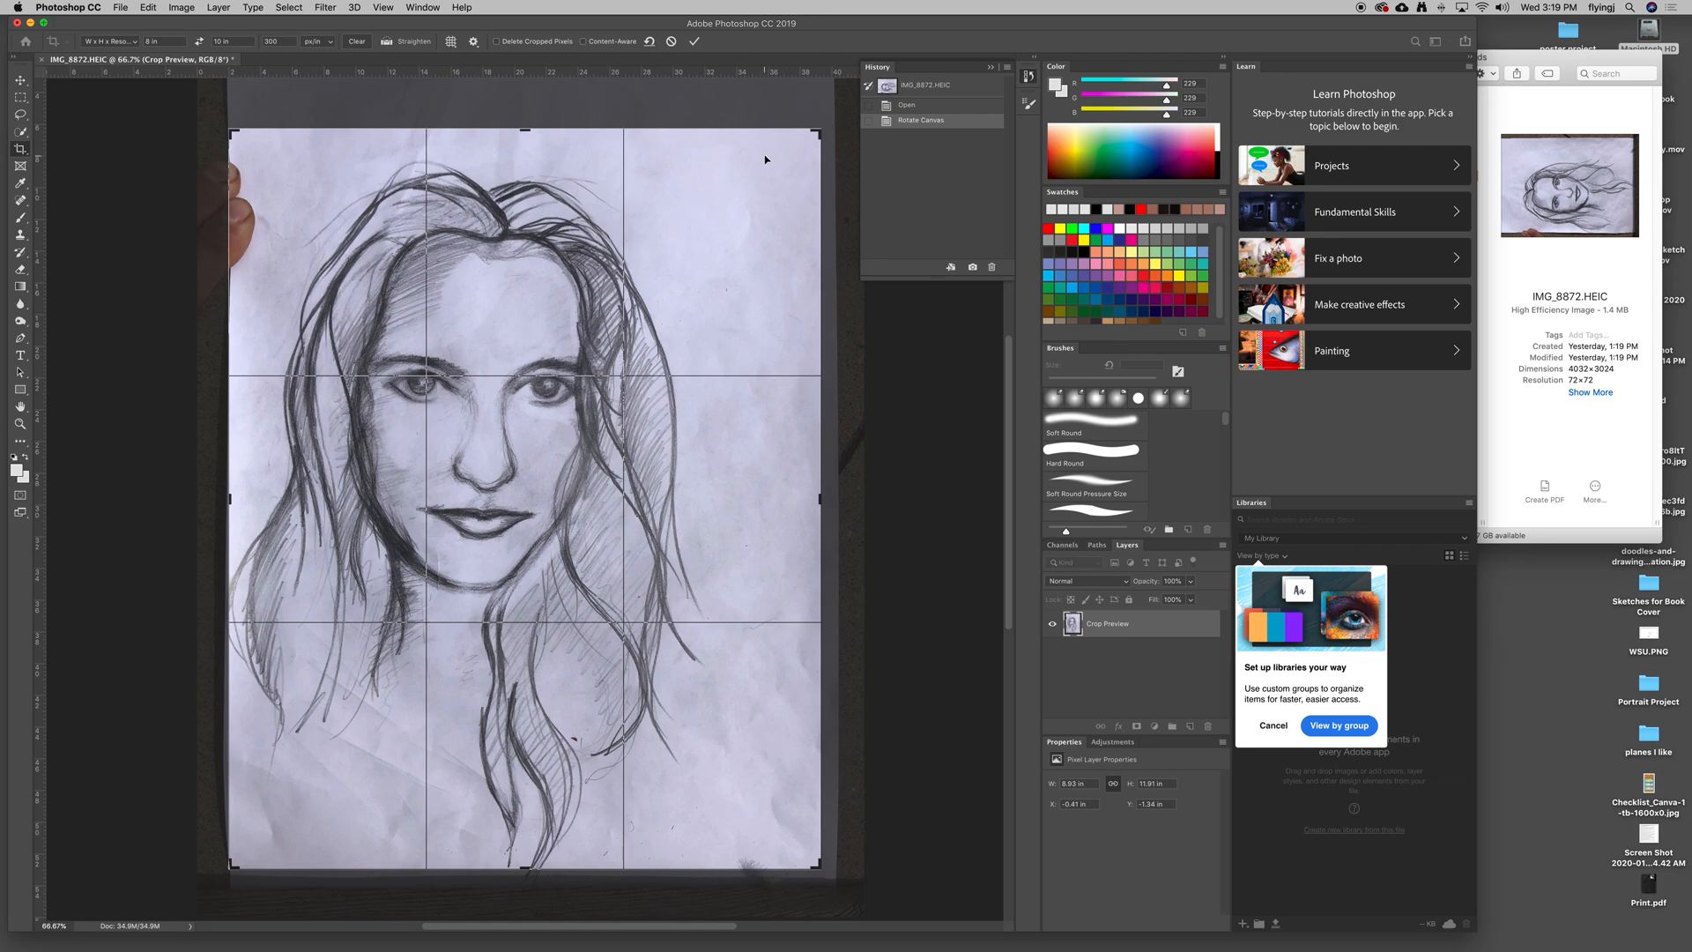
pyautogui.moveTo(731, 202)
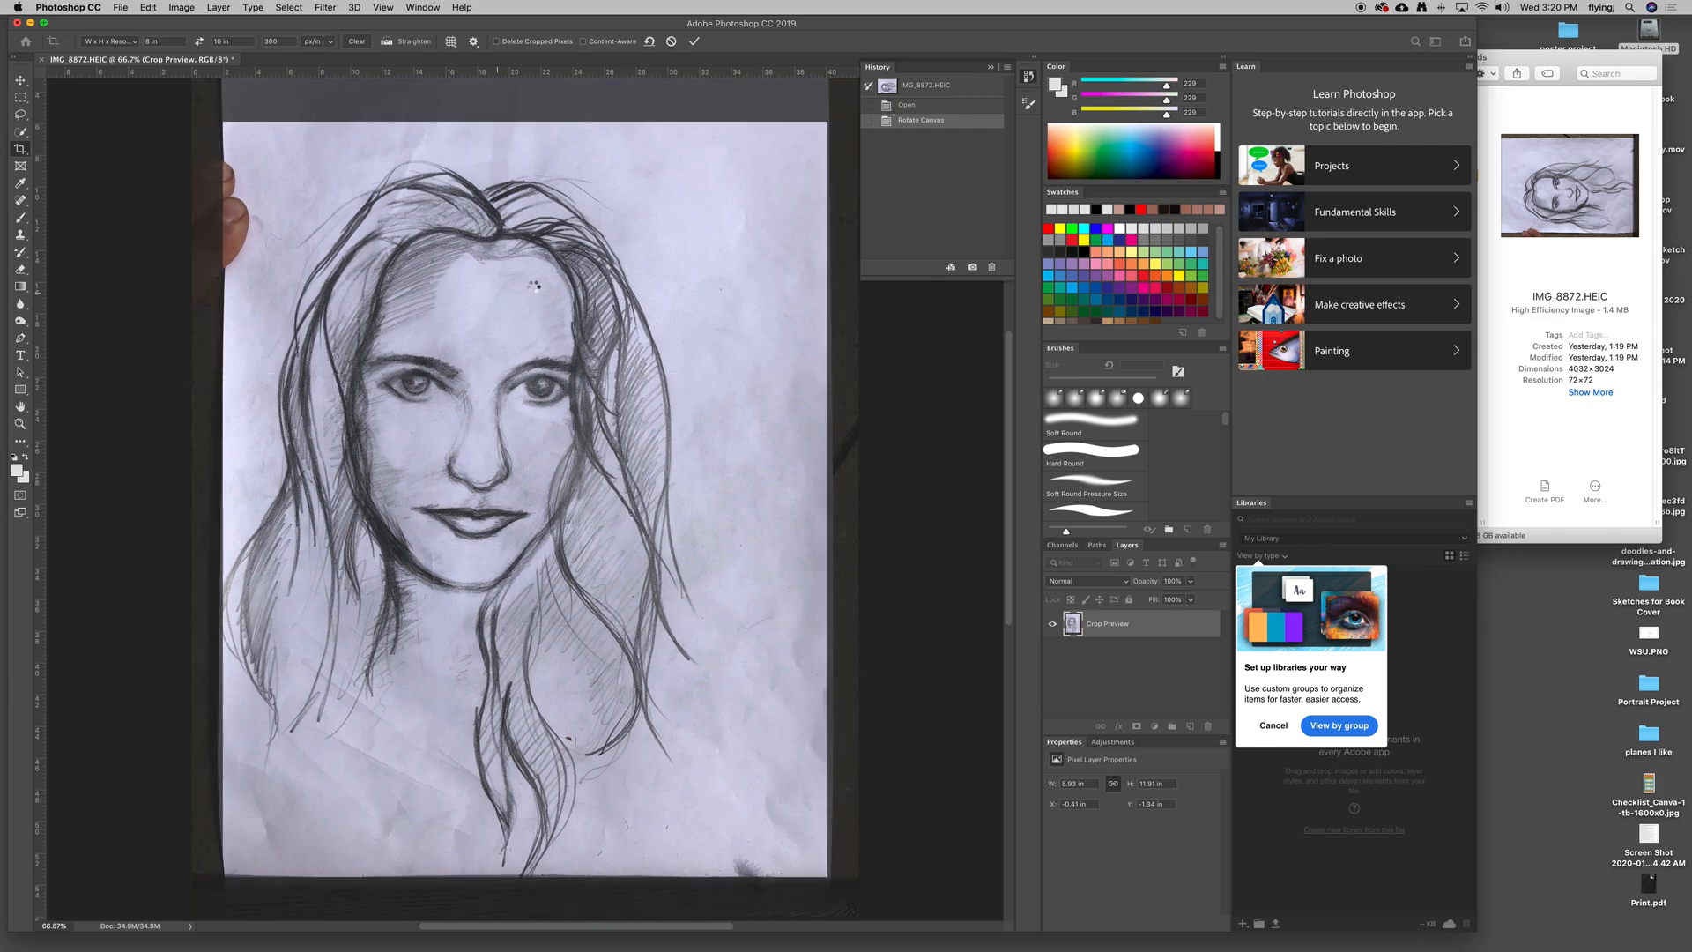
pyautogui.click(694, 42)
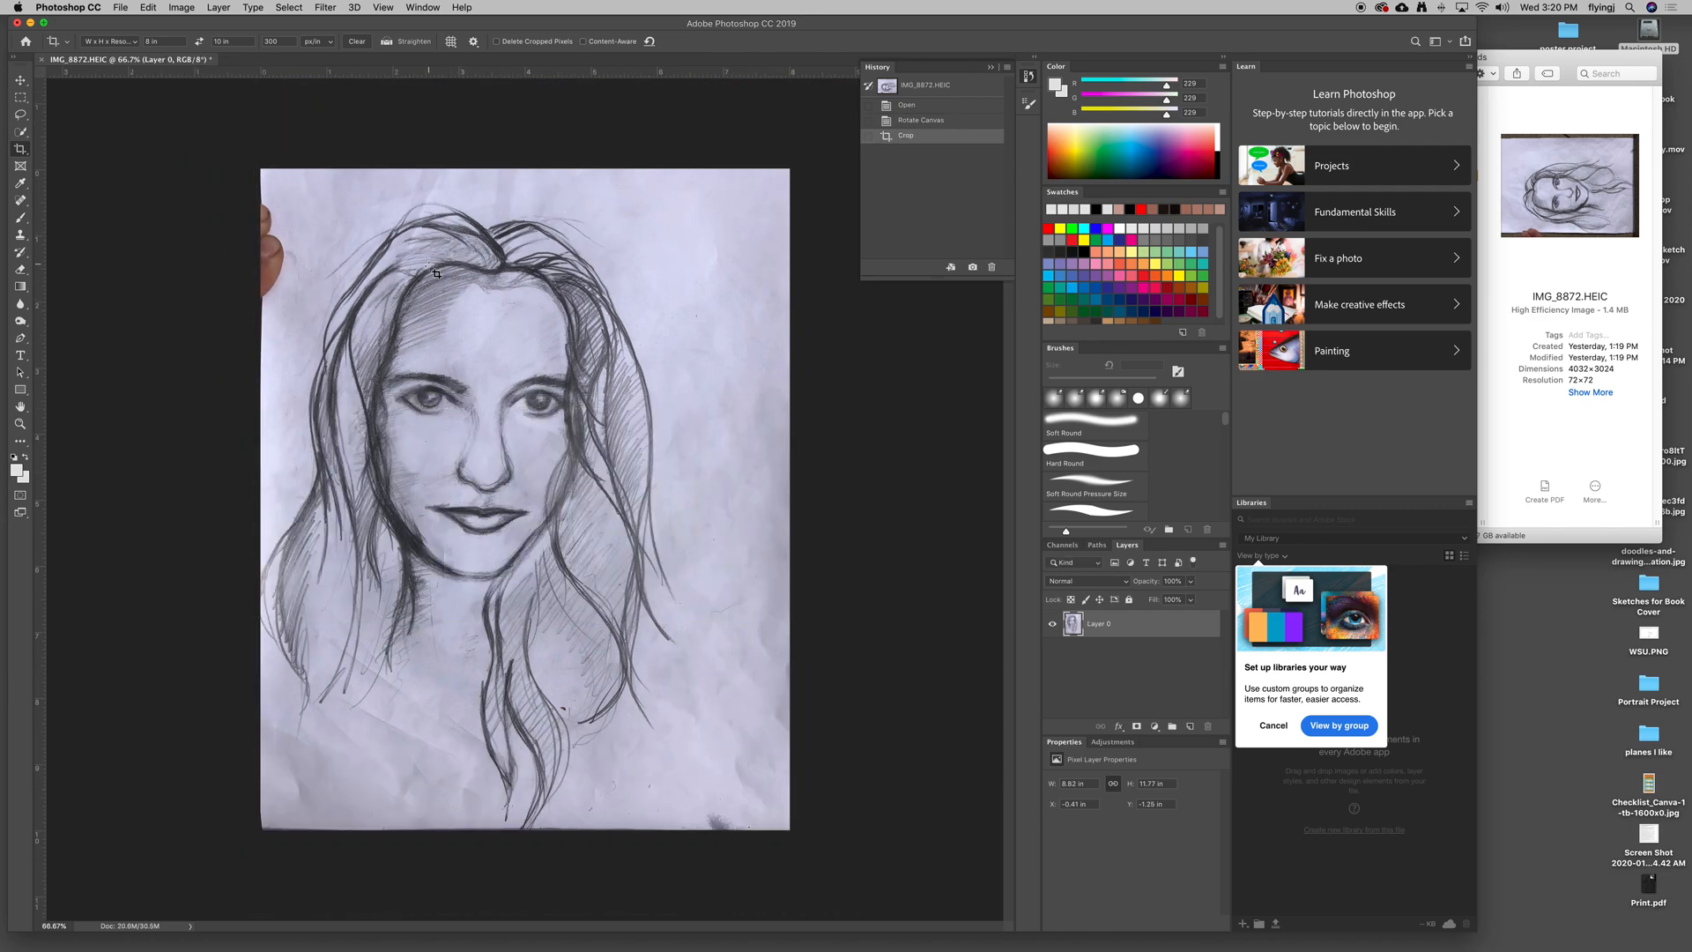
pyautogui.moveTo(157, 116)
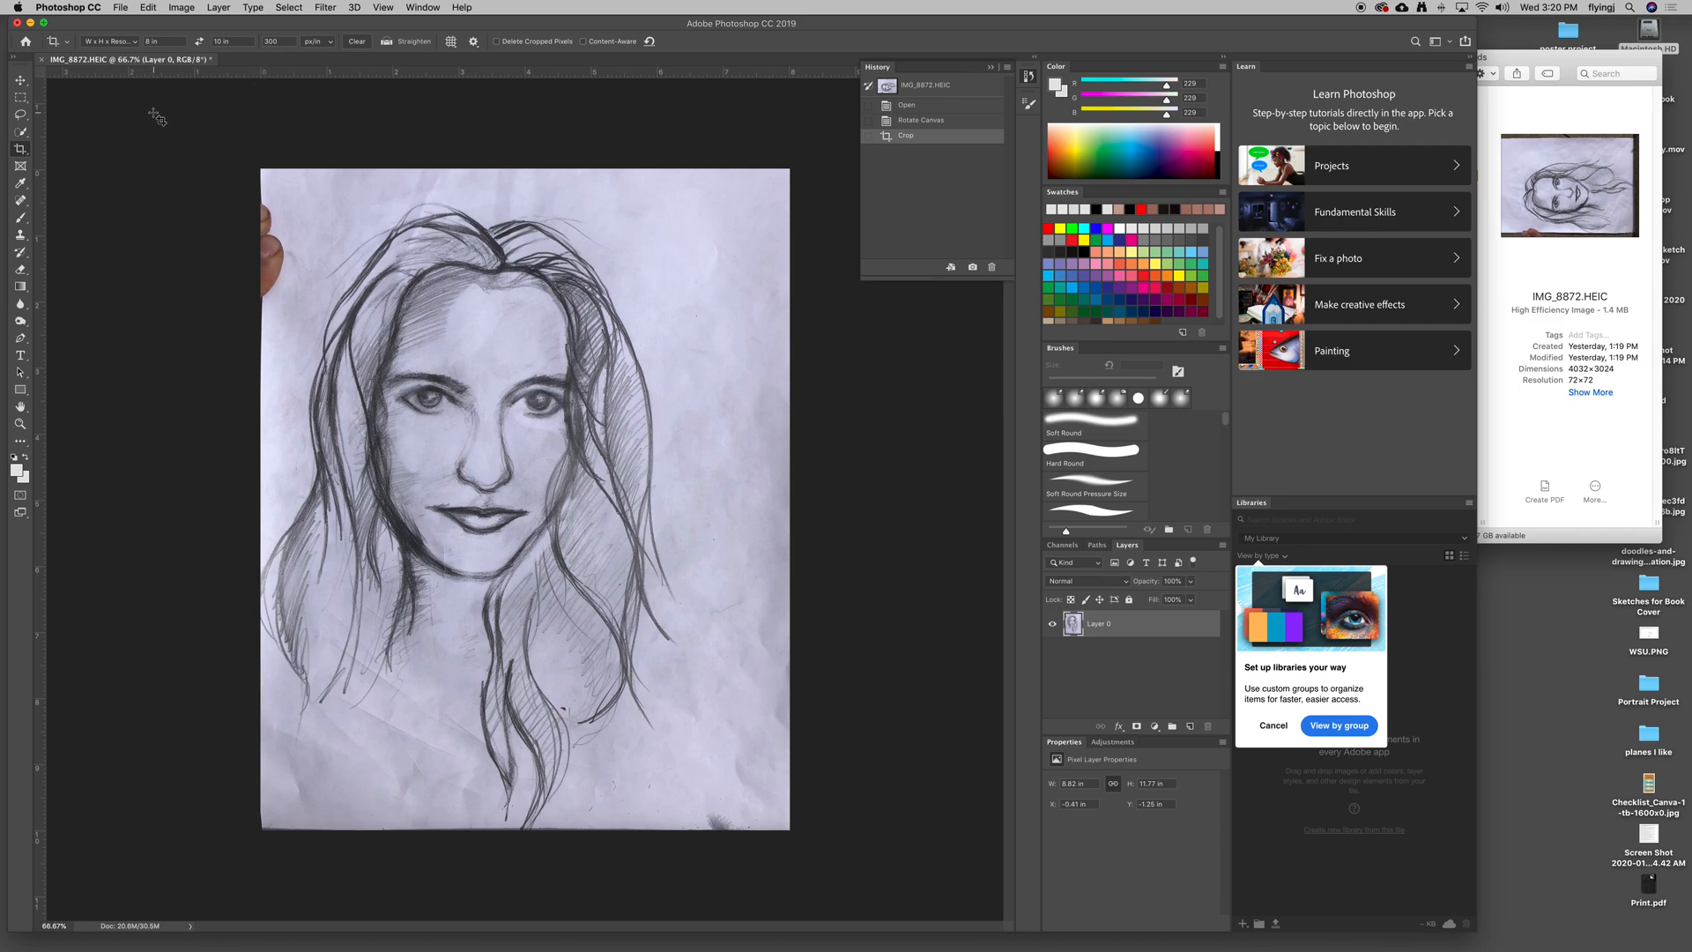
pyautogui.moveTo(494, 249)
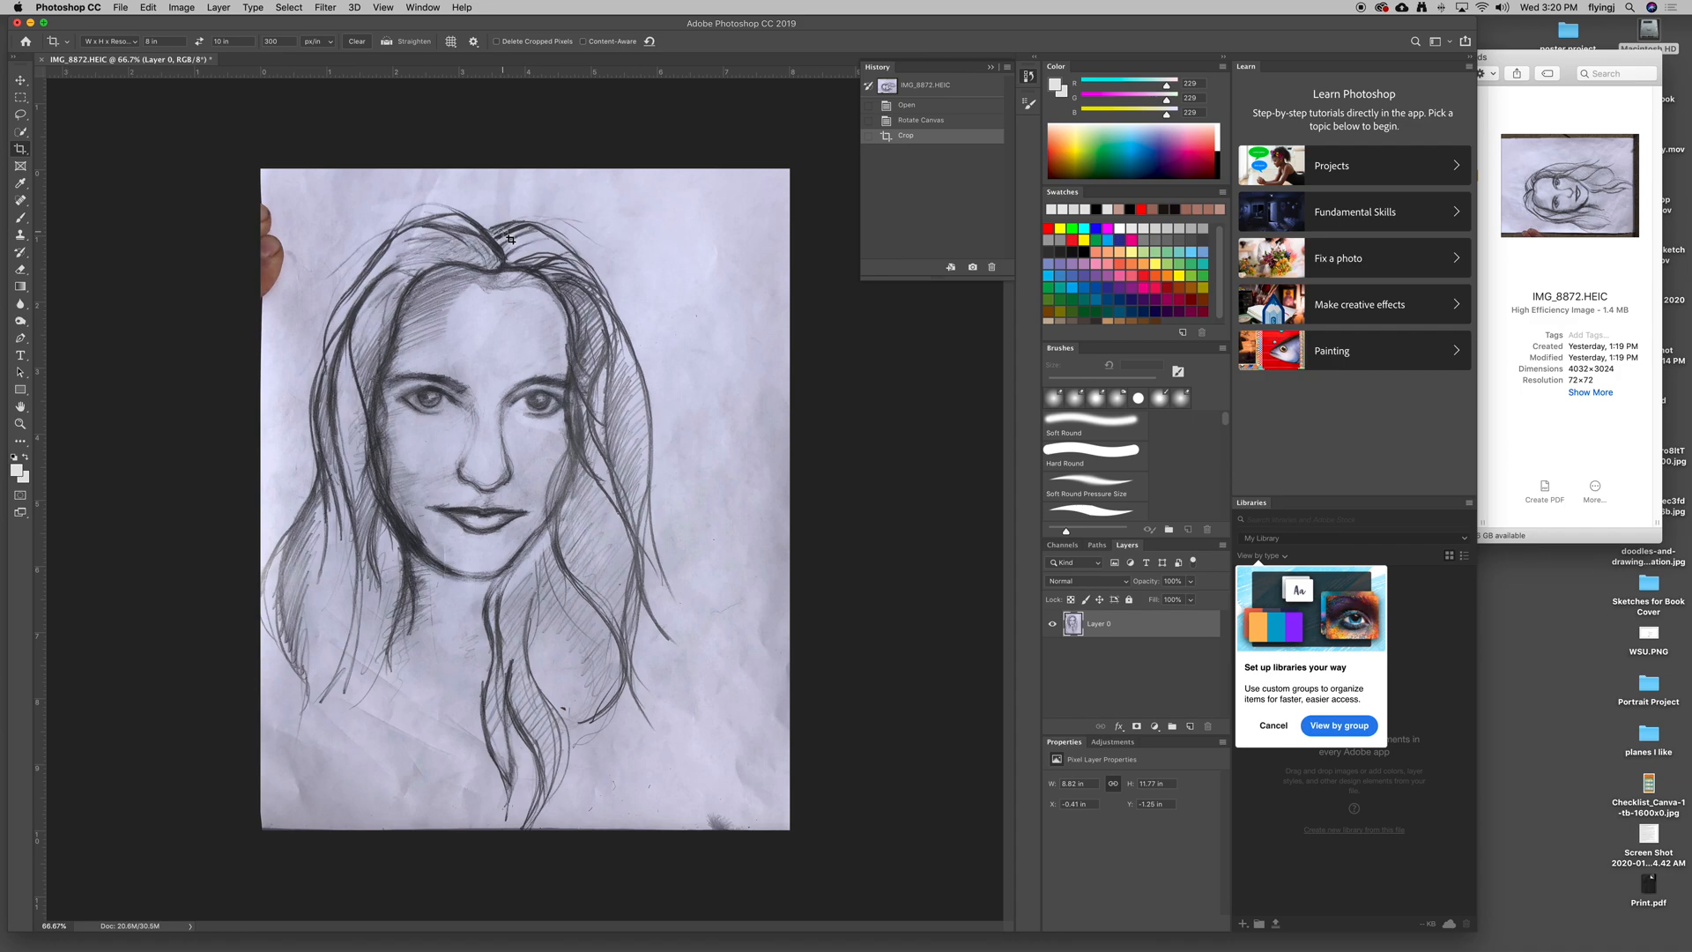
pyautogui.click(179, 8)
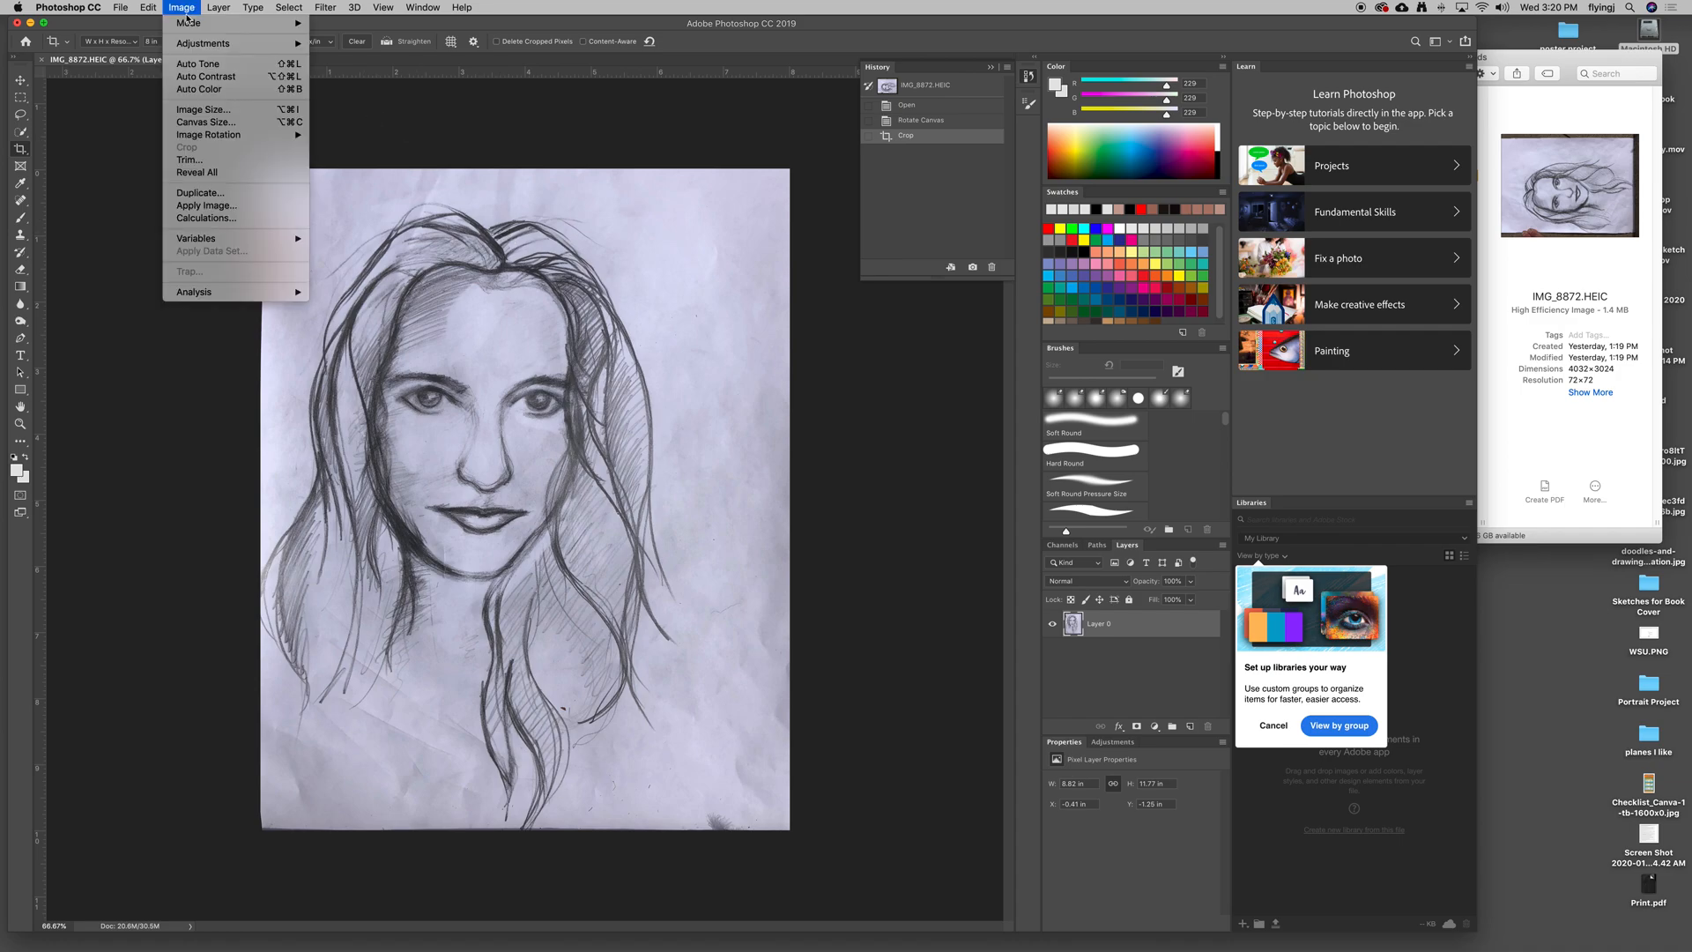
pyautogui.click(202, 110)
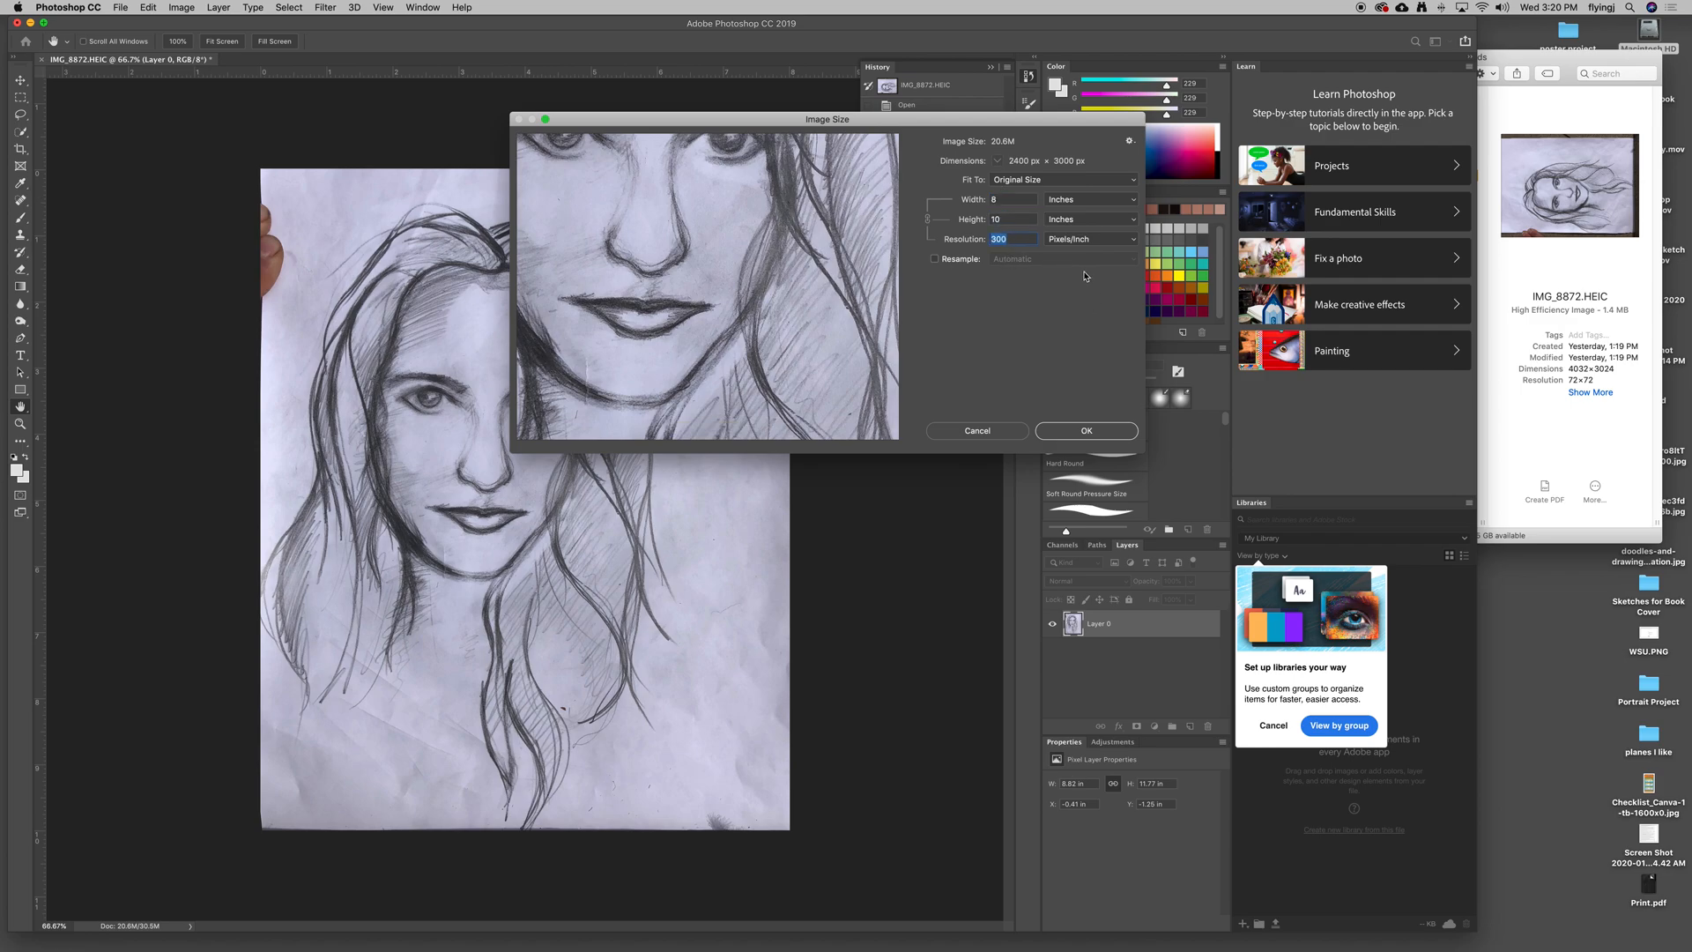
pyautogui.moveTo(1018, 159)
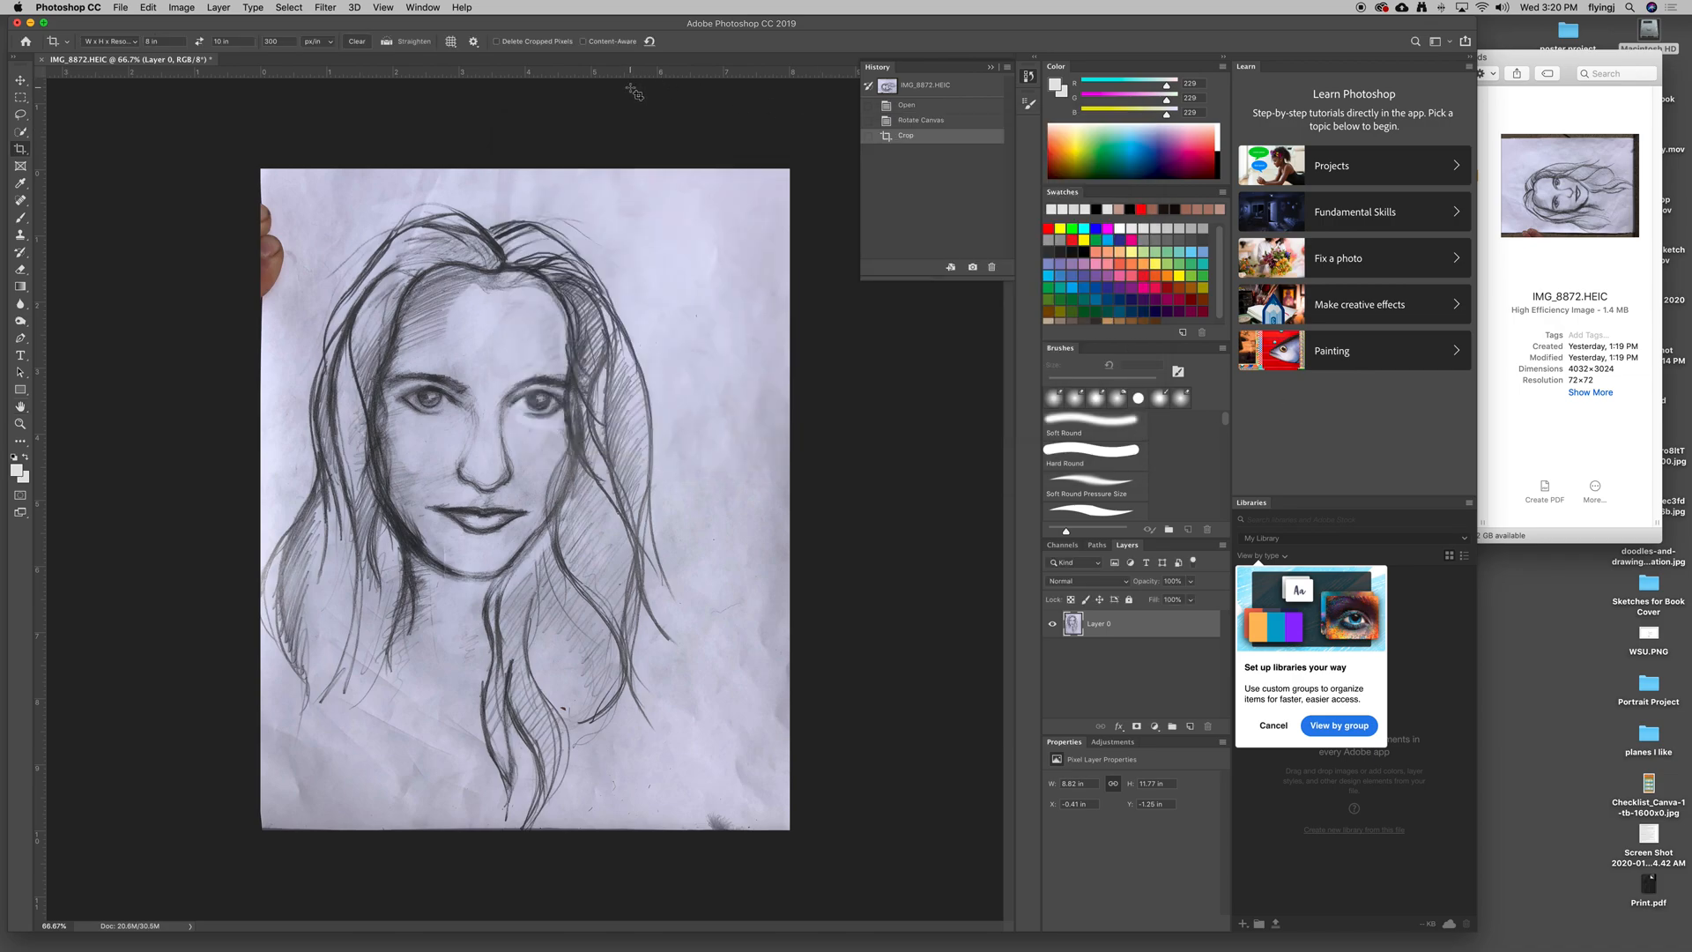
pyautogui.moveTo(716, 30)
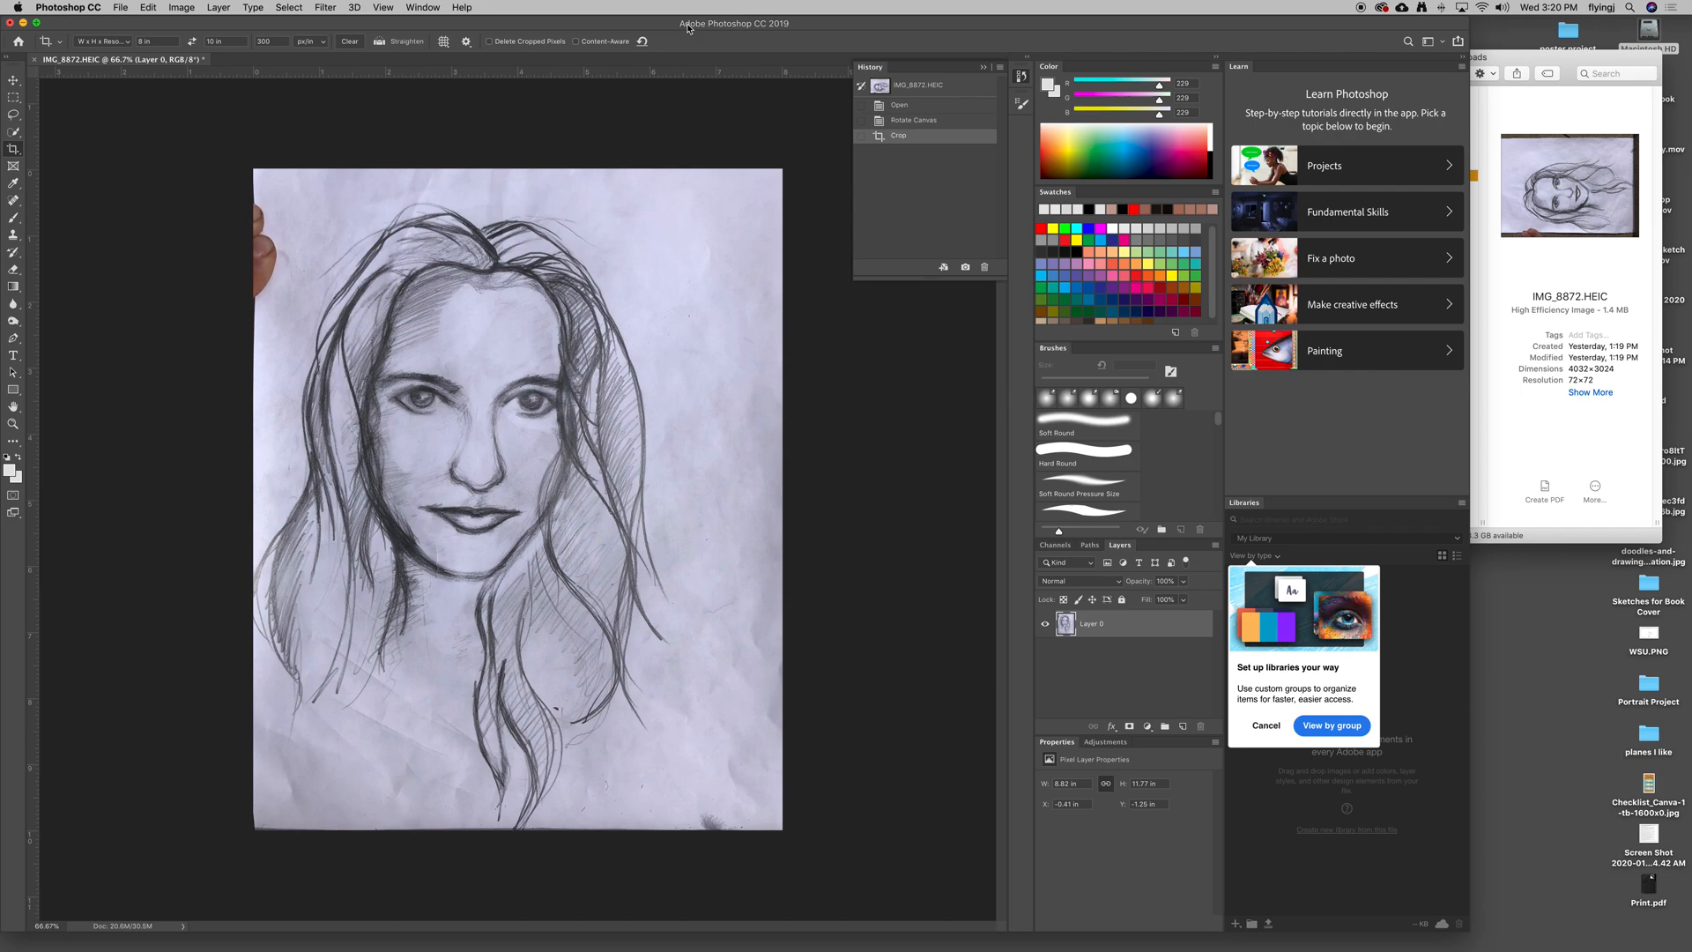
pyautogui.moveTo(692, 25)
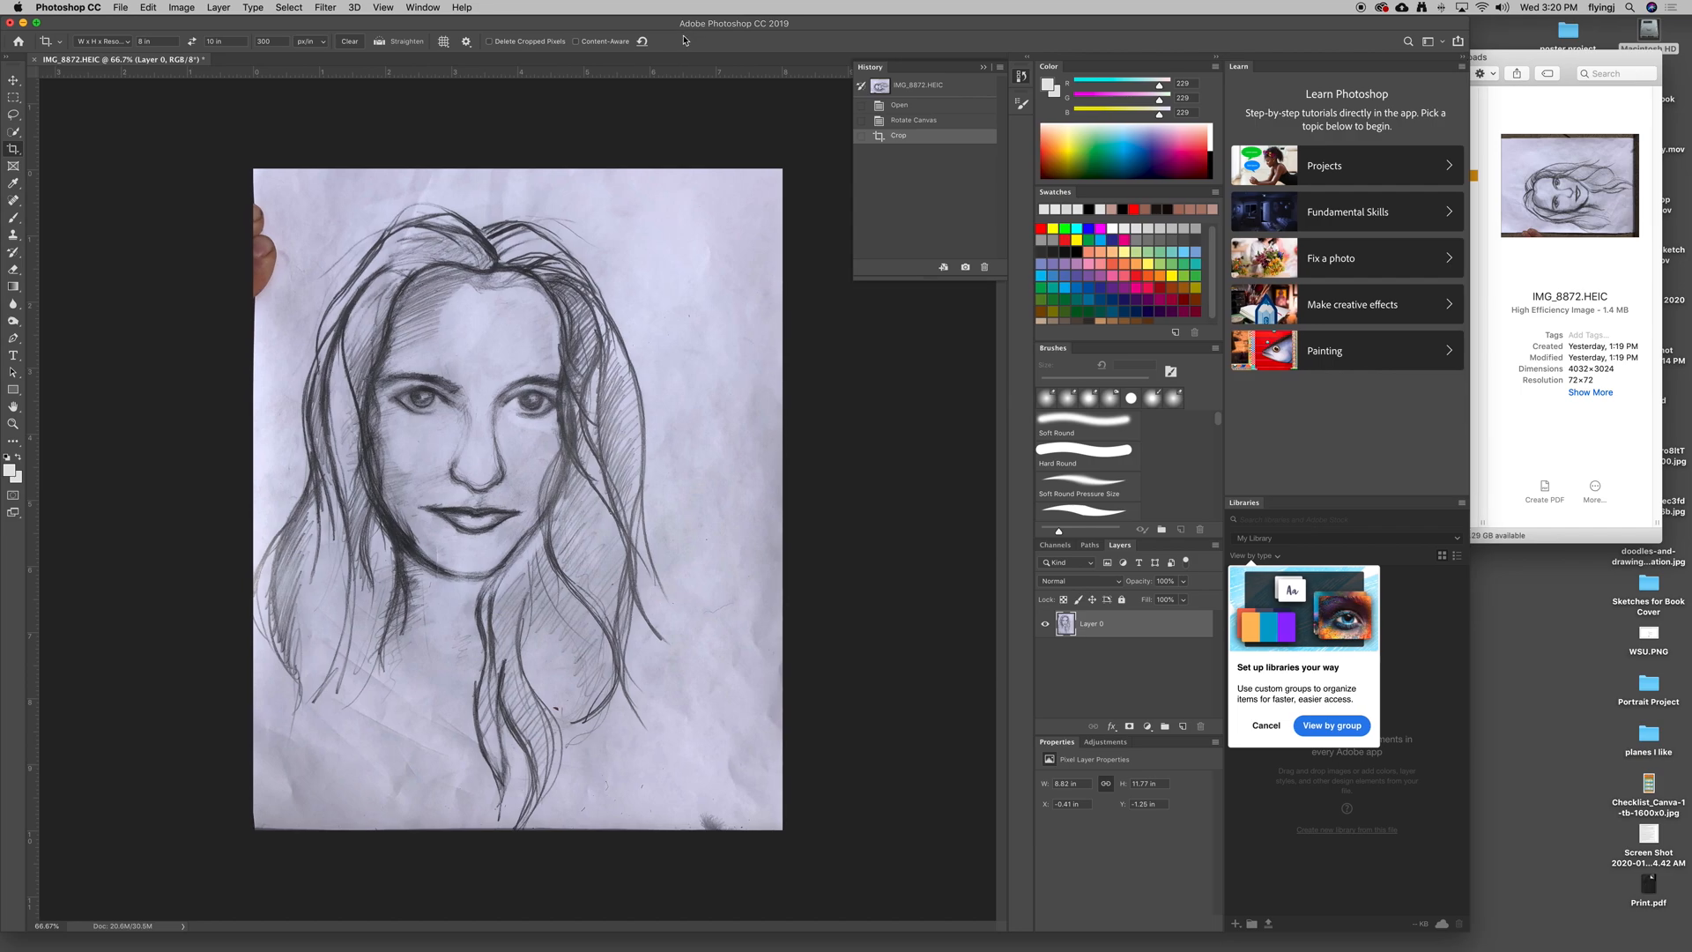
pyautogui.moveTo(670, 35)
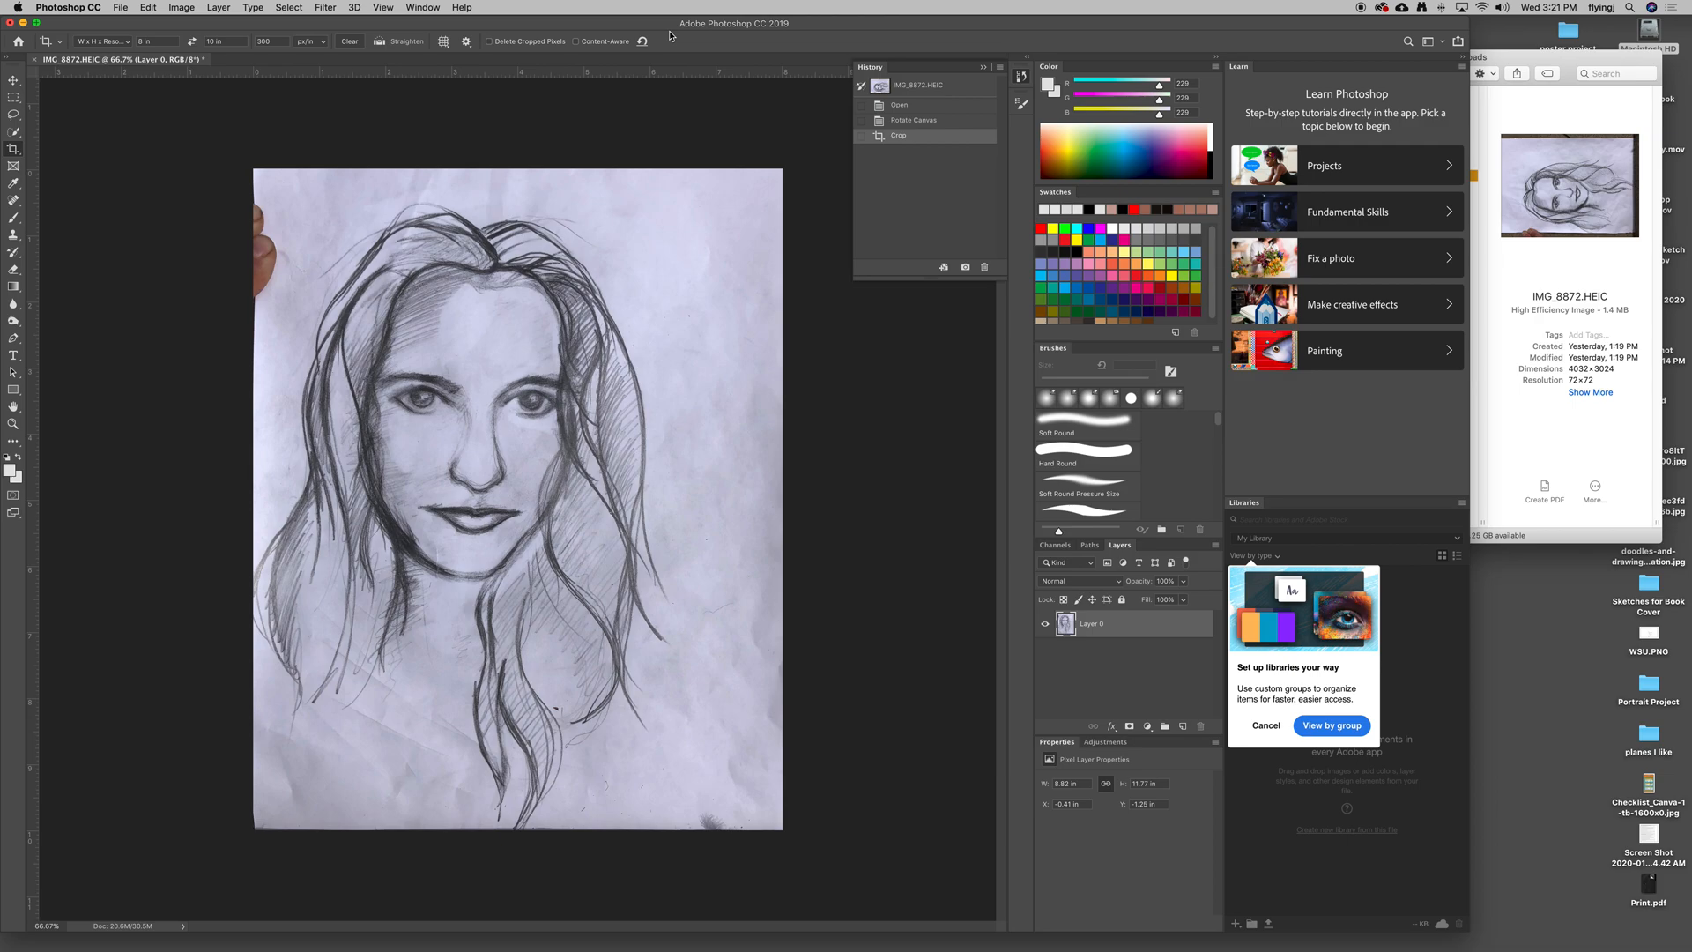
# Save the sketch to Downloads as 'portrait book cover.psd' in Photoshop format.
pyautogui.click(120, 8)
pyautogui.write('portrait book cover.psd')
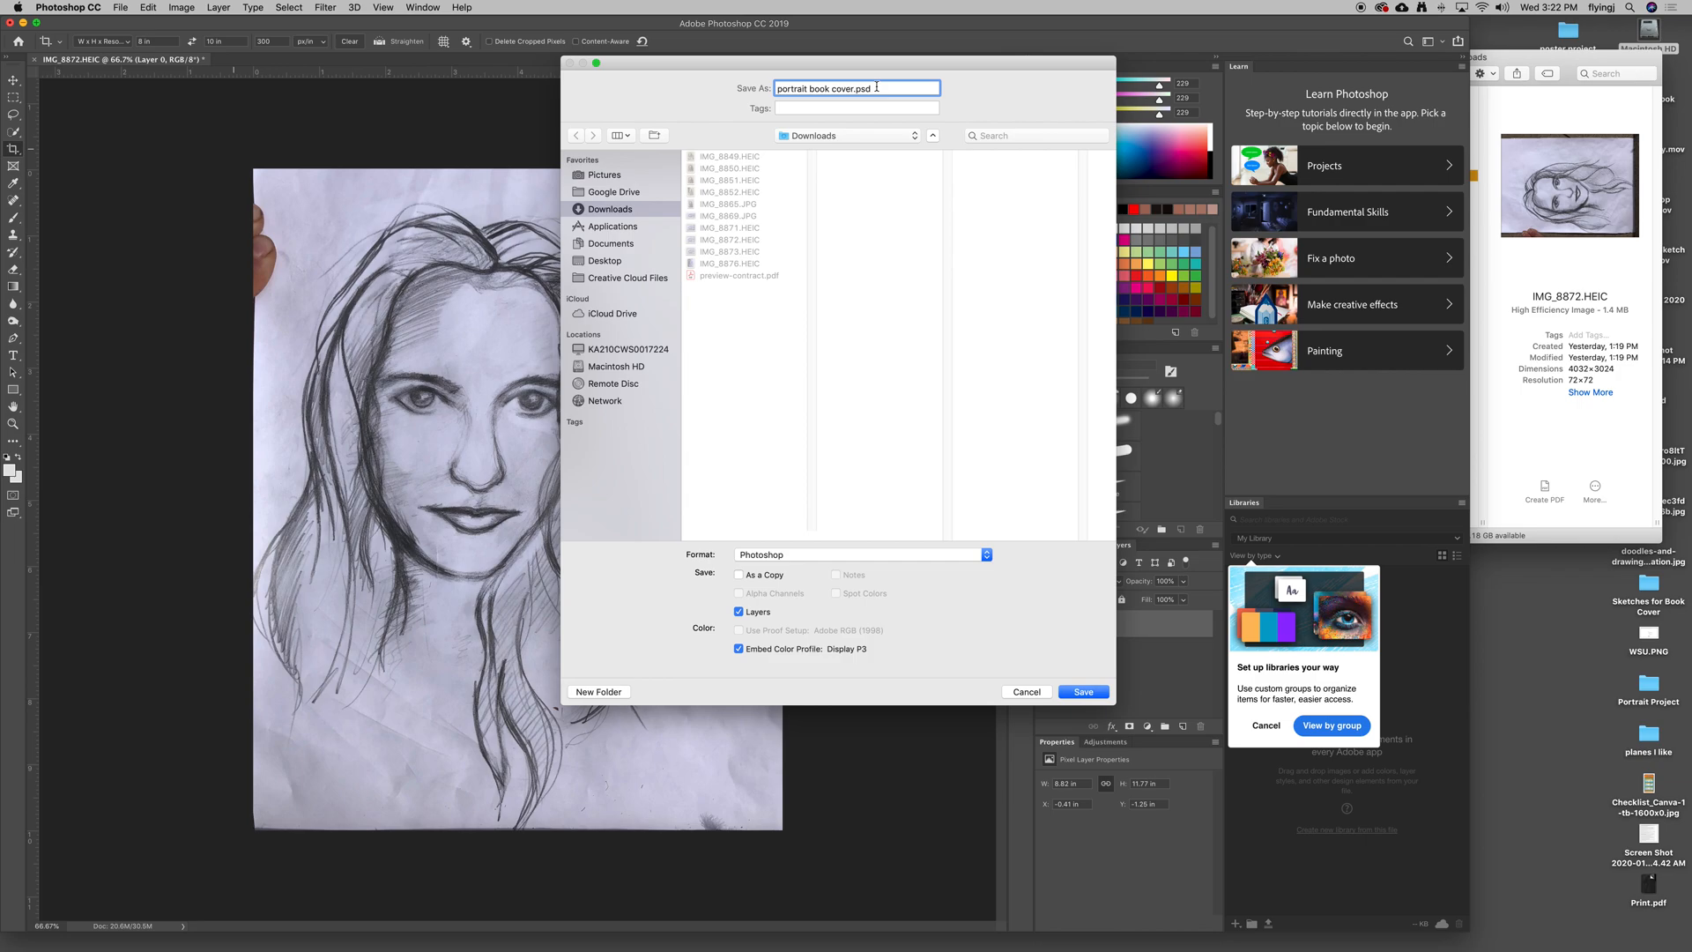
pyautogui.moveTo(674, 94)
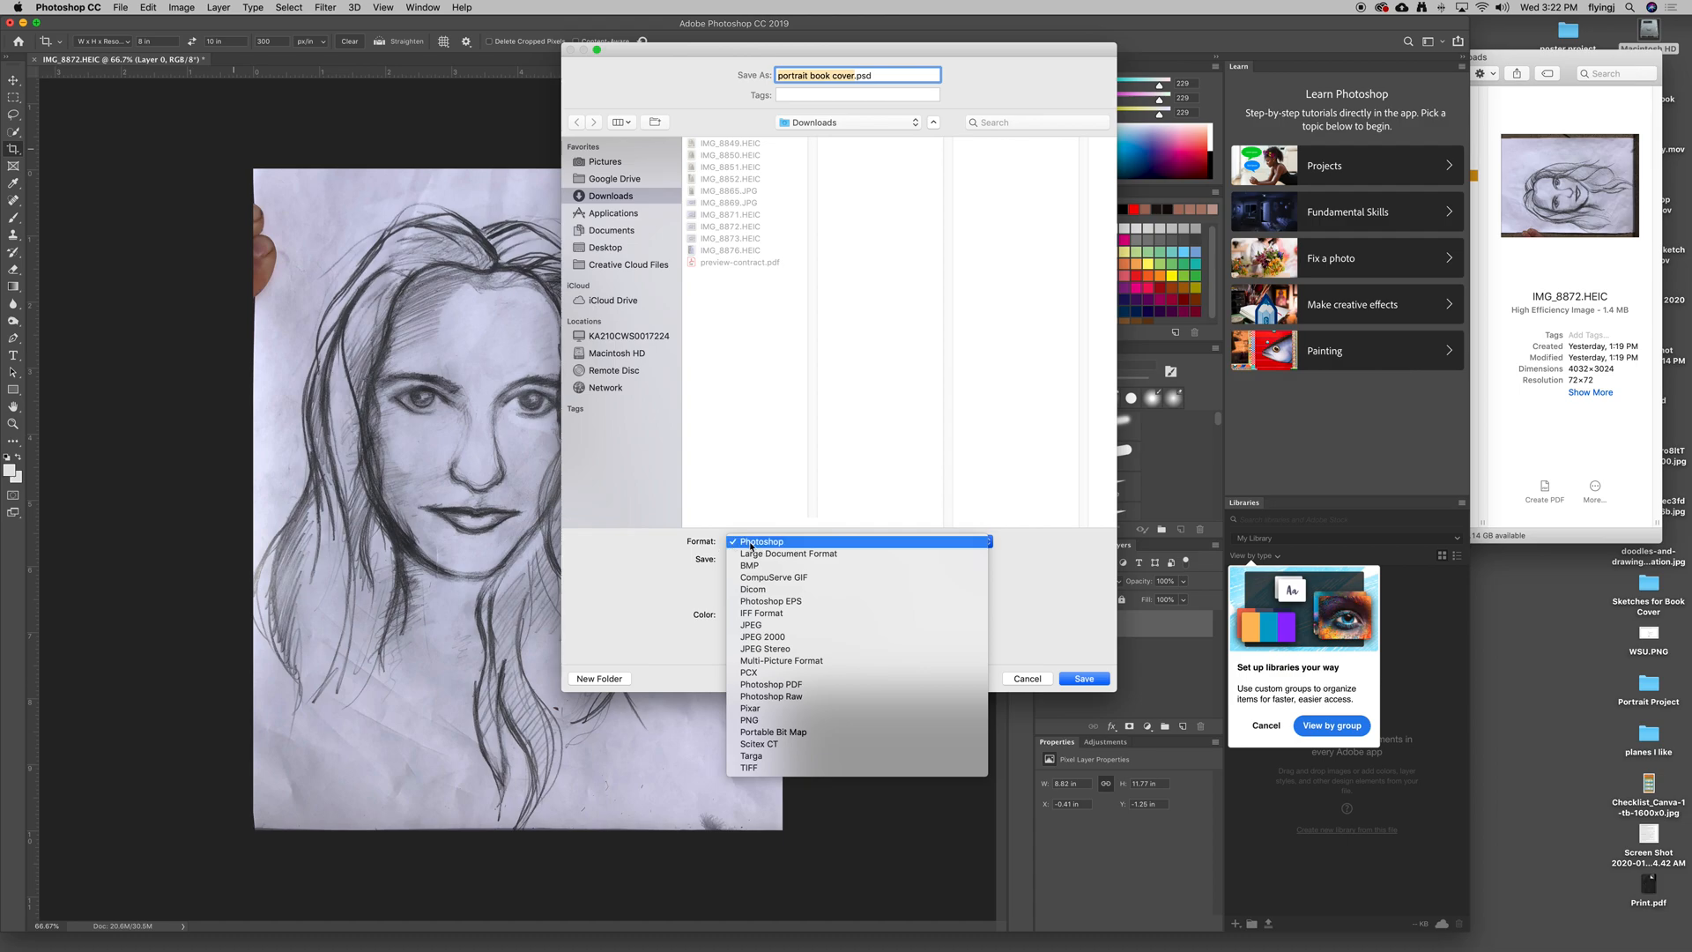
pyautogui.click(761, 540)
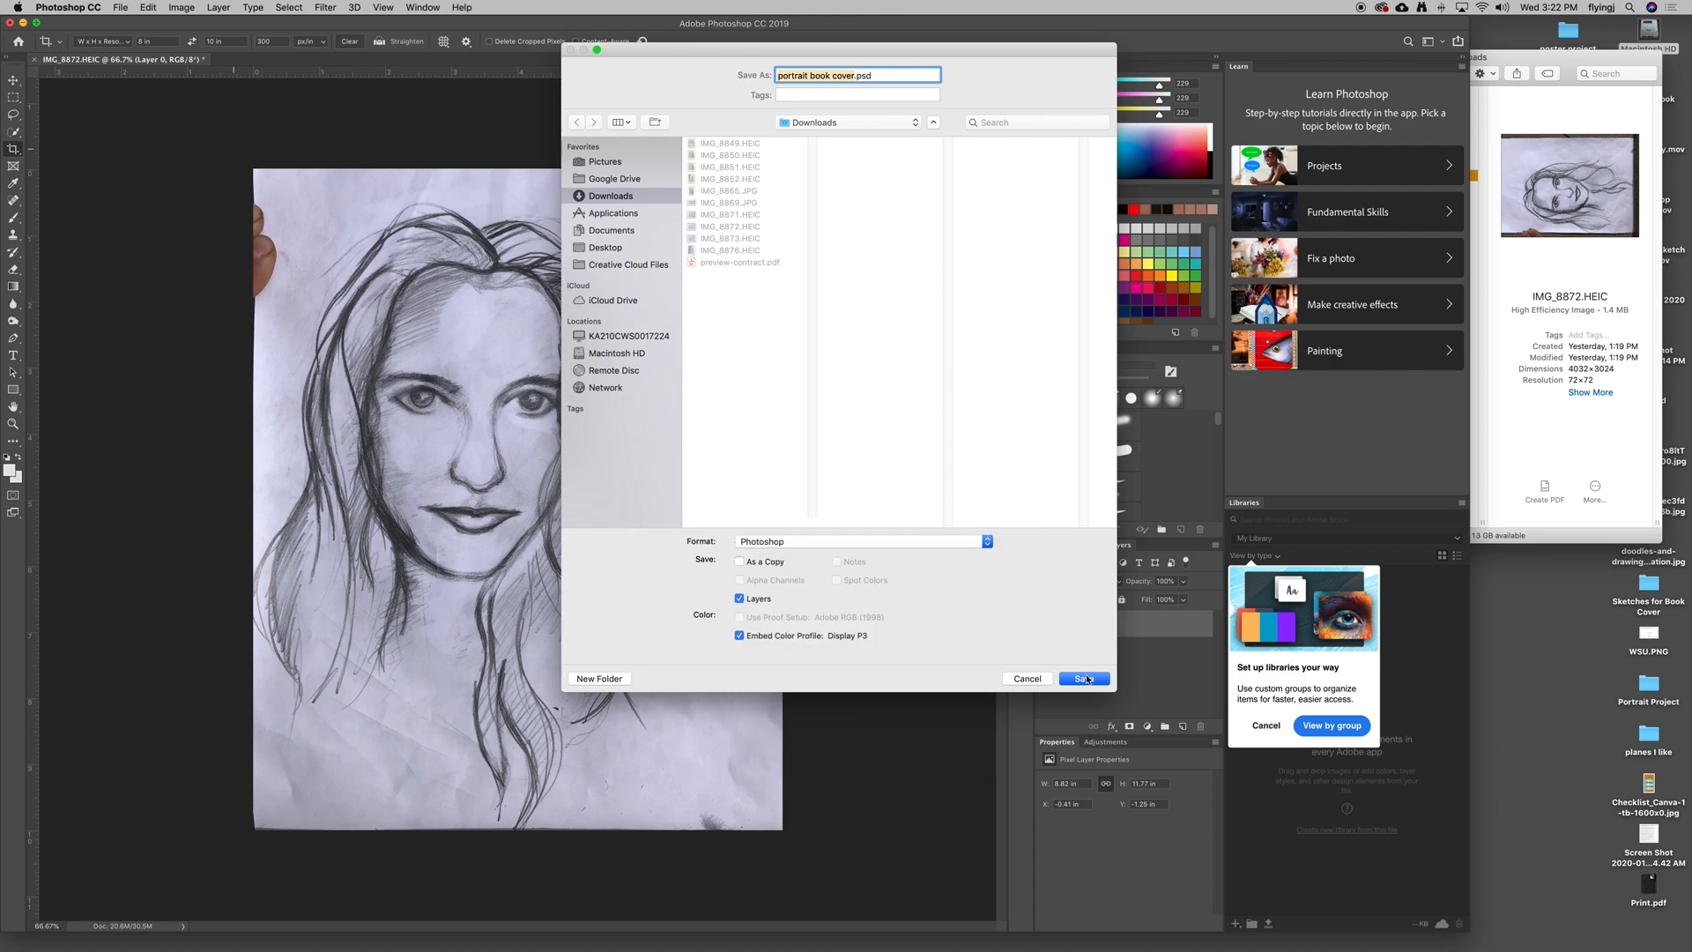
pyautogui.click(1085, 678)
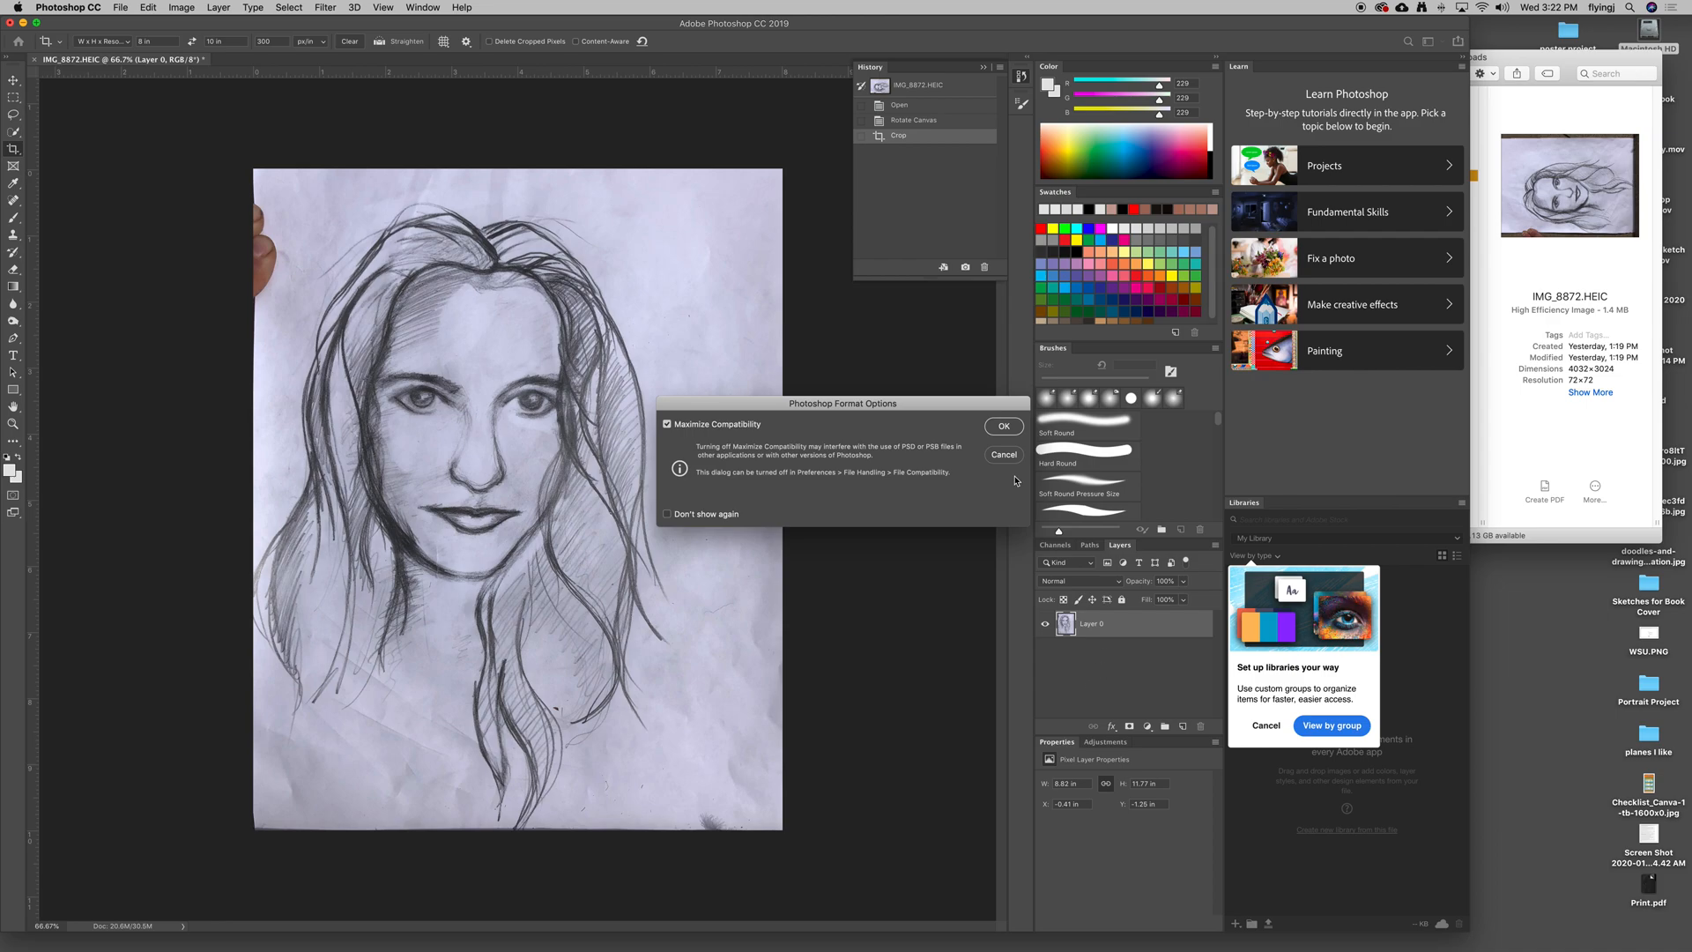
# Save the cropped sketch as 'portrait book cover.psd' with Maximize Compatibility on.
pyautogui.click(1002, 424)
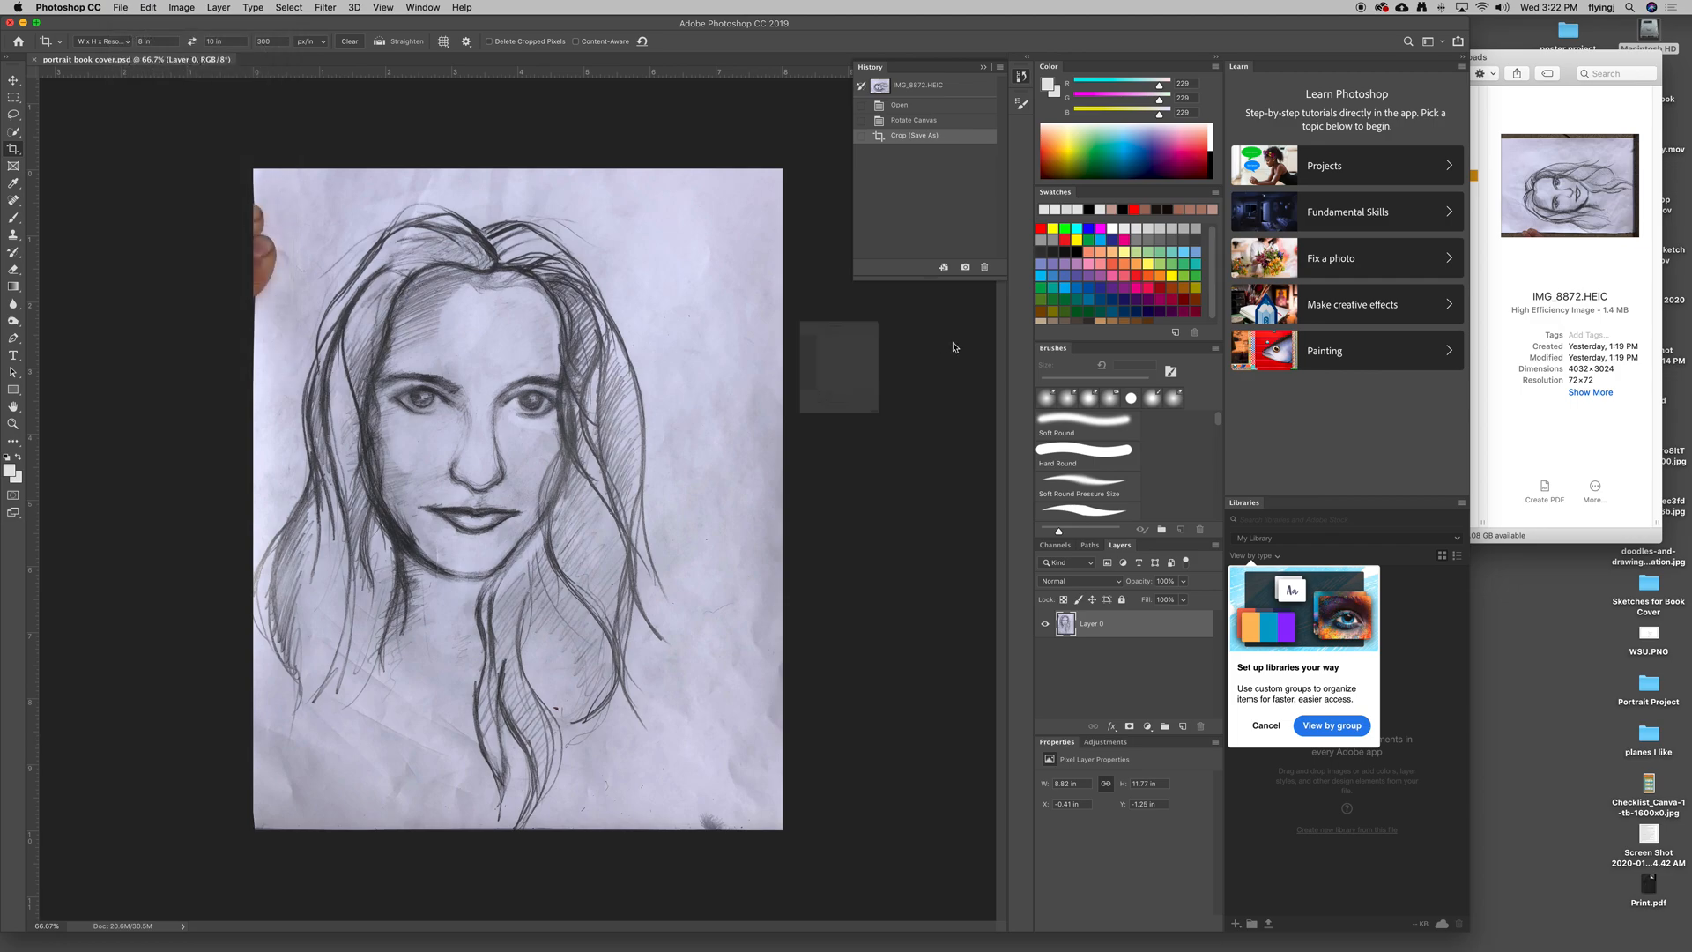
pyautogui.press('cmd+shift+s')
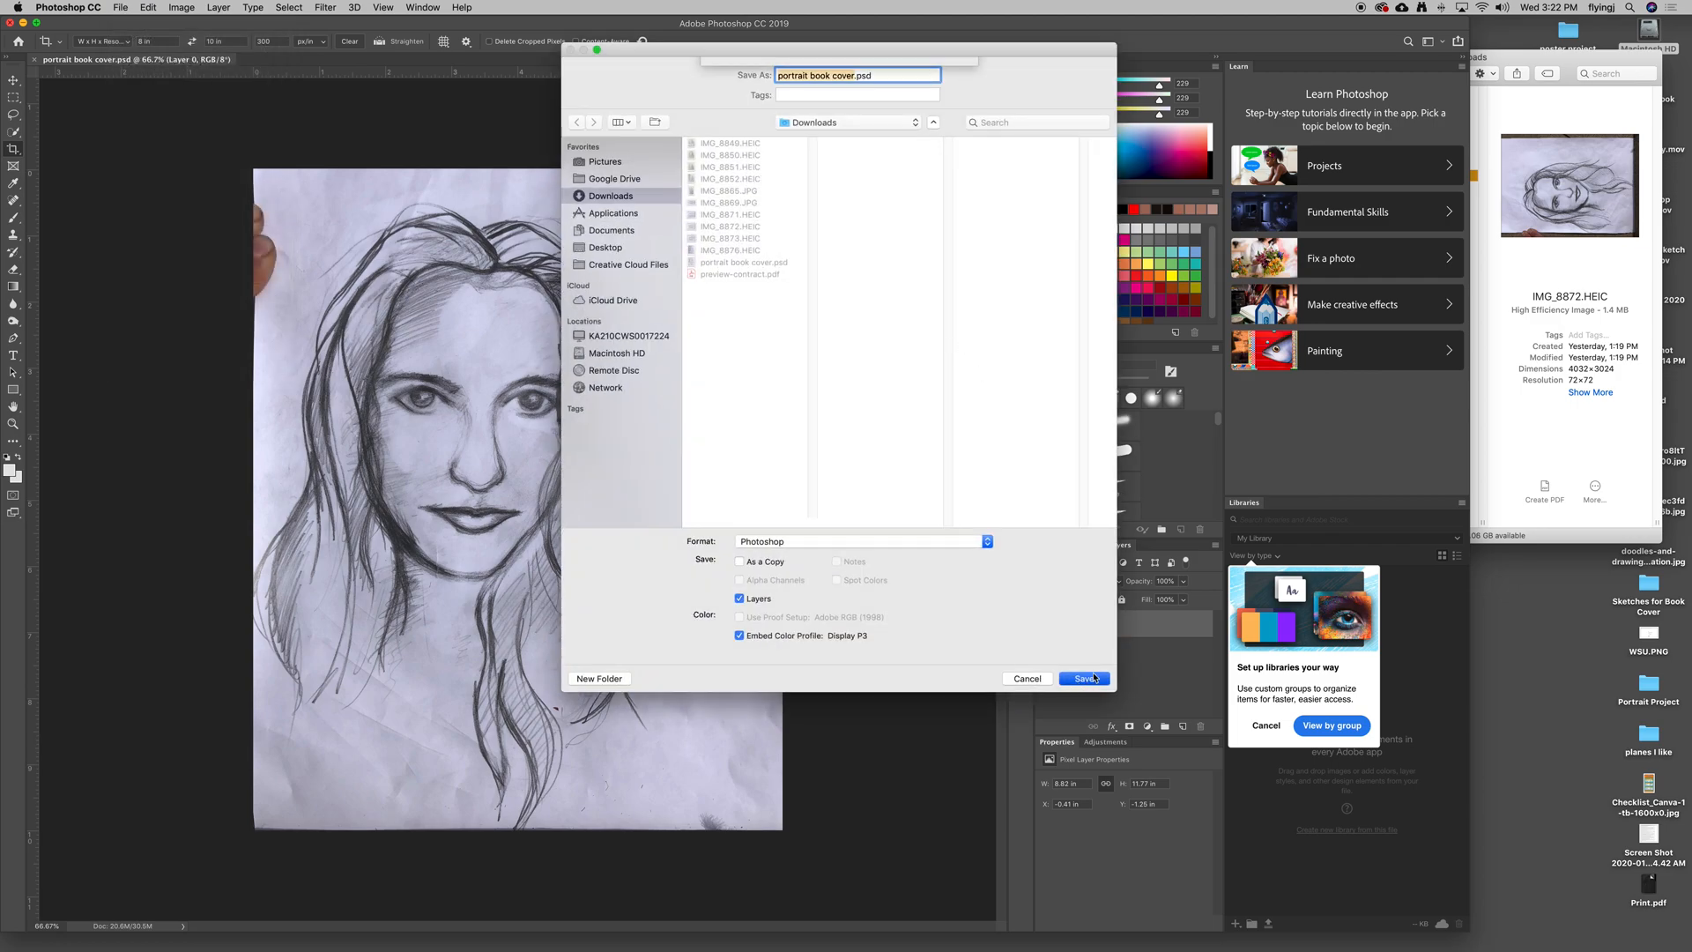
pyautogui.click(1083, 678)
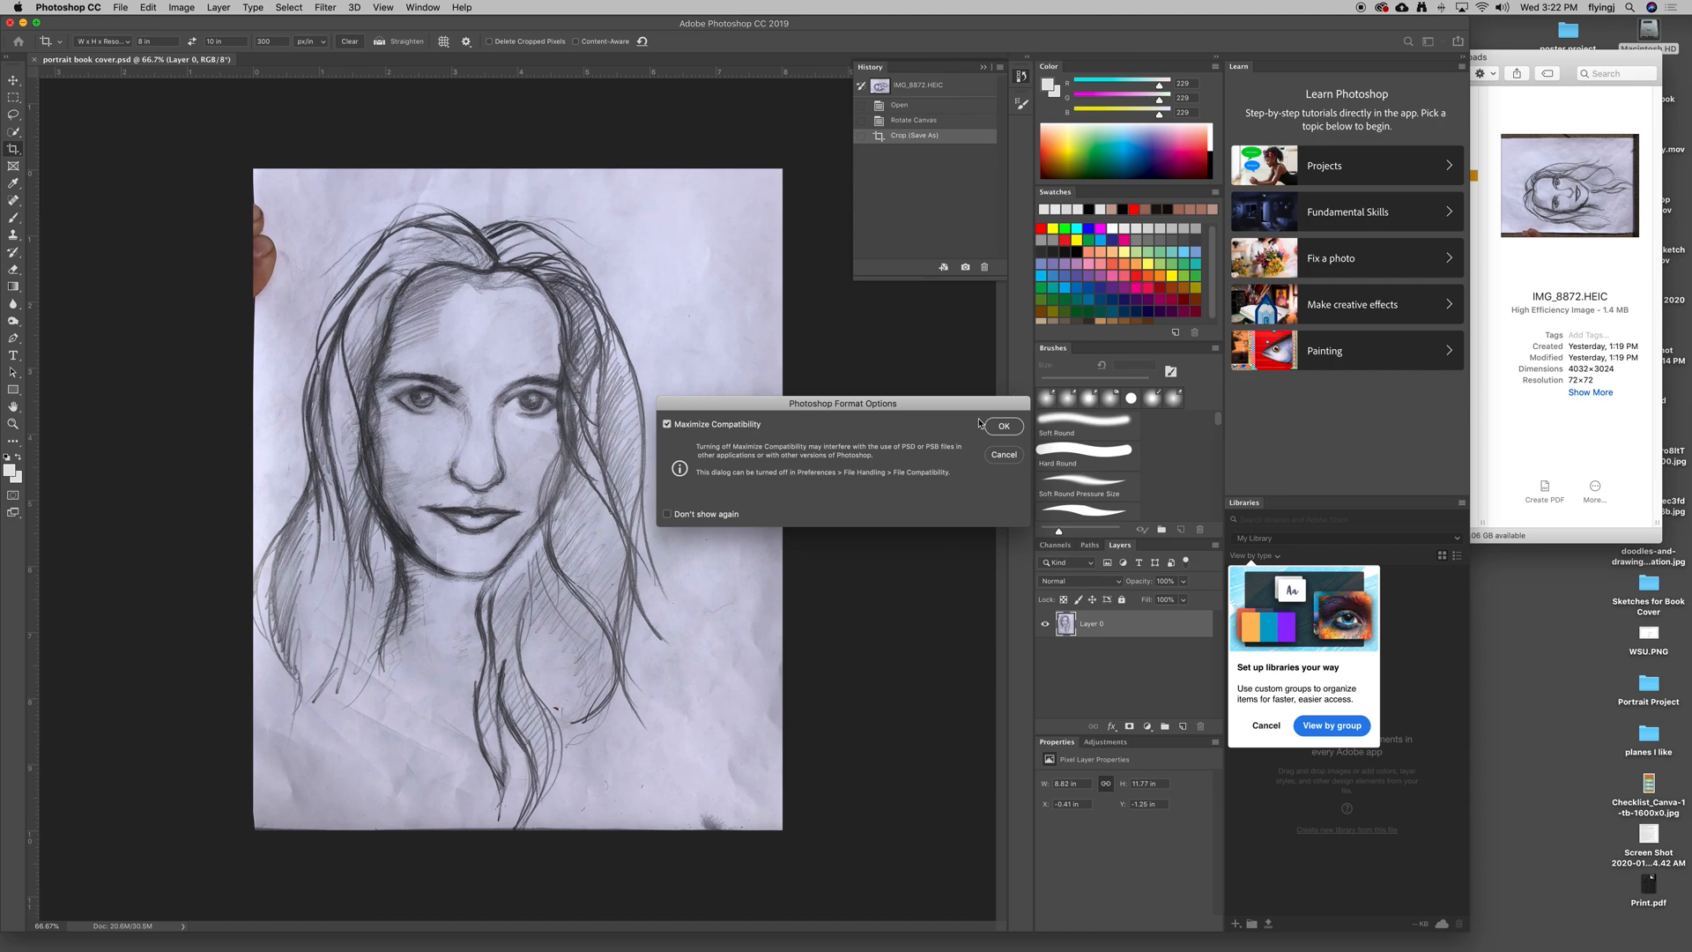
pyautogui.moveTo(759, 425)
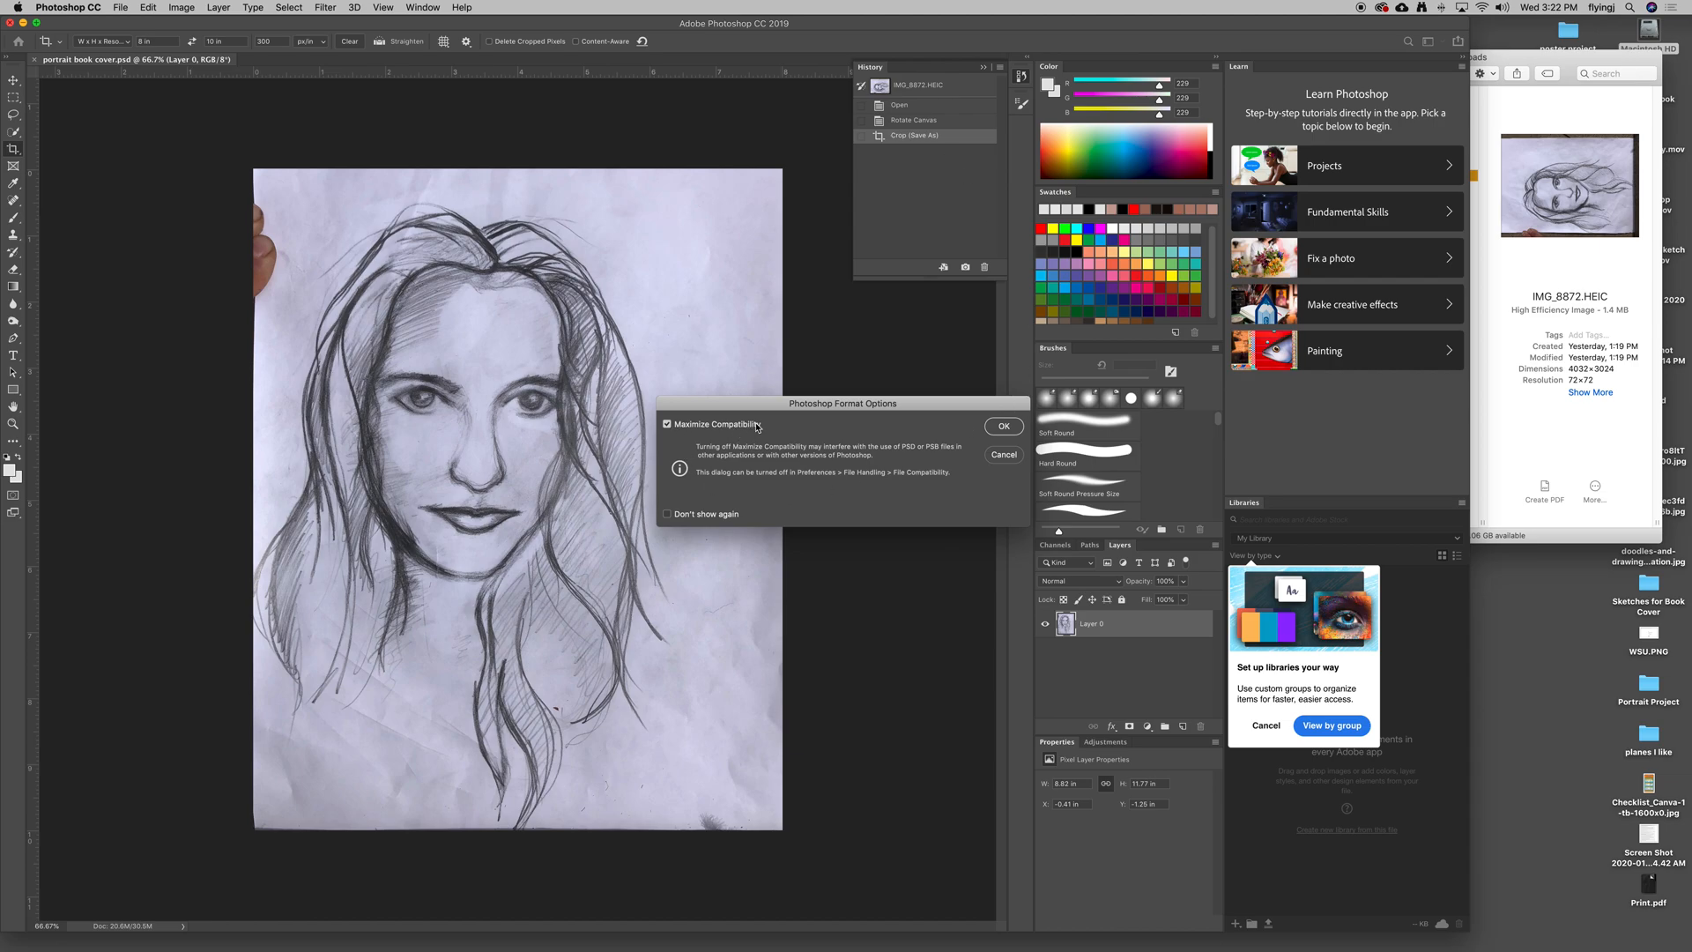
pyautogui.moveTo(782, 415)
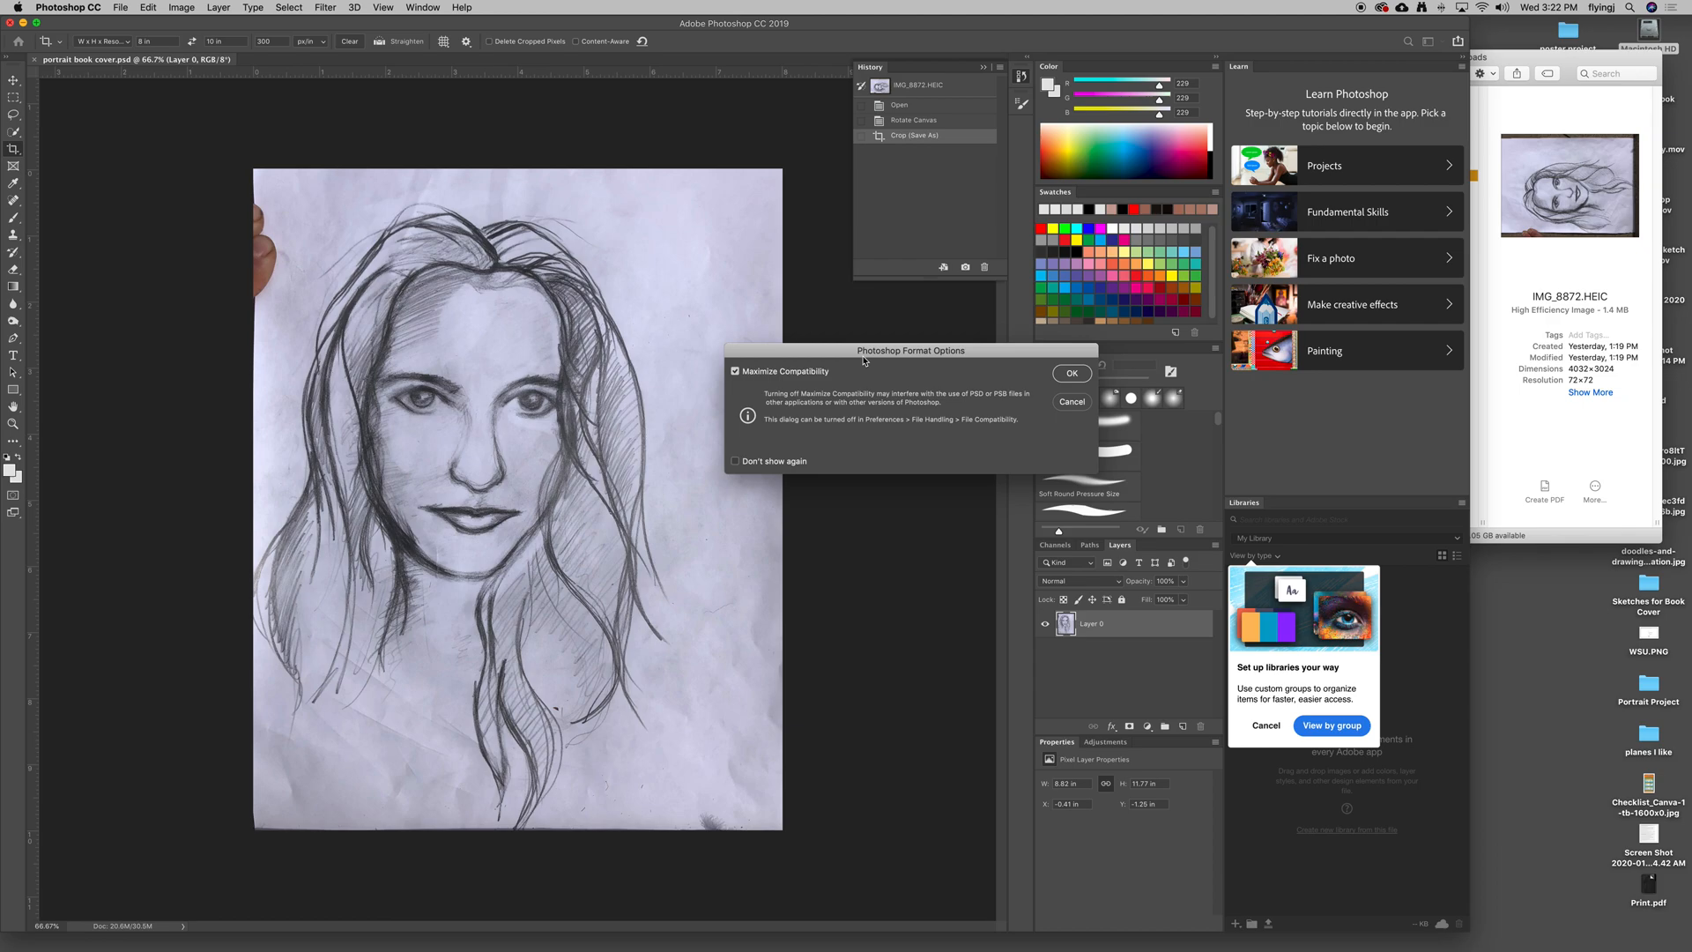
pyautogui.moveTo(721, 418)
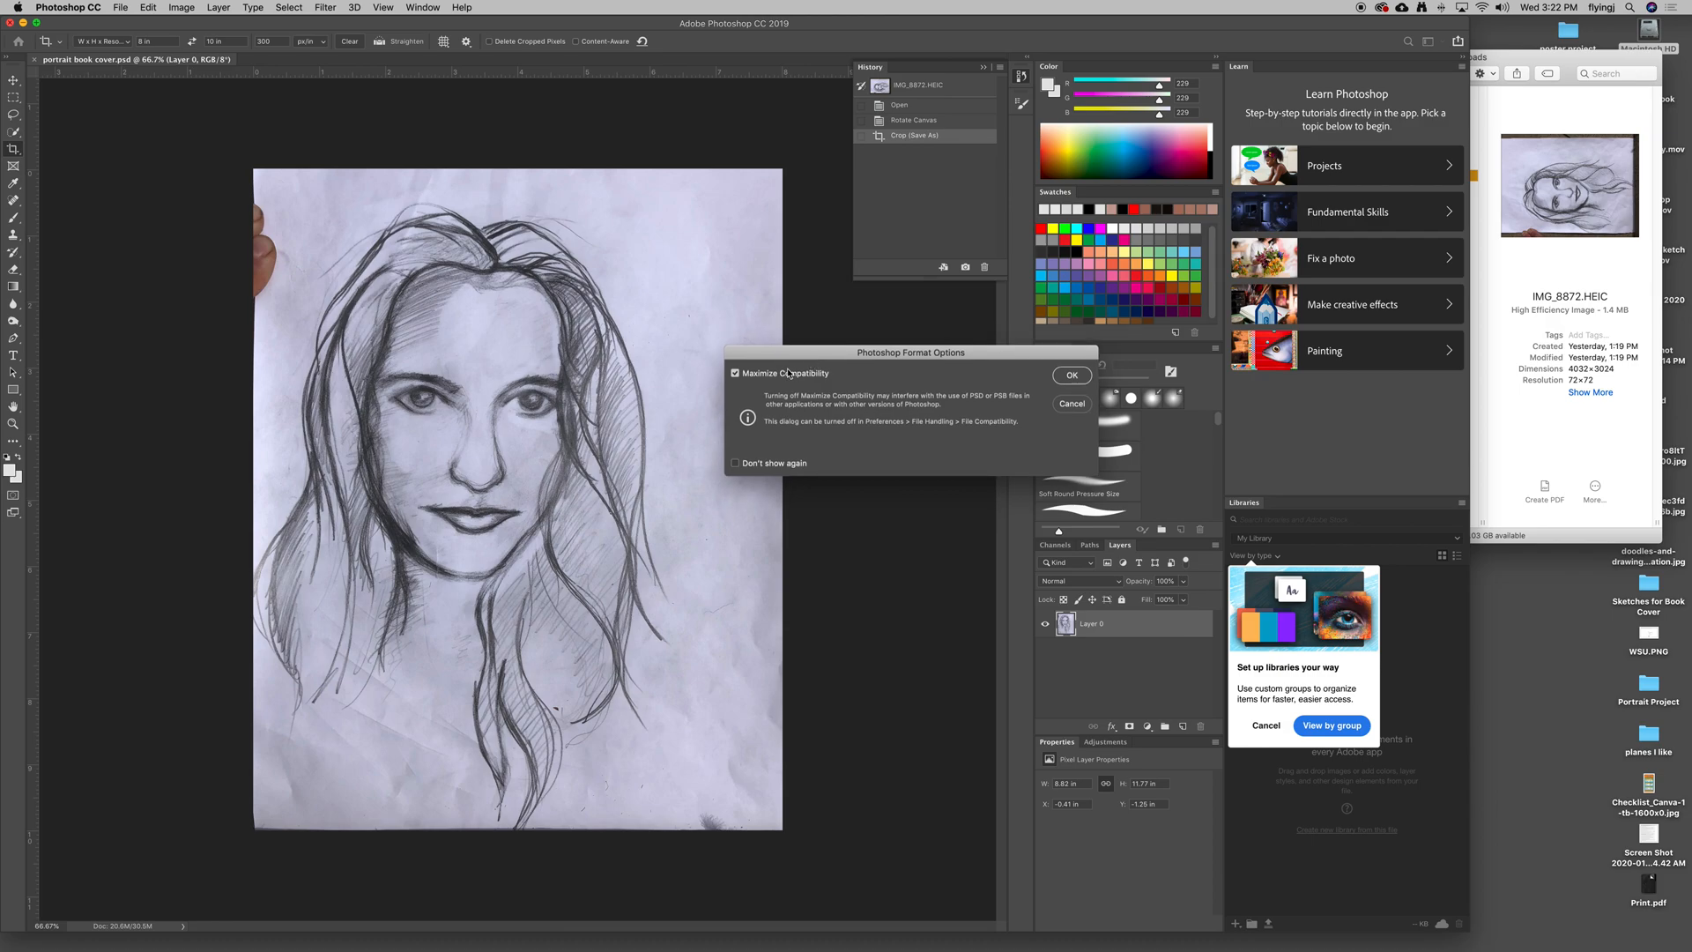
pyautogui.moveTo(947, 365)
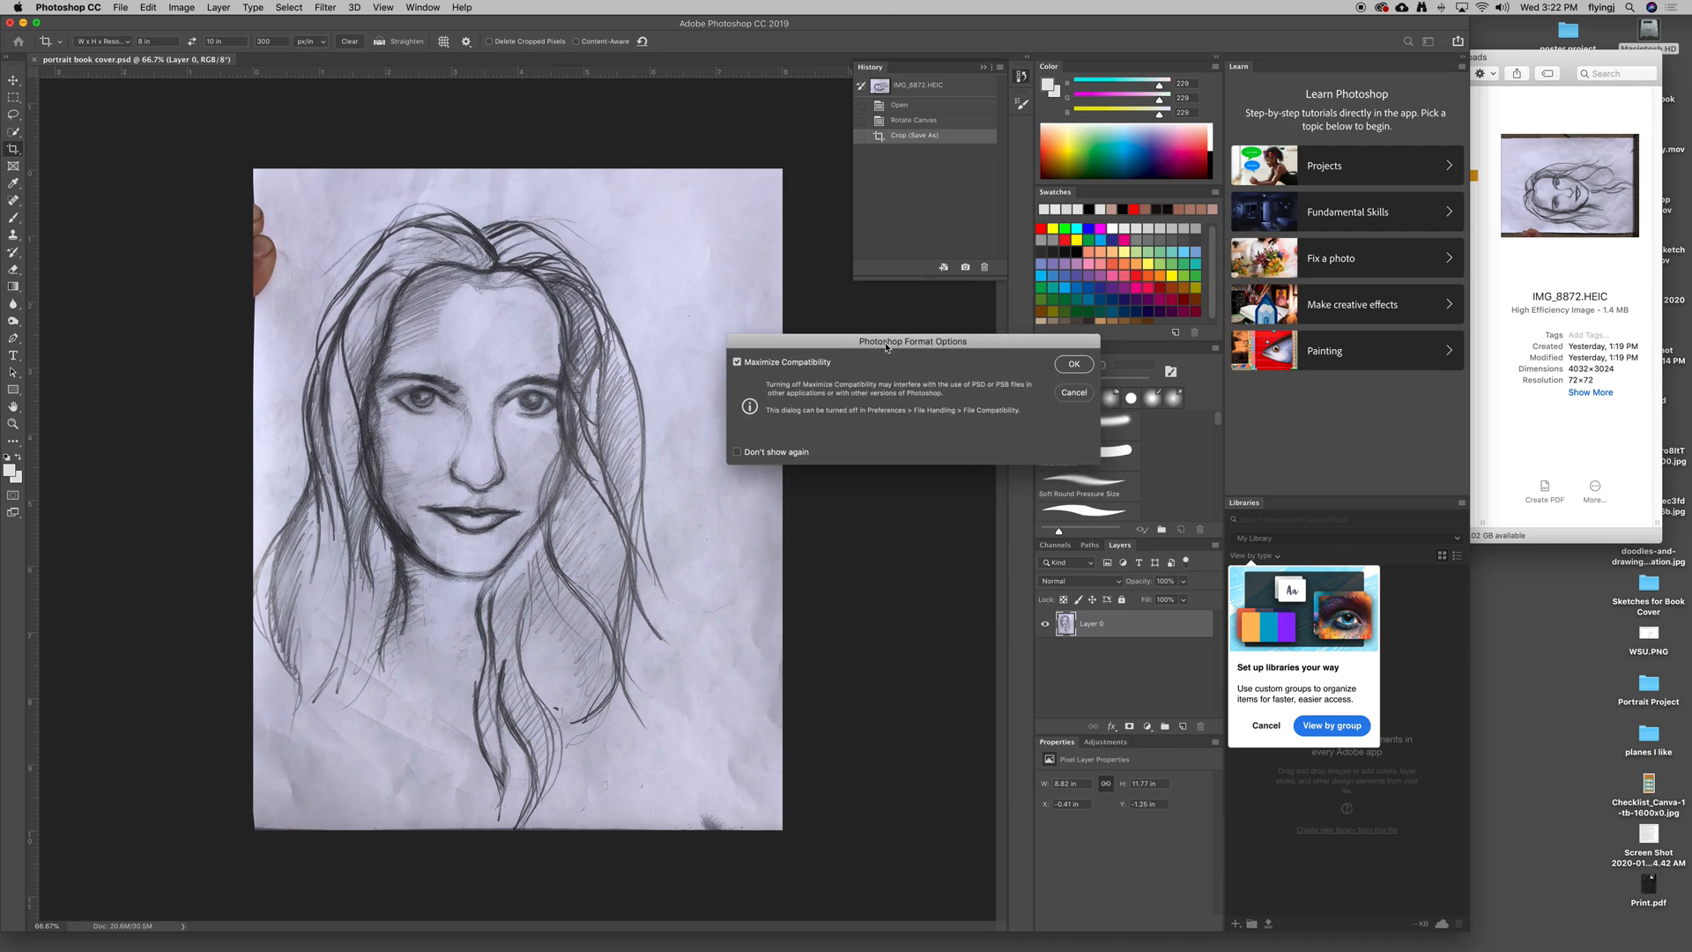
pyautogui.moveTo(890, 347)
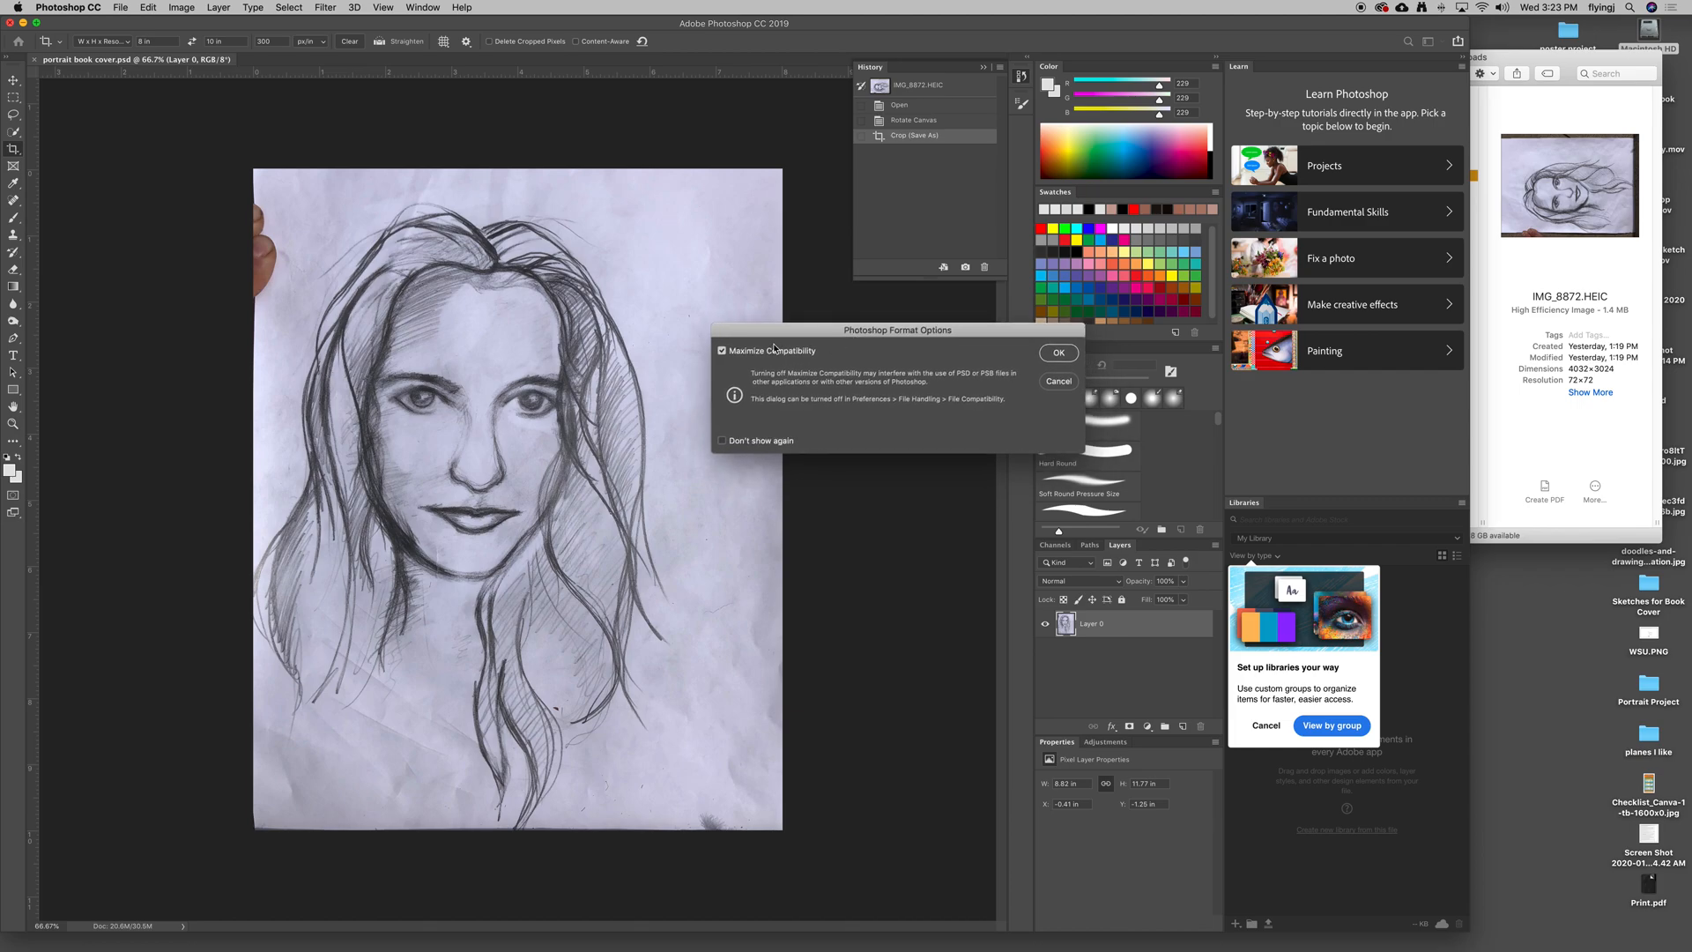
pyautogui.moveTo(1010, 402)
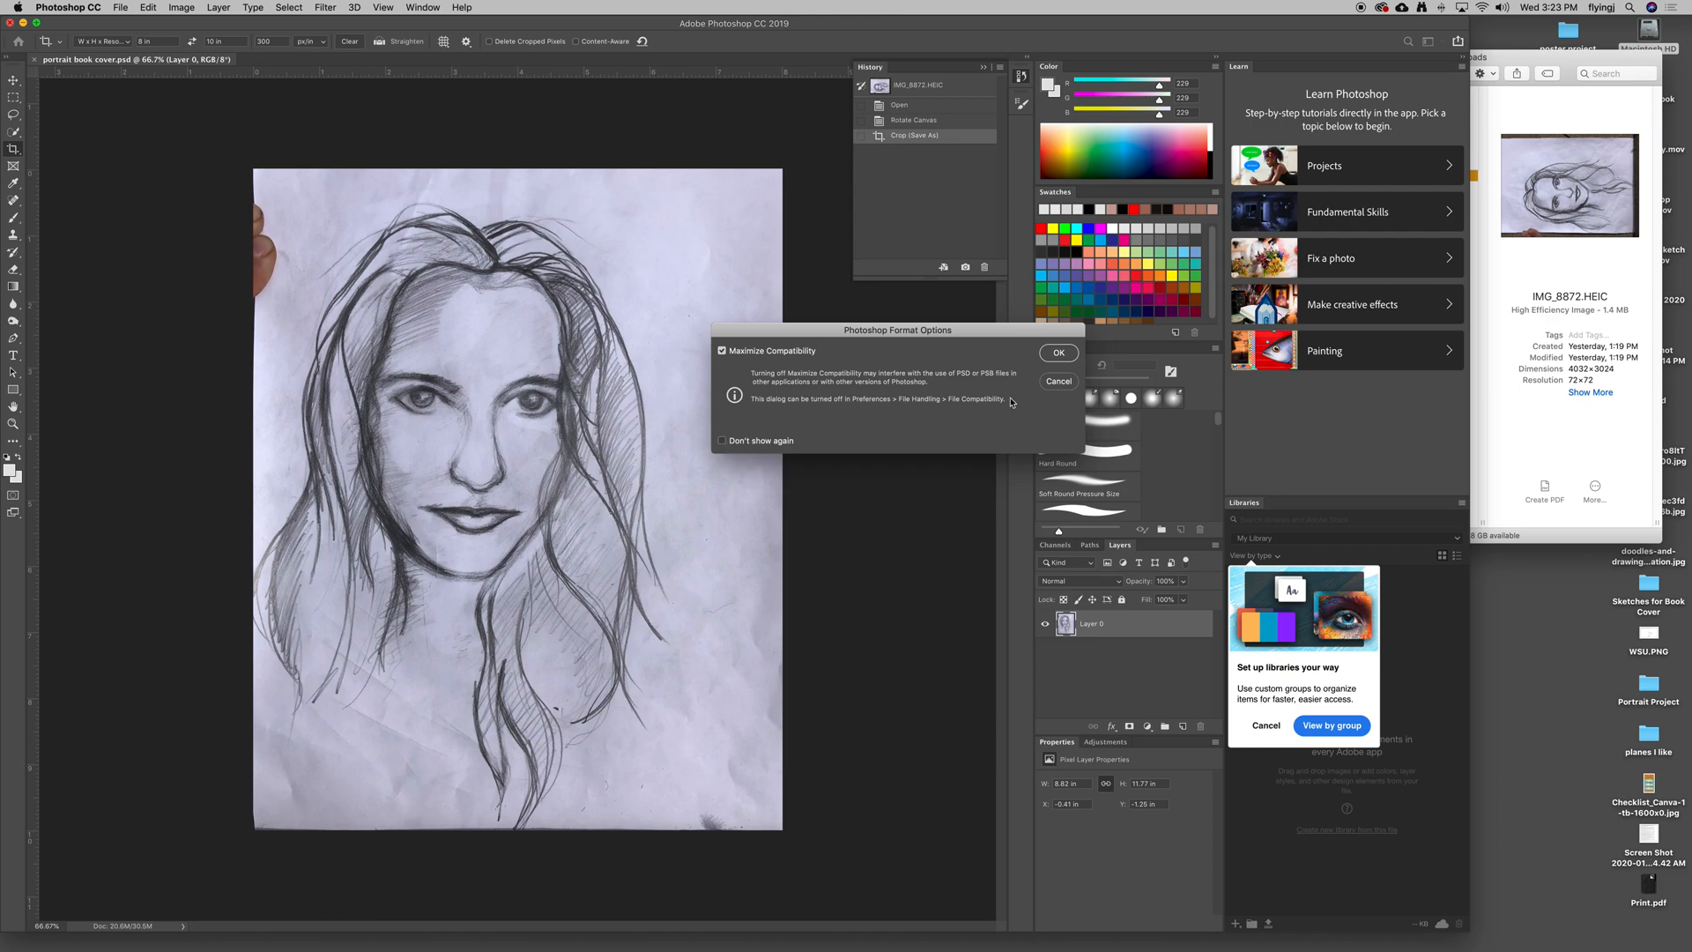
pyautogui.click(1057, 351)
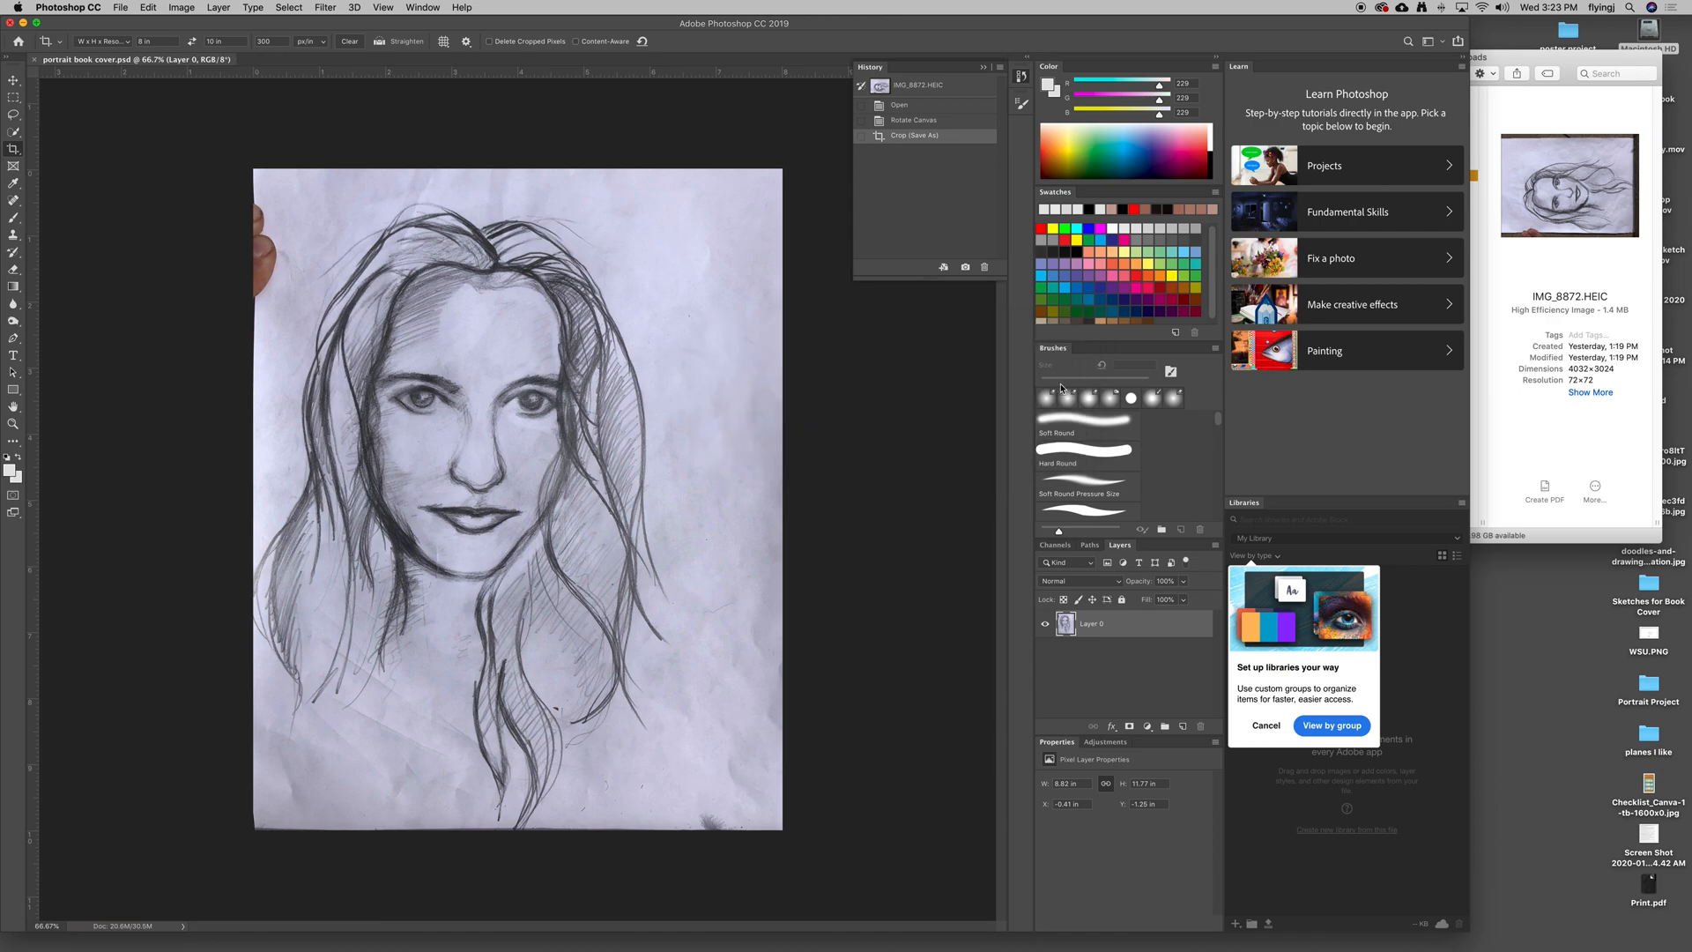
pyautogui.moveTo(1095, 372)
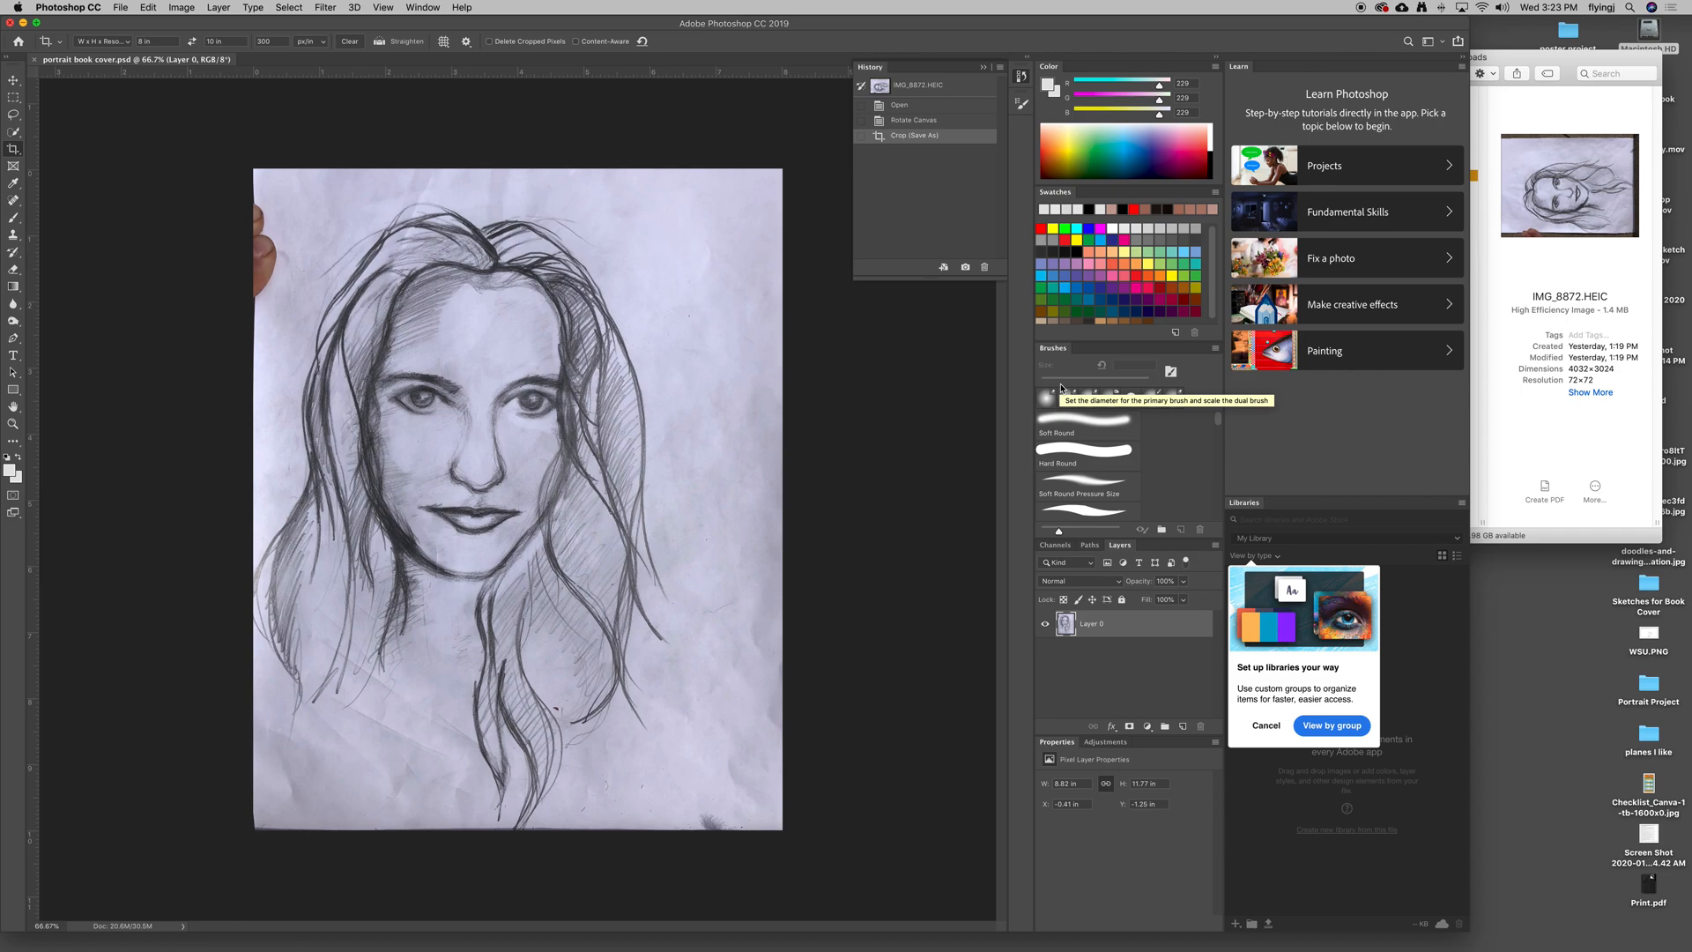
pyautogui.moveTo(956, 24)
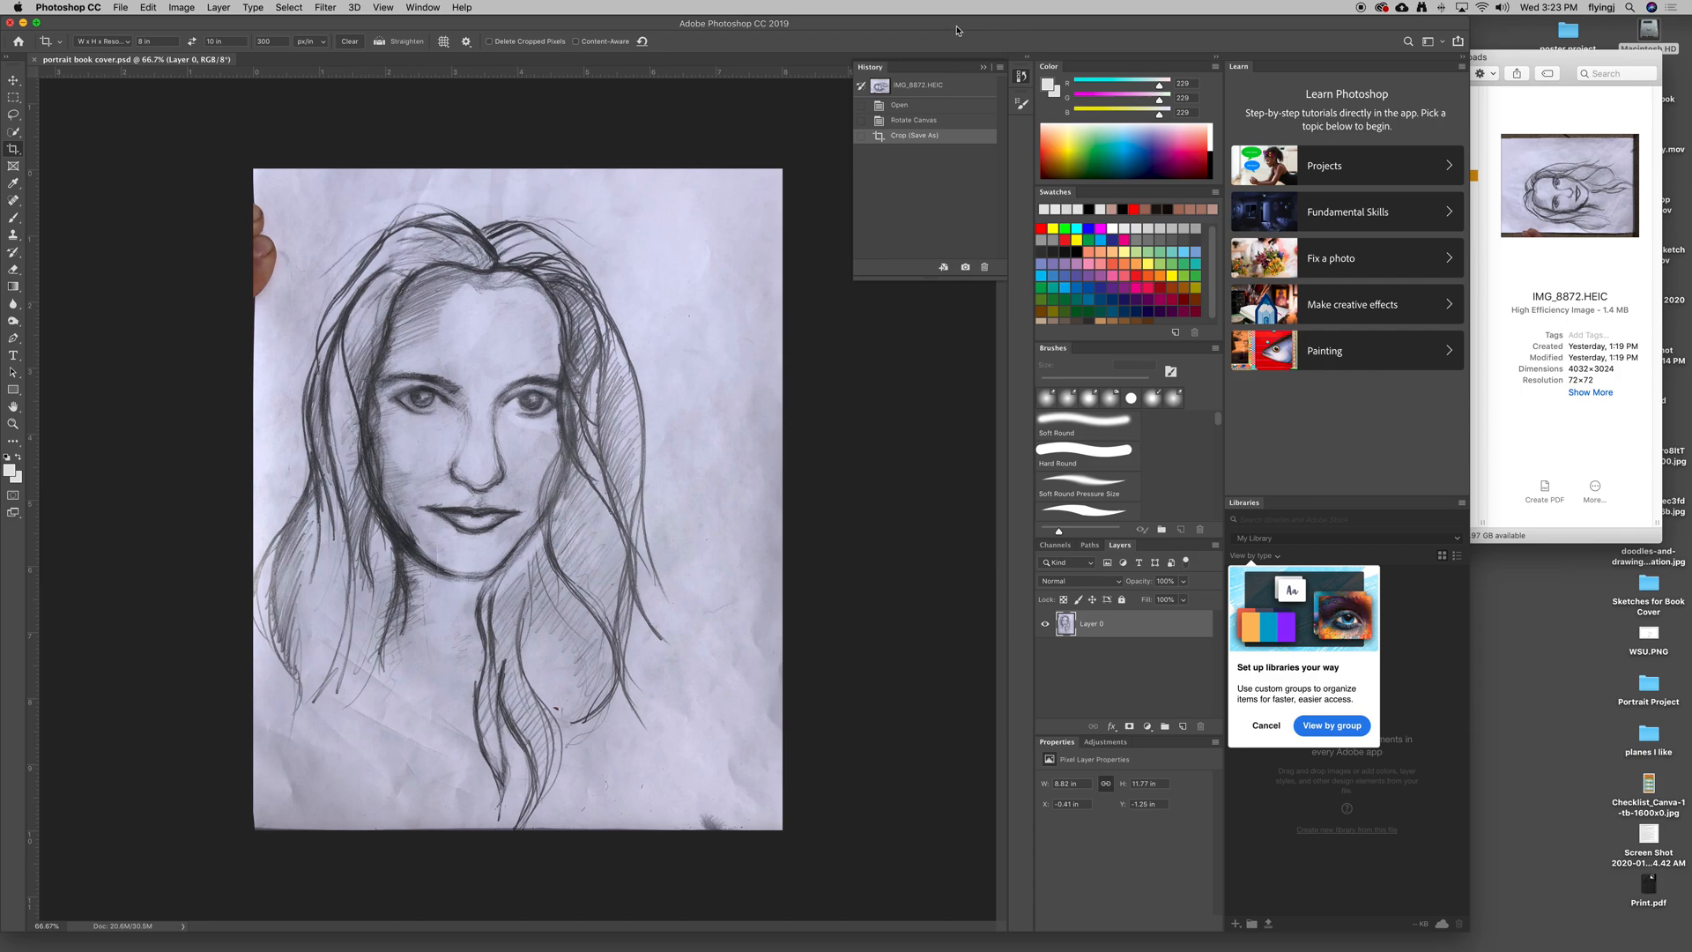
pyautogui.moveTo(842, 77)
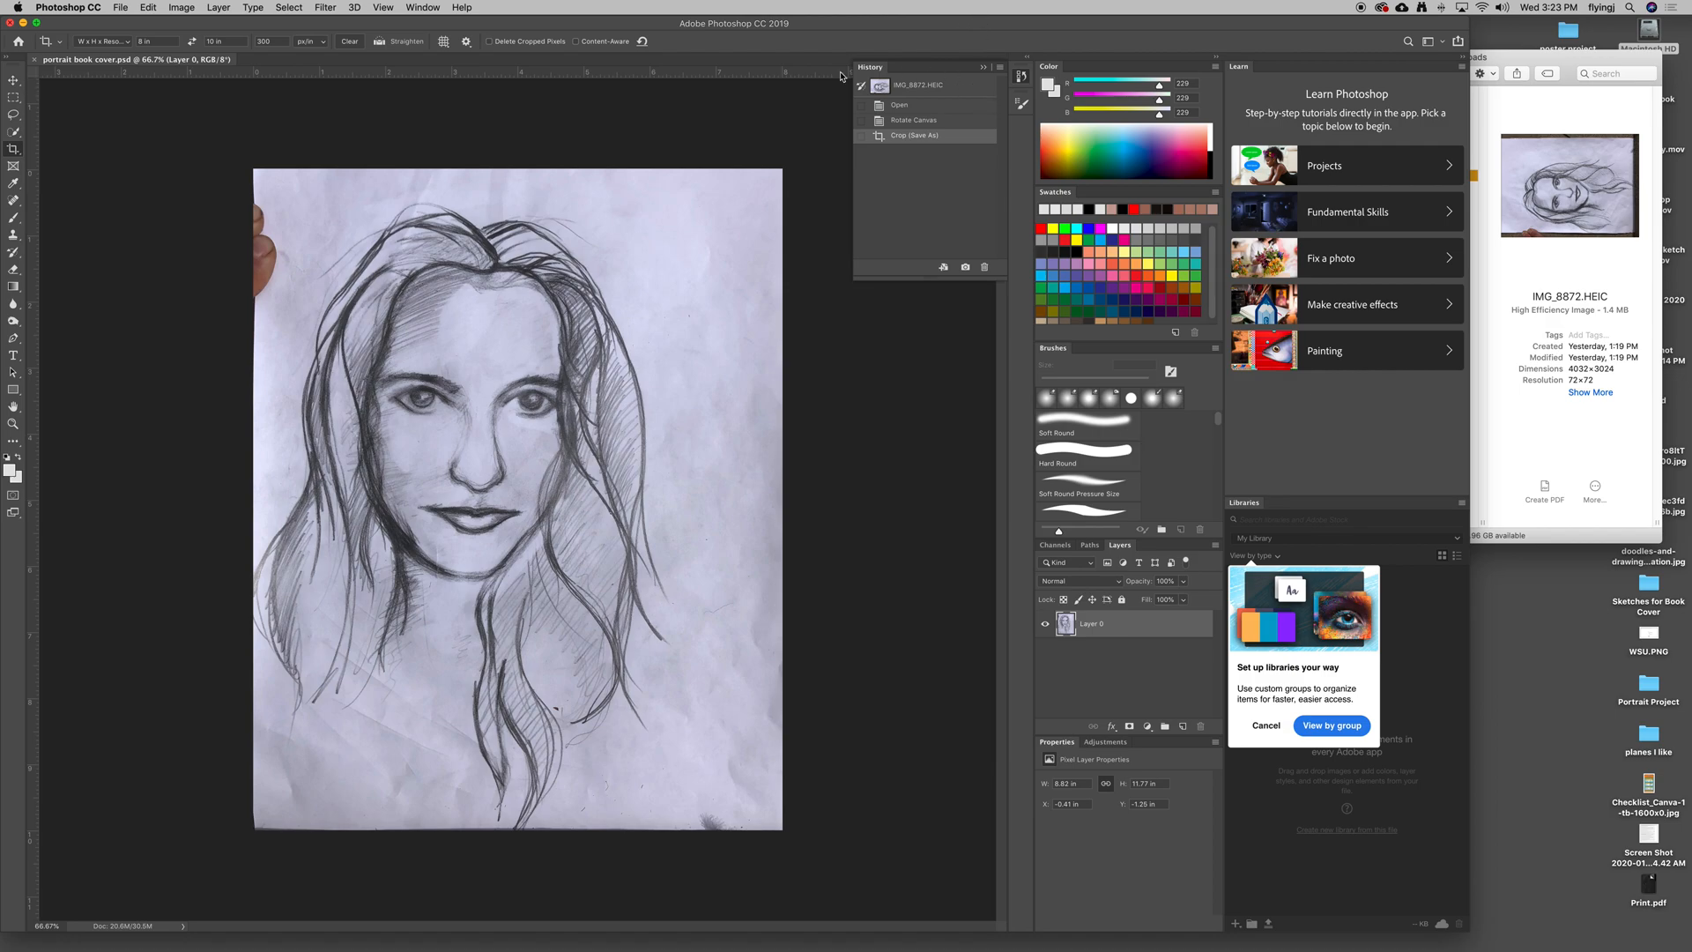
pyautogui.moveTo(560, 21)
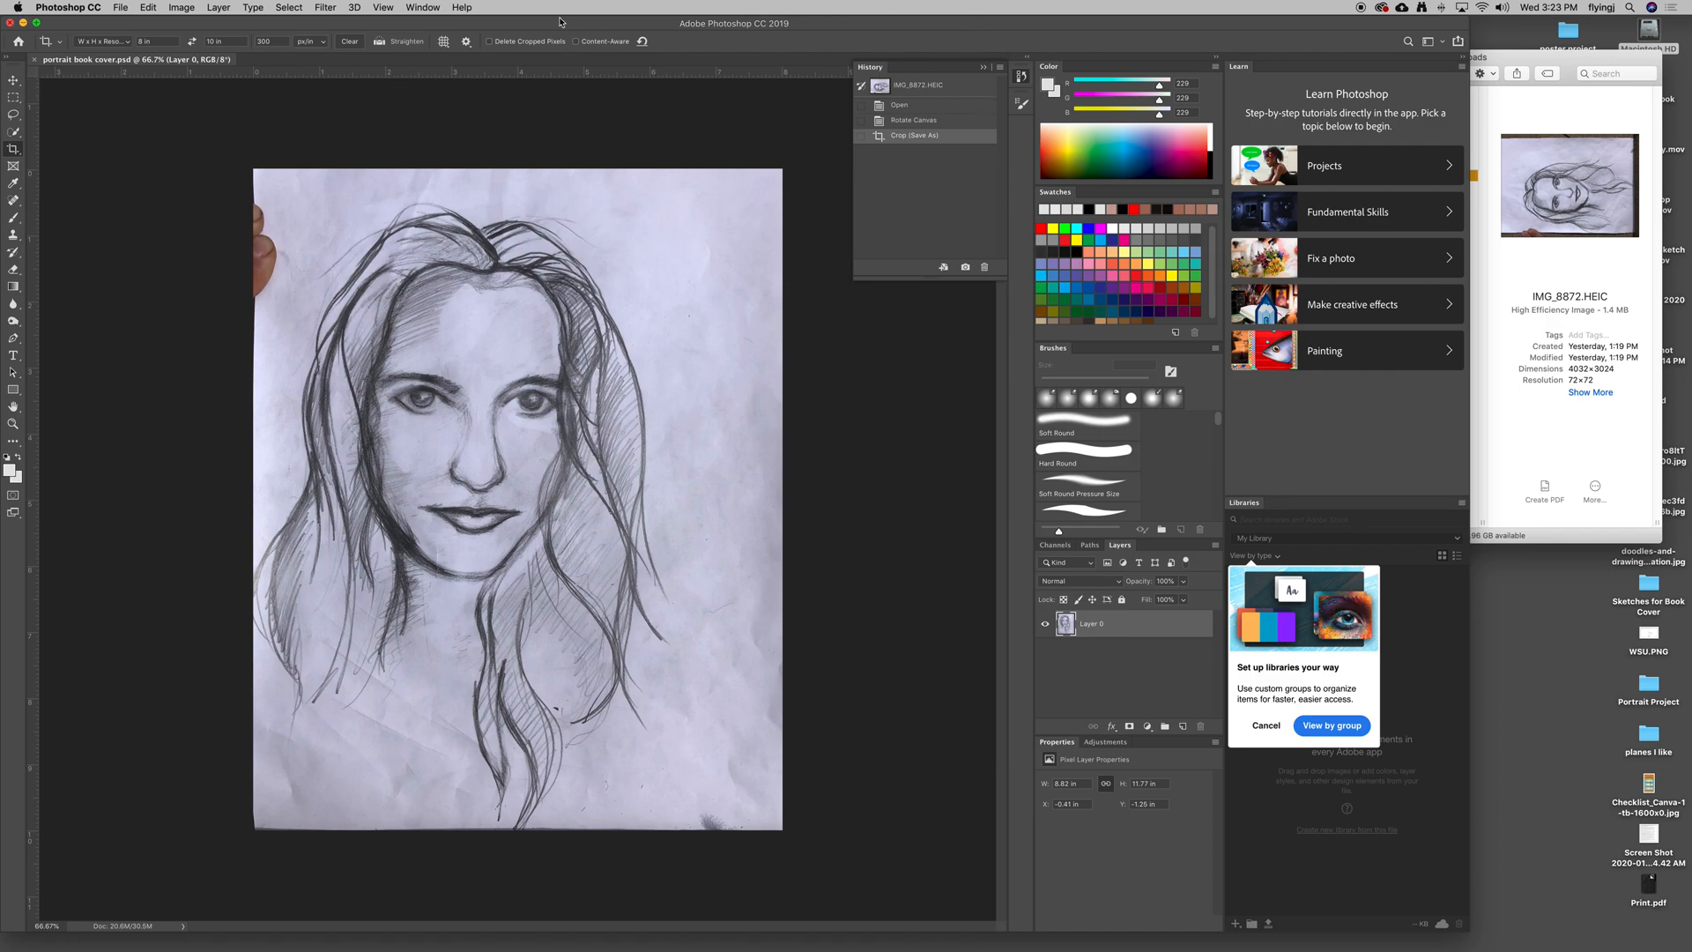